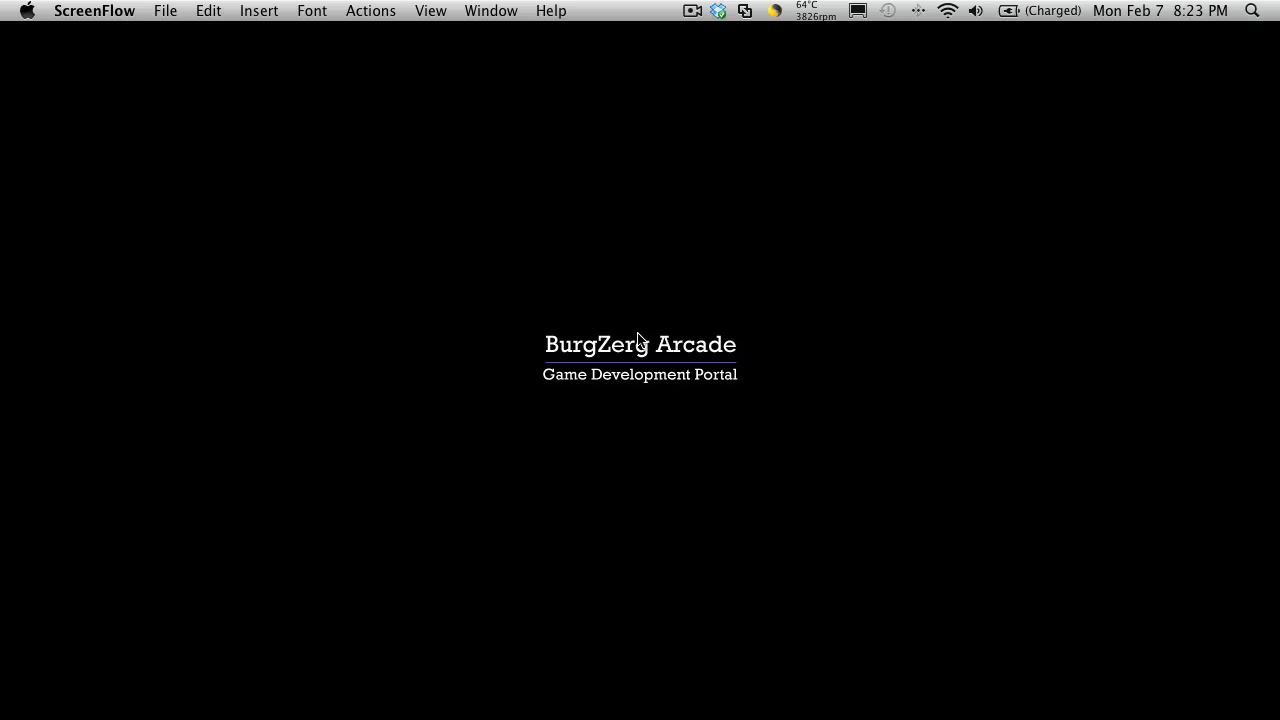
pyautogui.moveTo(1053, 545)
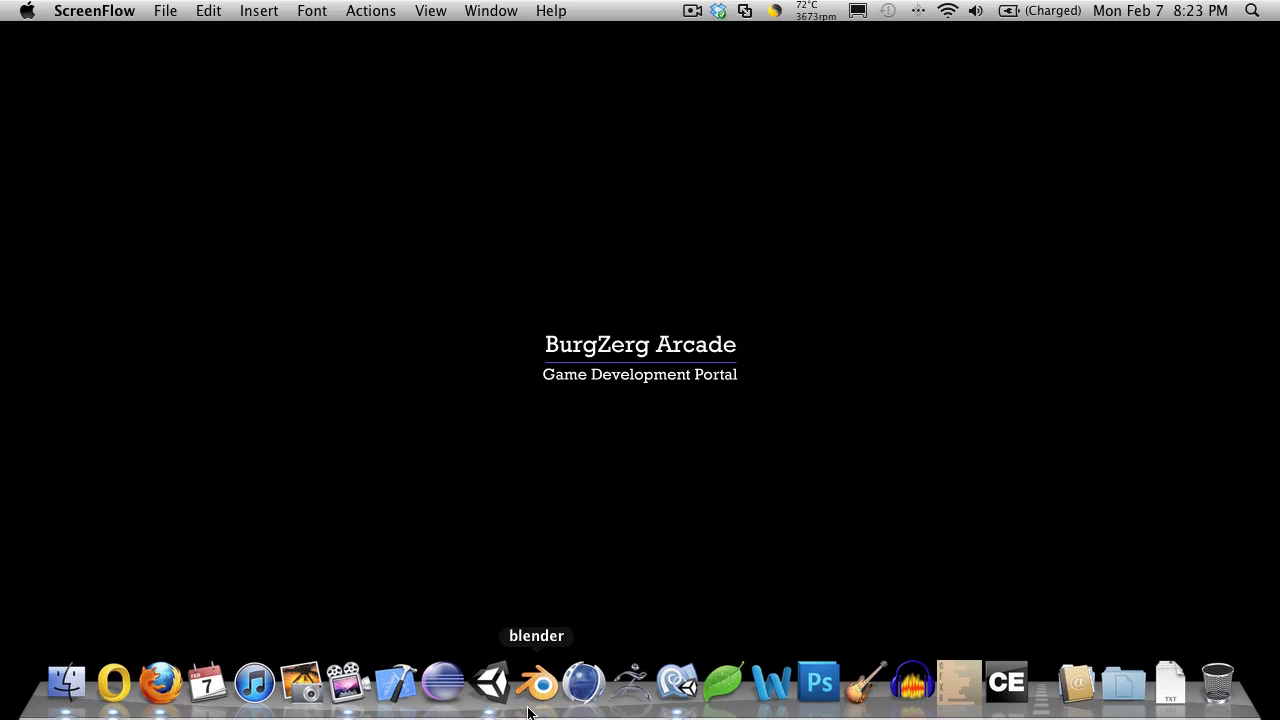
# Step: Launch Unity from the Dock so it opens the project and imports assets
pyautogui.click(489, 683)
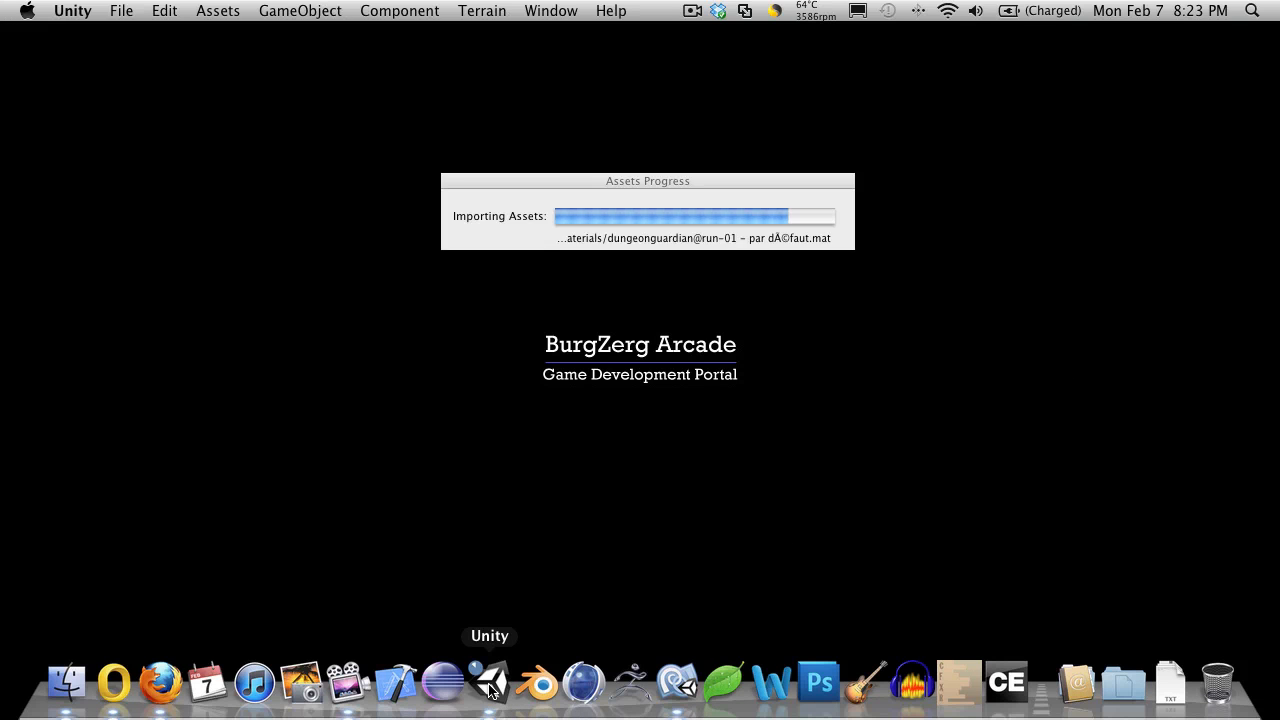
# Step: Play the Equipment Test scene, cycle the character's weapons and rotate it sideways
pyautogui.click(491, 684)
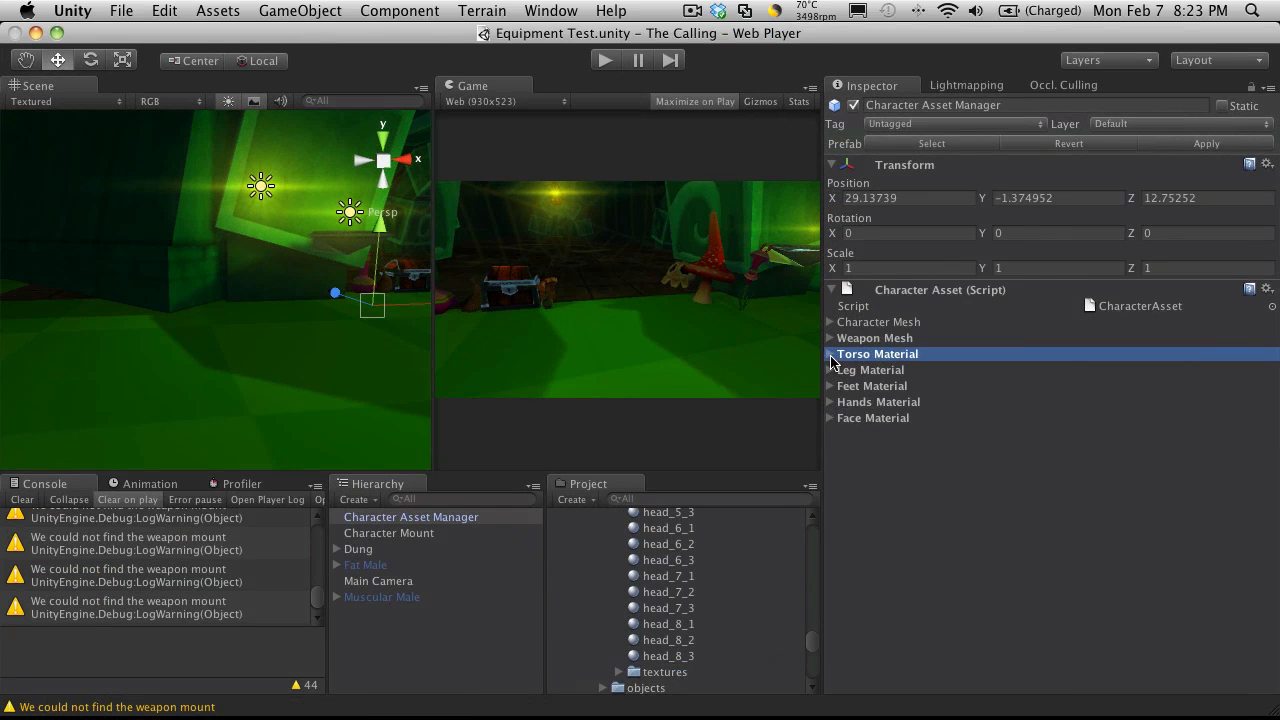
pyautogui.click(830, 354)
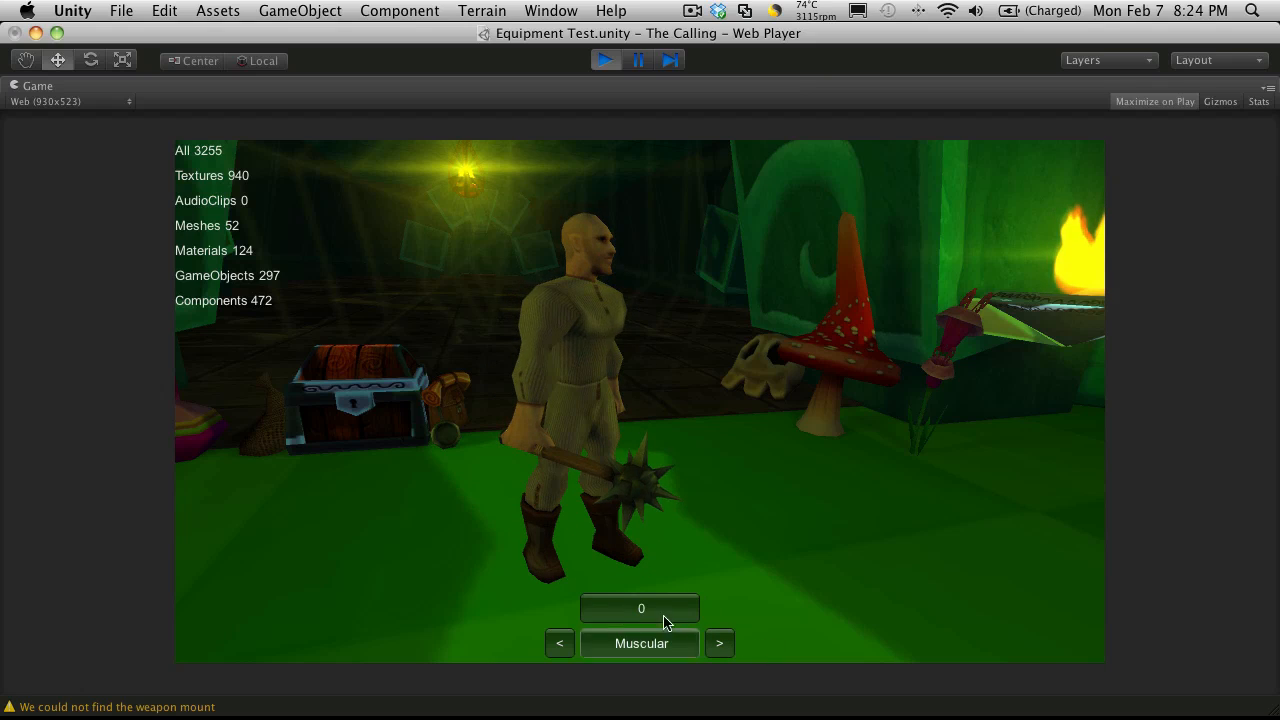
pyautogui.moveTo(485, 508)
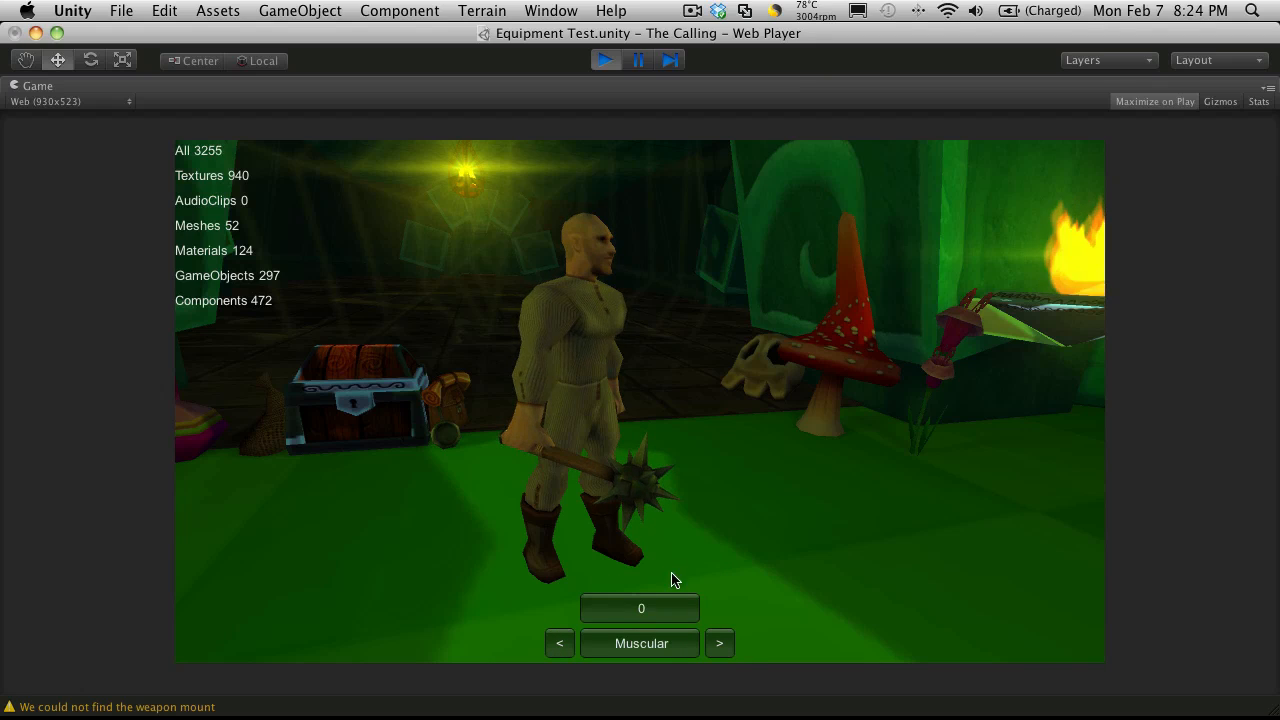
pyautogui.moveTo(687, 560)
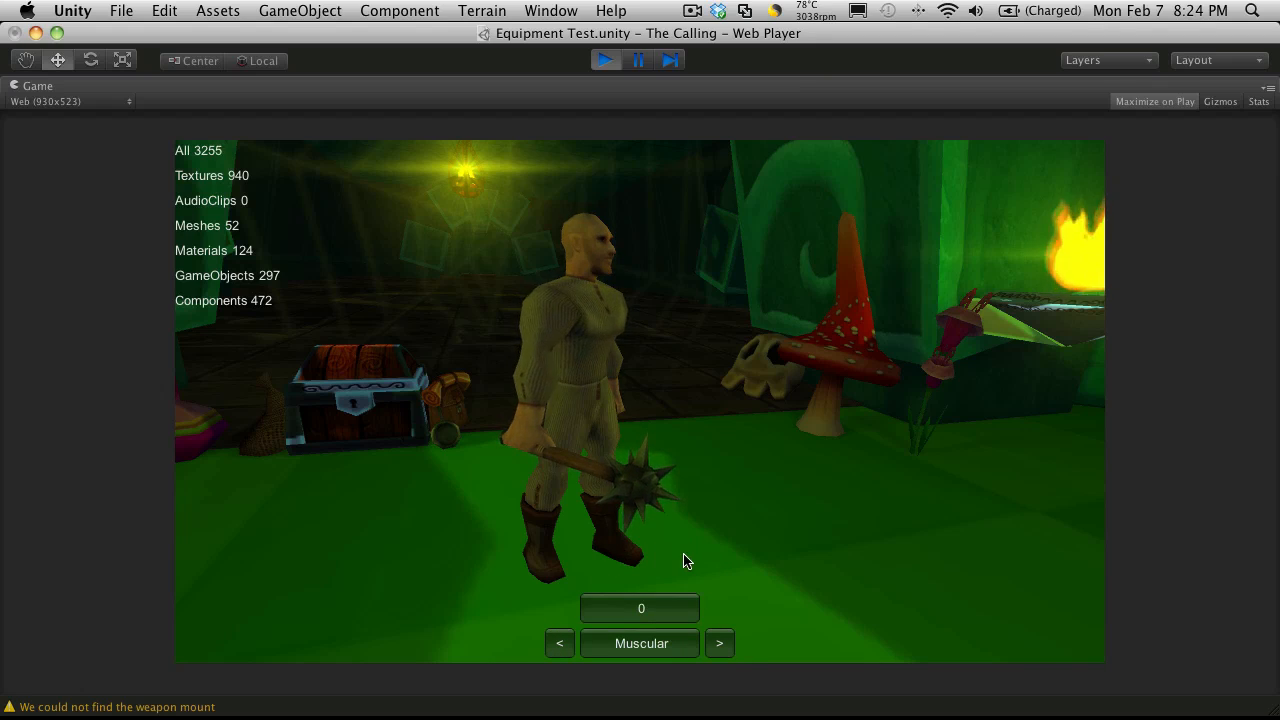
pyautogui.moveTo(650, 594)
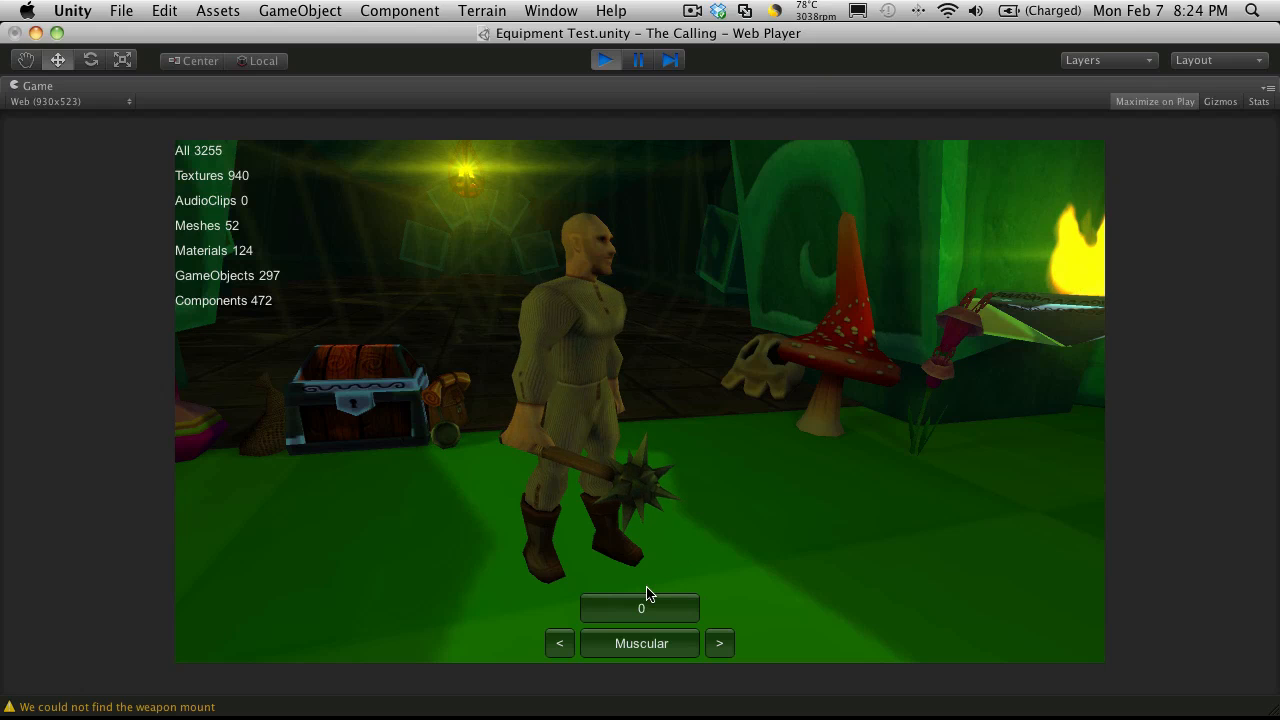
pyautogui.moveTo(828, 470)
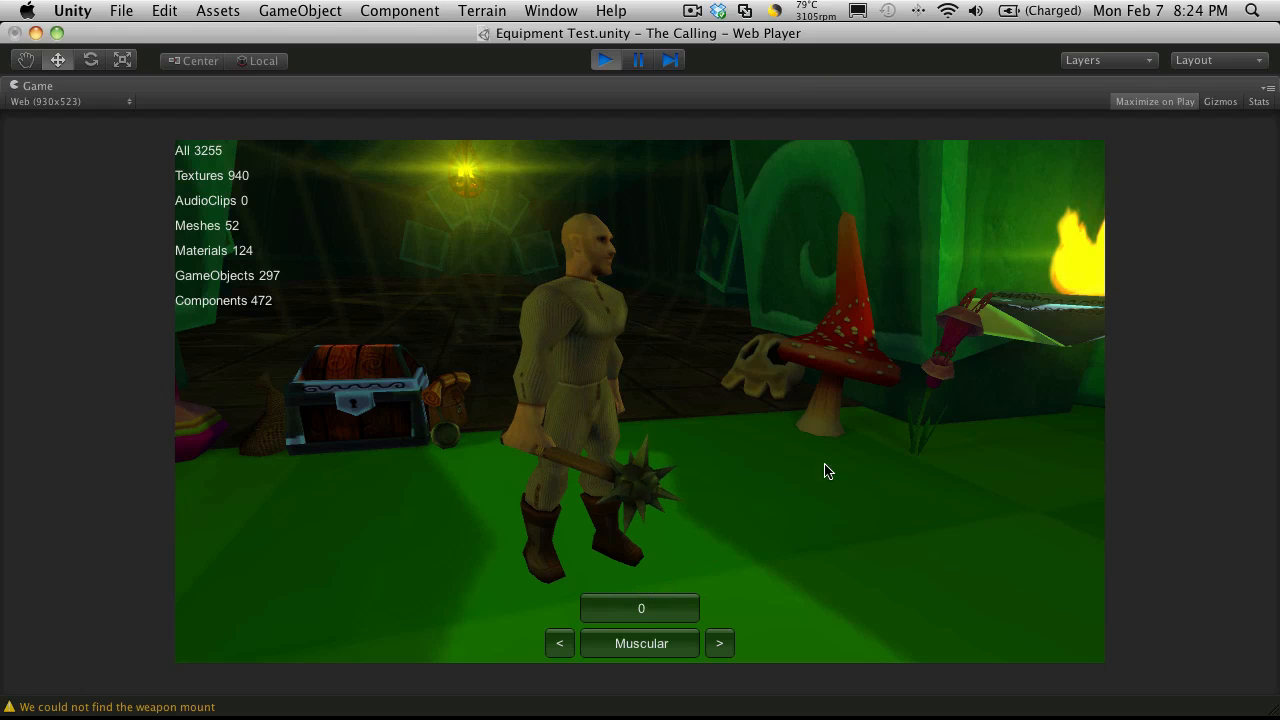
pyautogui.moveTo(680, 521)
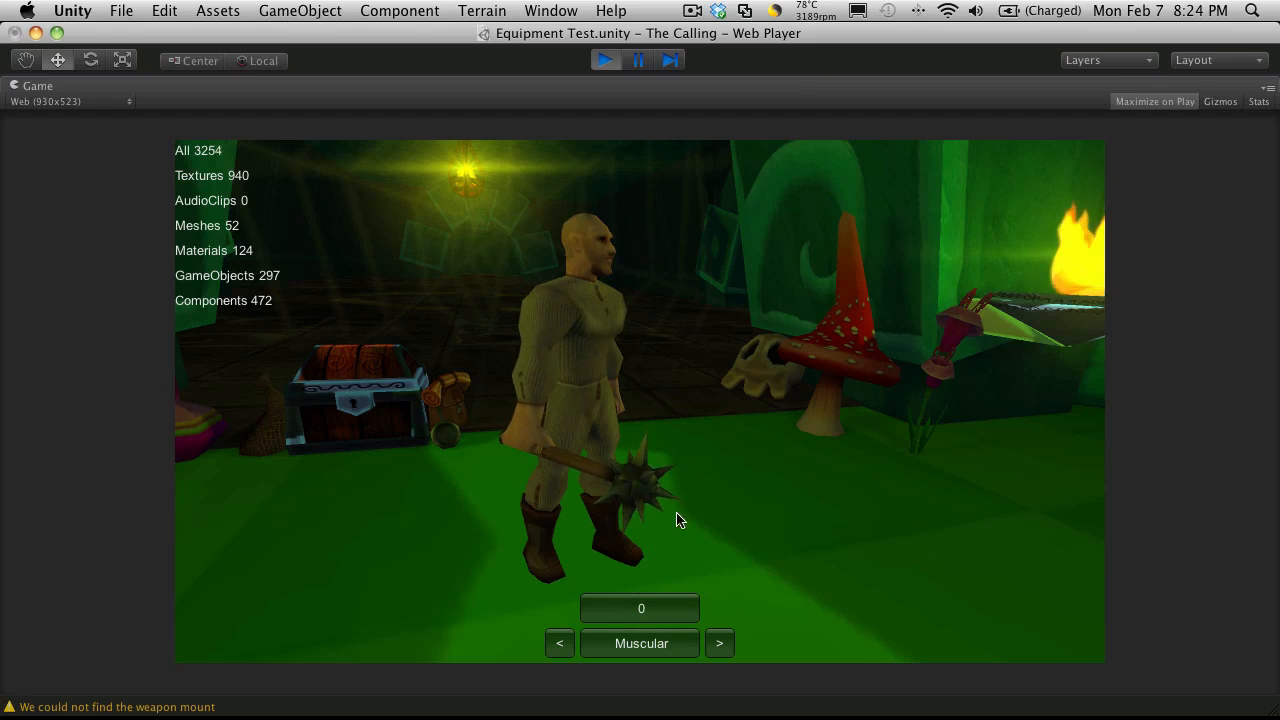
pyautogui.click(719, 643)
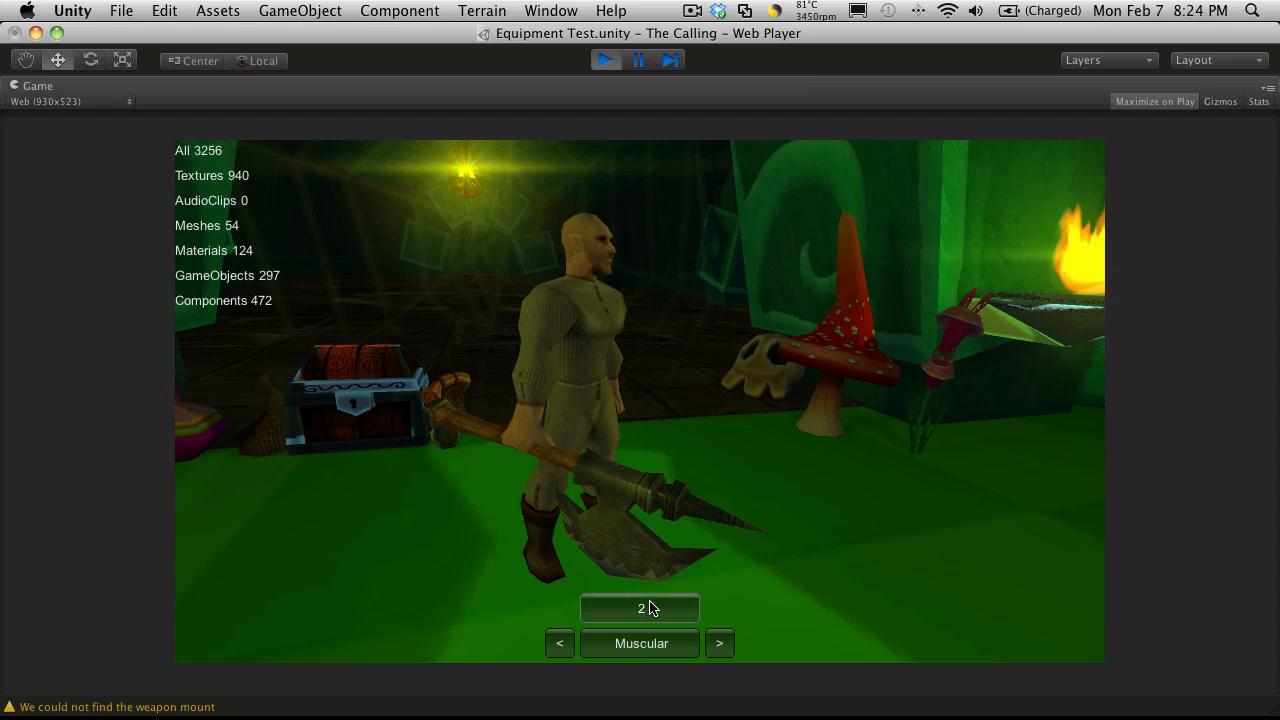
pyautogui.click(559, 643)
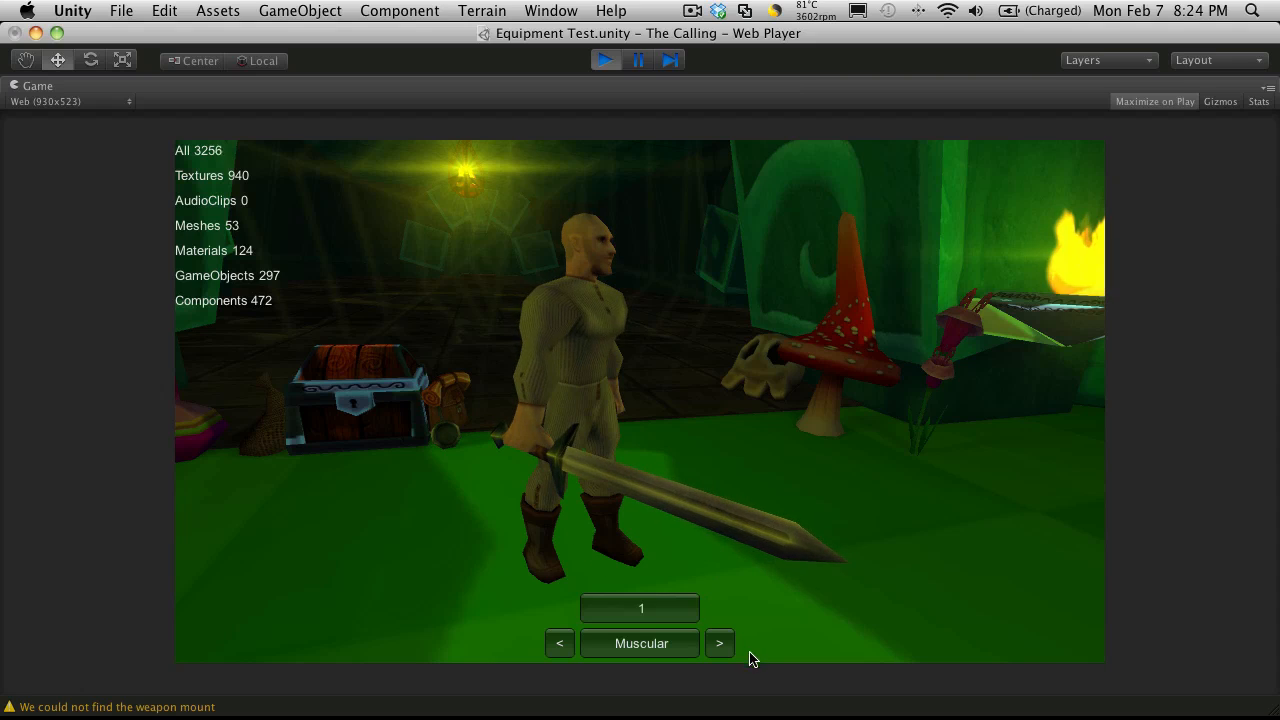
pyautogui.click(719, 643)
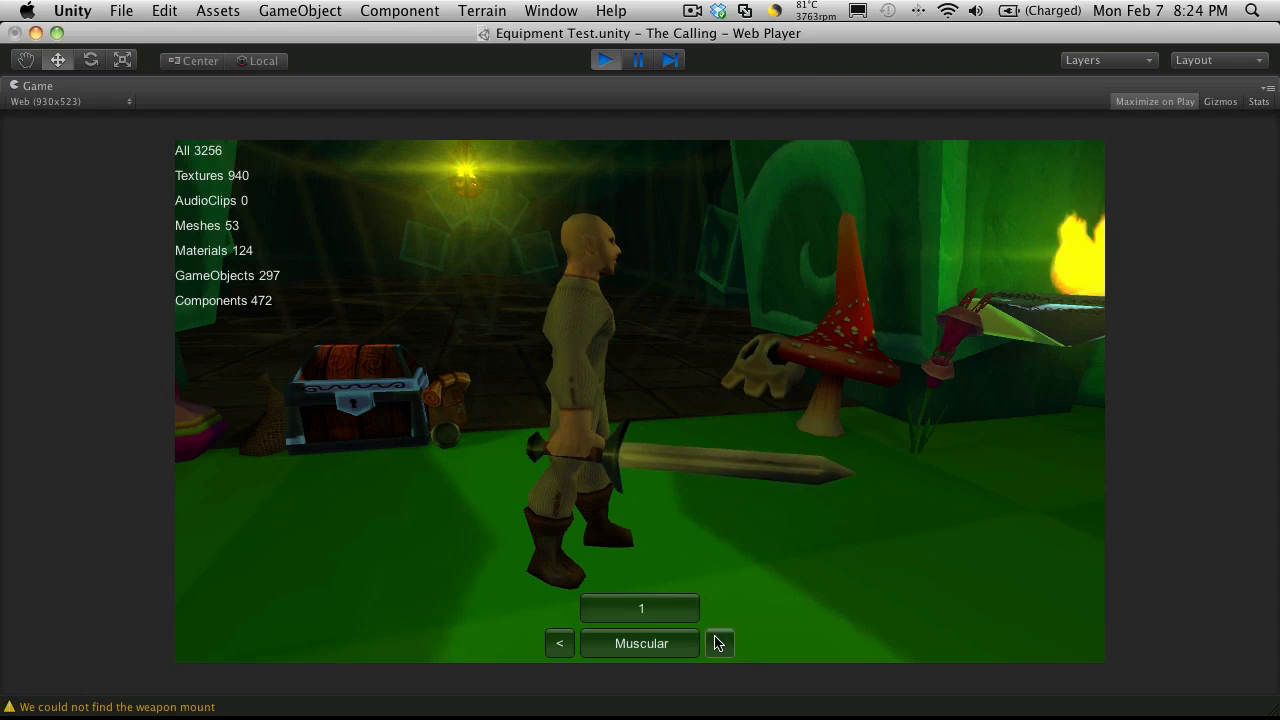
pyautogui.click(719, 643)
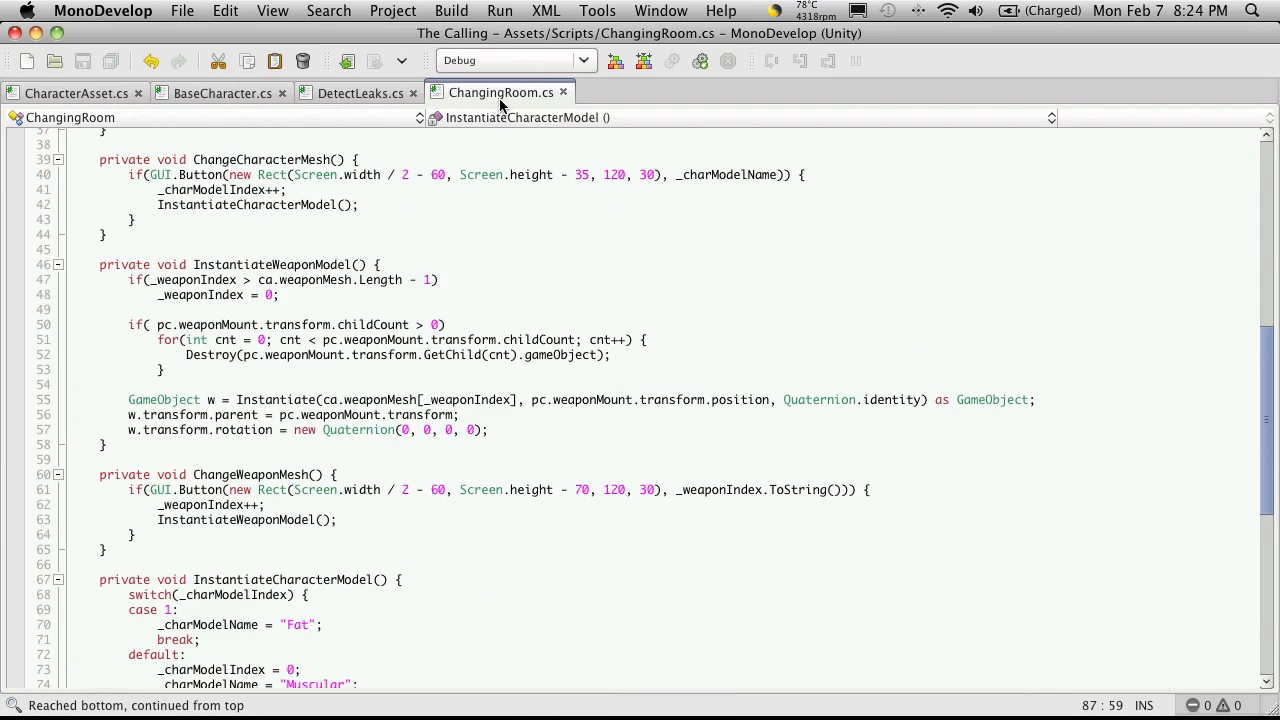
# Step: Close DetectLeaks.cs and declare private void ChangeMaterialGUI() in ChangingRoom.cs
pyautogui.click(413, 92)
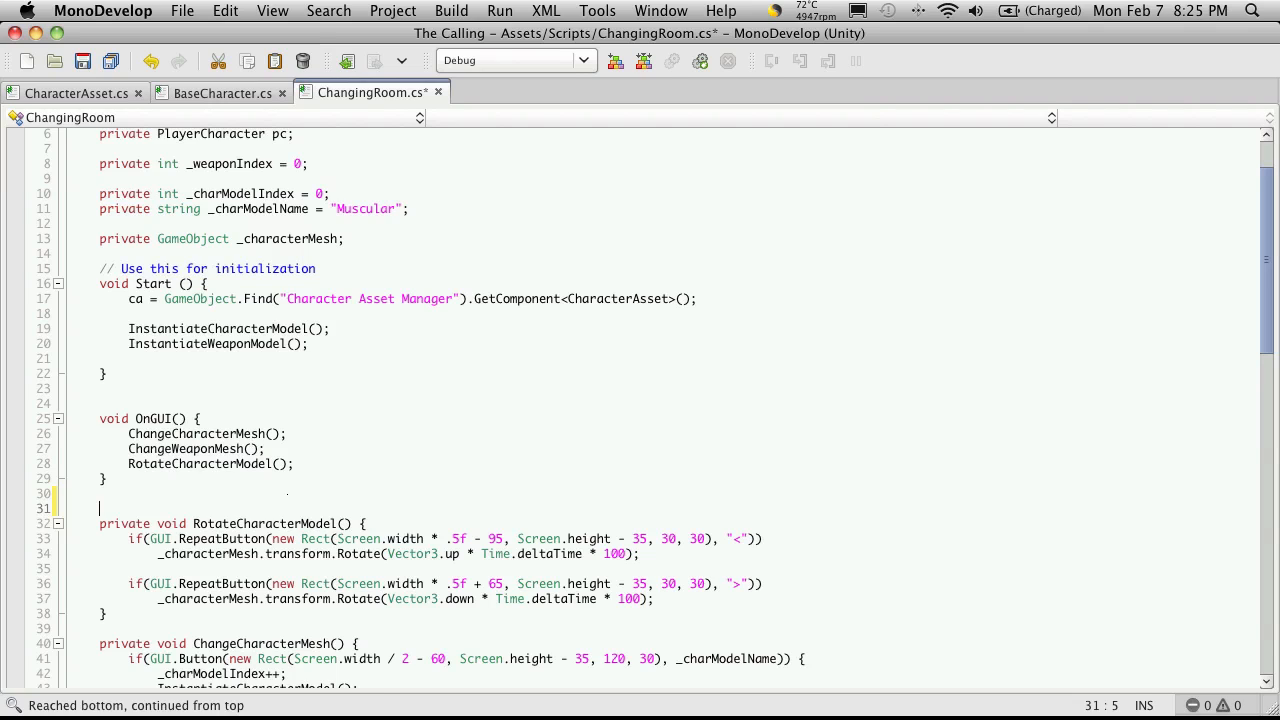
pyautogui.write('private void')
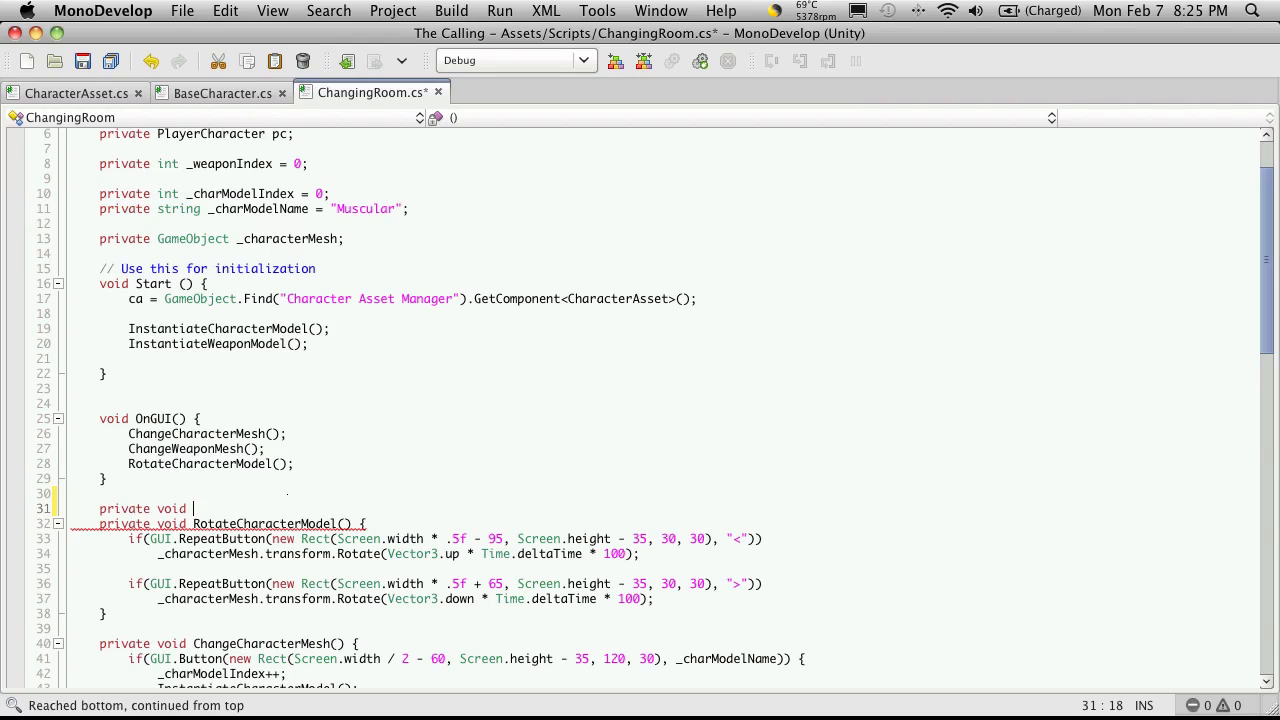
pyautogui.write('ChangeMat')
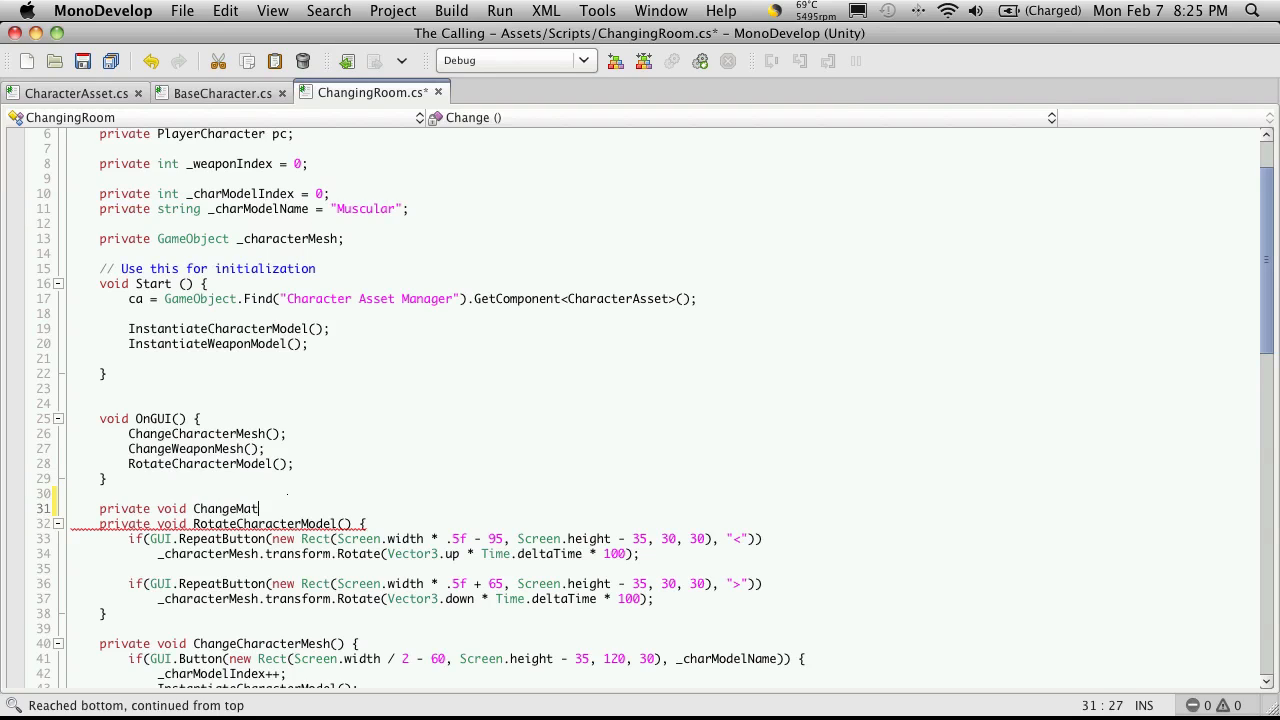
pyautogui.write('erial')
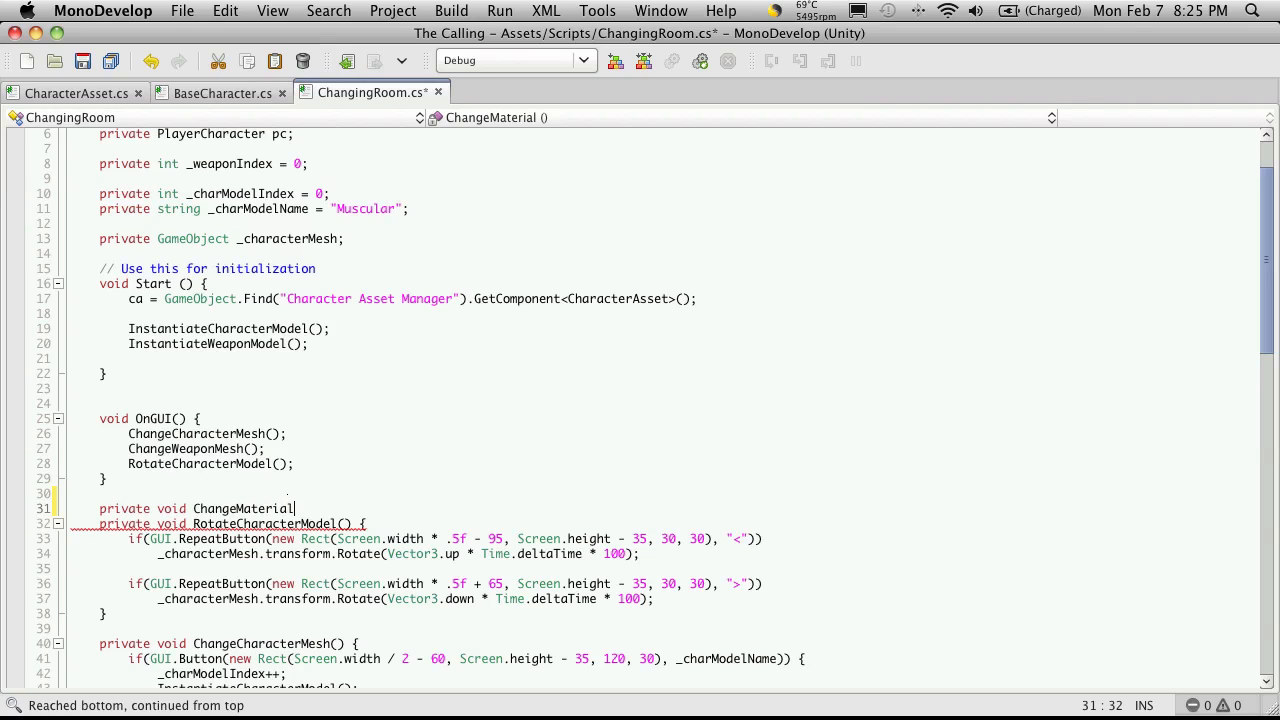
pyautogui.write('GUI')
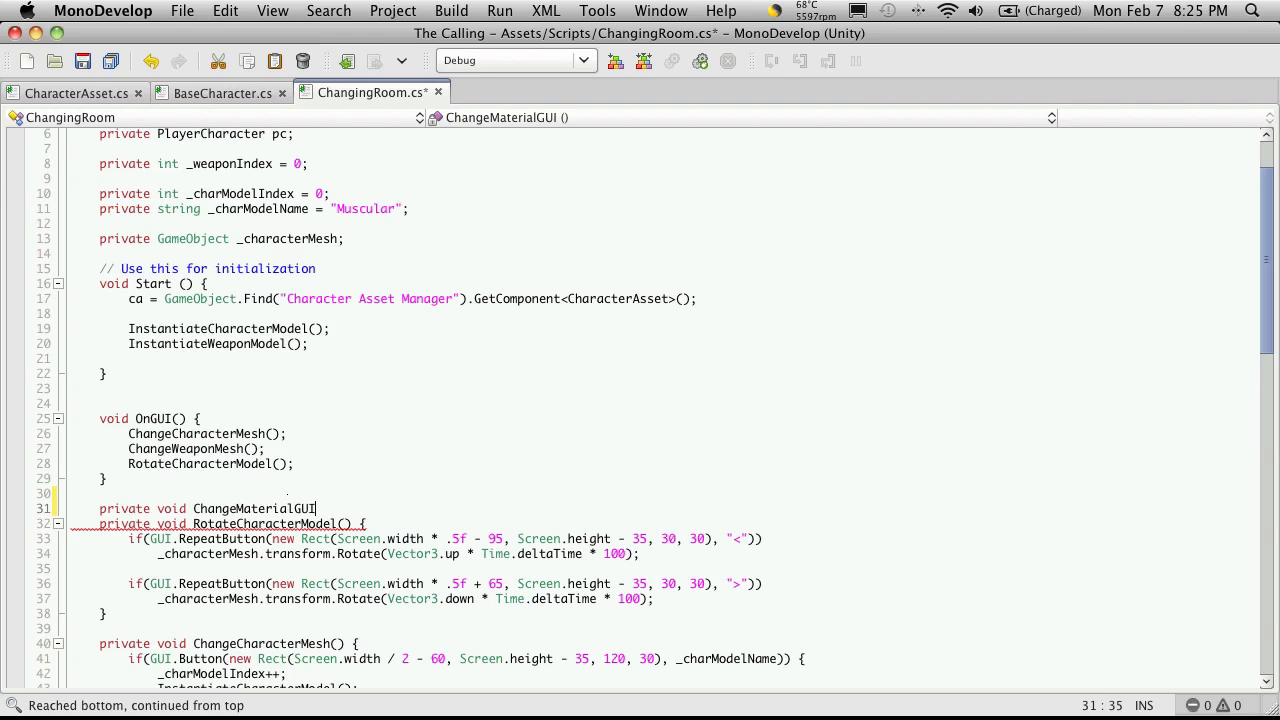
pyautogui.write('{')
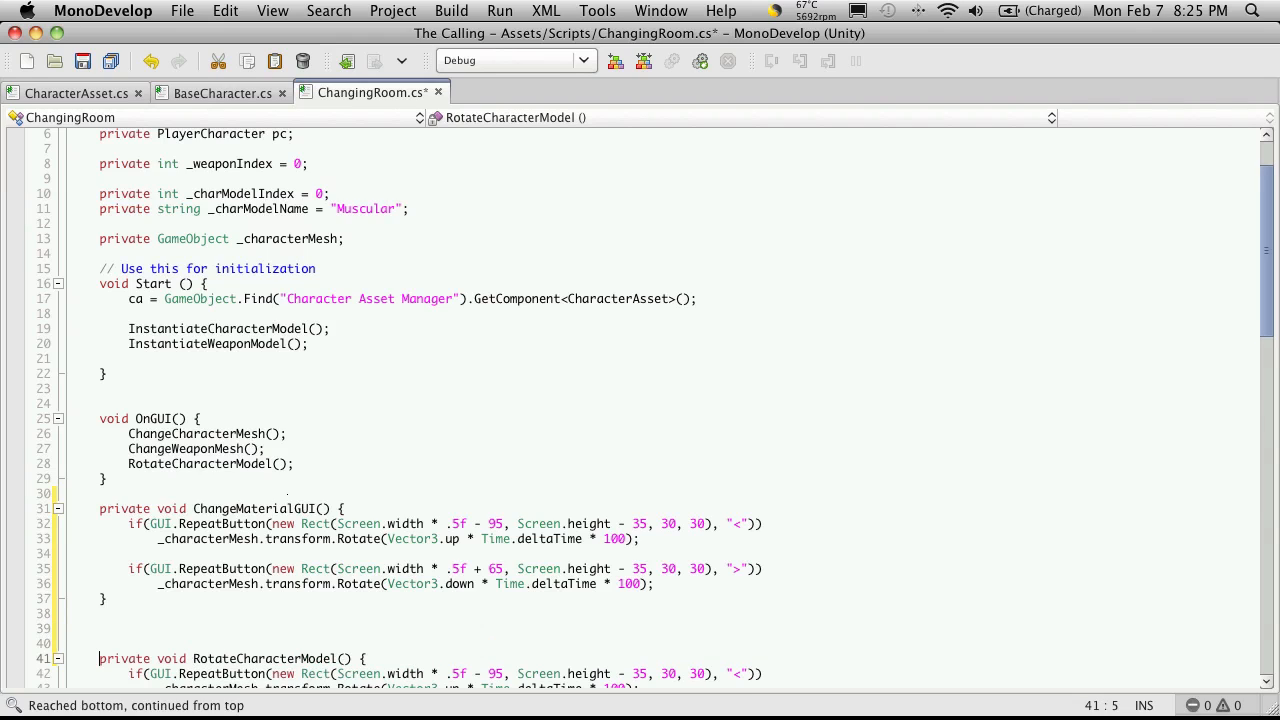
pyautogui.moveTo(709, 545)
pyautogui.write('{}')
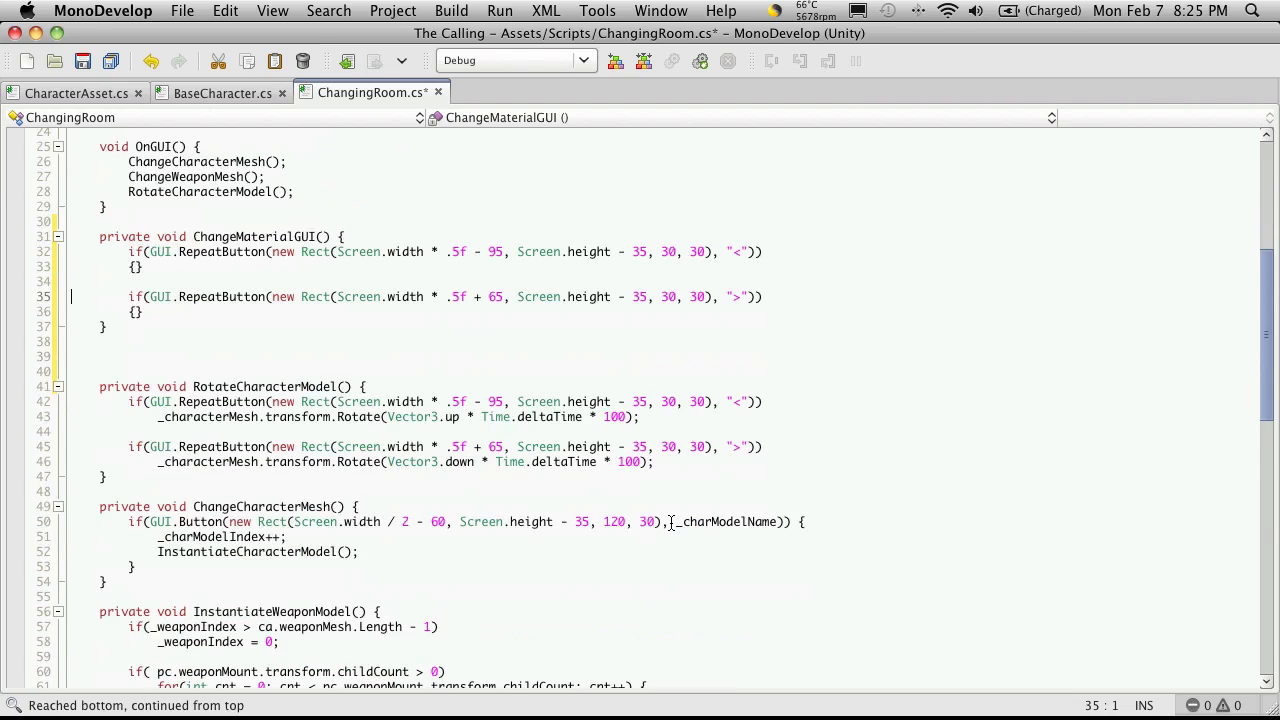
# Step: Start a GUI.Box(new Rect(...), Screen...) call in ChangeMaterialGUI
pyautogui.scroll(-3)
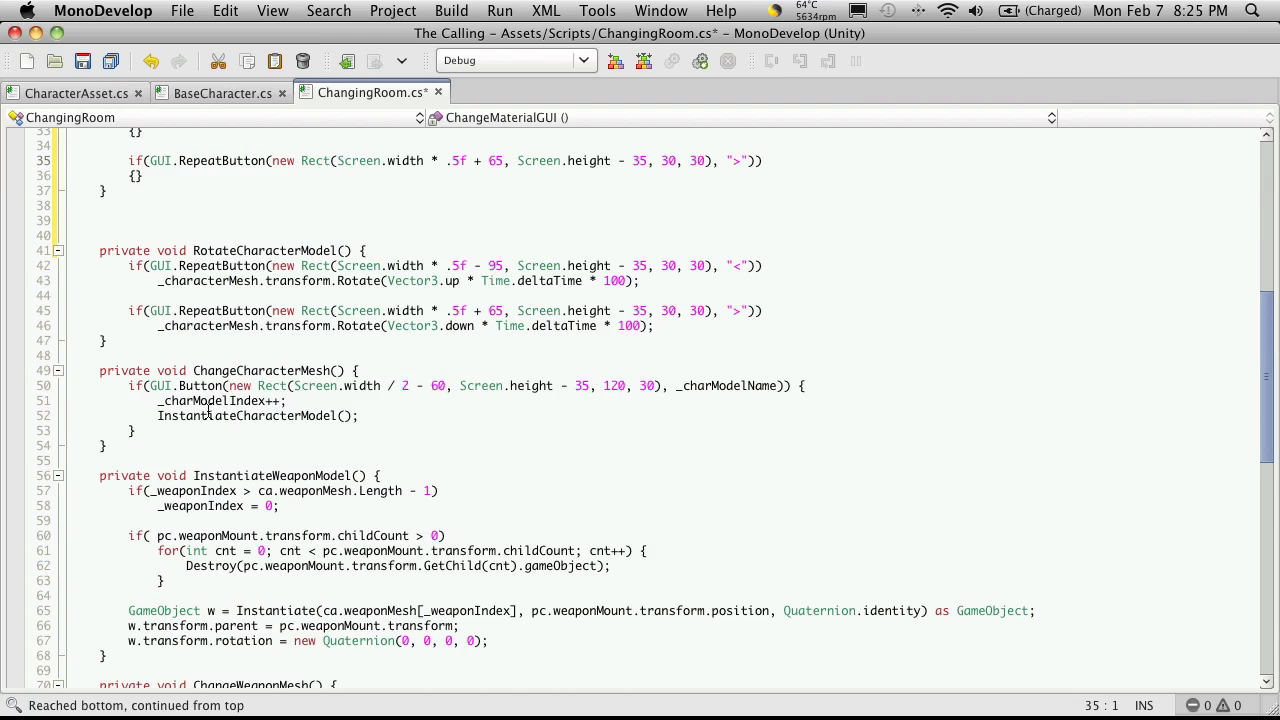
pyautogui.scroll(-3)
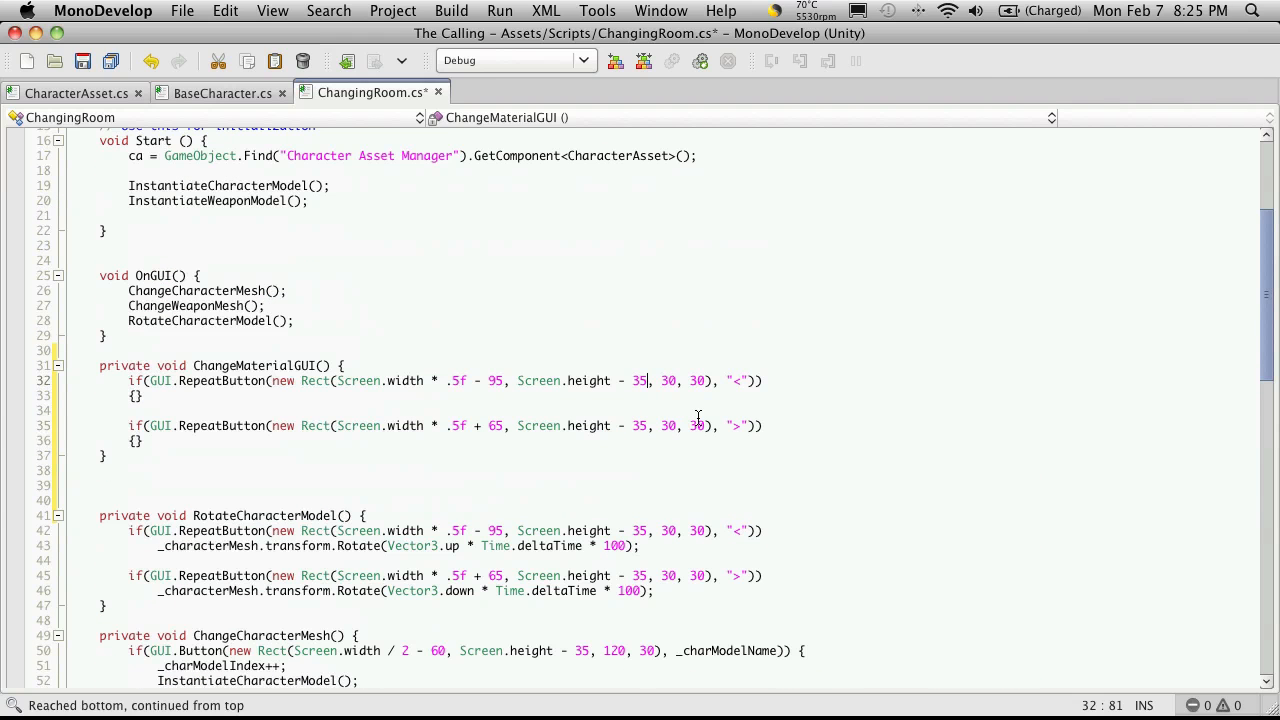
pyautogui.write('10')
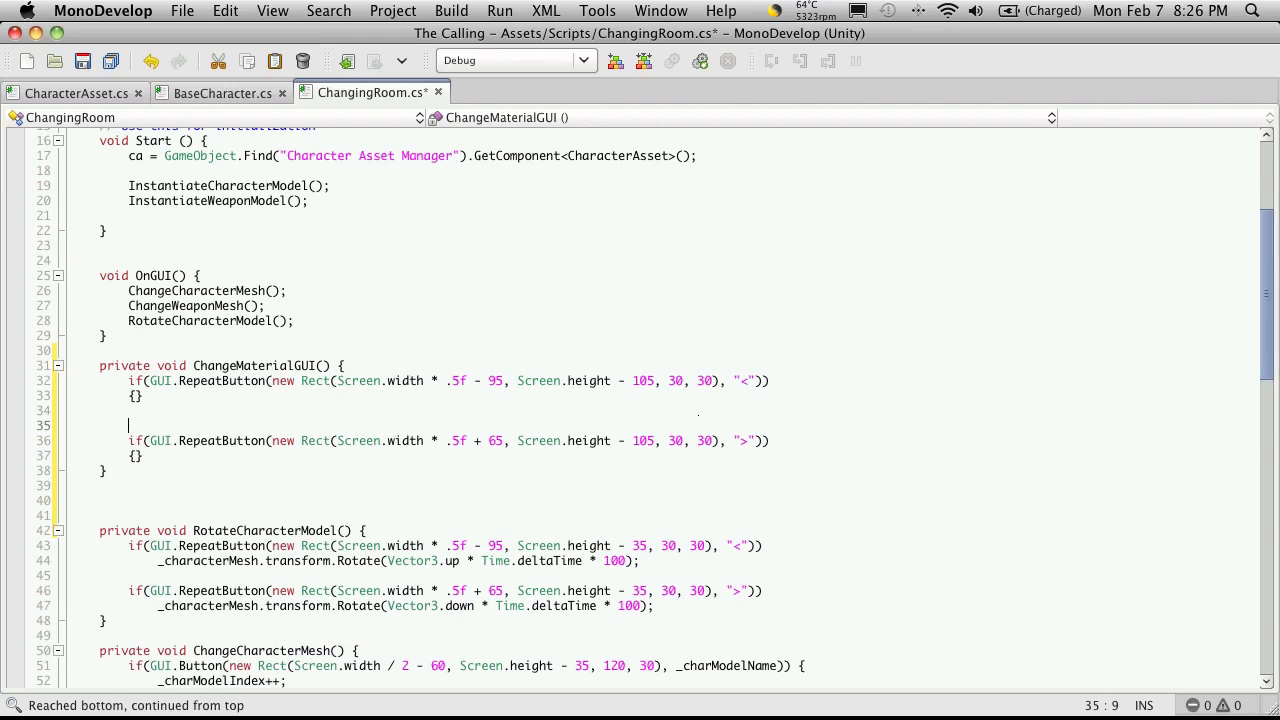
pyautogui.write('GUI.Bo')
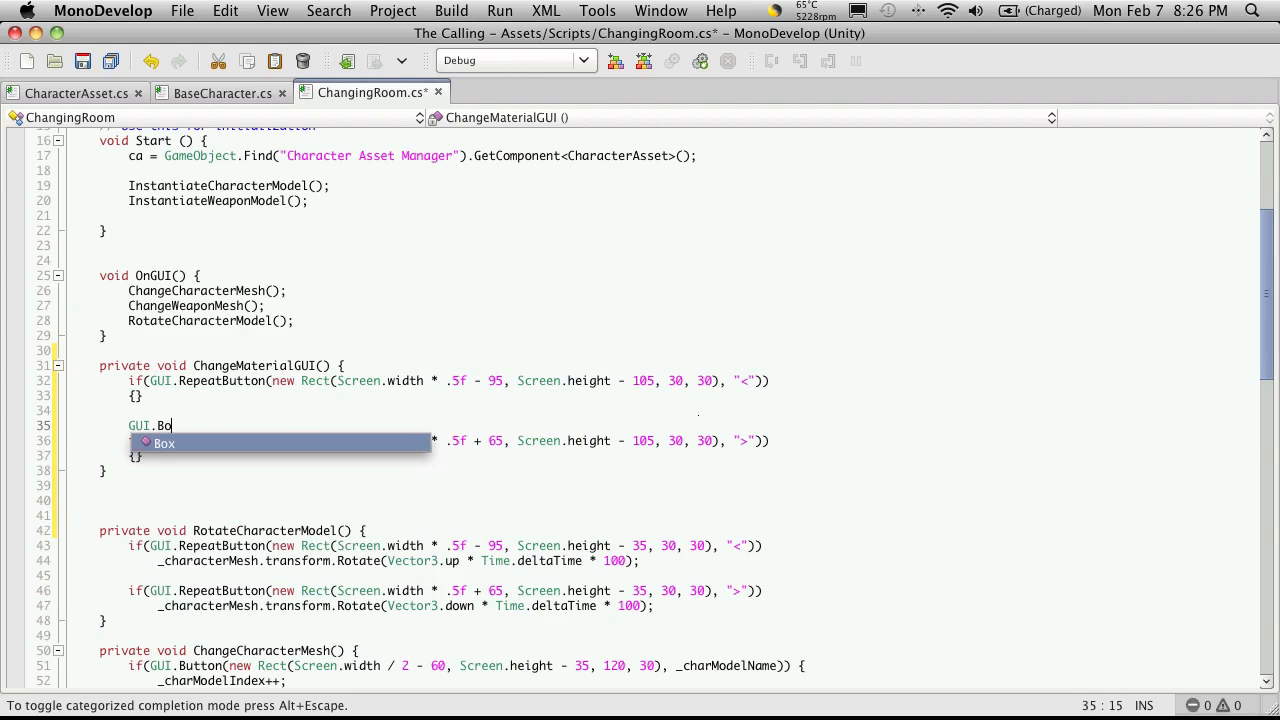
pyautogui.write('x(new')
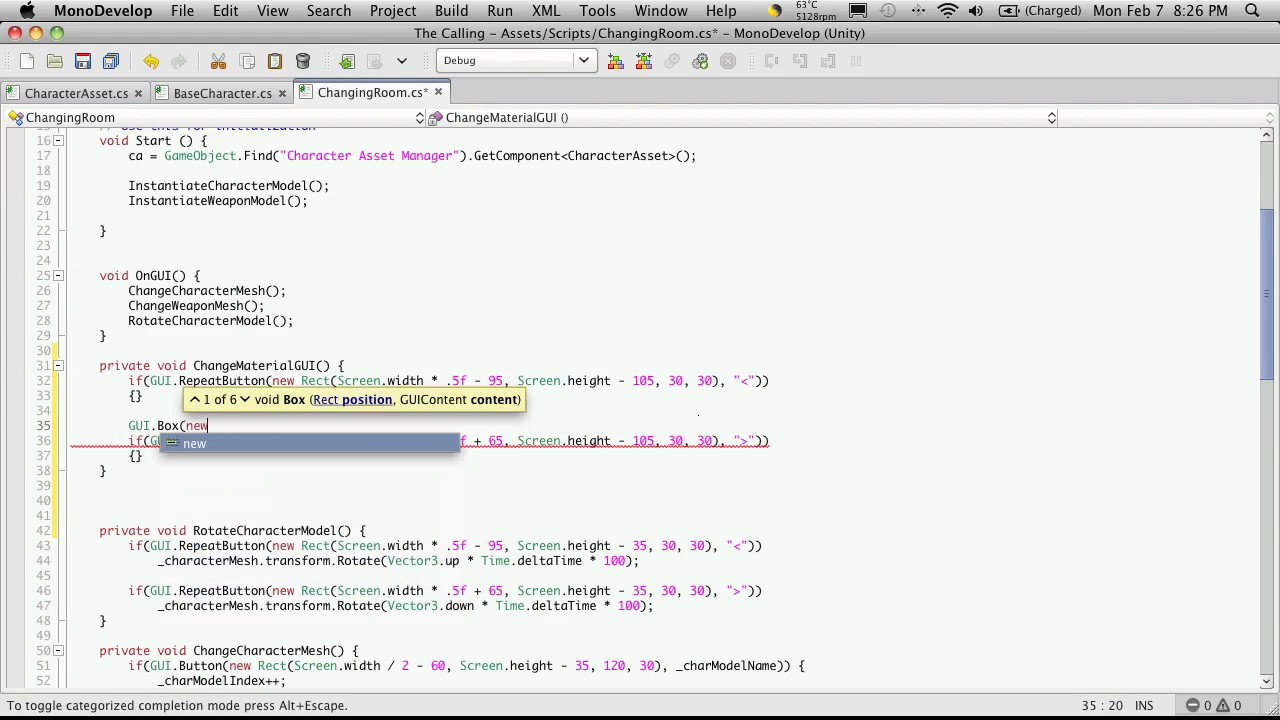
pyautogui.write('Rect()')
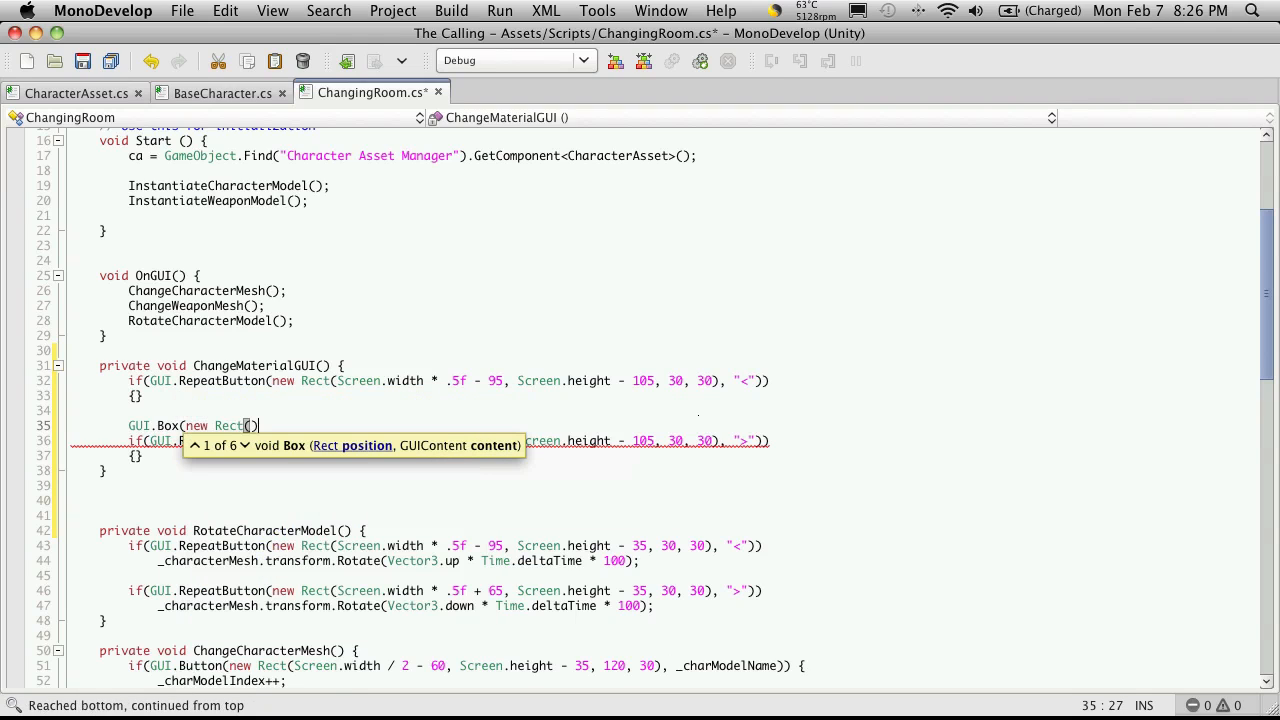
pyautogui.write(', "");')
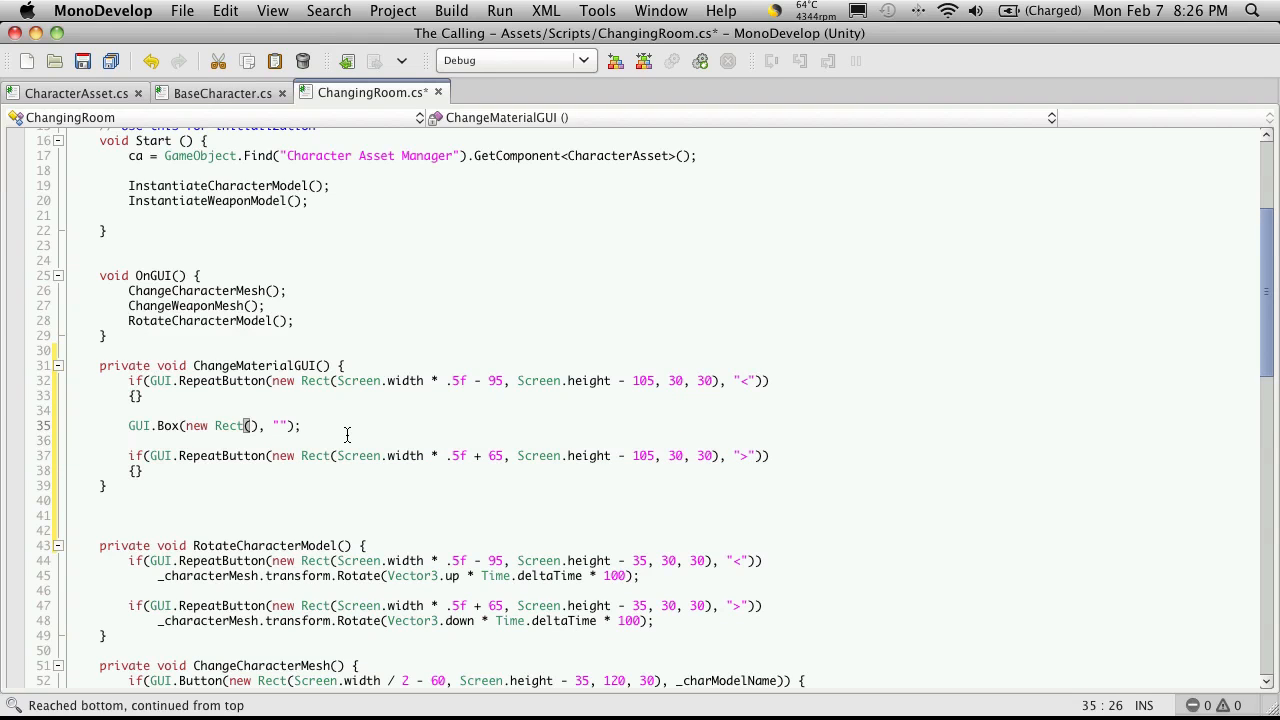
pyautogui.write('Scre')
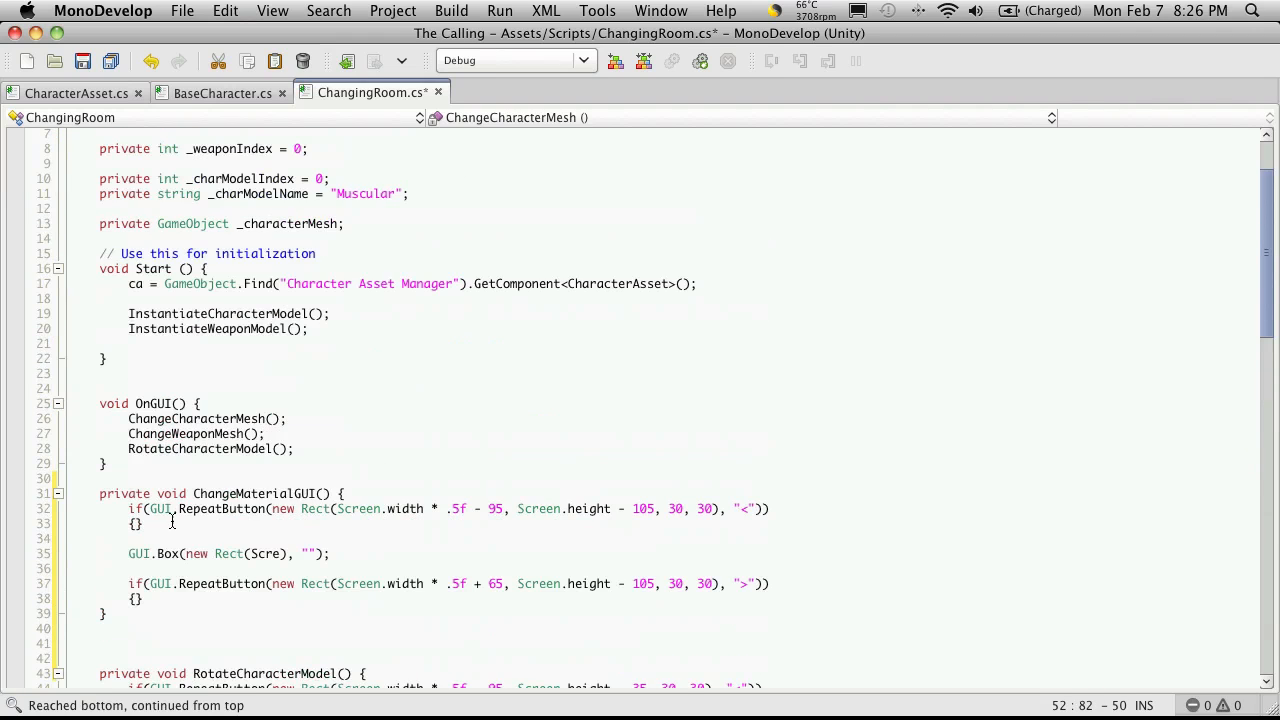
# Step: Change the box offset to Screen.height - 105 and label it xxx
pyautogui.click(270, 554)
pyautogui.write('en.width / 2 - 60, Screen.height - 35, 120, 30')
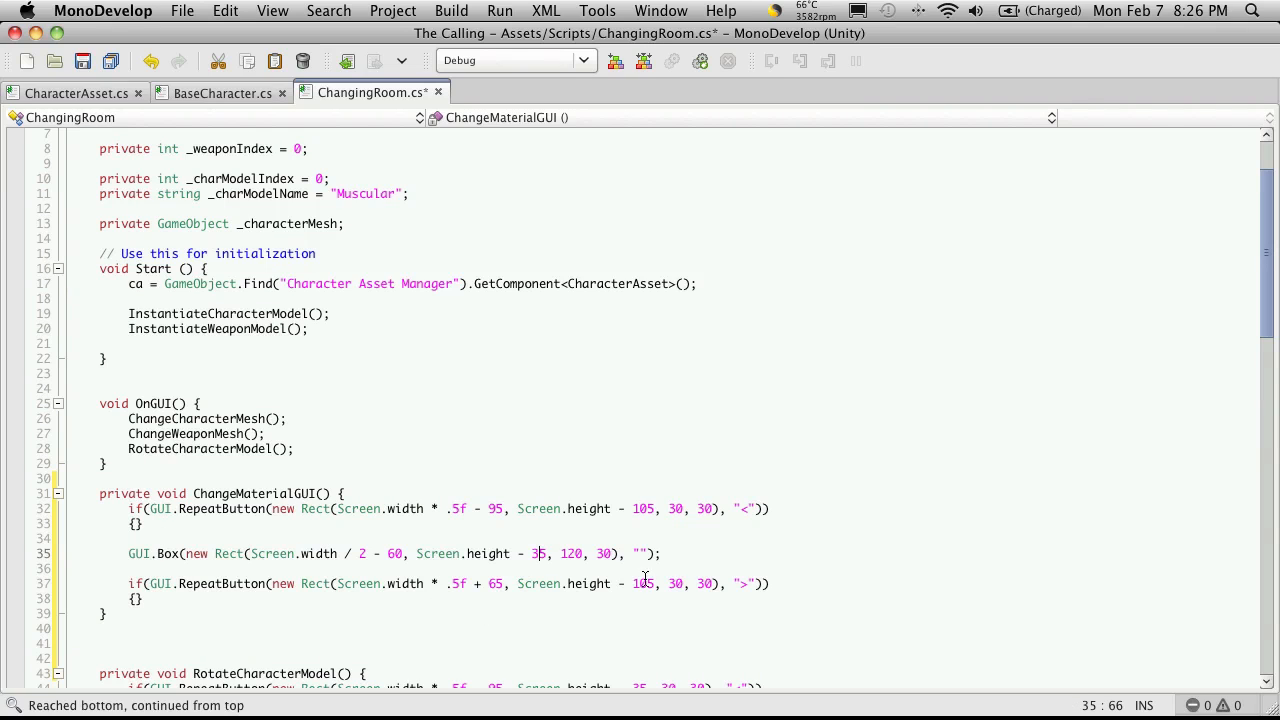
pyautogui.press('Backspace')
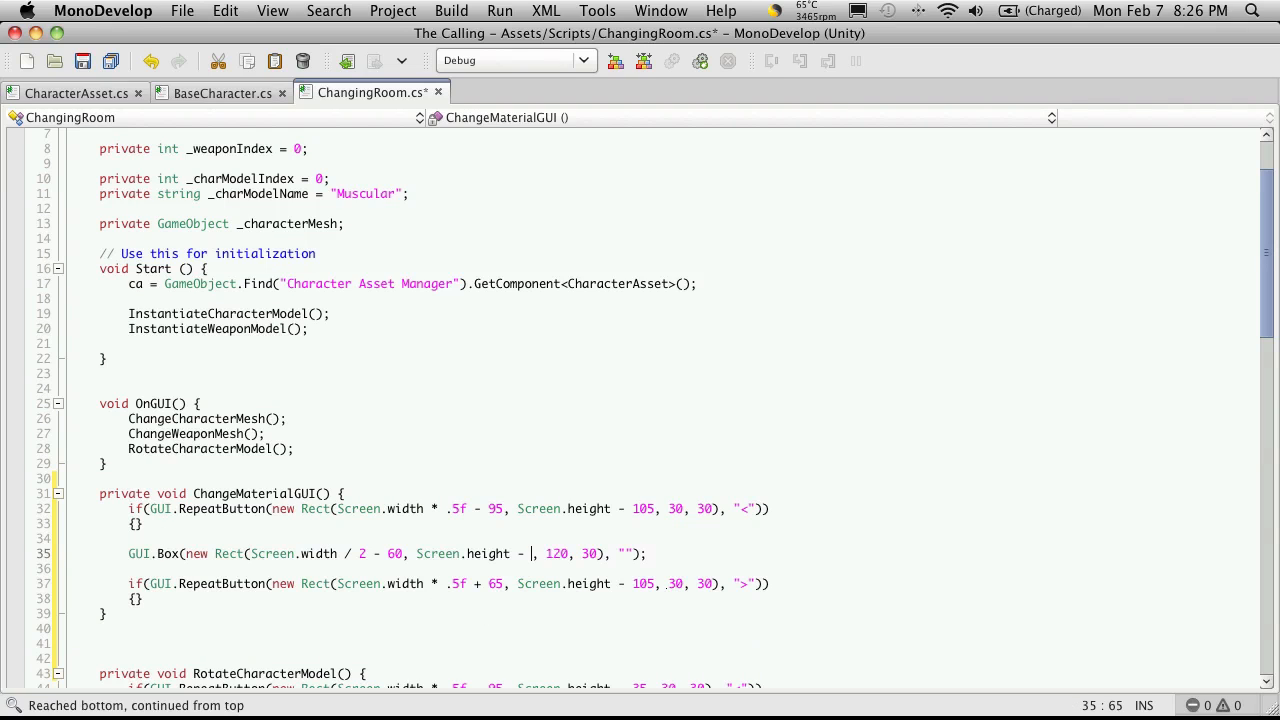
pyautogui.write('105')
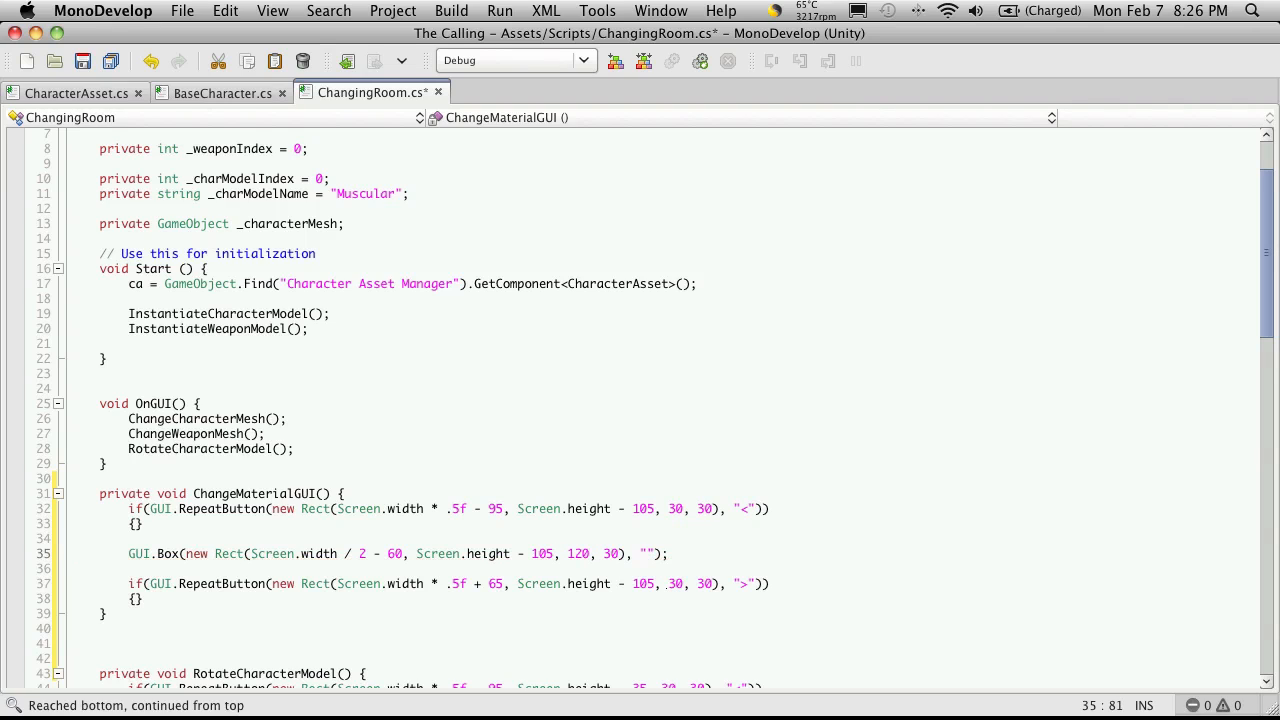
pyautogui.write('xxx')
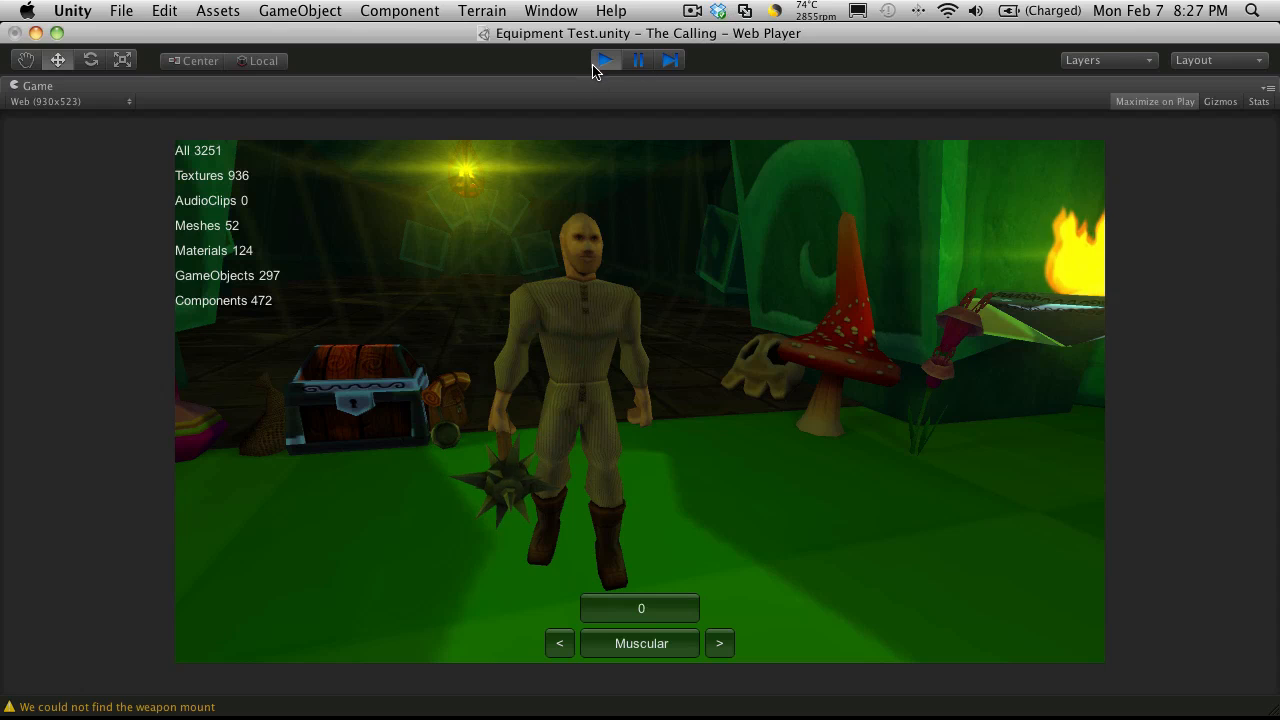
# Step: Stop the changing-room test run after checking the weapon counter and model selector
pyautogui.click(600, 67)
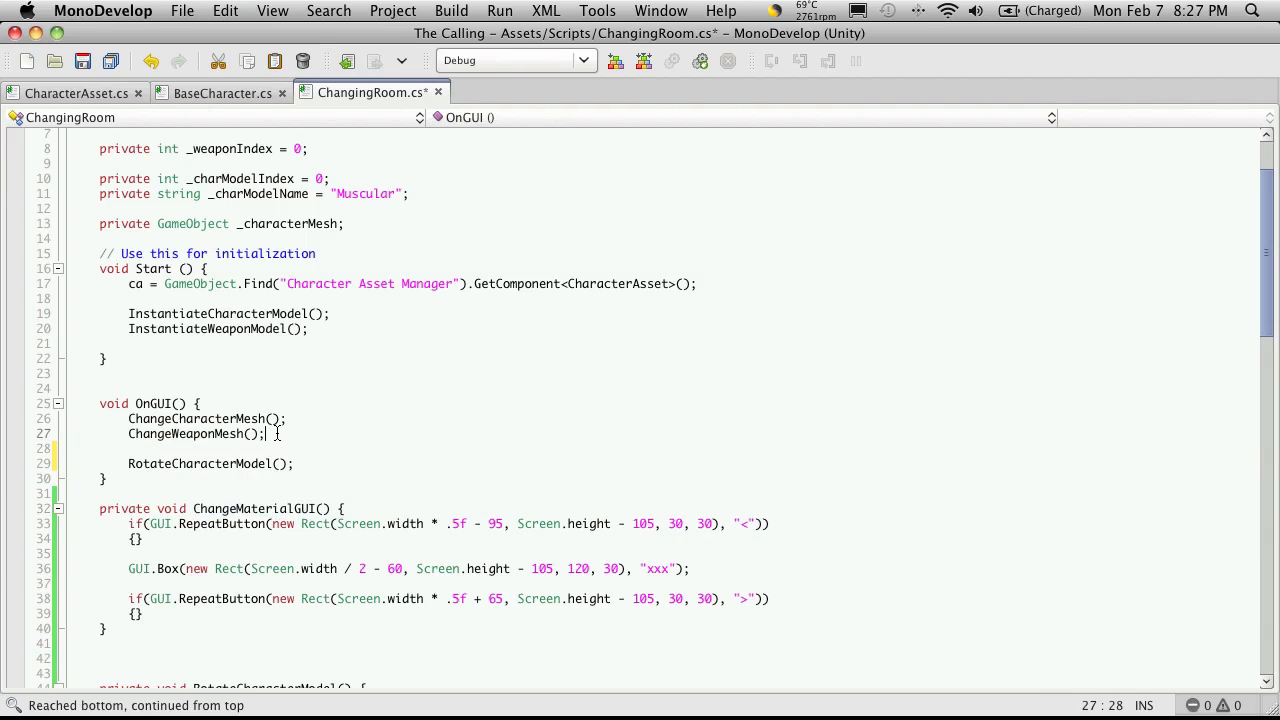
# Step: Call ChangeMaterialGUI() in OnGUI after ChangeWeaponMesh() and save
pyautogui.write('ChangeMaterialGUI();')
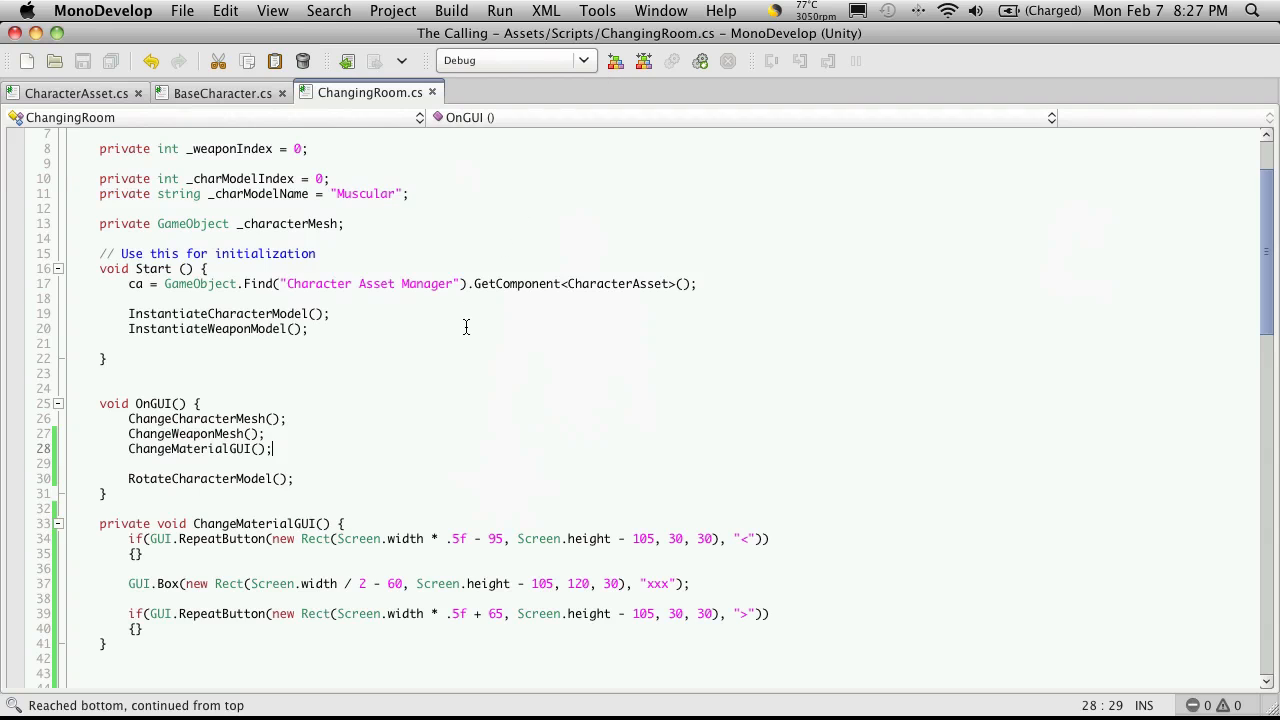
pyautogui.scroll(3)
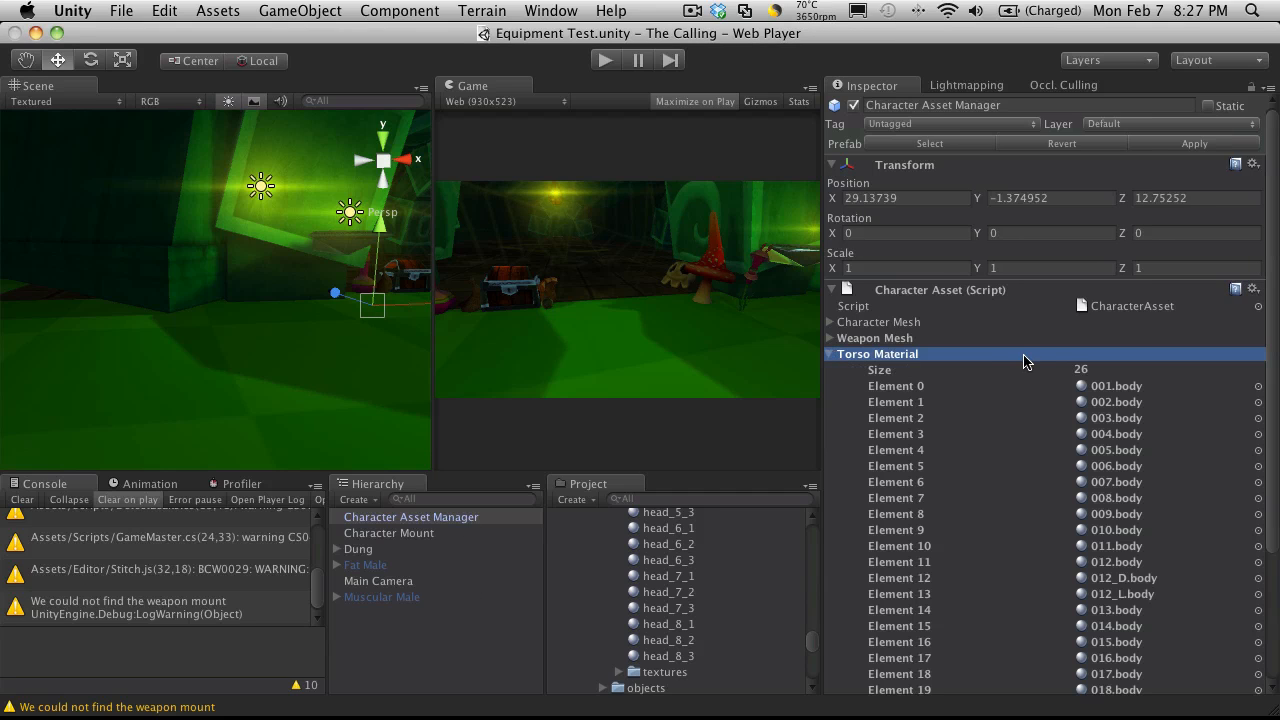
pyautogui.moveTo(1190, 398)
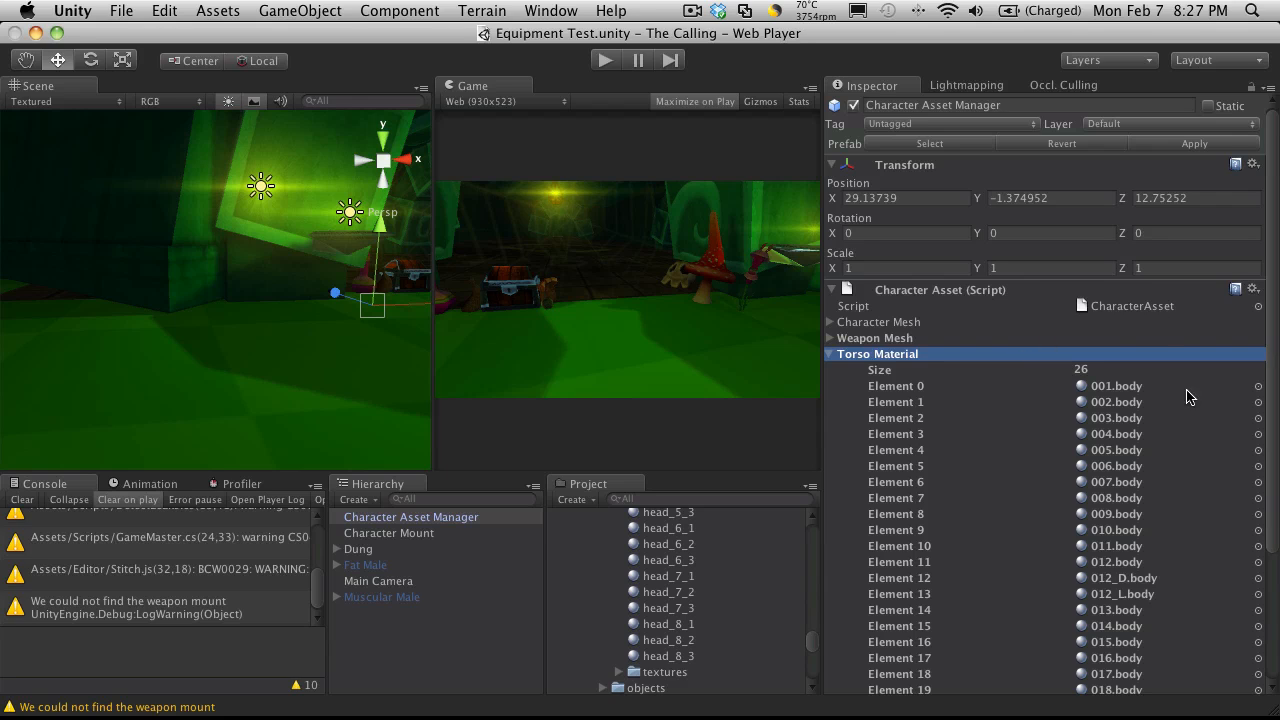
# Step: Scroll the Character Asset Manager Inspector to view the 26 Torso Material entries
pyautogui.scroll(-3)
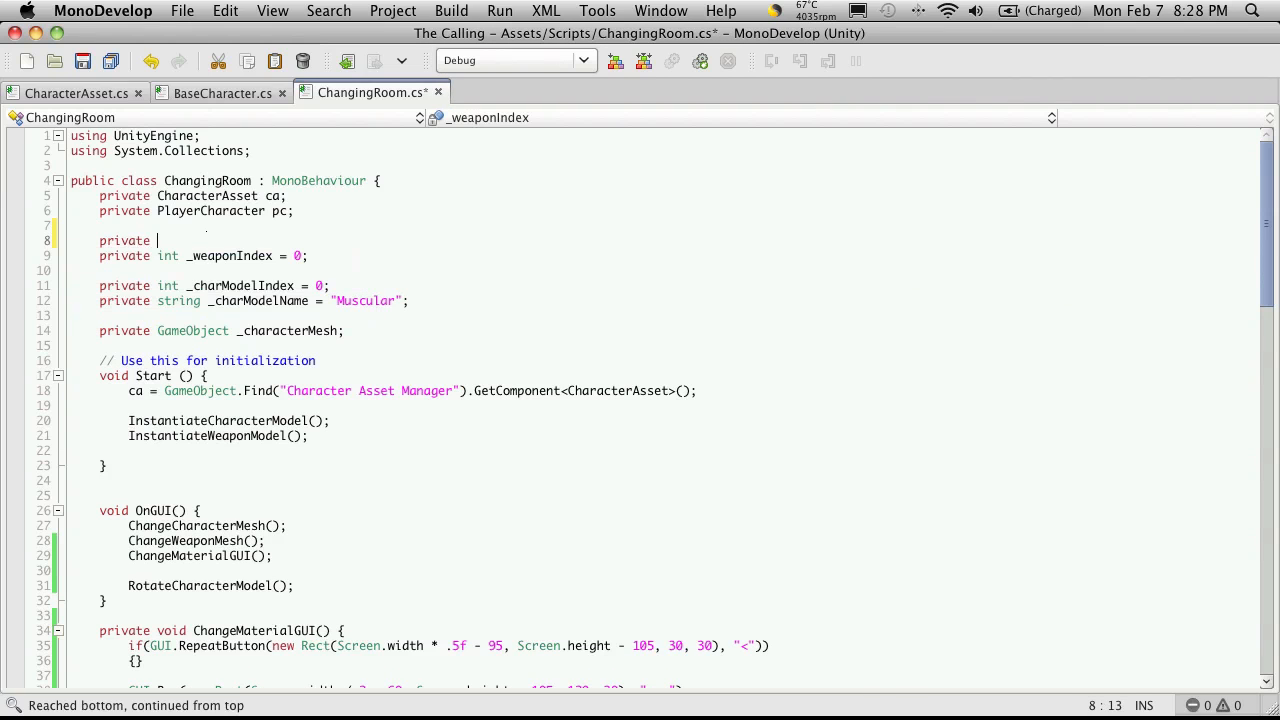
# Step: Declare private int _torsoMaterialIndex = 0; above _weaponIndex, save, and select the name
pyautogui.write('int')
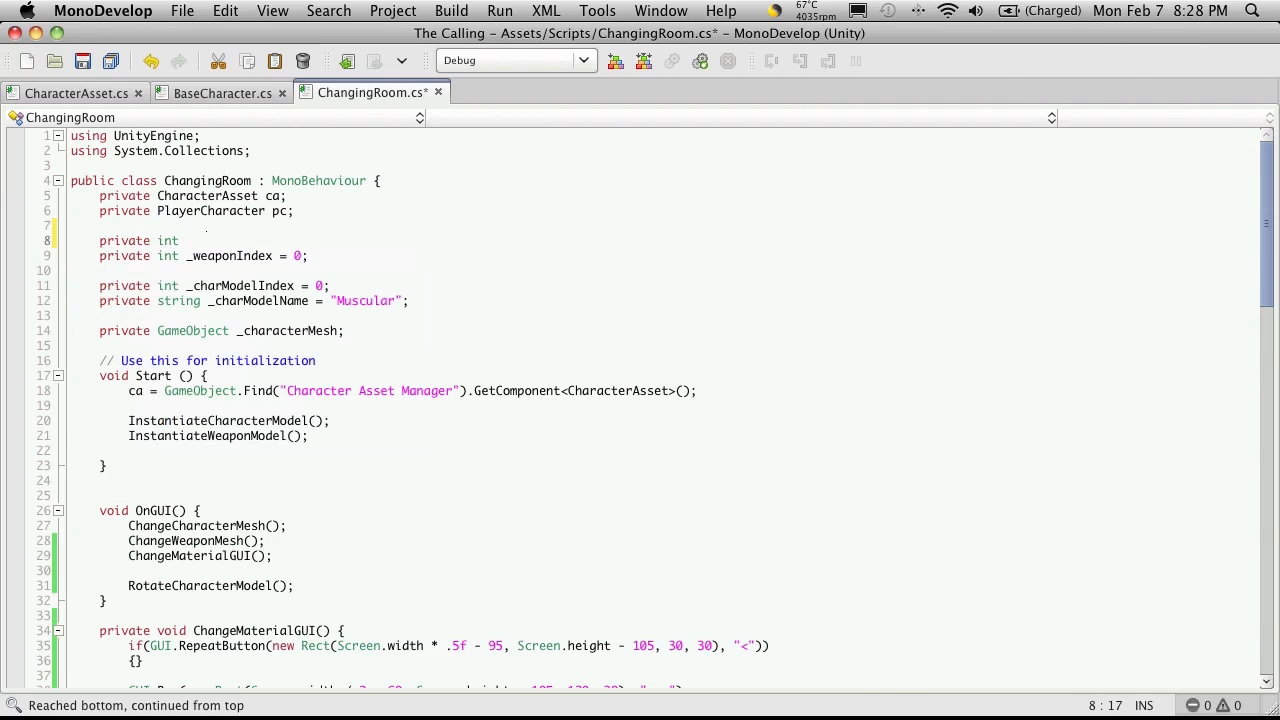
pyautogui.write('_torso')
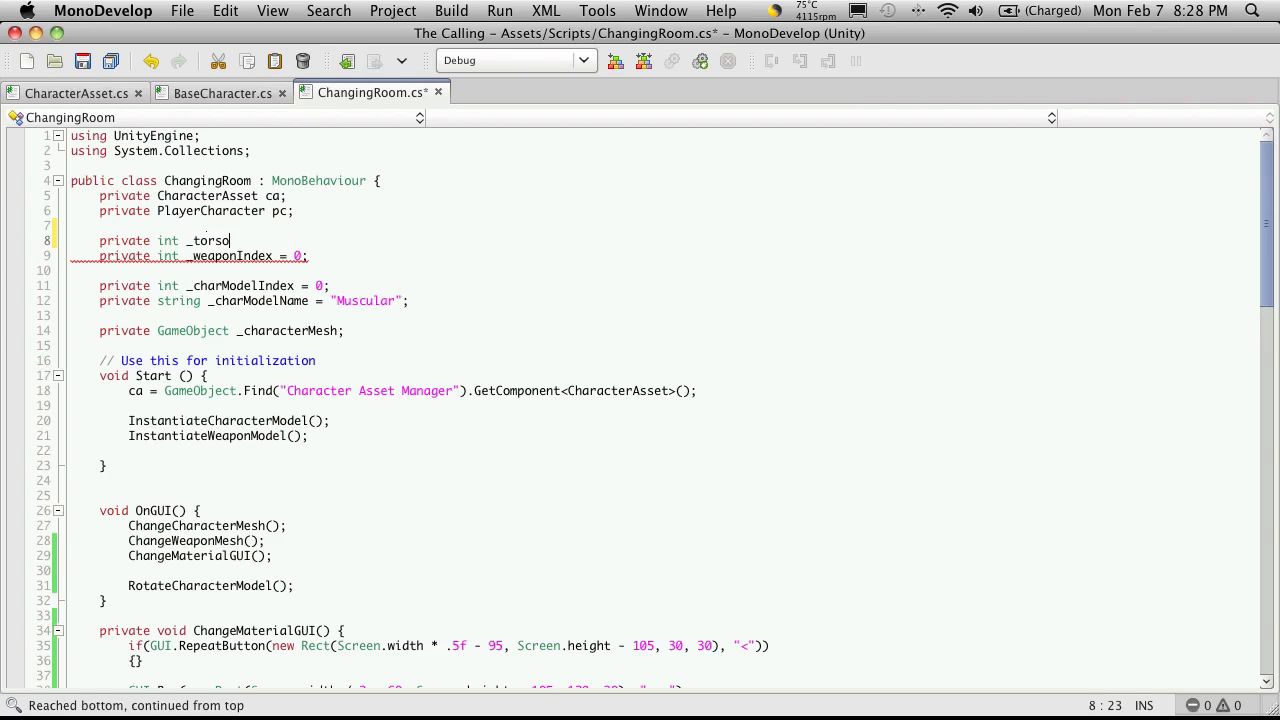
pyautogui.write('MaterialInce')
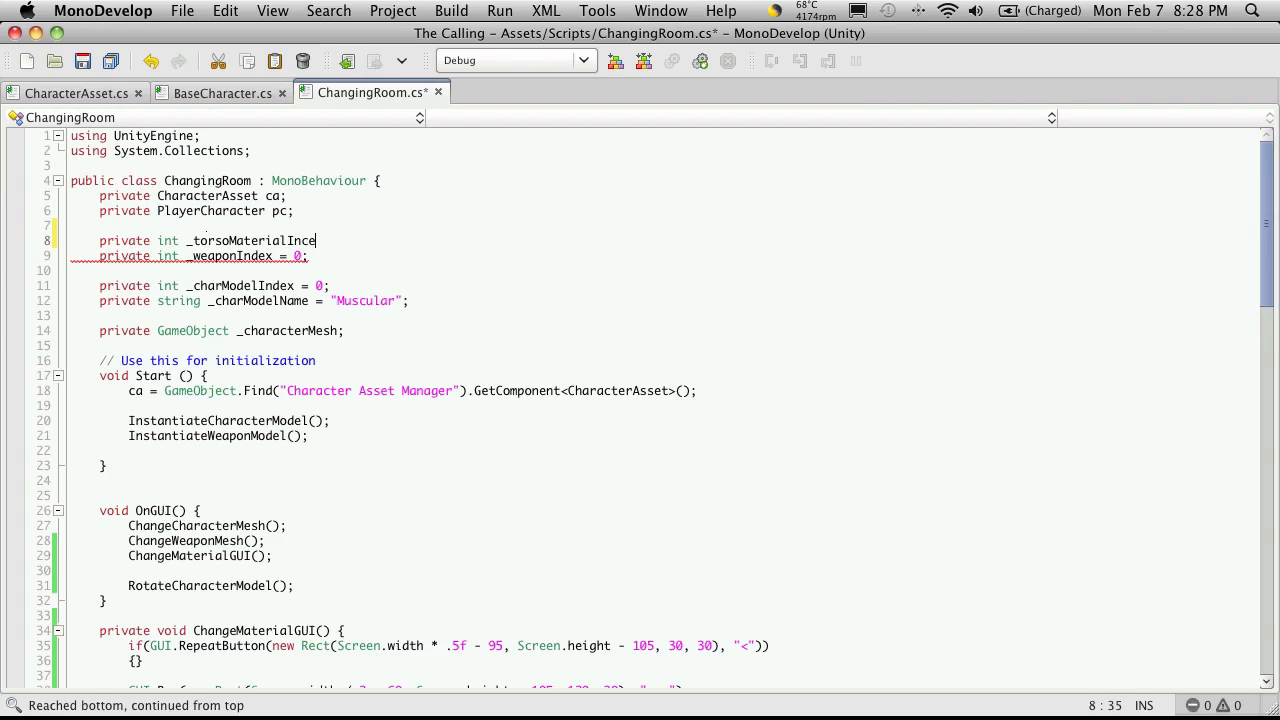
pyautogui.press('Backspace')
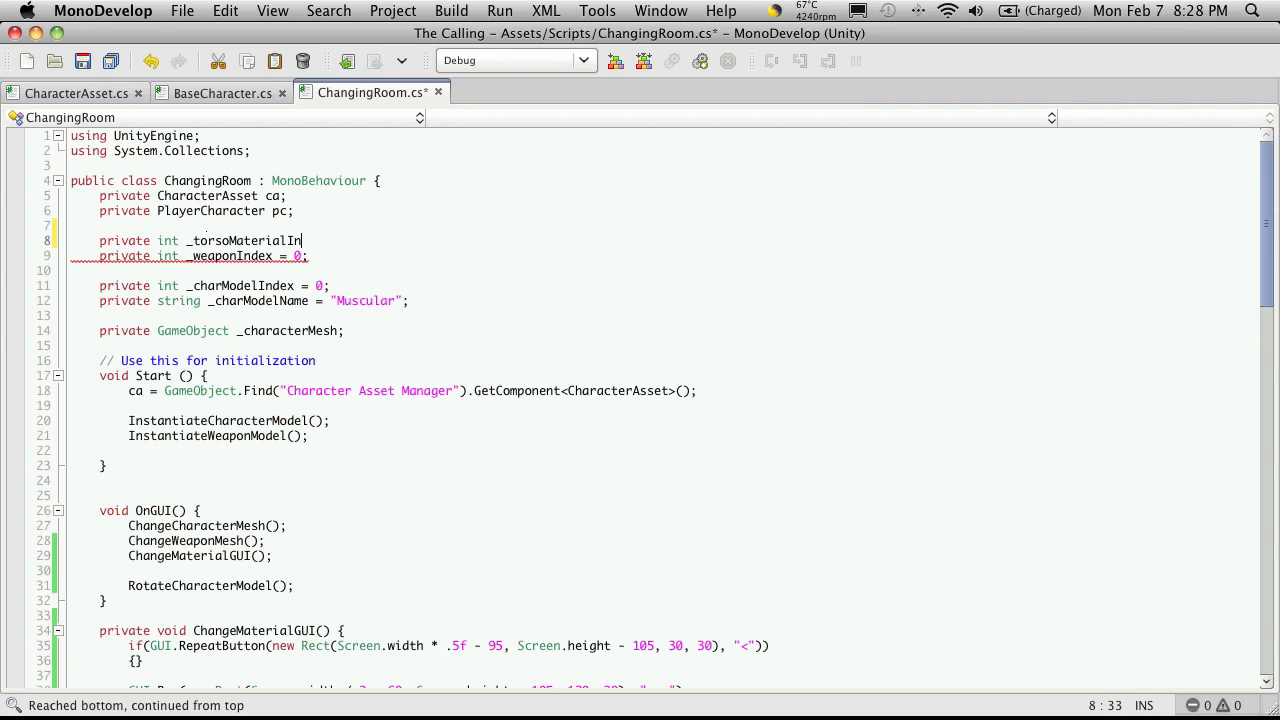
pyautogui.write('dex = 0;')
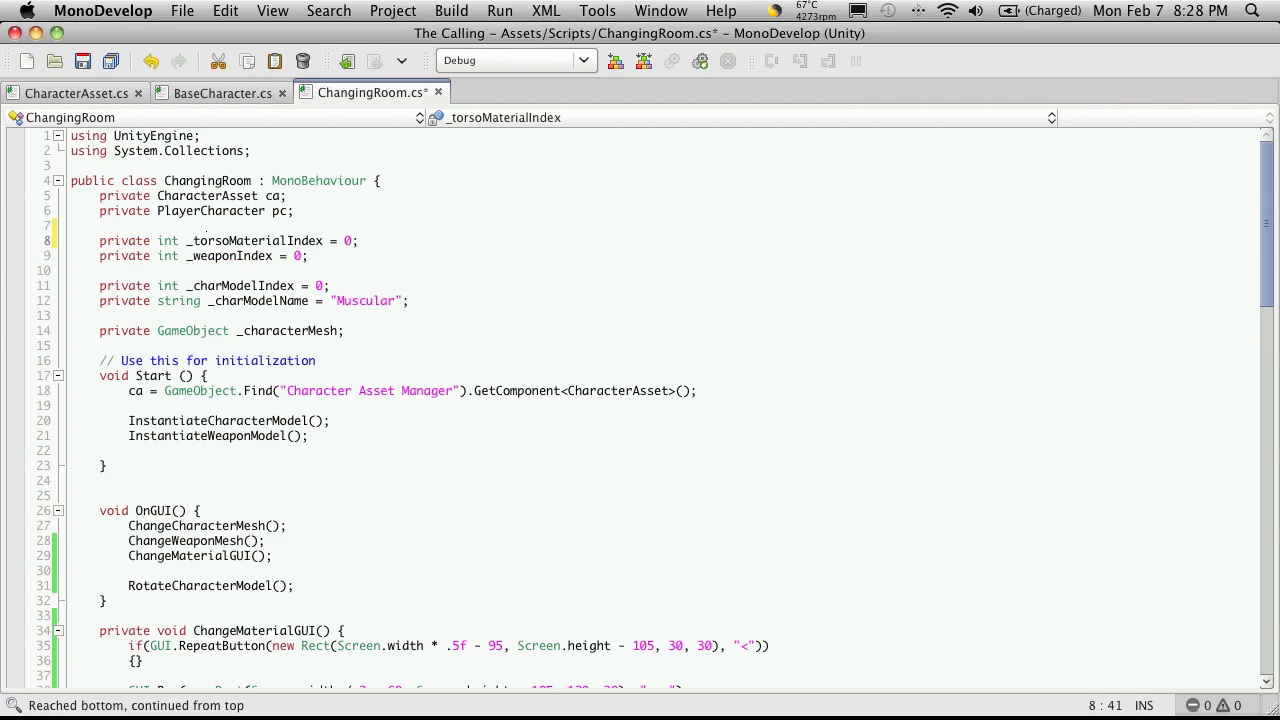
pyautogui.doubleClick(255, 240)
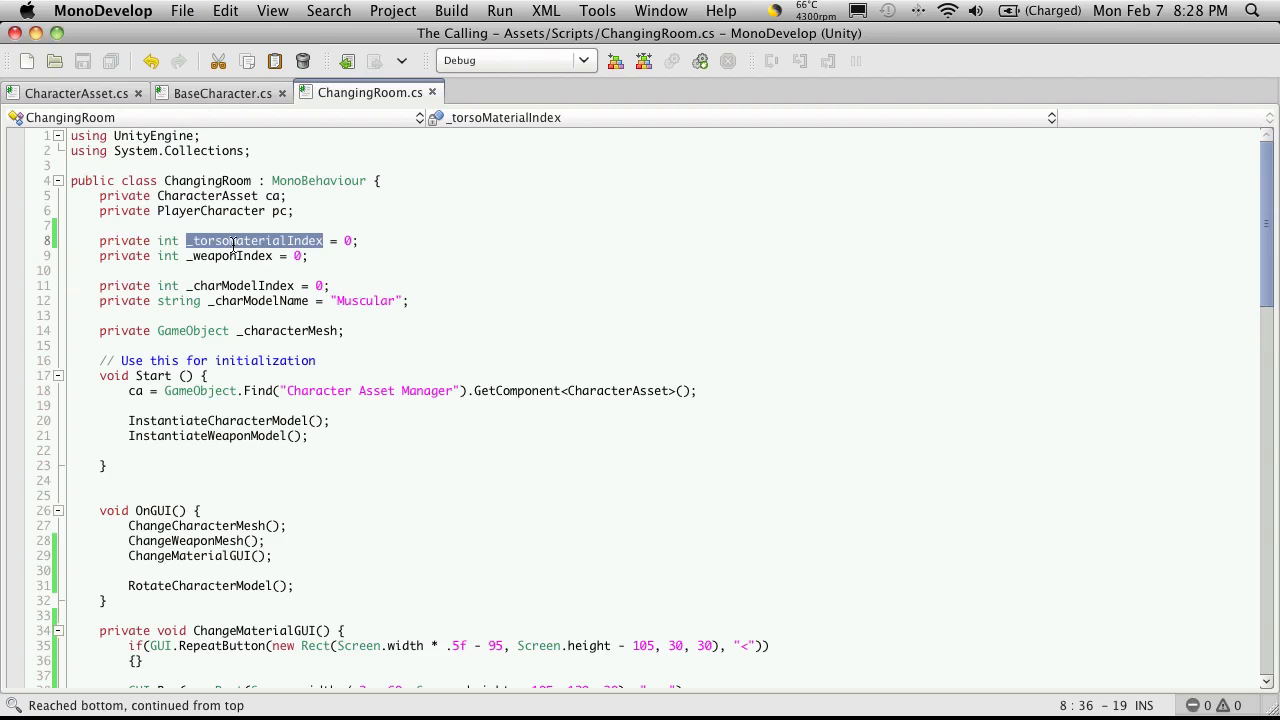
# Step: Replace the xxx box label with _torsoMaterialIndex.ToString()
pyautogui.scroll(-3)
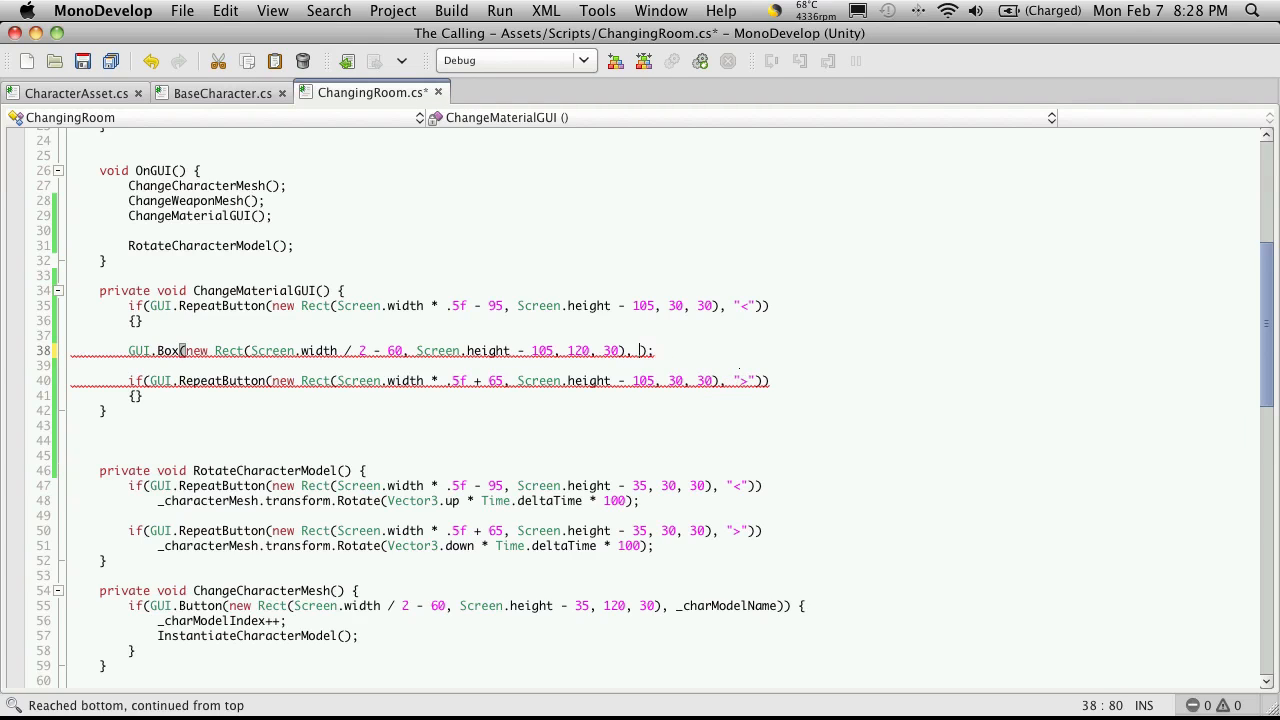
pyautogui.write('_torsoMaterialIndex.ToString')
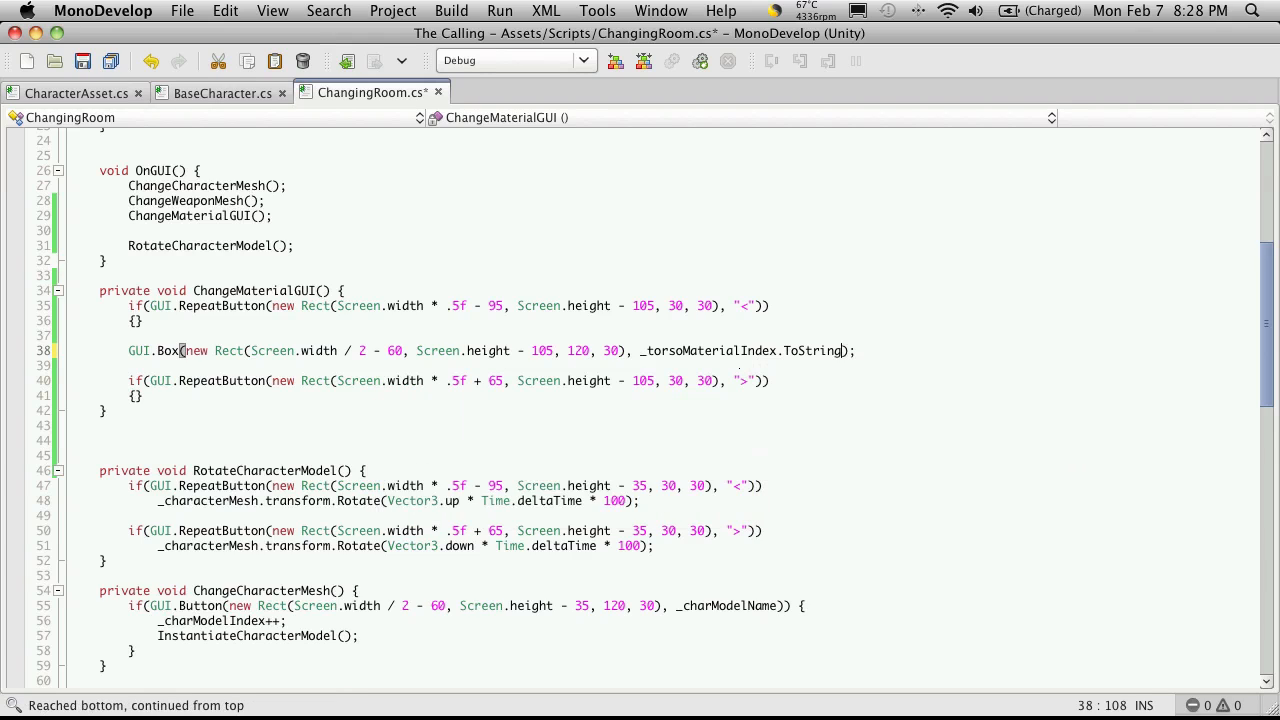
pyautogui.write('()')
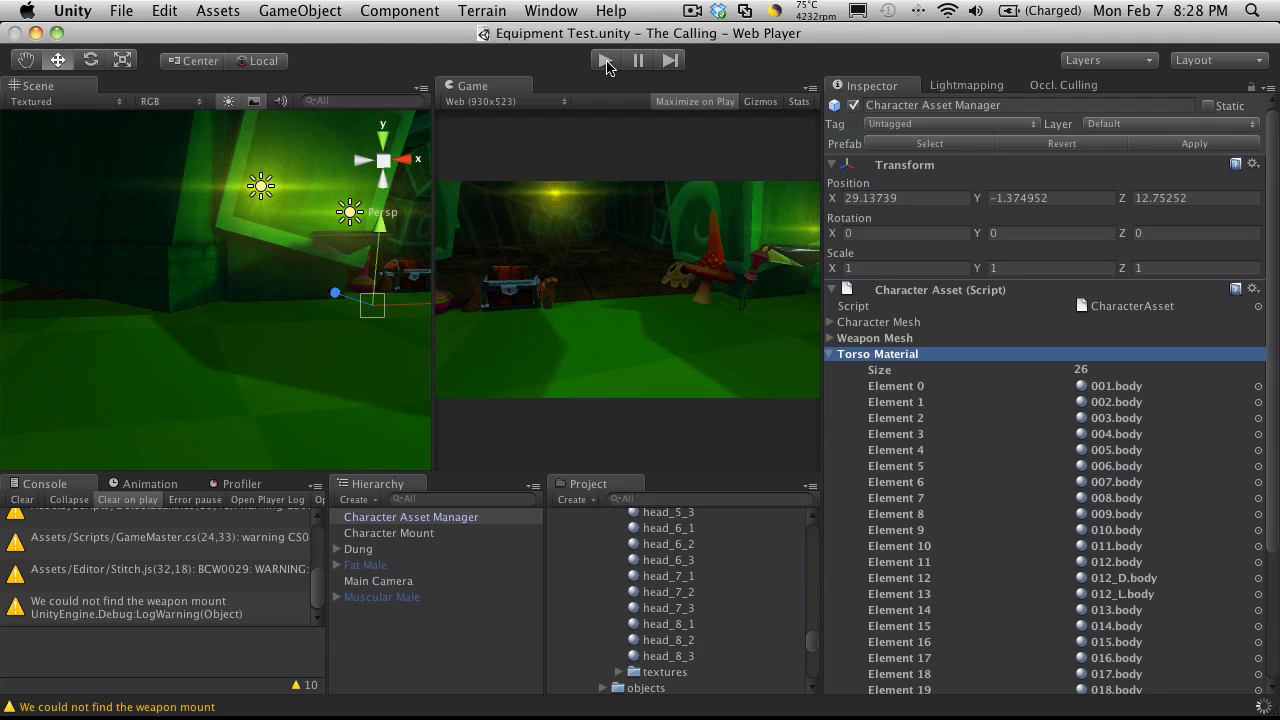
# Step: Play the scene and try the new material selector arrows, reading 0
pyautogui.click(607, 60)
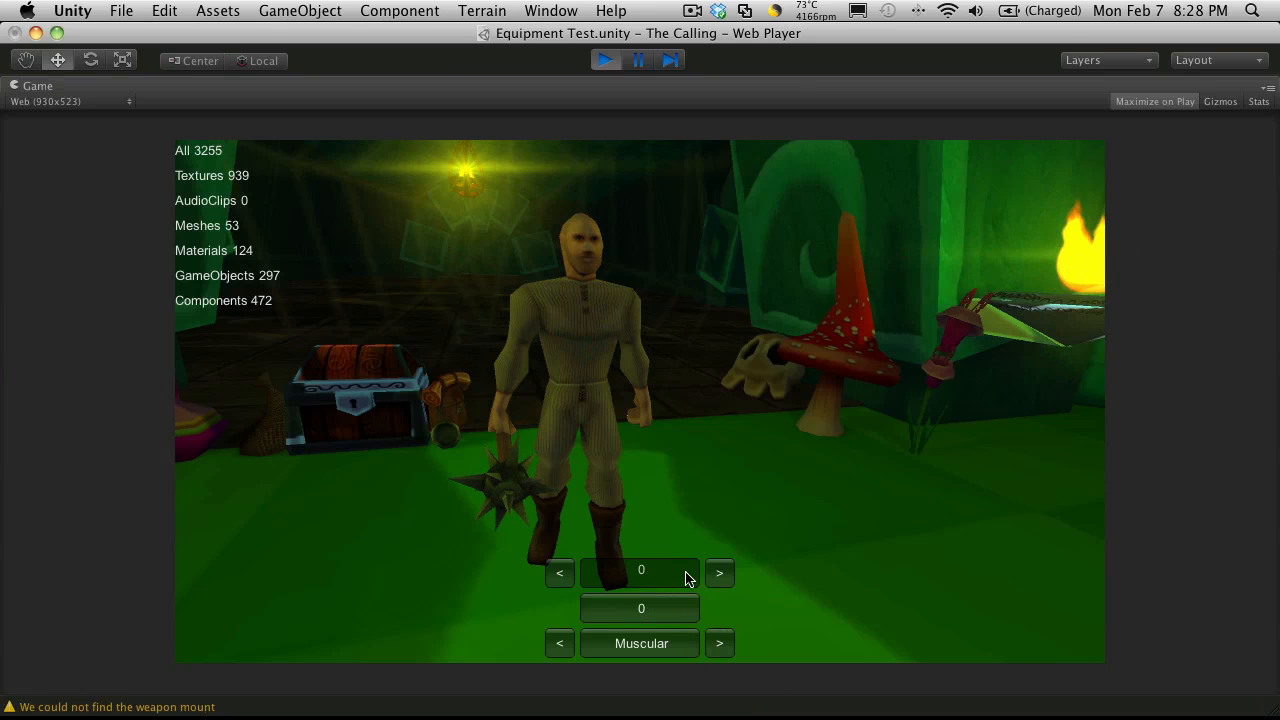
pyautogui.click(719, 573)
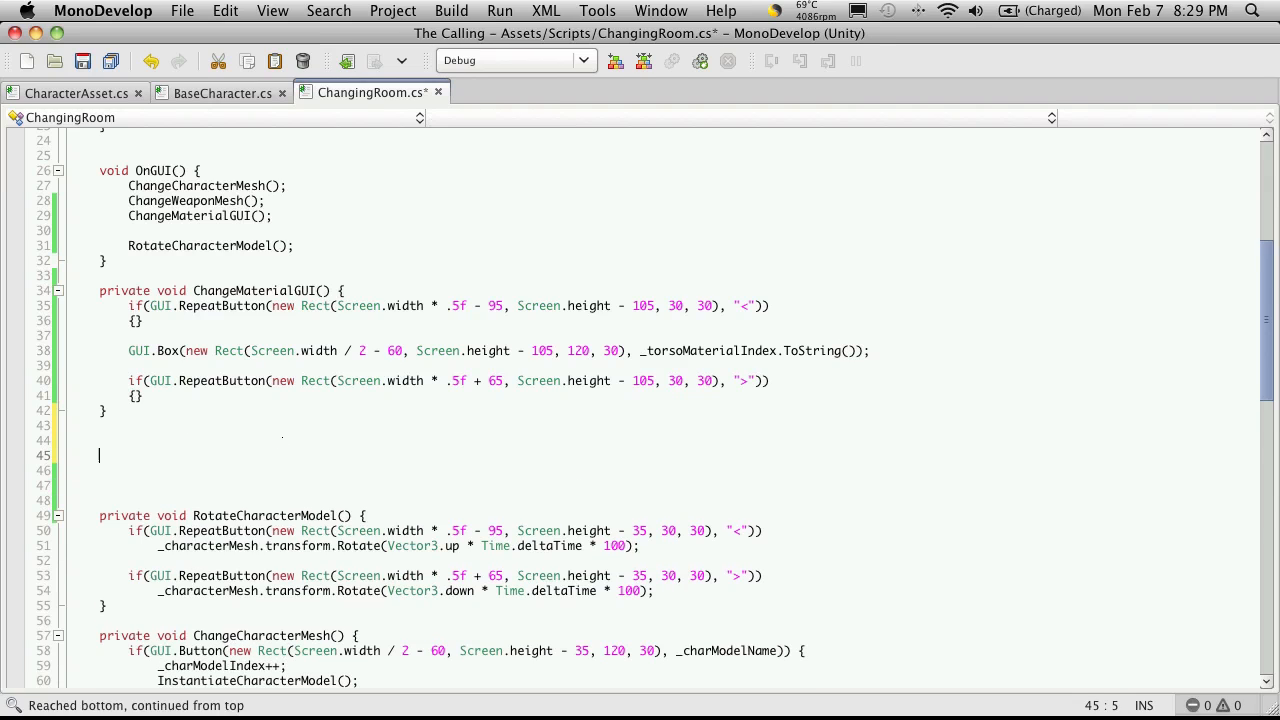
# Step: Add private void ChangeMeshMaterial() { } below ChangeMaterialGUI, correcting a mistyped name
pyautogui.write('private void ChangeM')
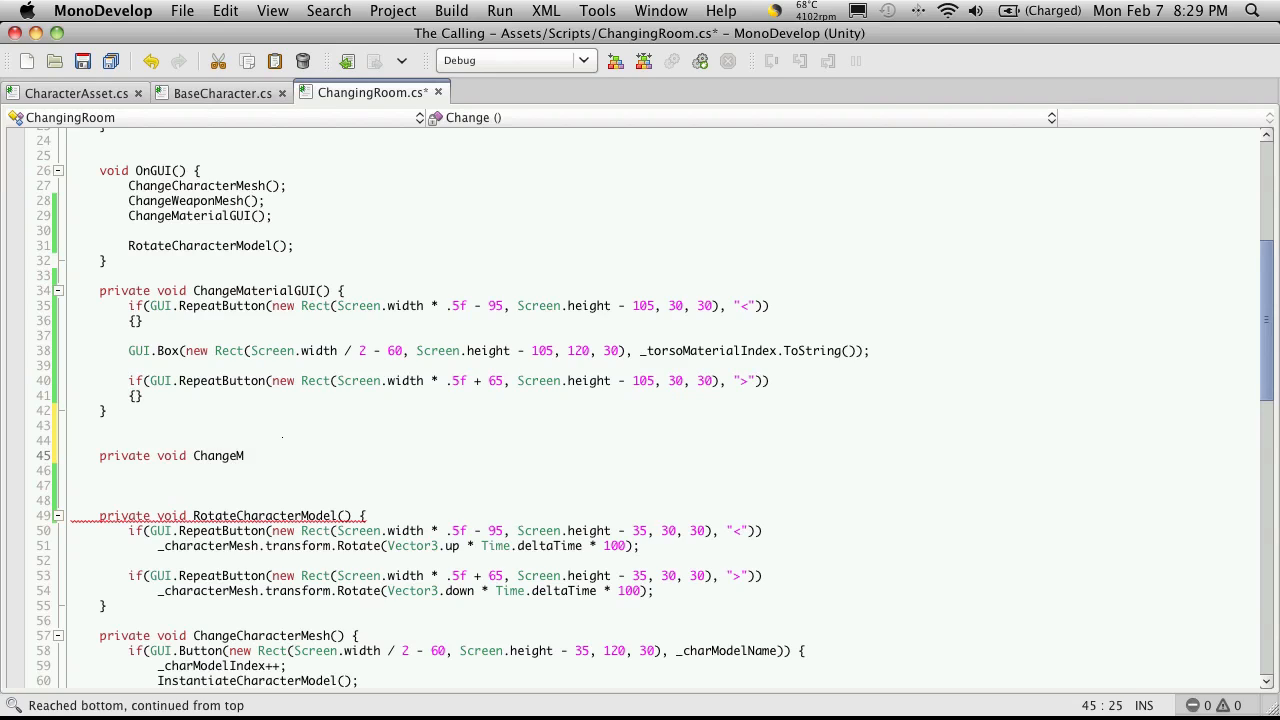
pyautogui.write('aterial')
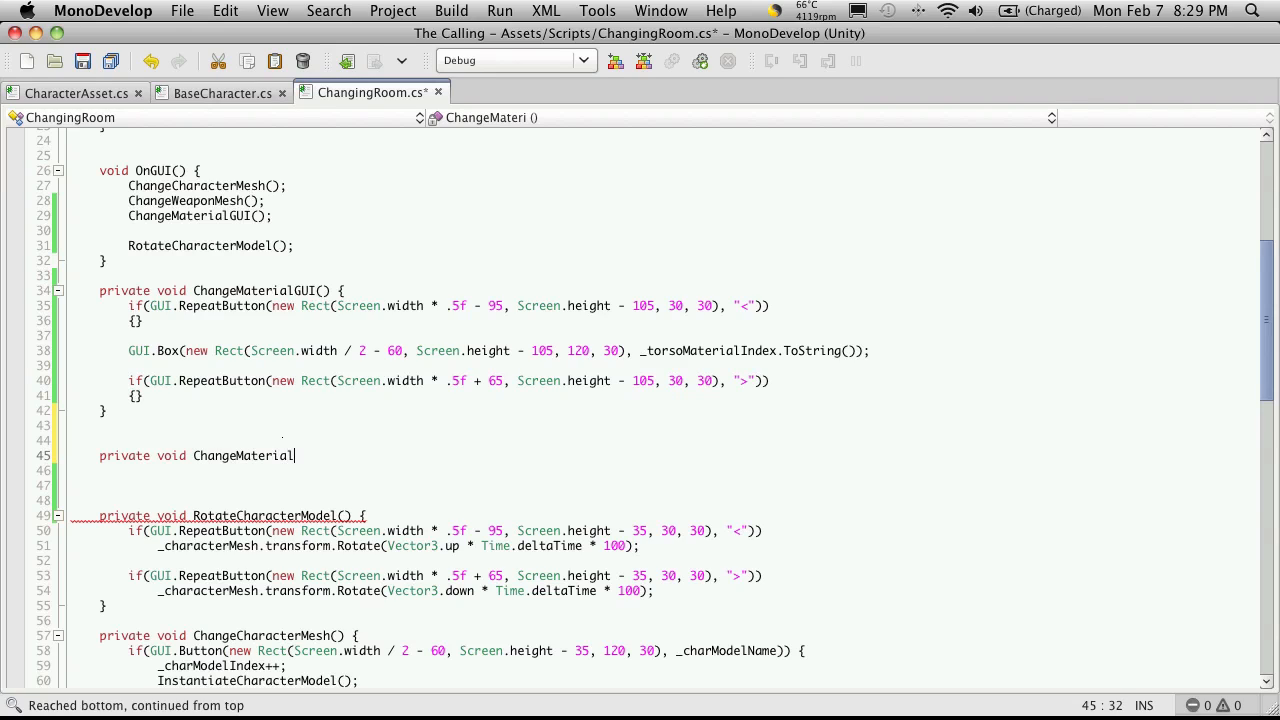
pyautogui.press('BackSpace')
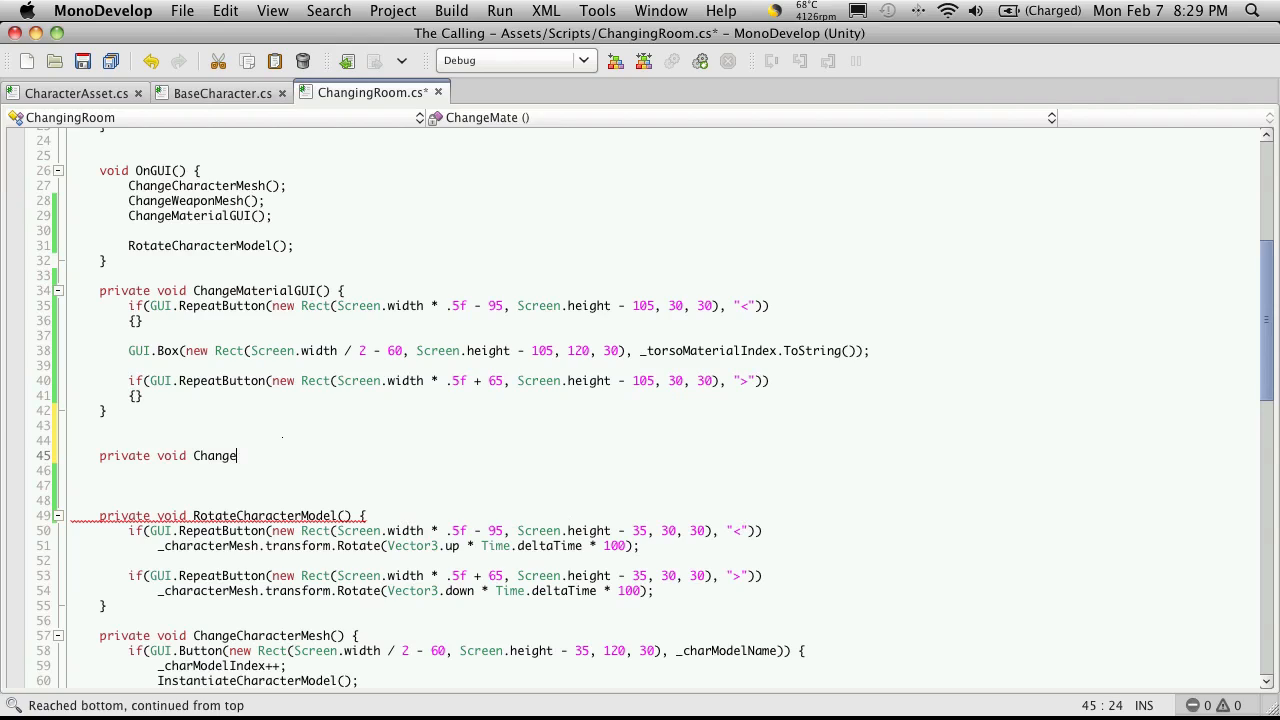
pyautogui.write('Mesh')
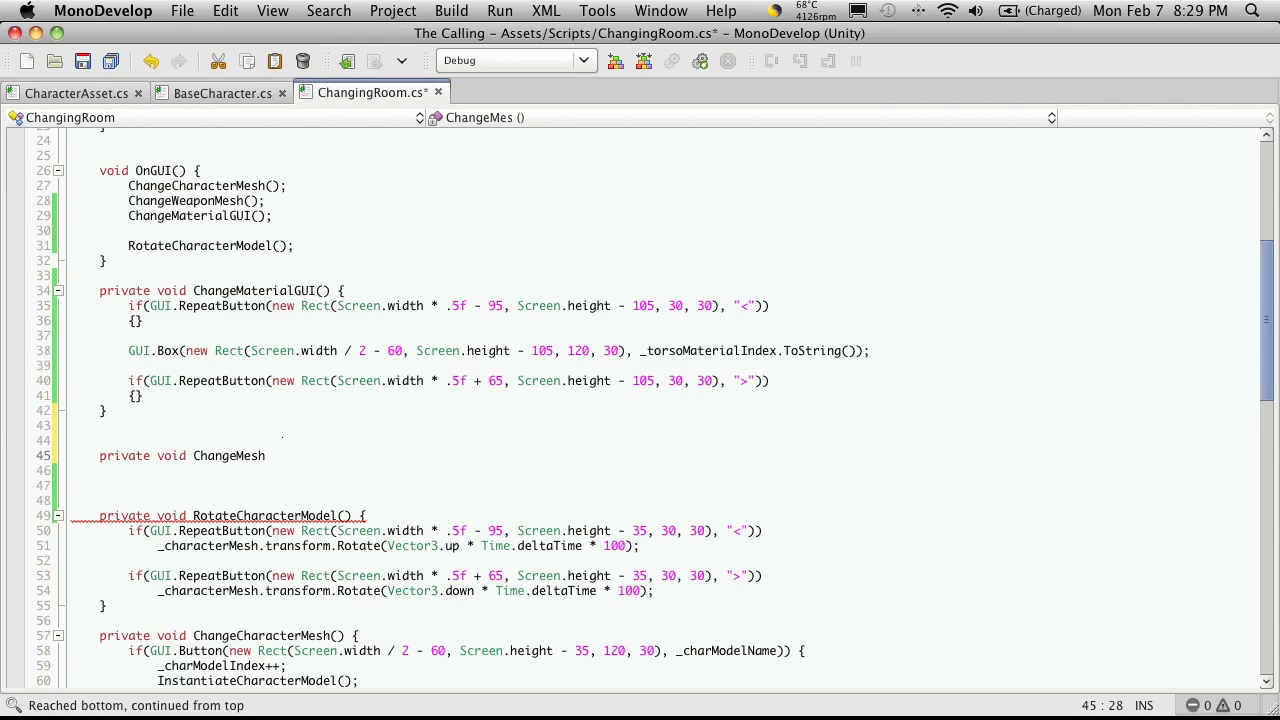
pyautogui.write('Mo')
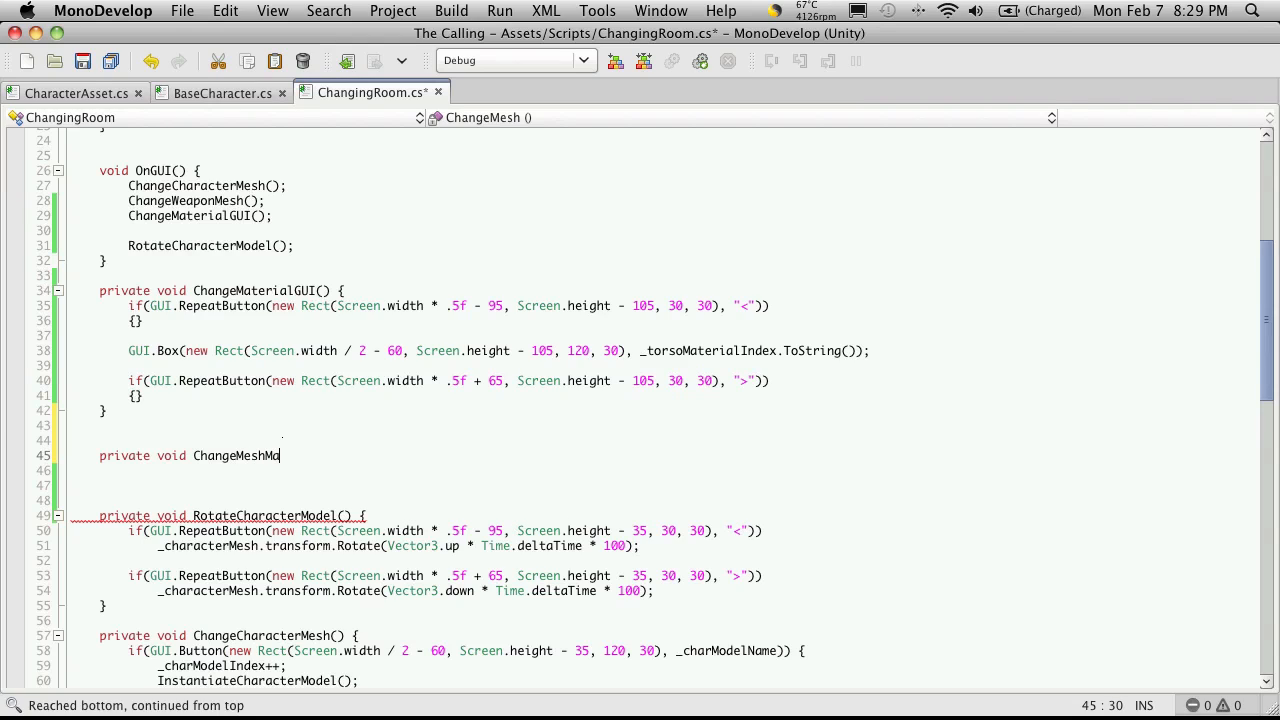
pyautogui.write('terial() {')
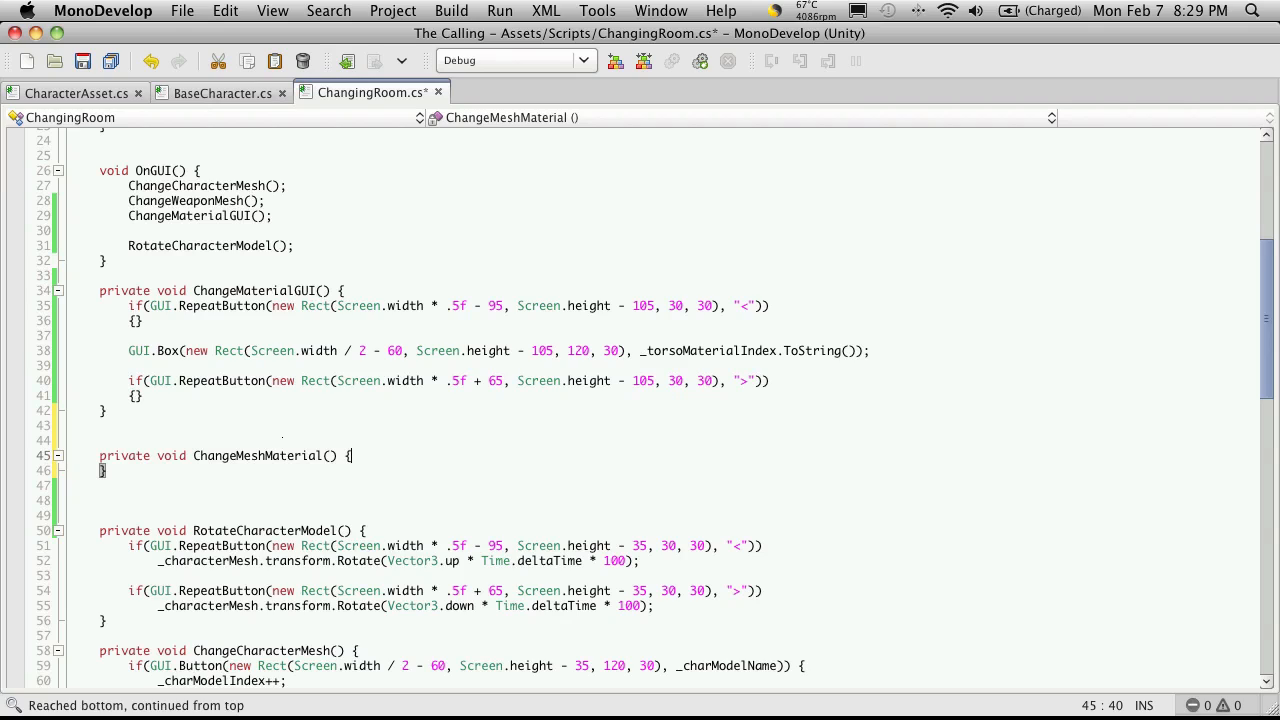
pyautogui.moveTo(152, 320)
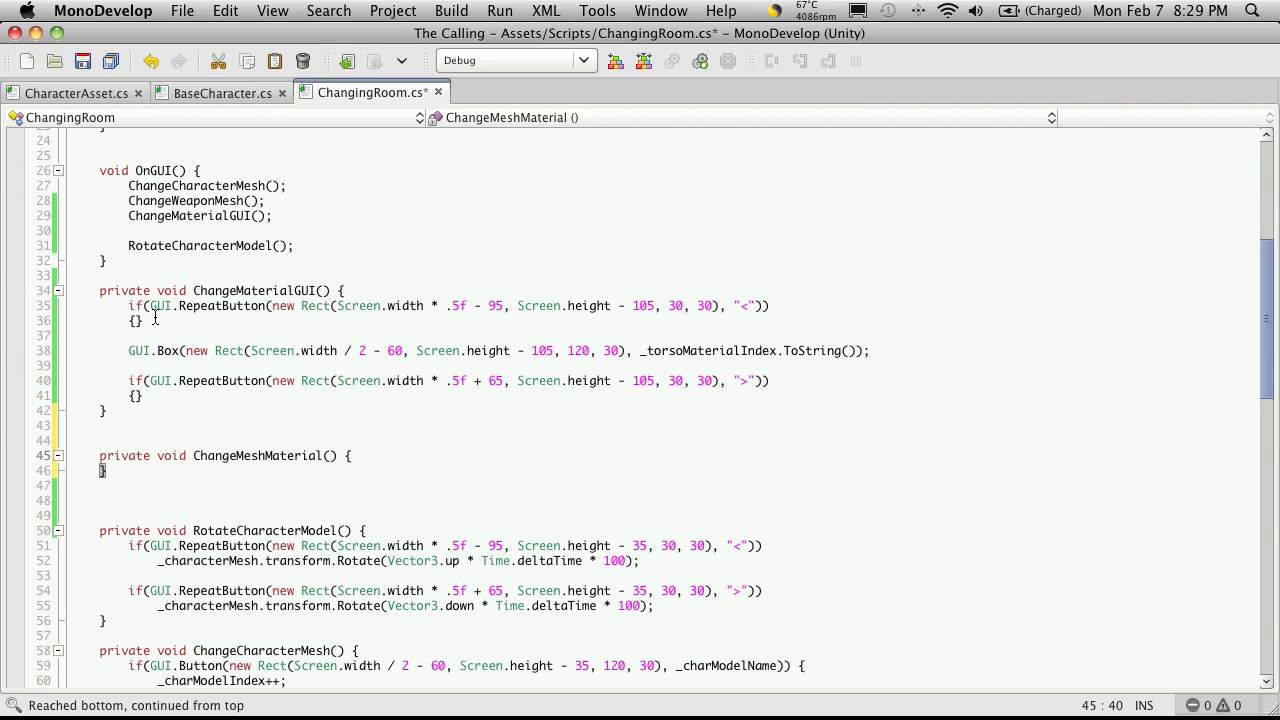
# Step: Add _torsoMaterialIndex-- and _torsoMaterialIndex++ to the left and right arrow blocks, and save
pyautogui.click(133, 320)
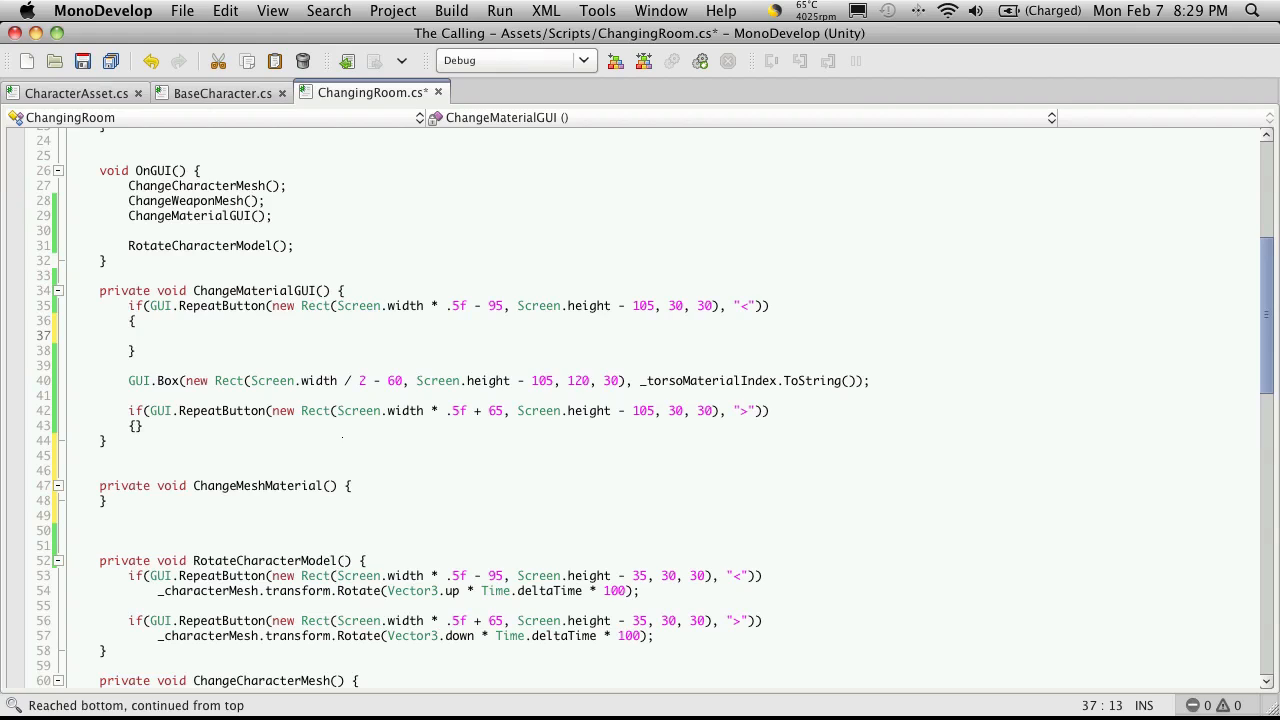
pyautogui.click(157, 335)
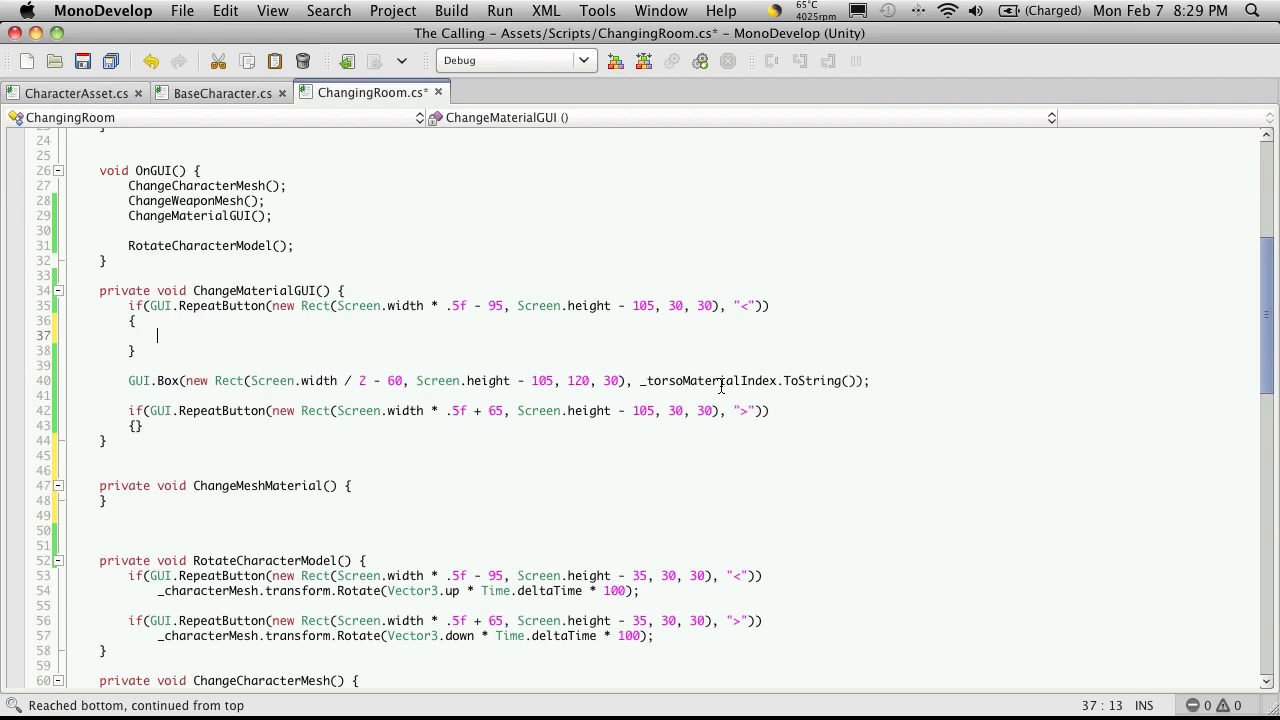
pyautogui.doubleClick(706, 380)
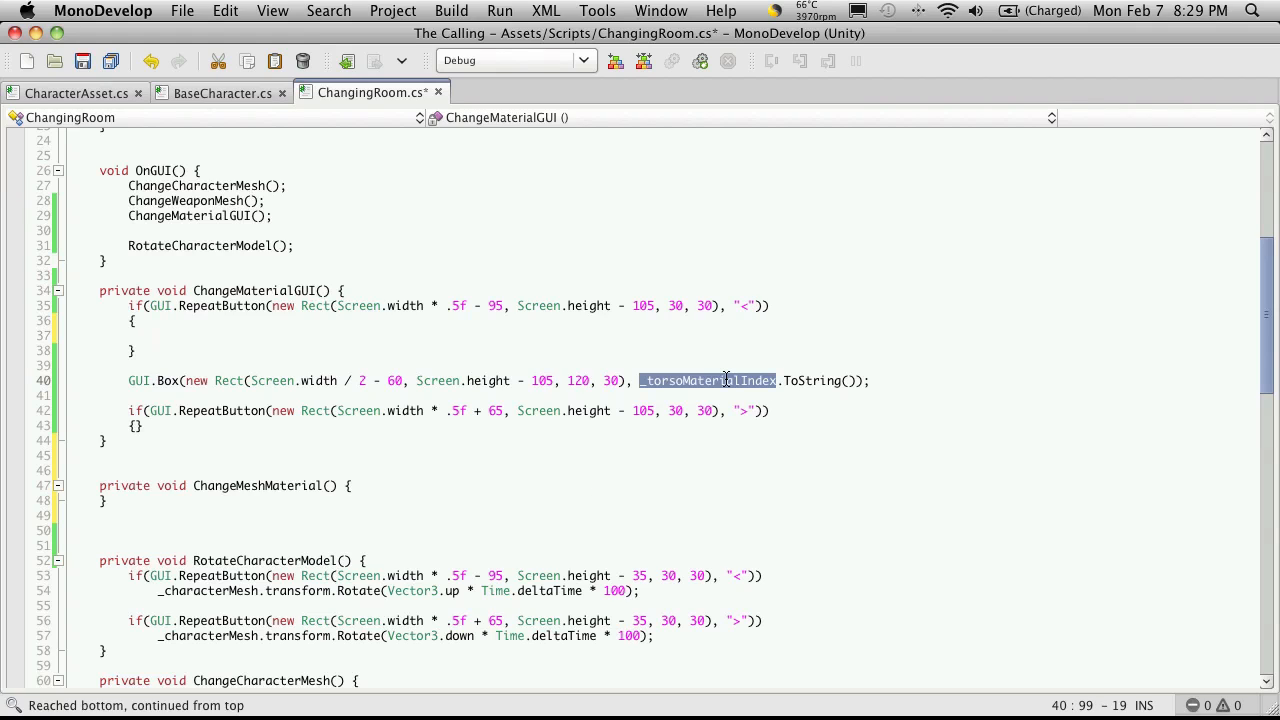
pyautogui.write('_torsoMaterialIndex')
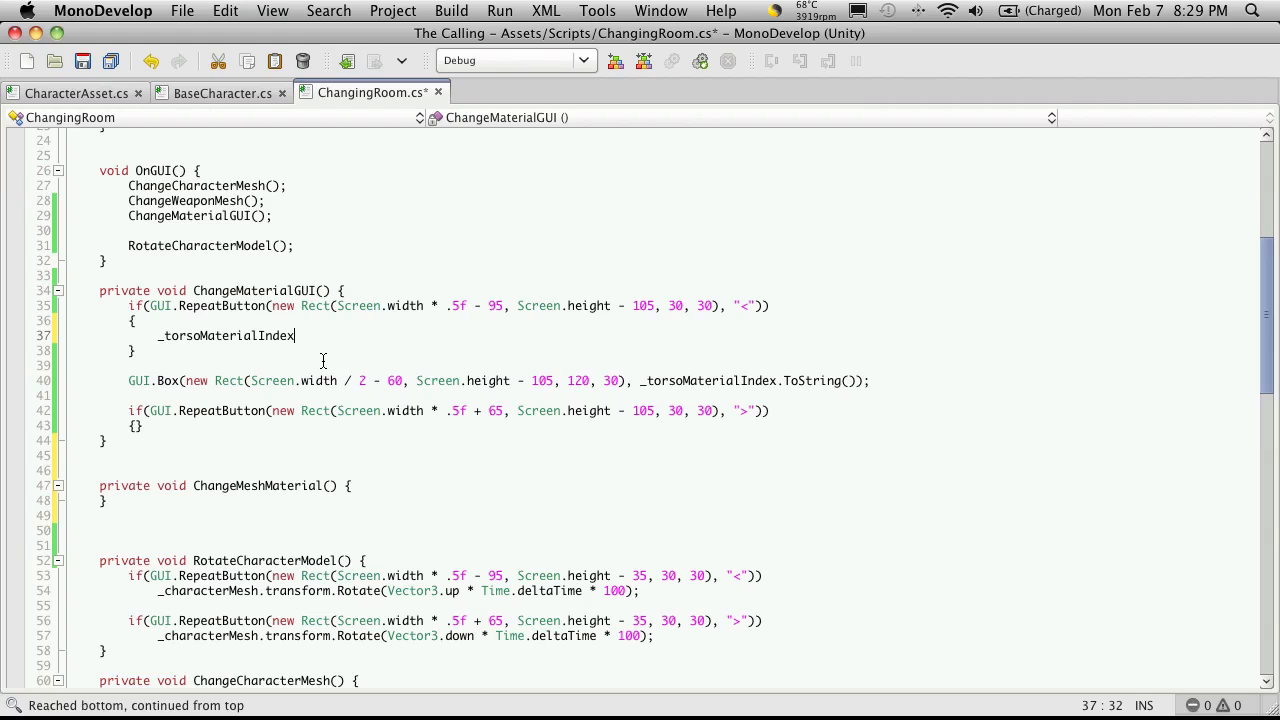
pyautogui.write('--;')
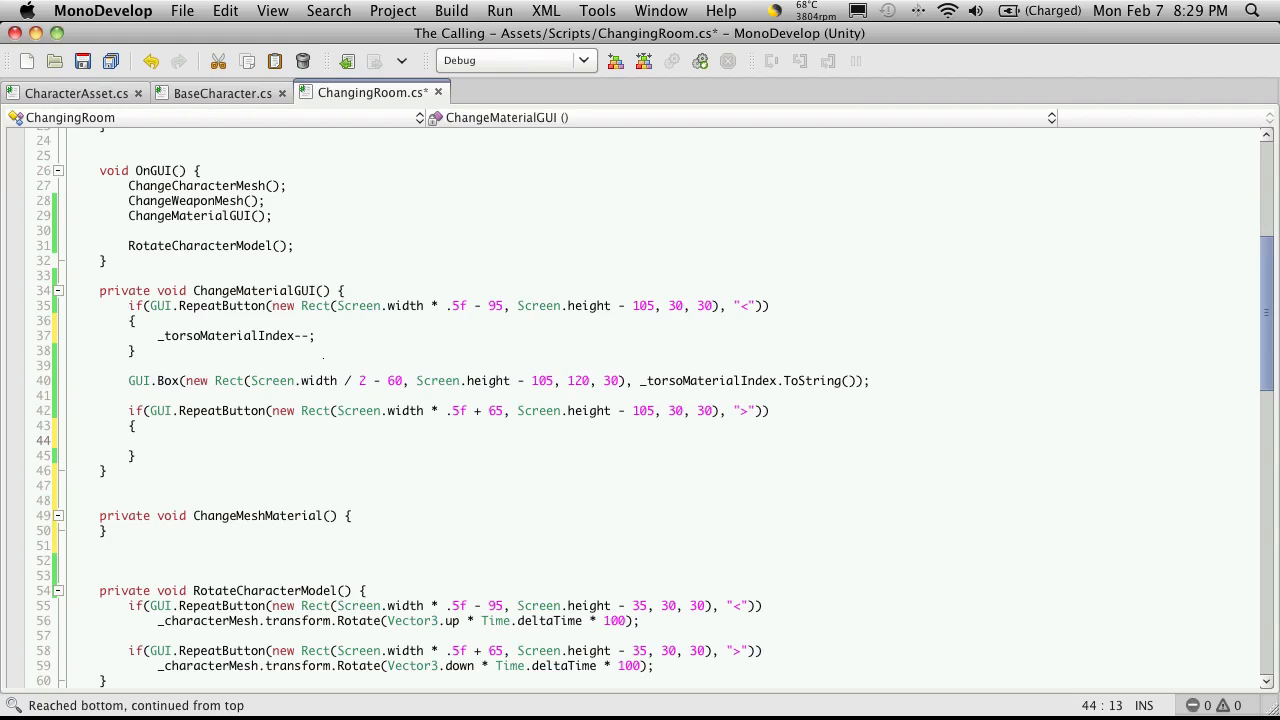
pyautogui.click(156, 455)
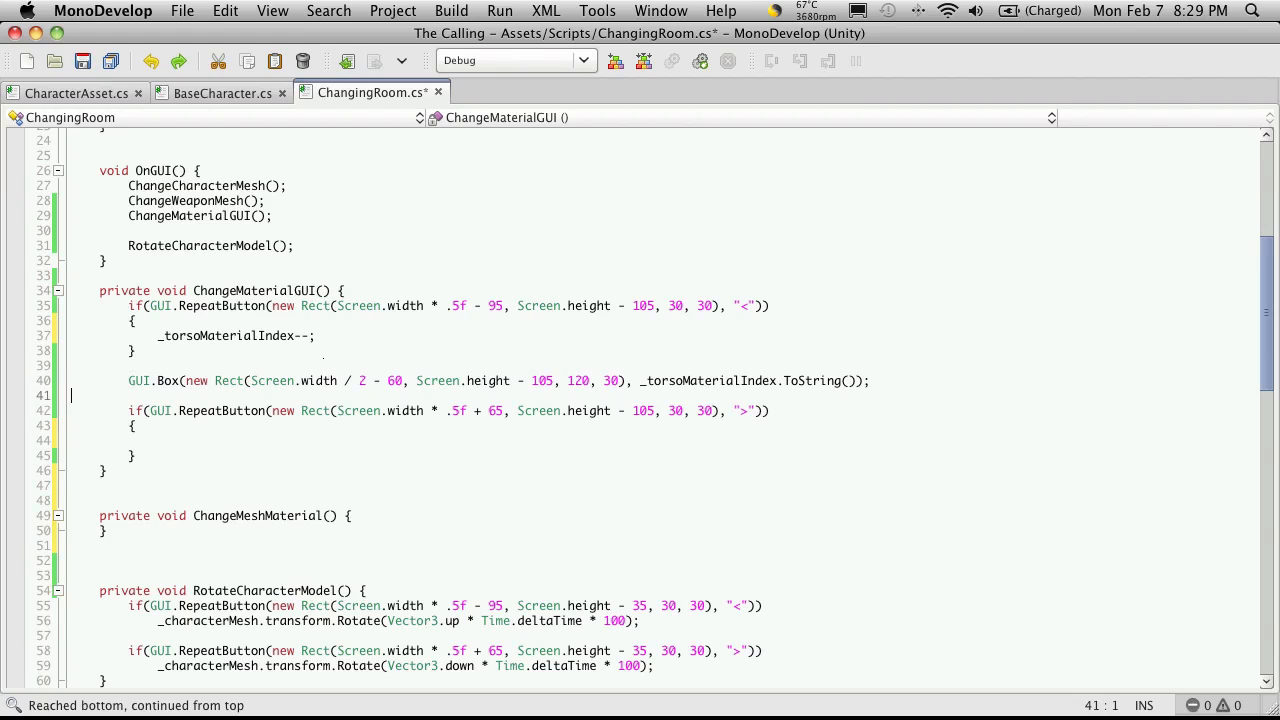
pyautogui.write('_torsoMaterialIndex--;')
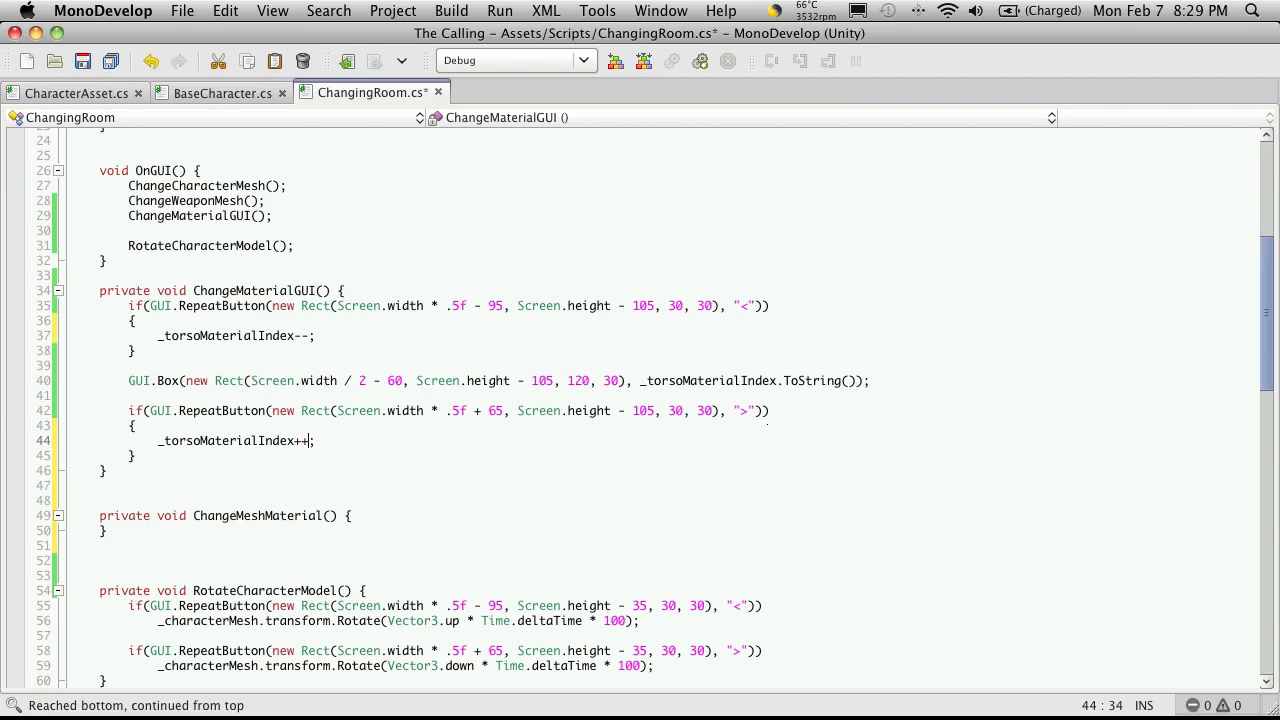
pyautogui.press('cmd+s')
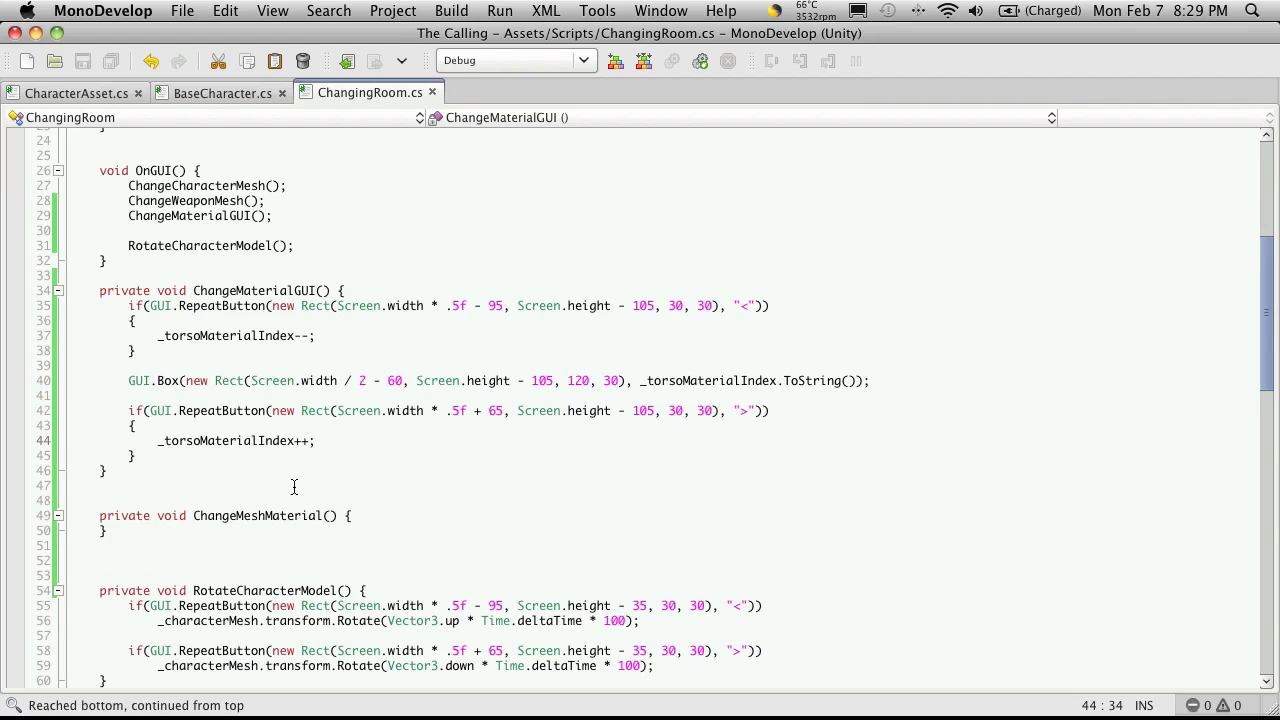
# Step: Call ChangeMeshMaterial(); after the index change in both arrow blocks
pyautogui.doubleClick(256, 516)
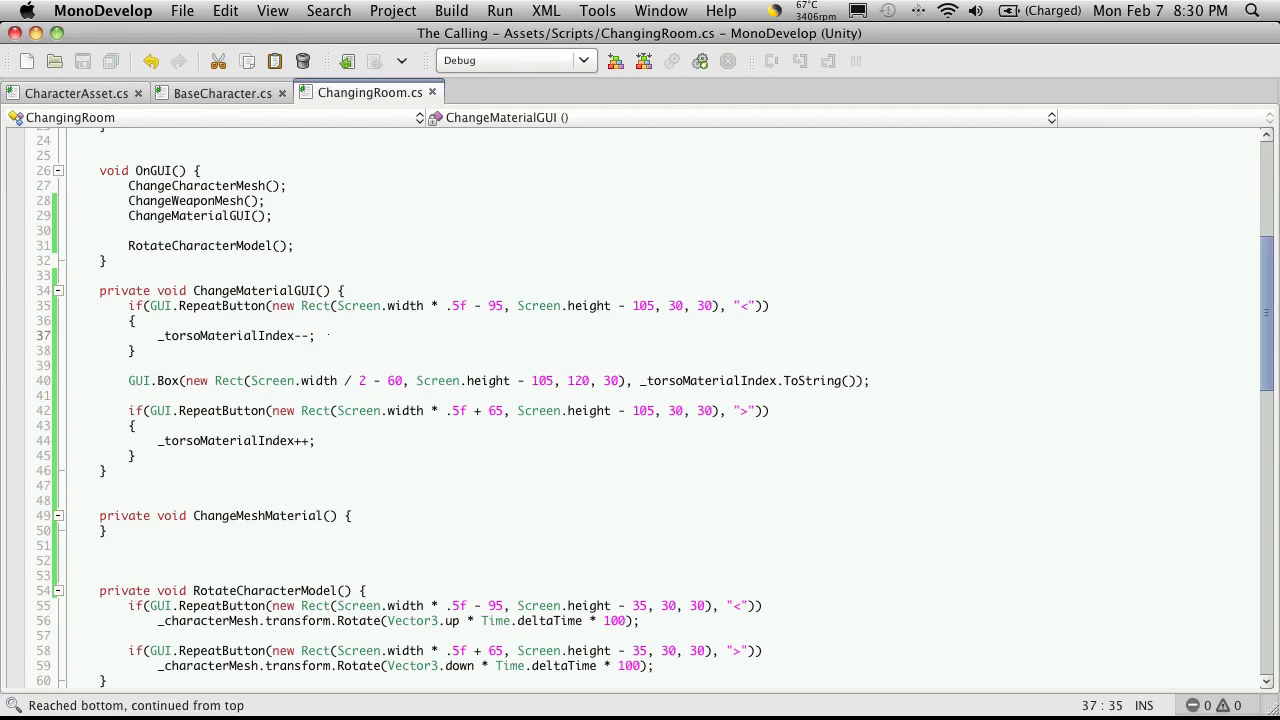
pyautogui.write('ChangeMeshMaterial();')
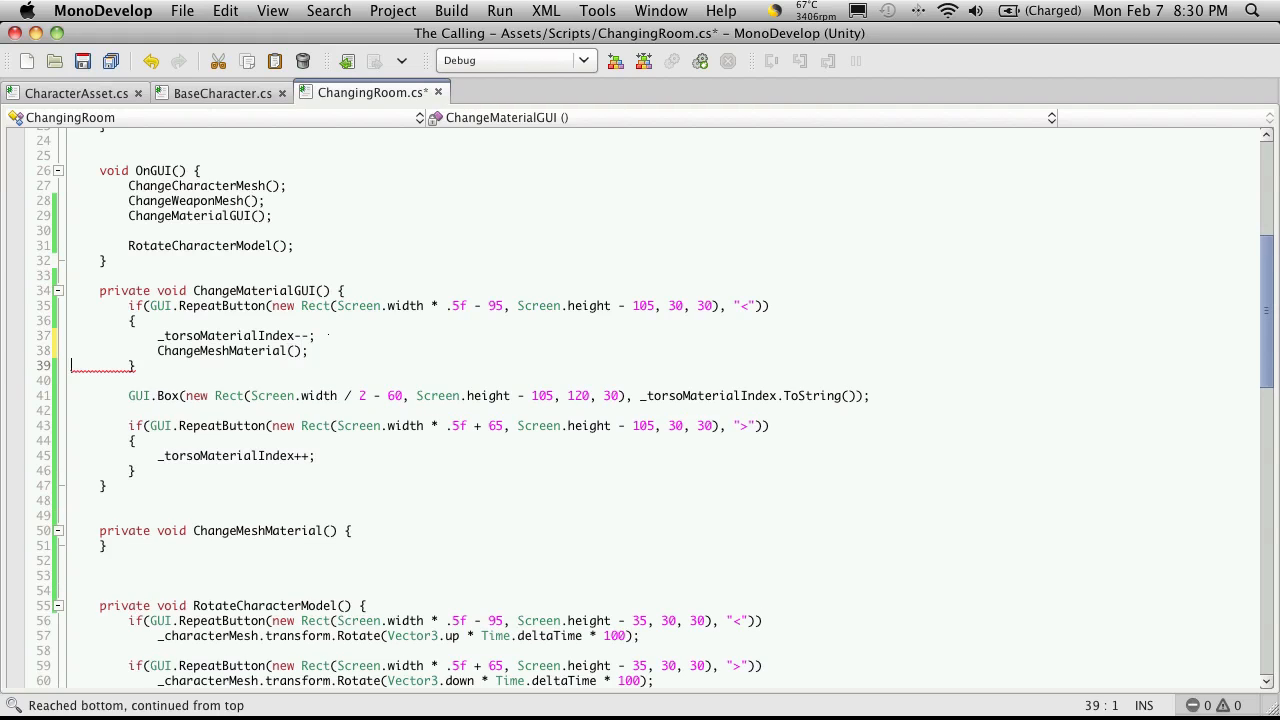
pyautogui.tripleClick(232, 350)
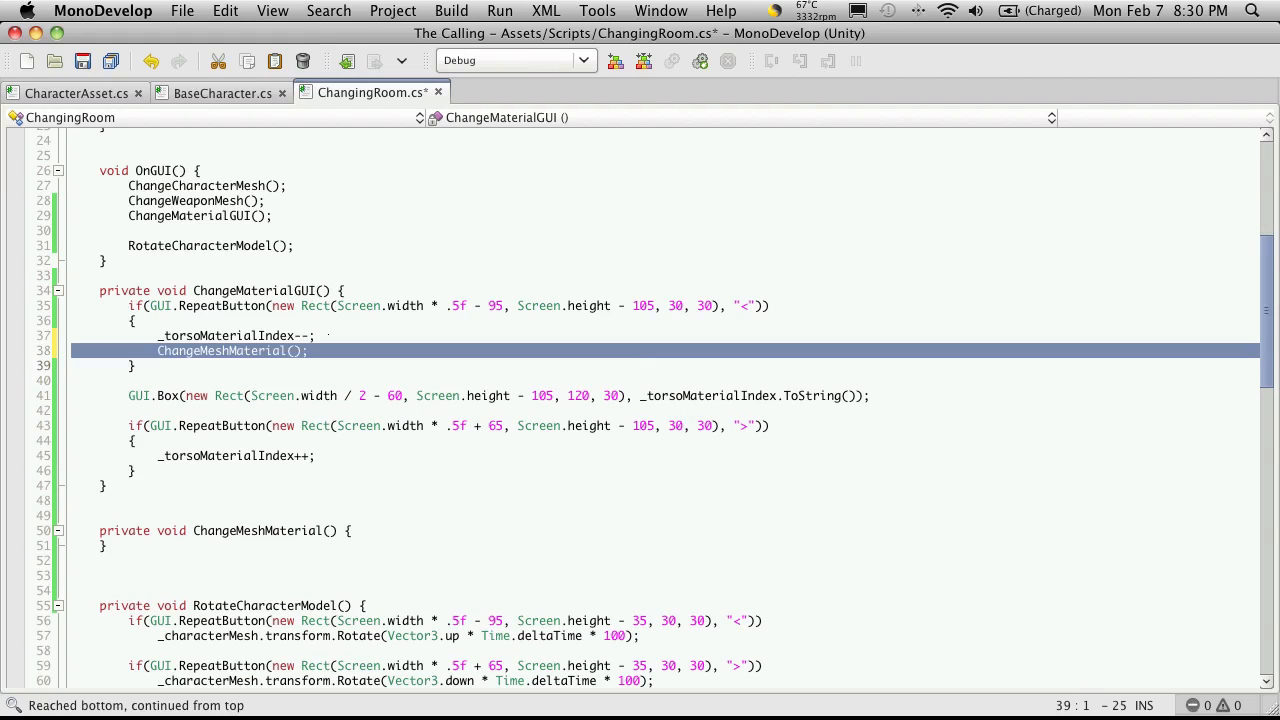
pyautogui.write('ChangeMeshMaterial();')
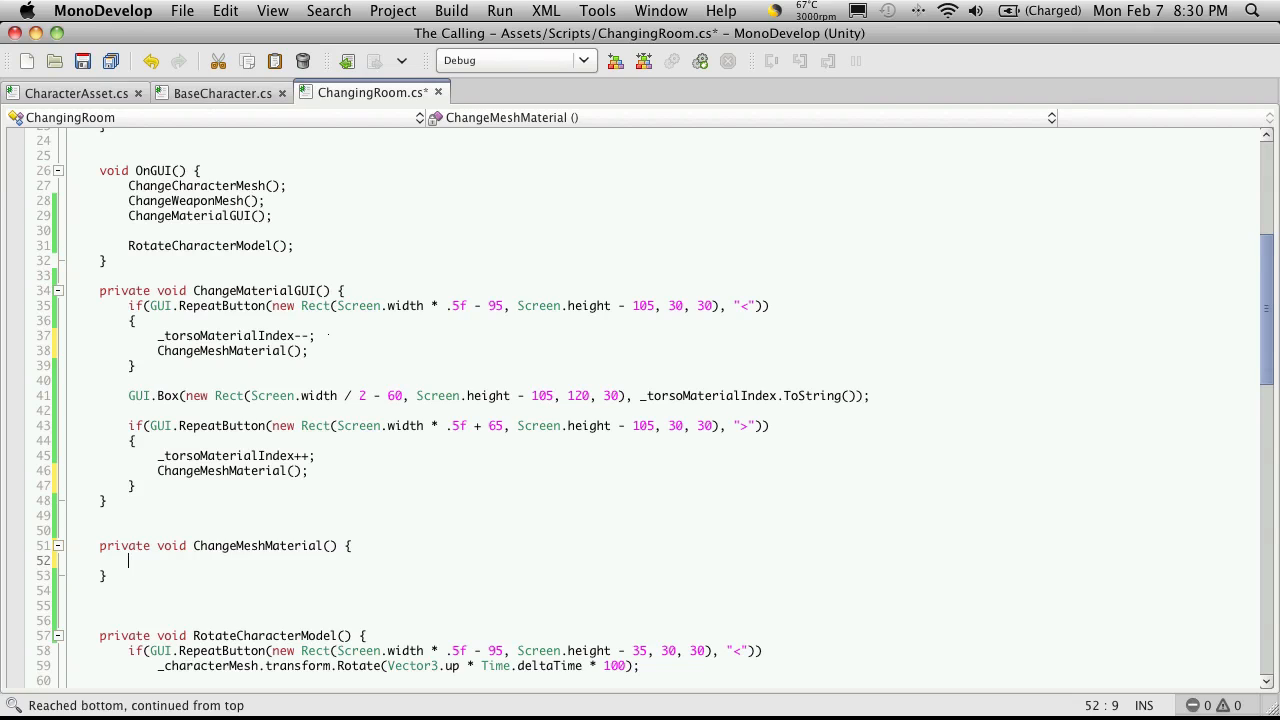
# Step: Reset _torsoMaterialIndex to 0 when it exceeds ca.torsoMaterial.Length - 1
pyautogui.write('if(')
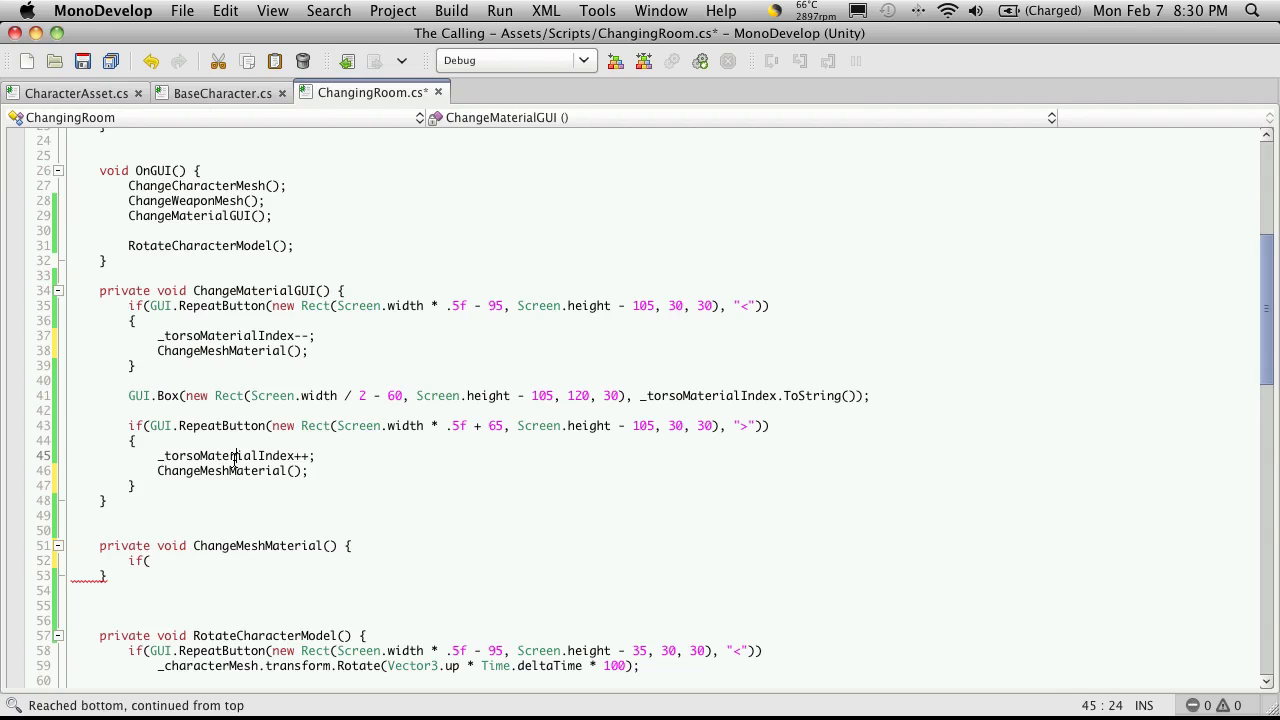
pyautogui.write('_torsoMaterialIndex')
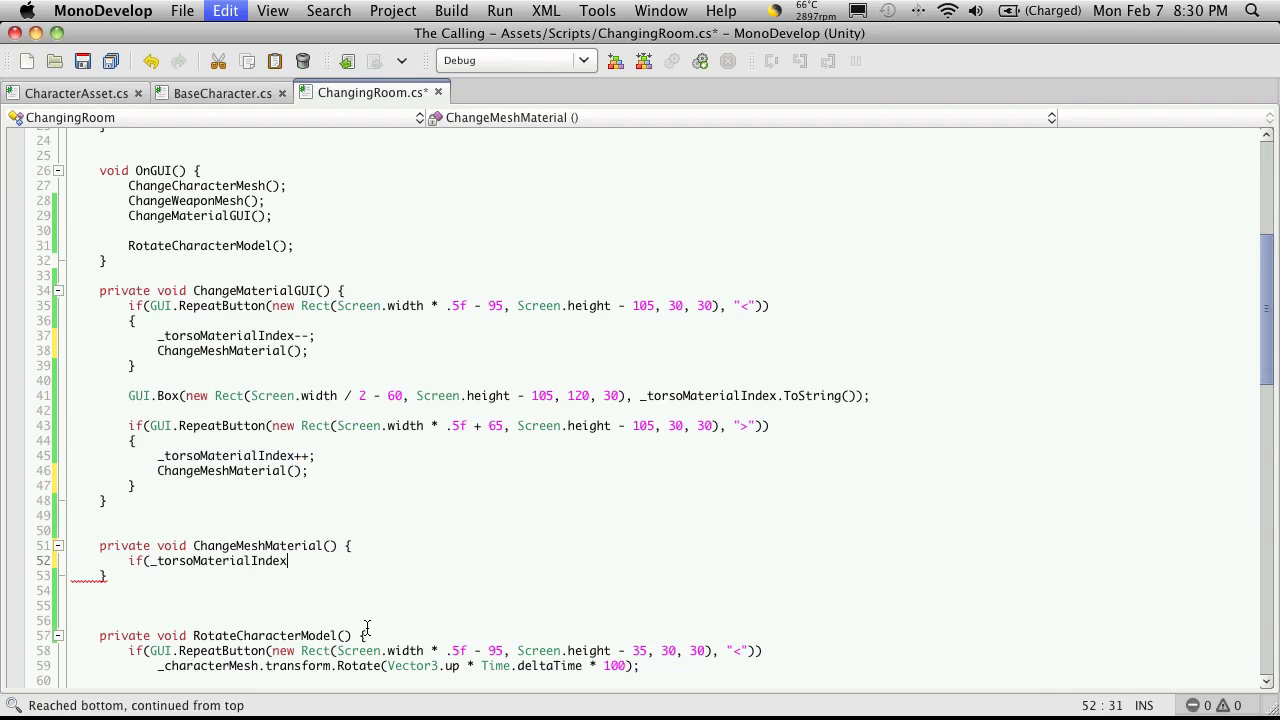
pyautogui.write('>')
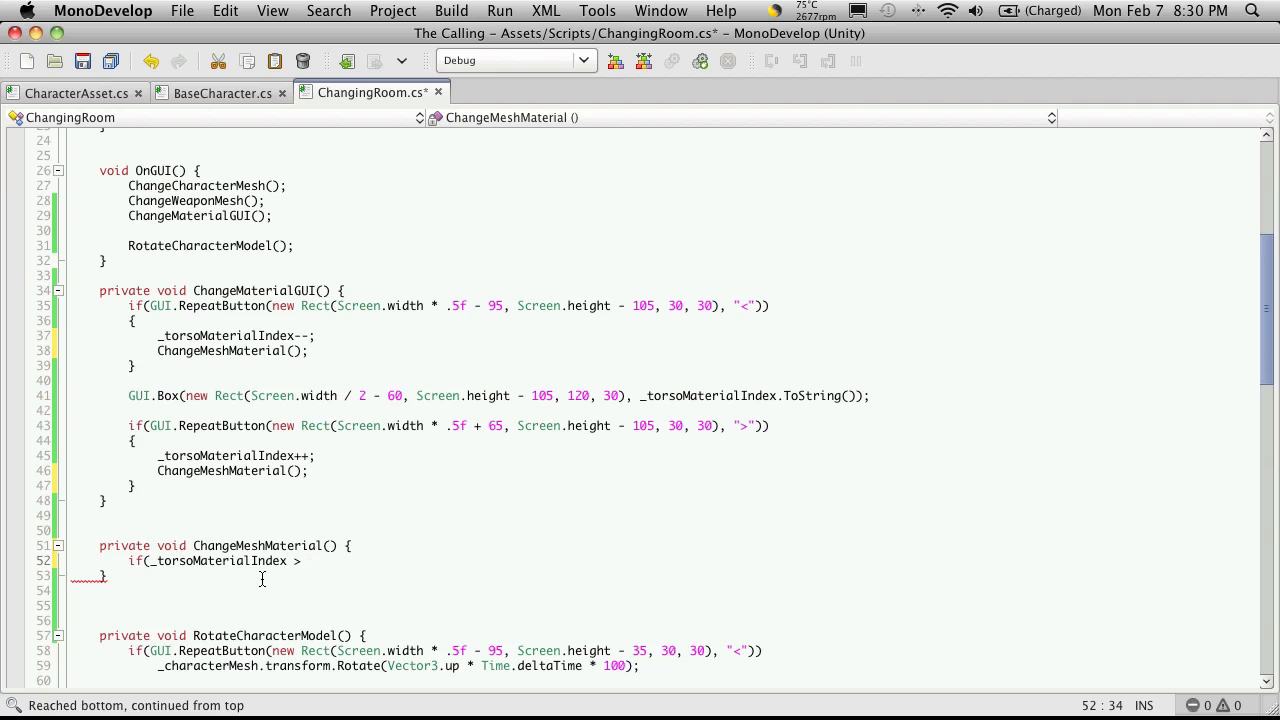
pyautogui.write('ca.torsoMaterial')
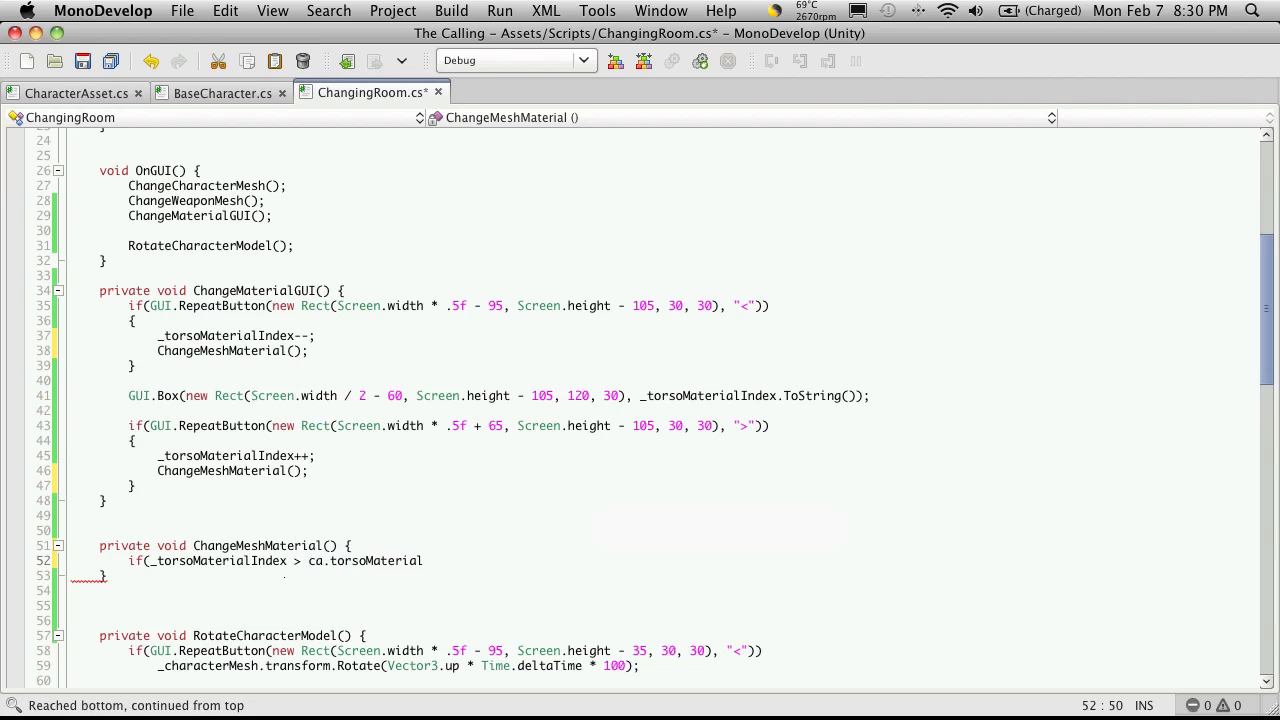
pyautogui.write('.Length')
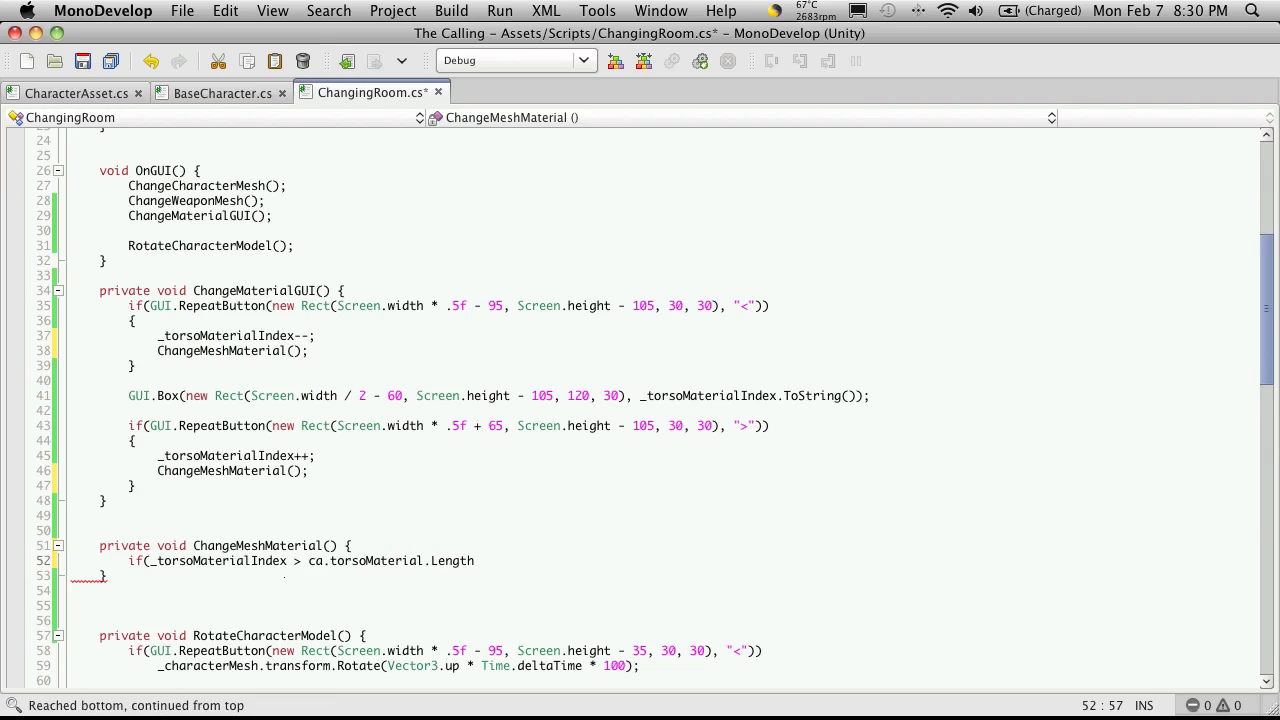
pyautogui.write('- 1;')
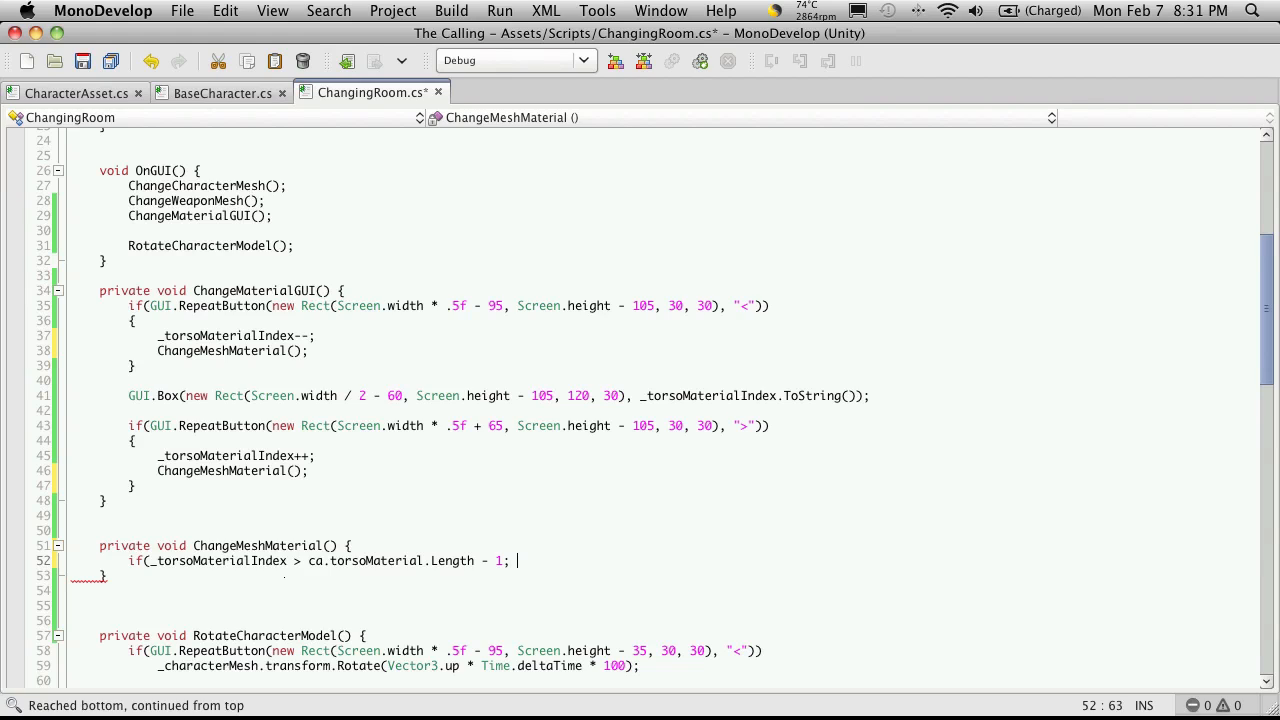
pyautogui.press('Backspace')
pyautogui.write(')')
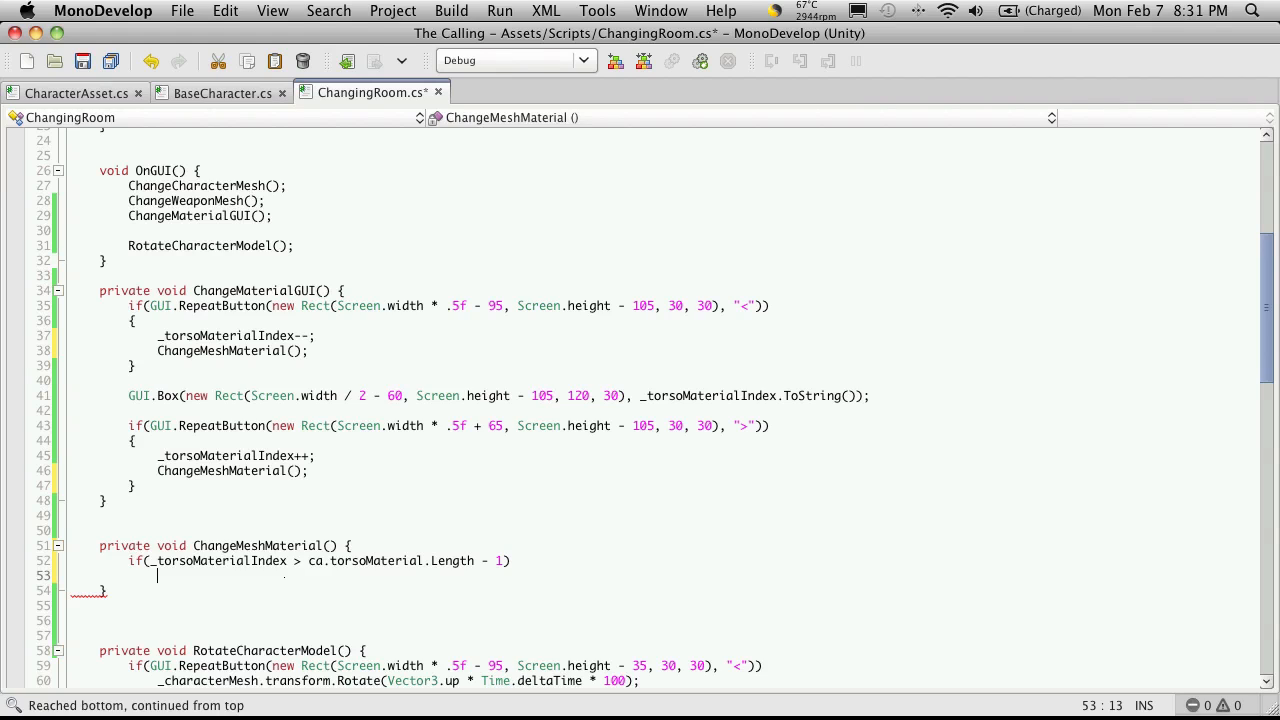
pyautogui.write('_')
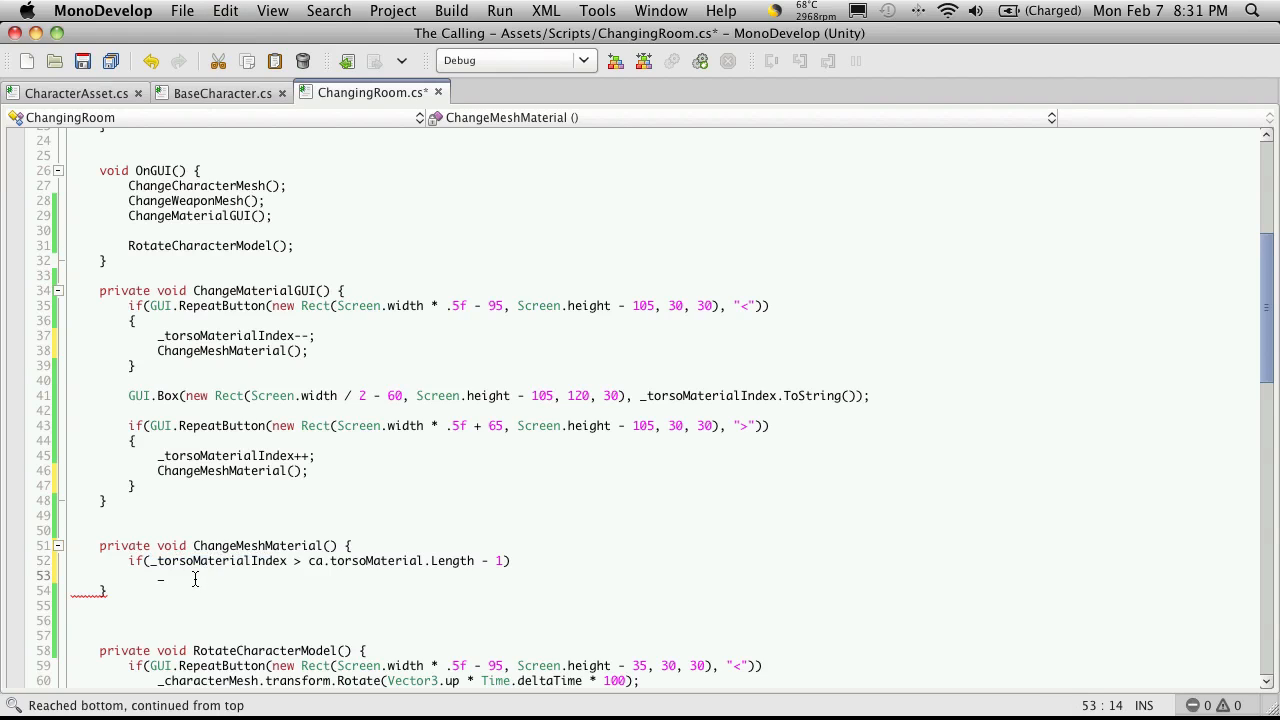
pyautogui.write('_torsoMaterialIndex = 0;')
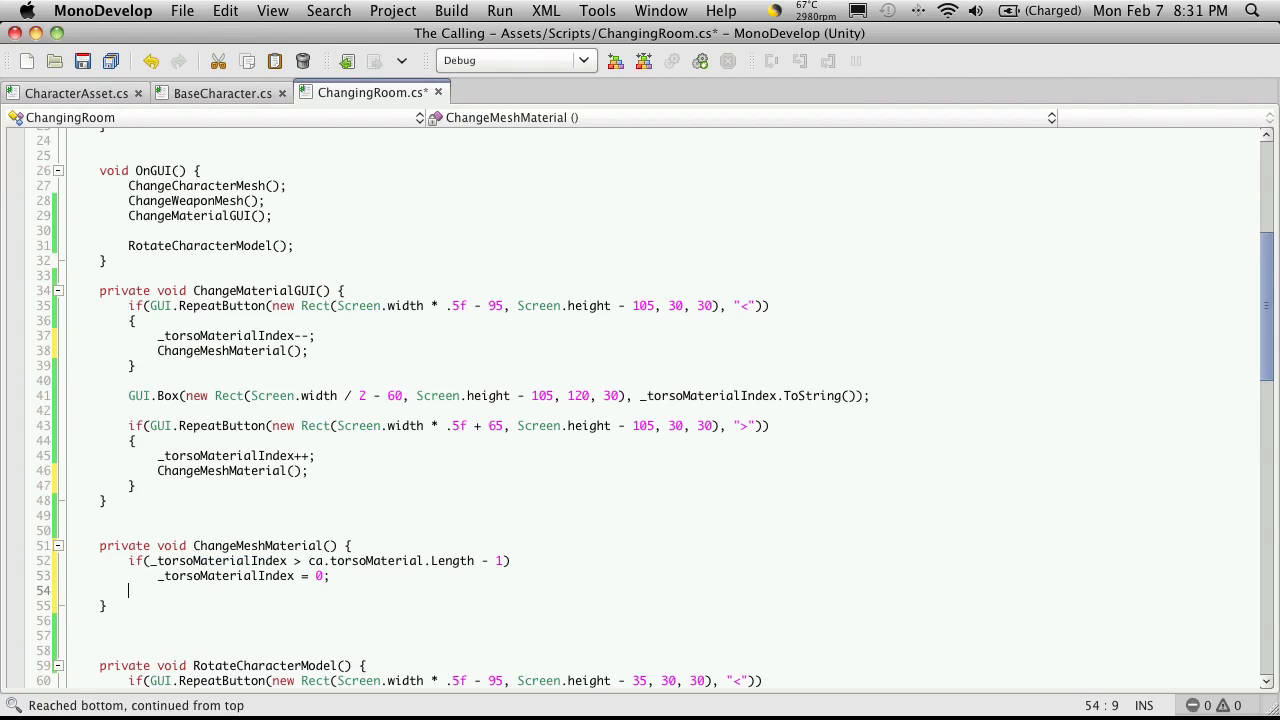
# Step: Add else if _torsoMaterialIndex < 0, setting it to ca.torsoMaterial.Length - 1, and save
pyautogui.write('else if(')
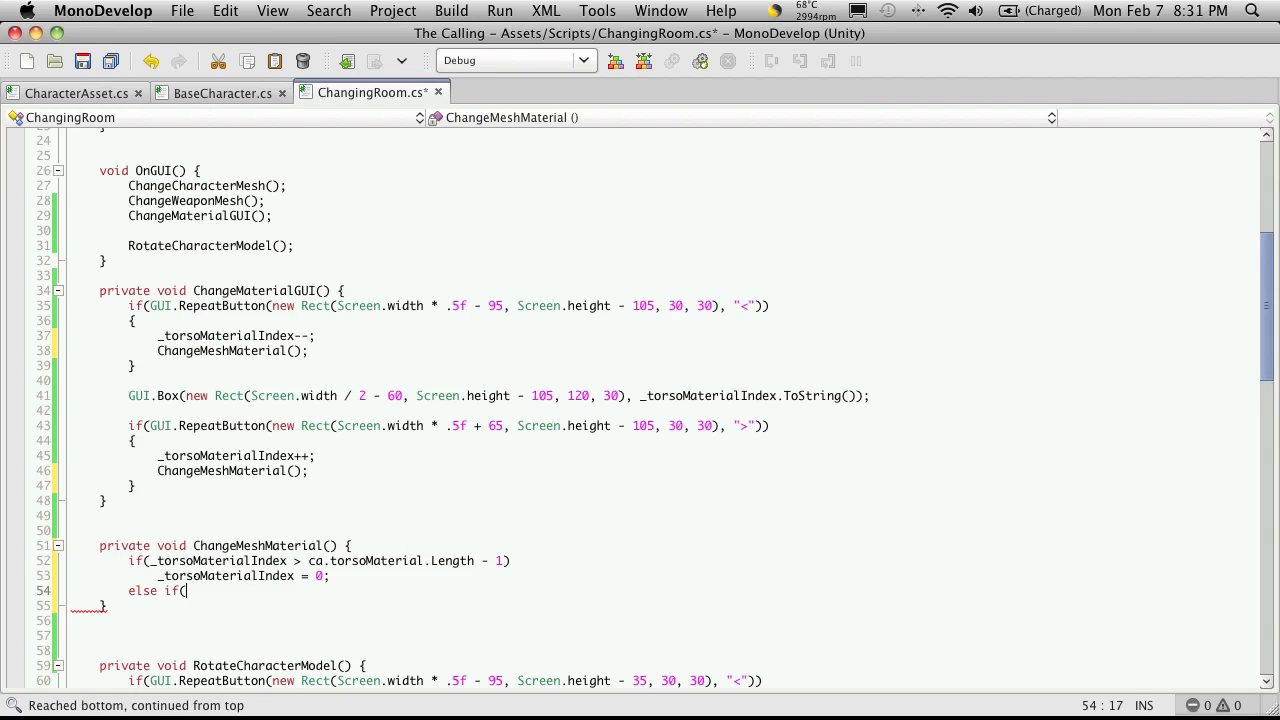
pyautogui.moveTo(216, 600)
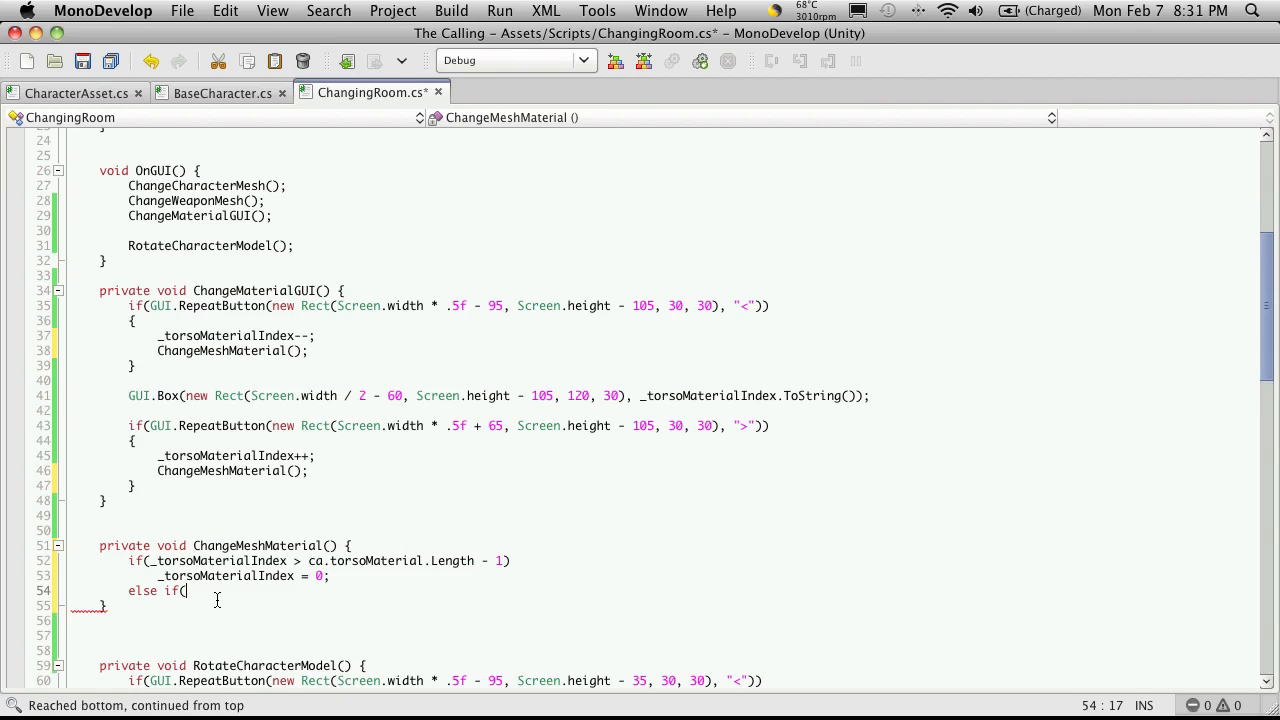
pyautogui.write('_torsoMaterialIndex')
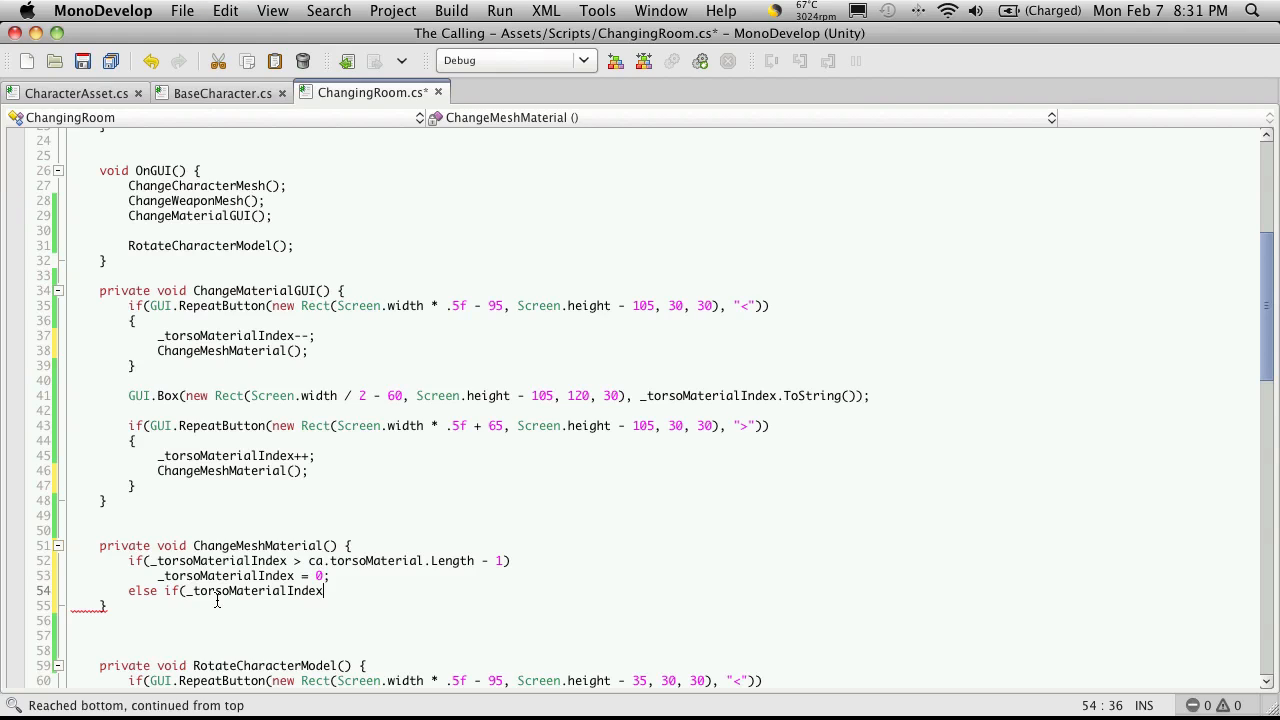
pyautogui.write('< 0)')
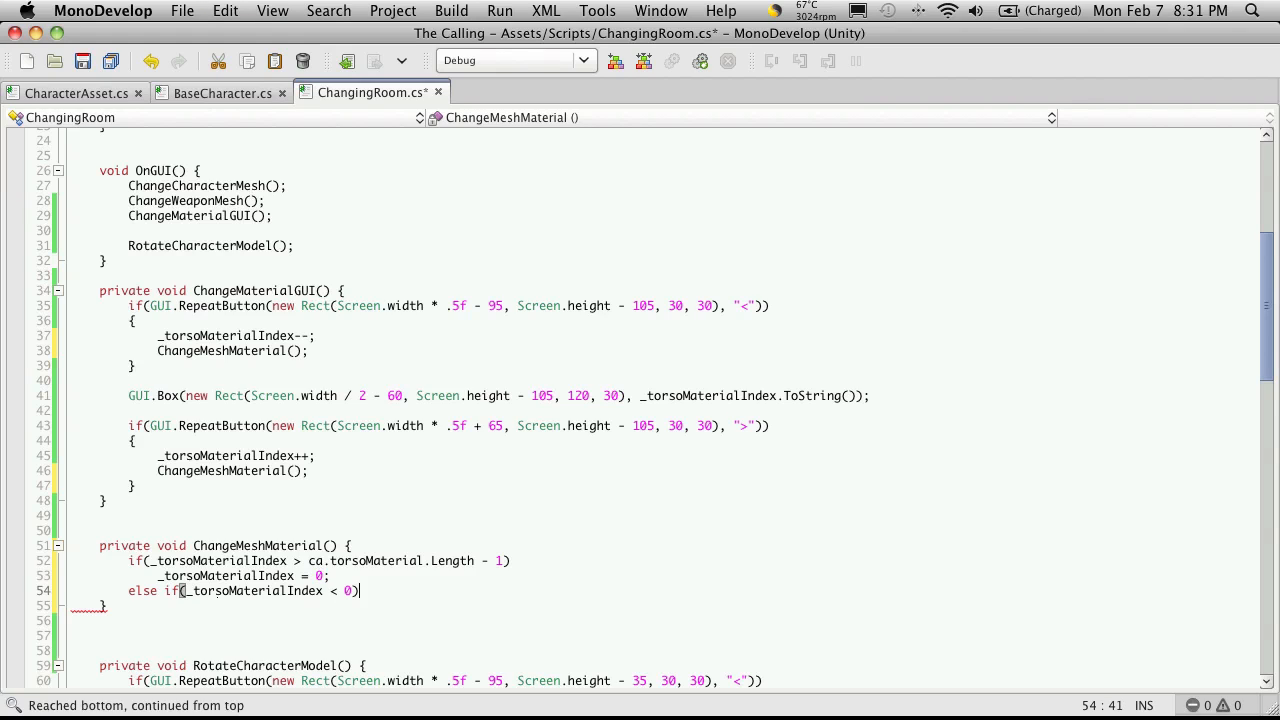
pyautogui.press('Return')
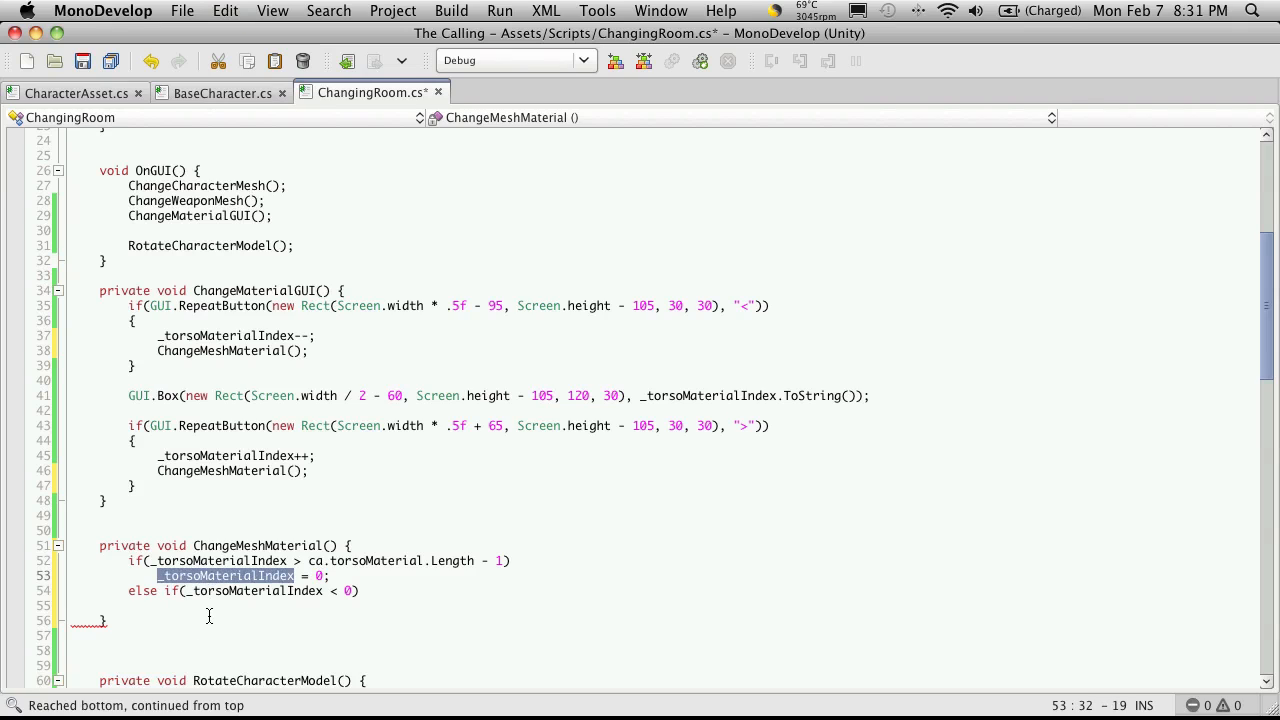
pyautogui.write('_torsoMaterialIndex')
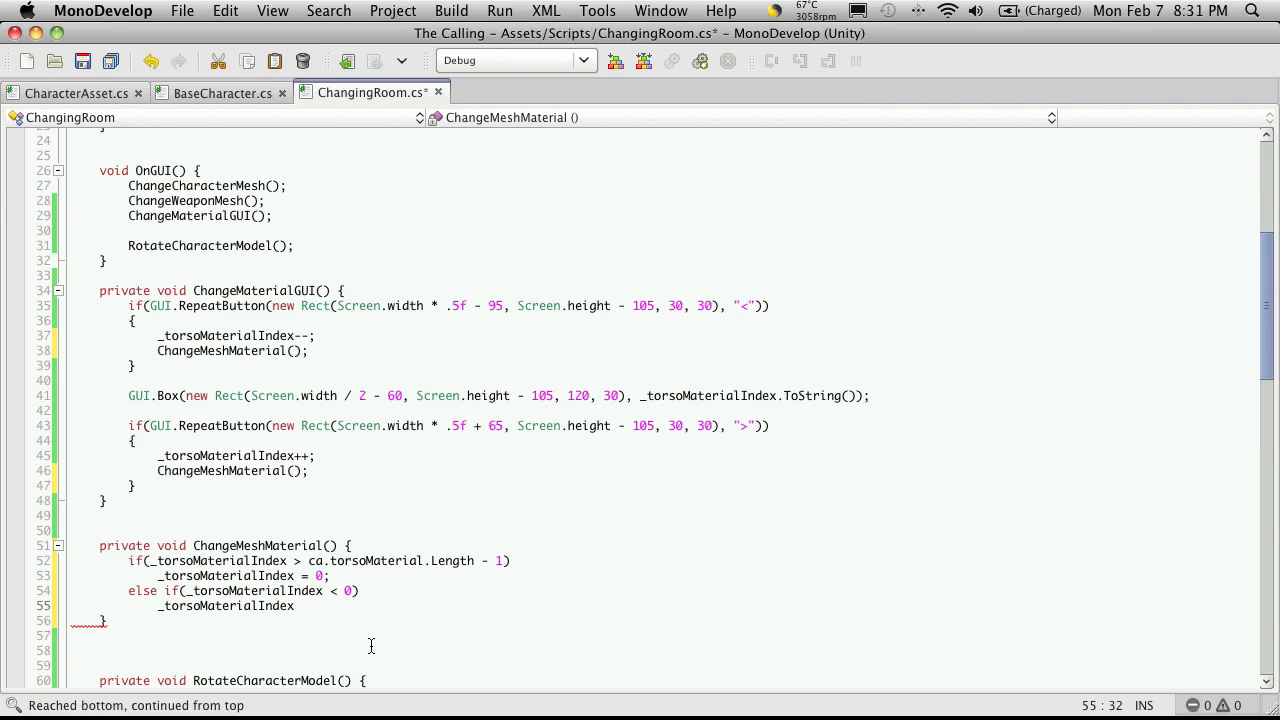
pyautogui.write('=')
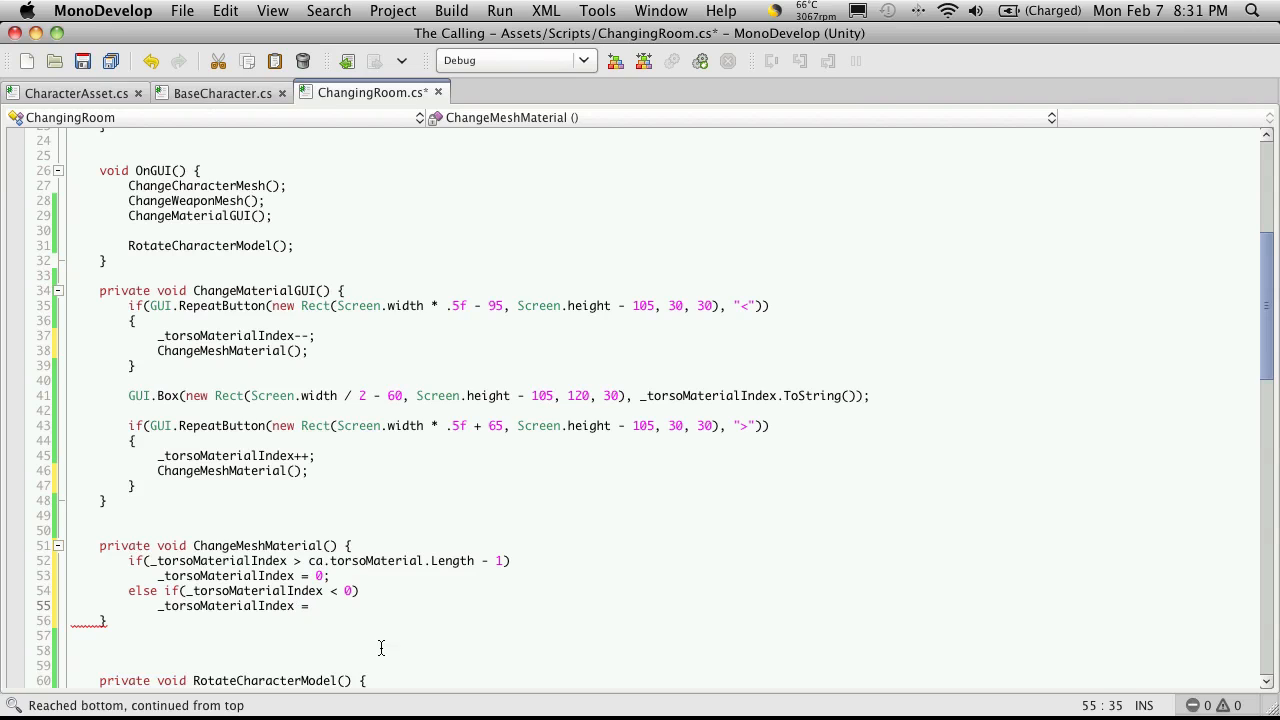
pyautogui.moveTo(308, 560); pyautogui.dragTo(490, 560)
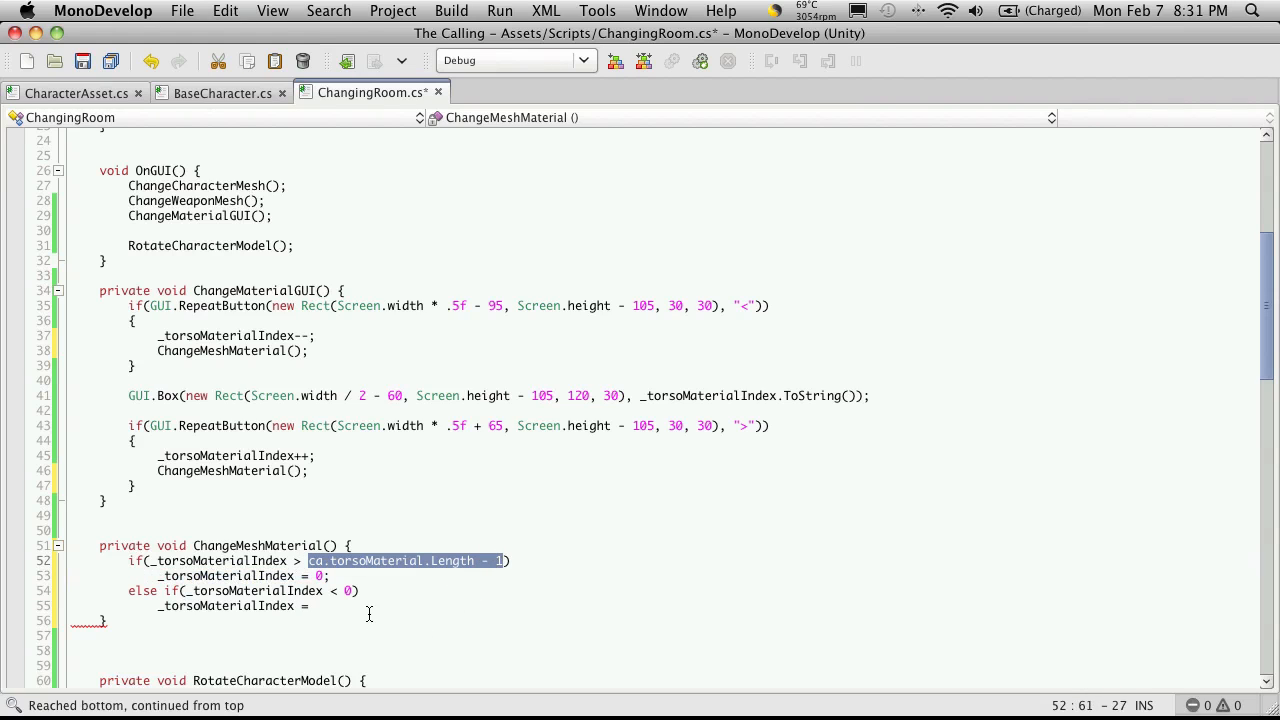
pyautogui.write('ca.torsoMaterial.Length - 1;')
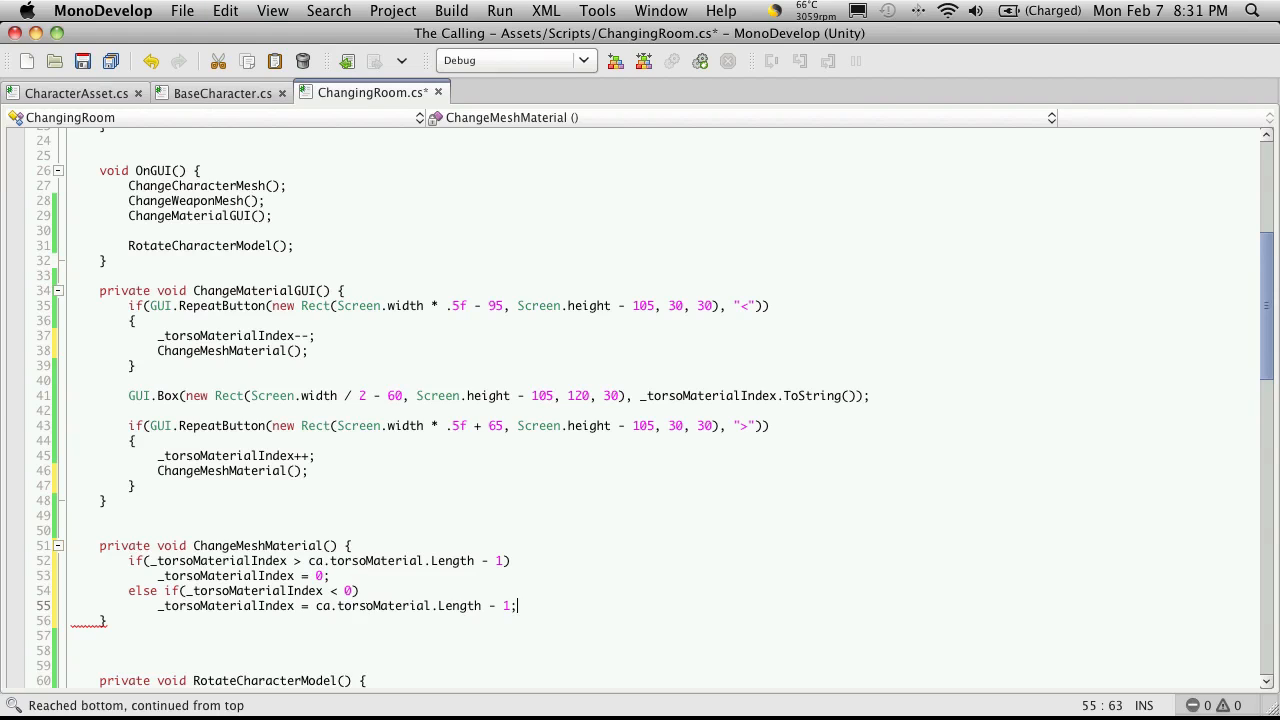
pyautogui.press('cmd+tab')
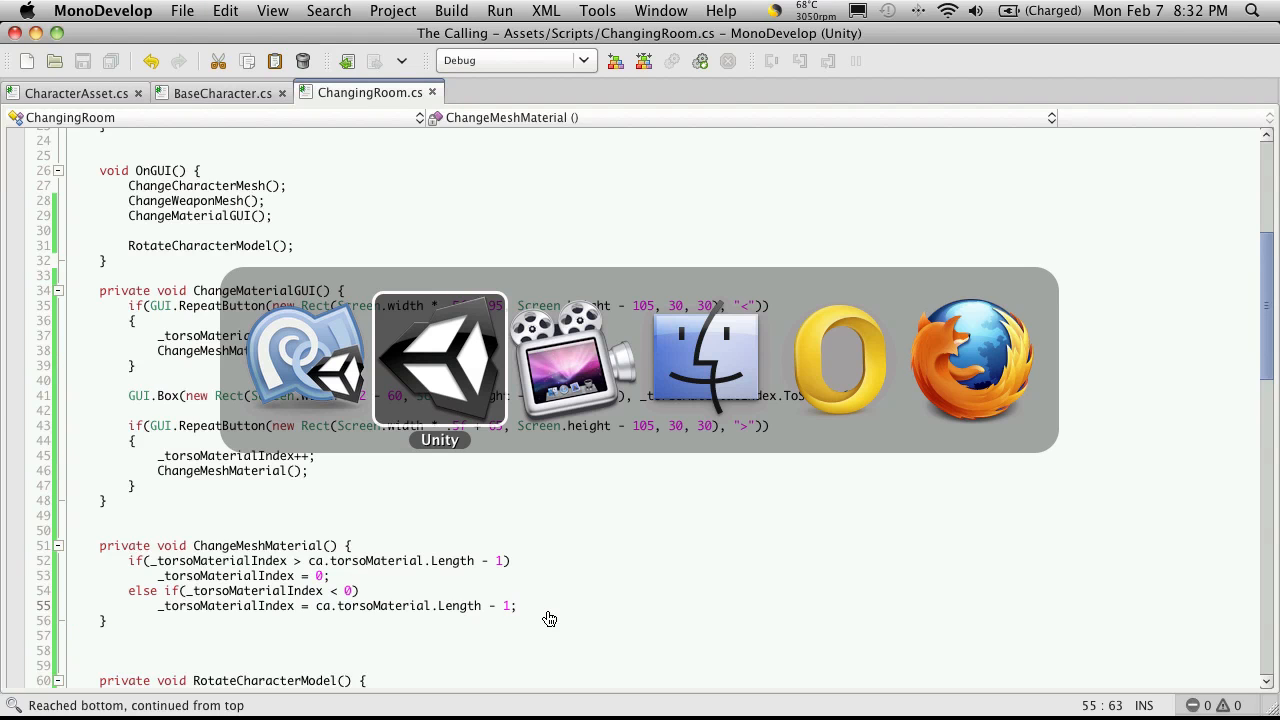
# Step: Test the torso arrow in play, then select GUI.RepeatButton to replace with GUI.Button
pyautogui.click(439, 360)
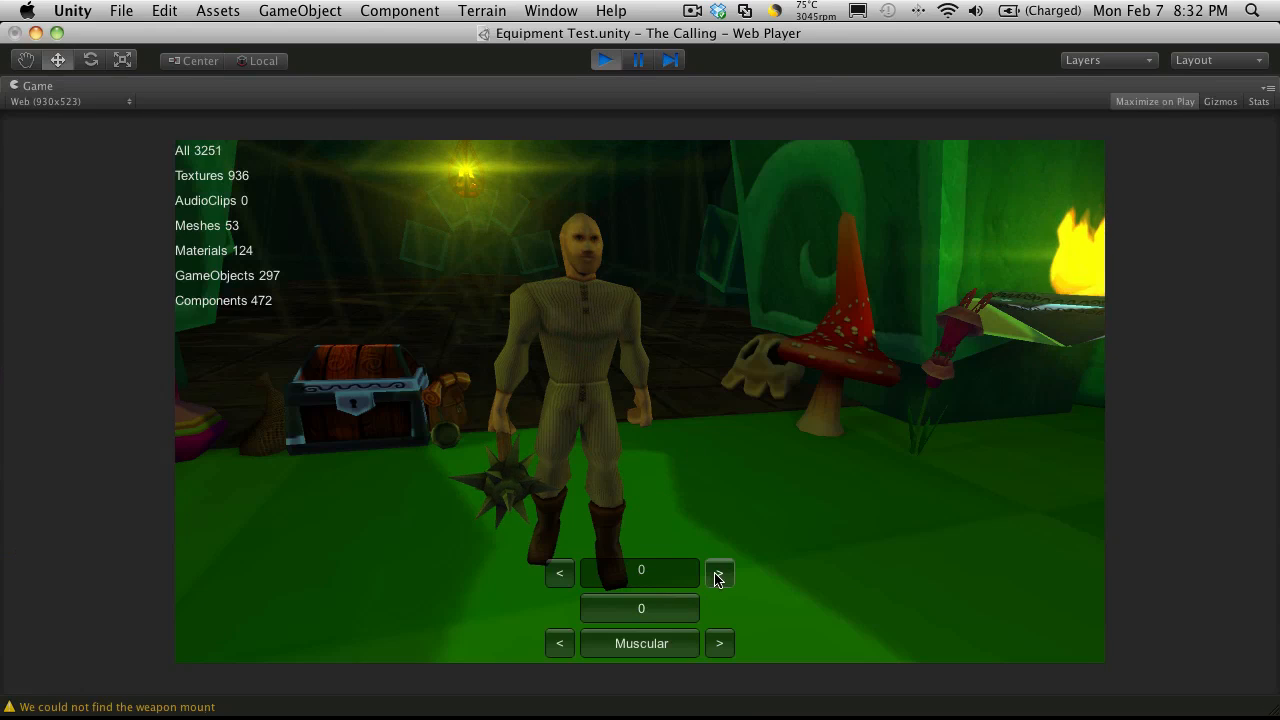
pyautogui.click(718, 572)
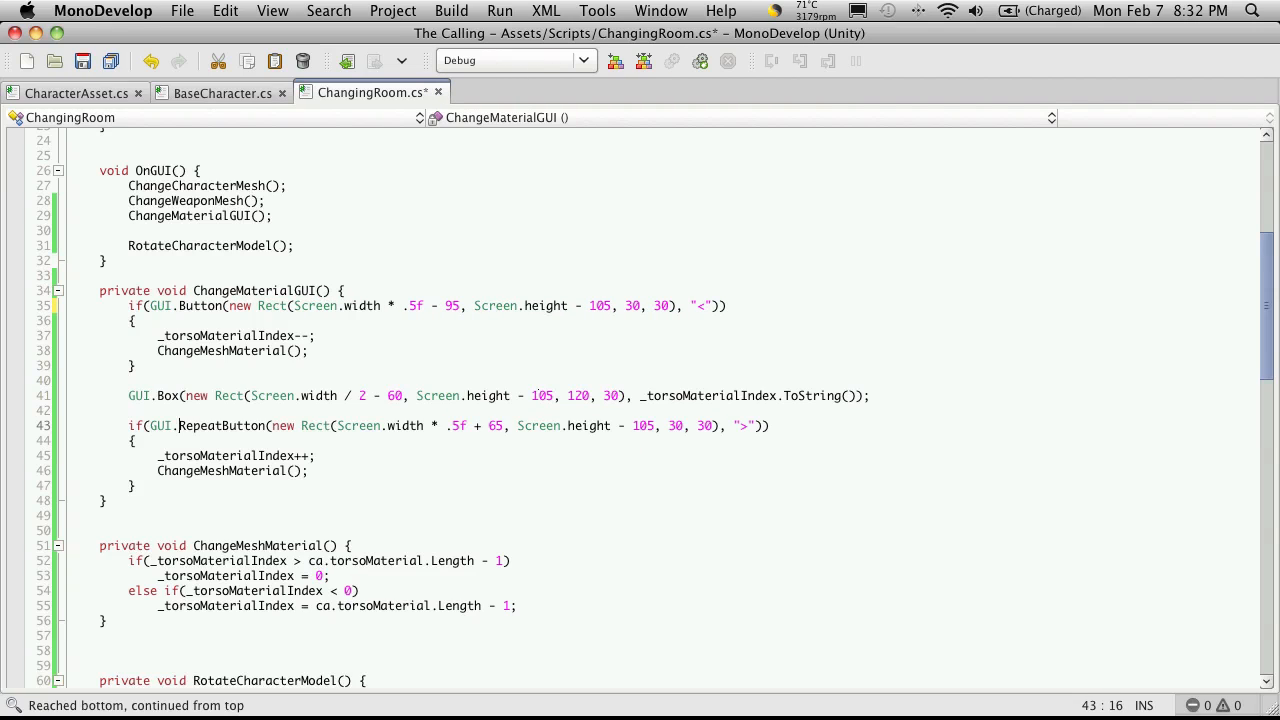
pyautogui.doubleClick(201, 425)
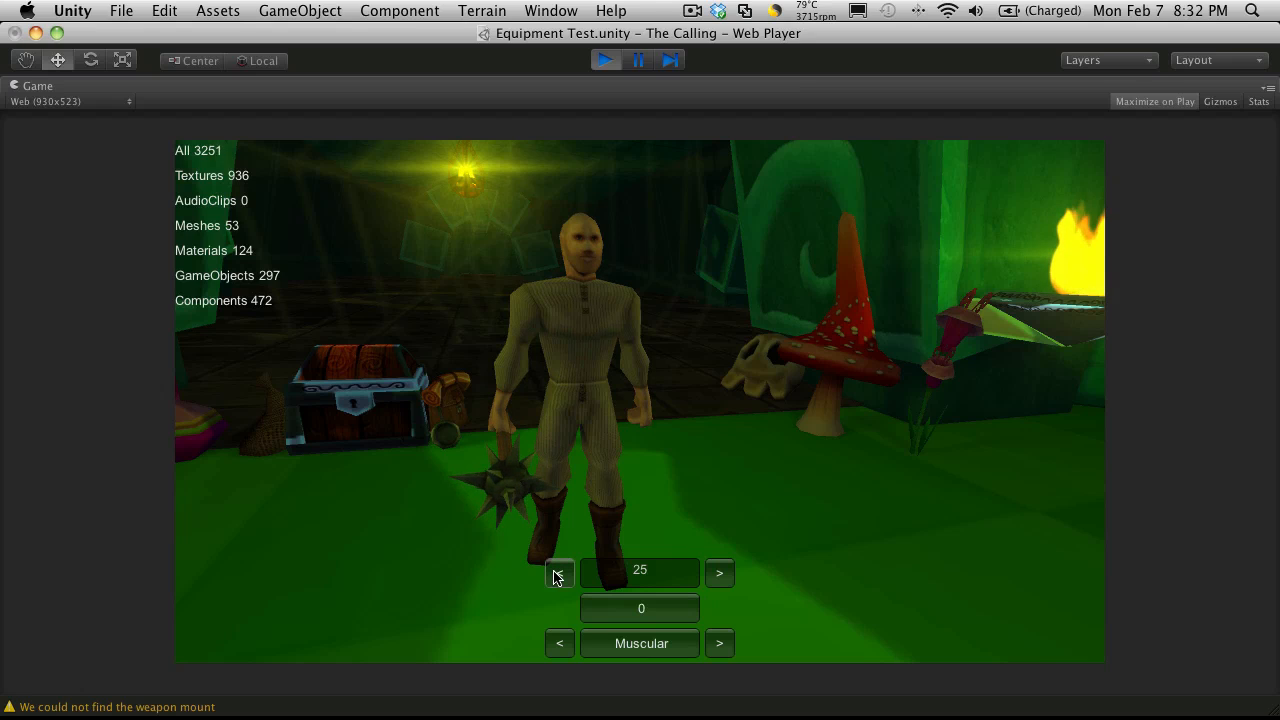
pyautogui.moveTo(719, 574)
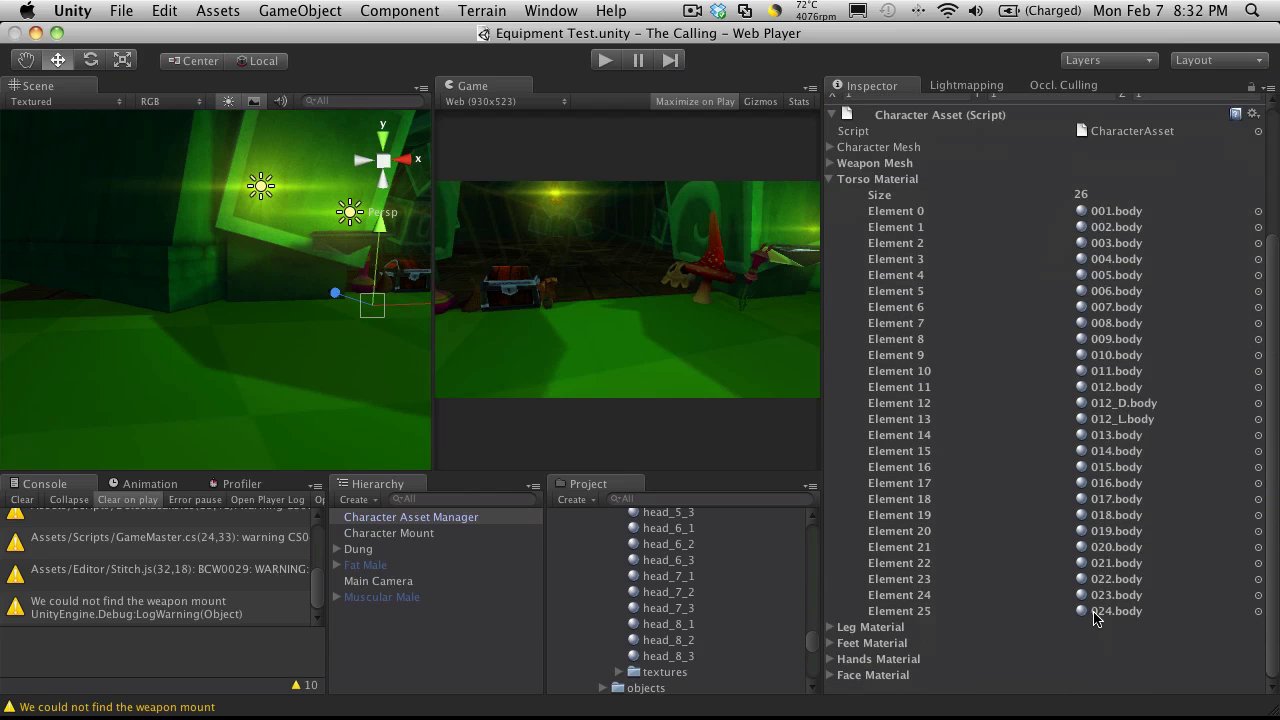
pyautogui.moveTo(830, 65)
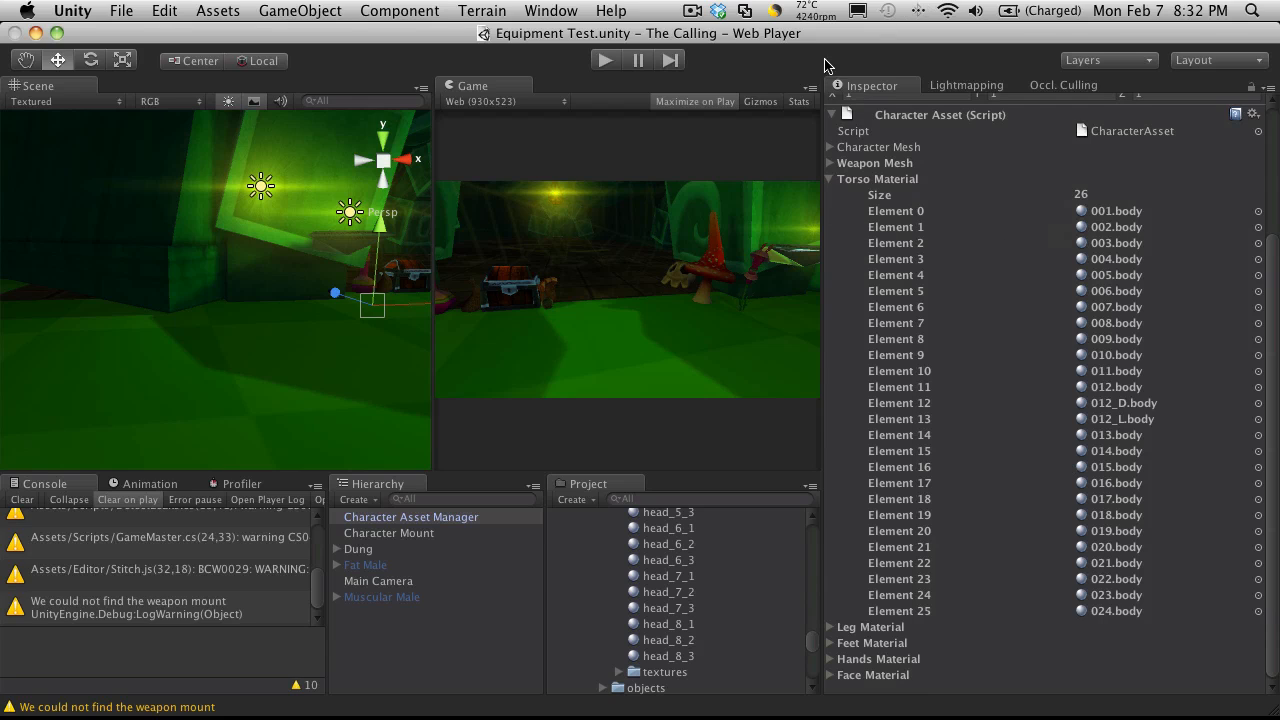
pyautogui.moveTo(622, 78)
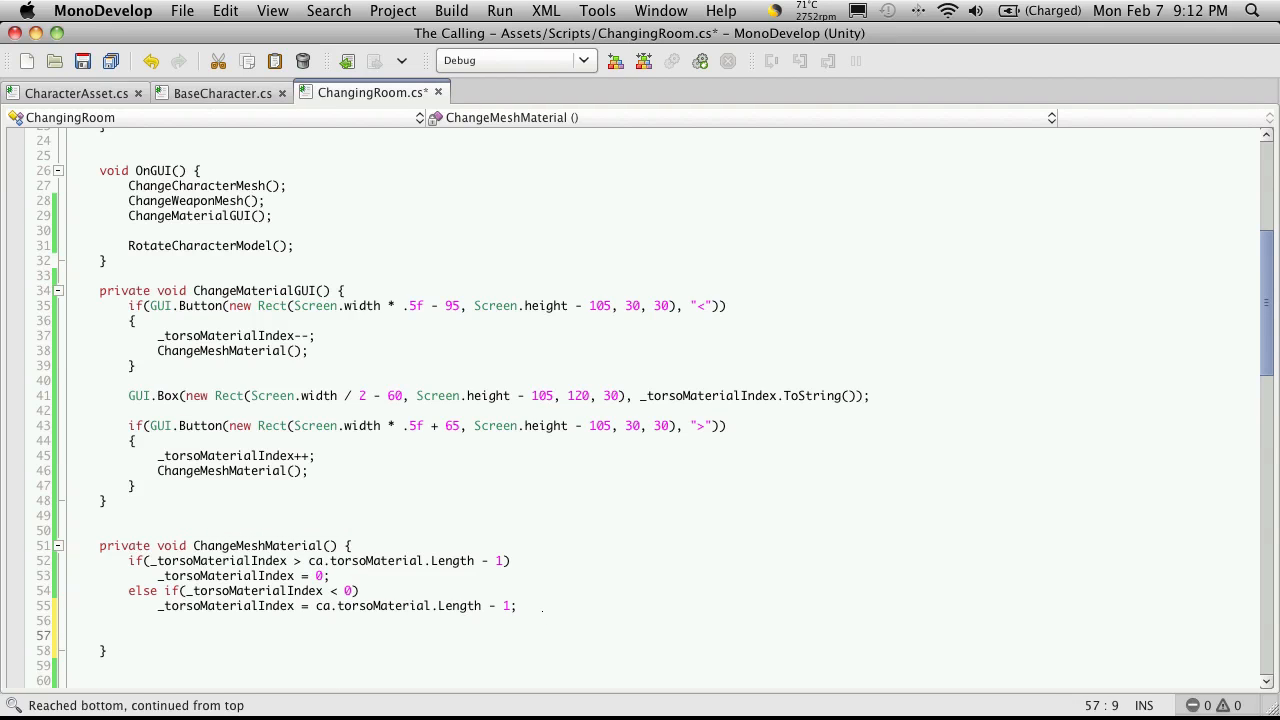
# Step: Select Muscular Male's muscle child to view its five Skinned Mesh Renderer materials
pyautogui.press('cmd+tab')
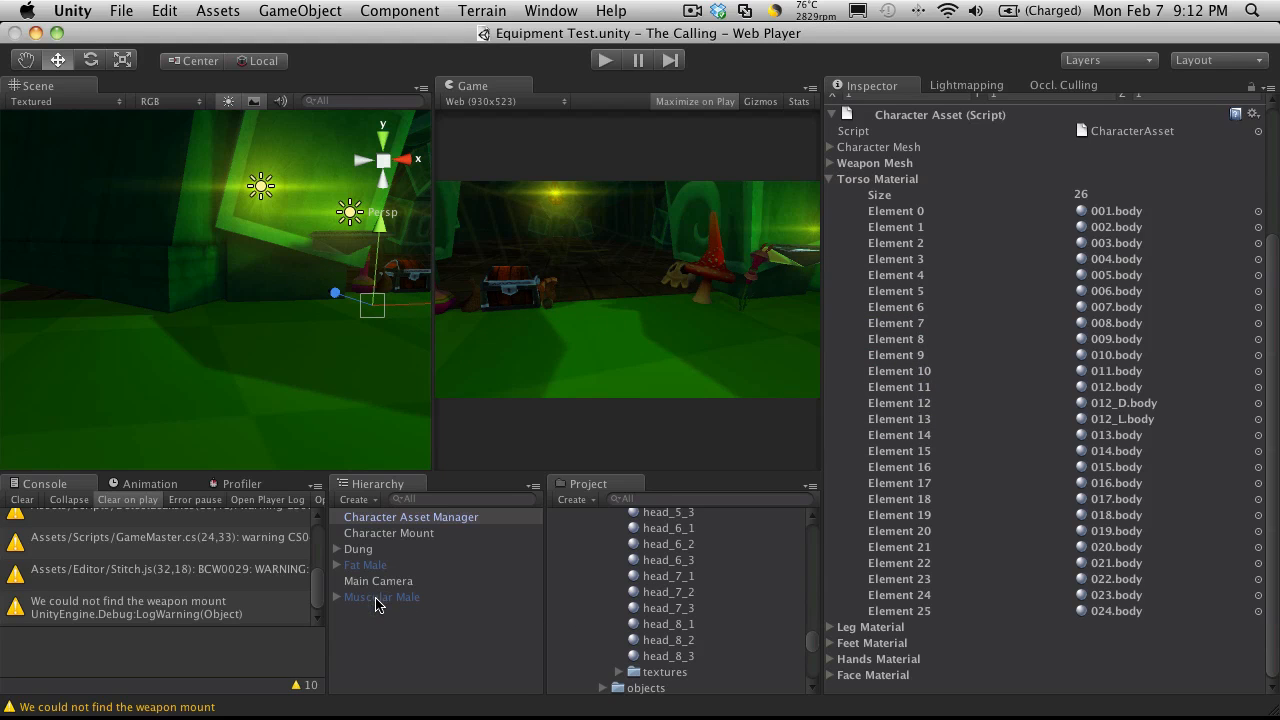
pyautogui.click(381, 597)
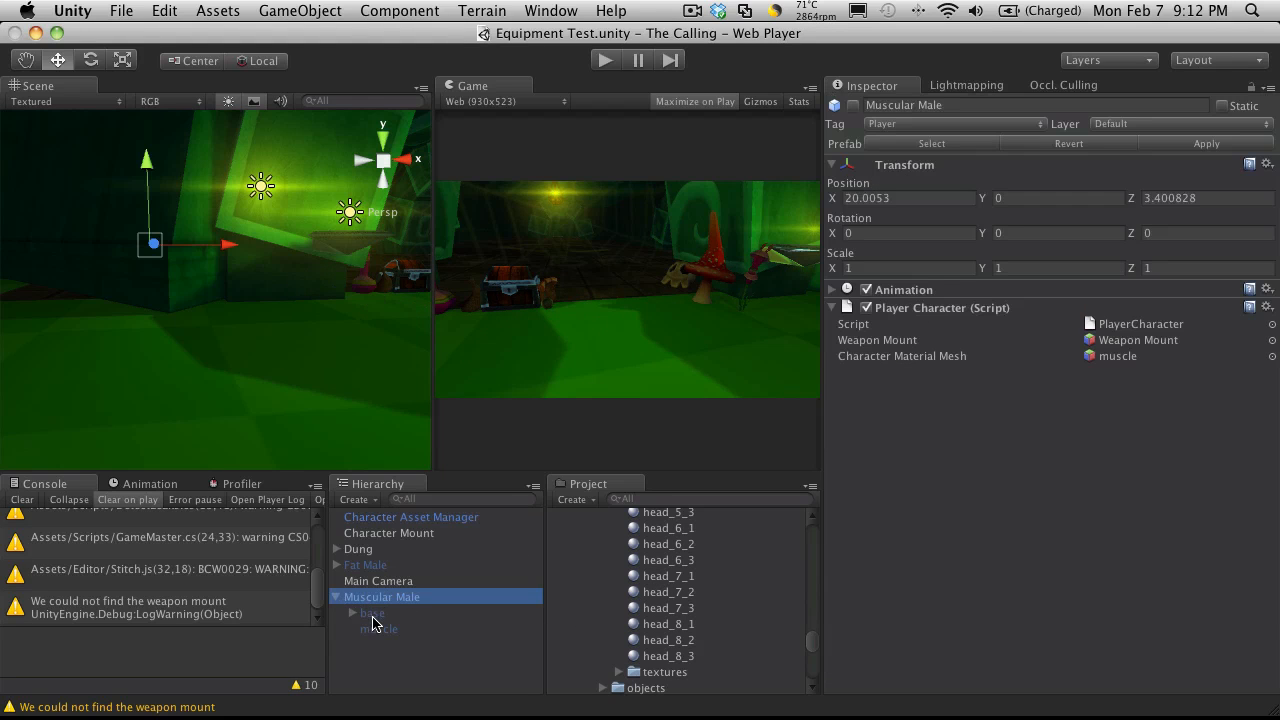
pyautogui.click(377, 628)
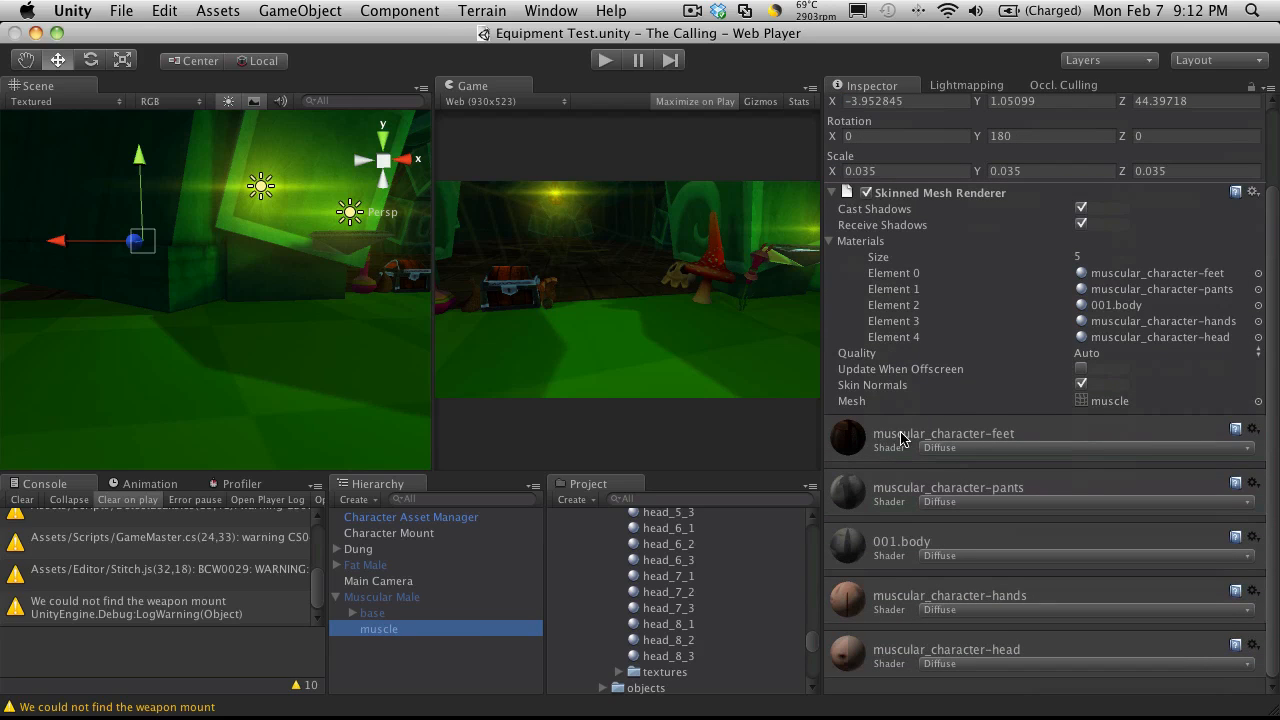
pyautogui.moveTo(900, 556)
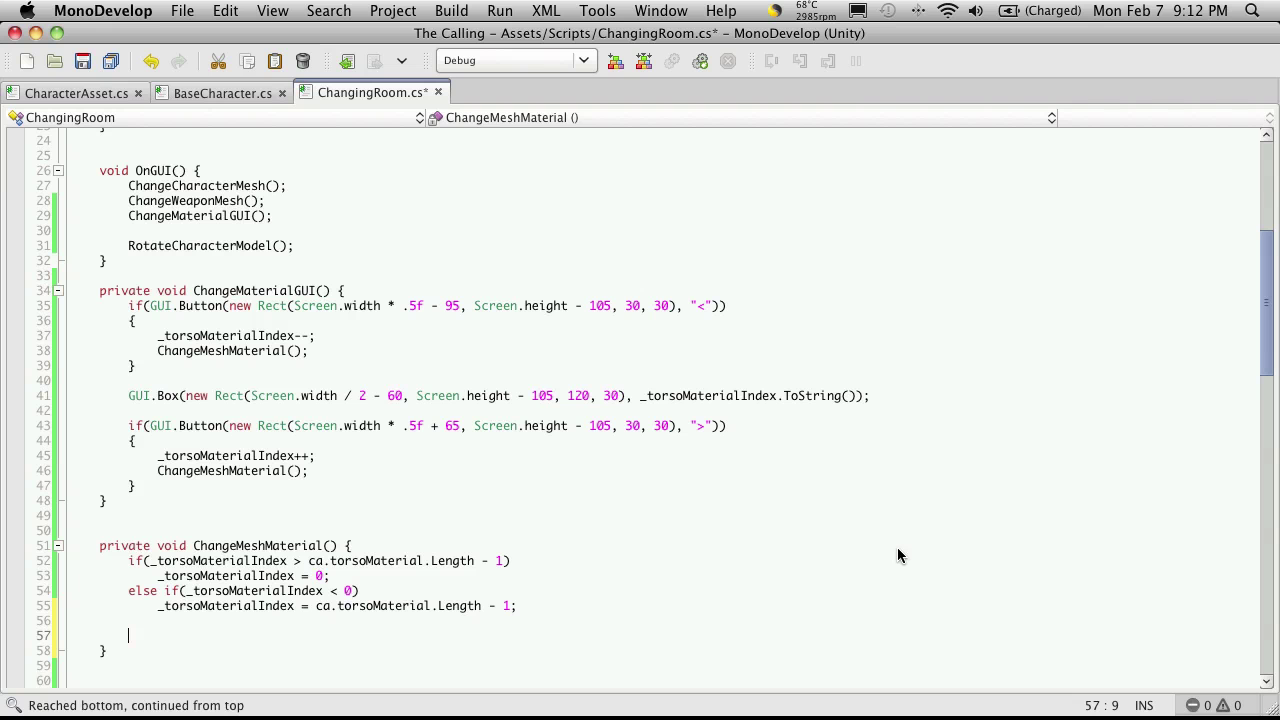
pyautogui.moveTo(382, 618)
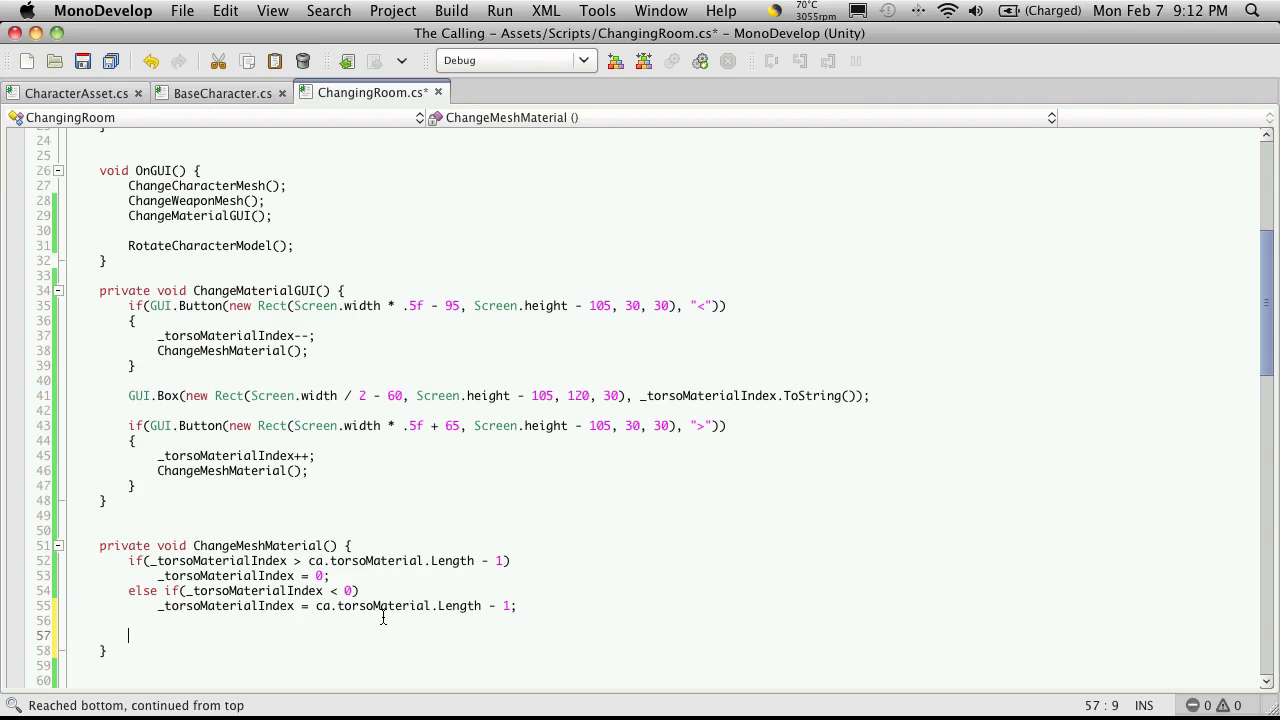
# Step: Type pc.characterMaterialMesh.renderer.materials[2] after checking the field name in BaseCharacter.cs
pyautogui.write('pc.')
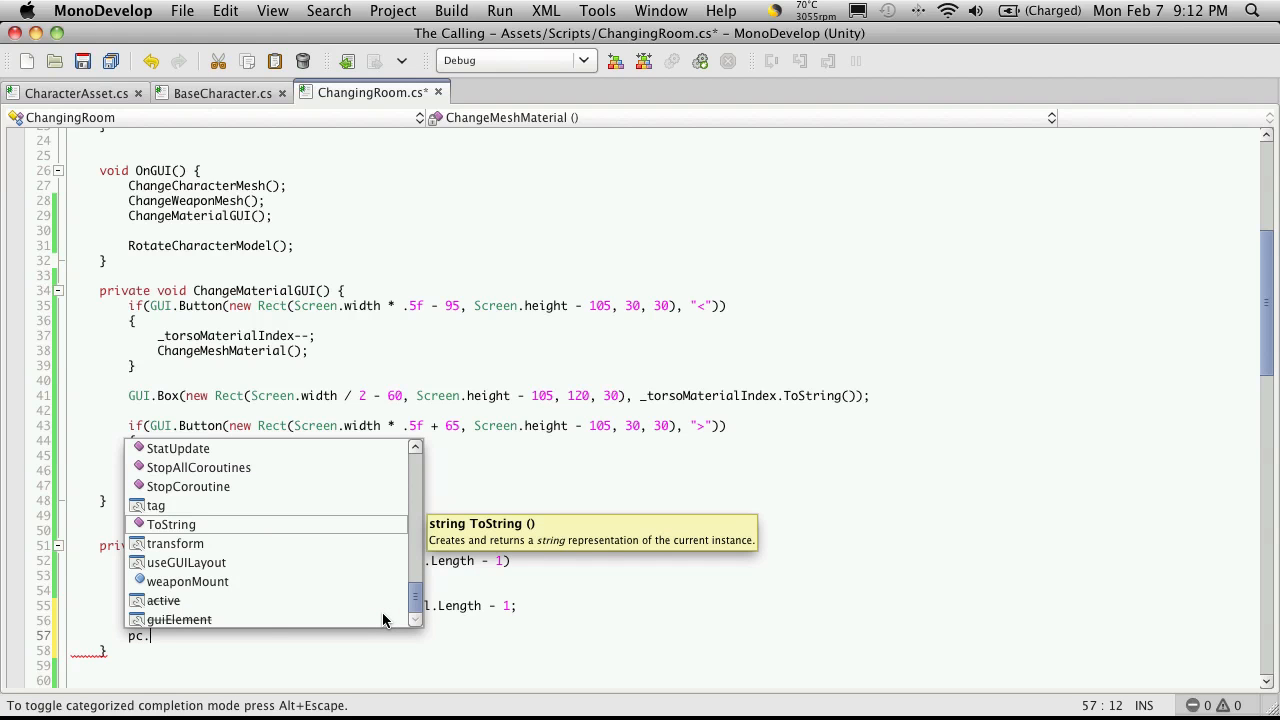
pyautogui.moveTo(250, 113)
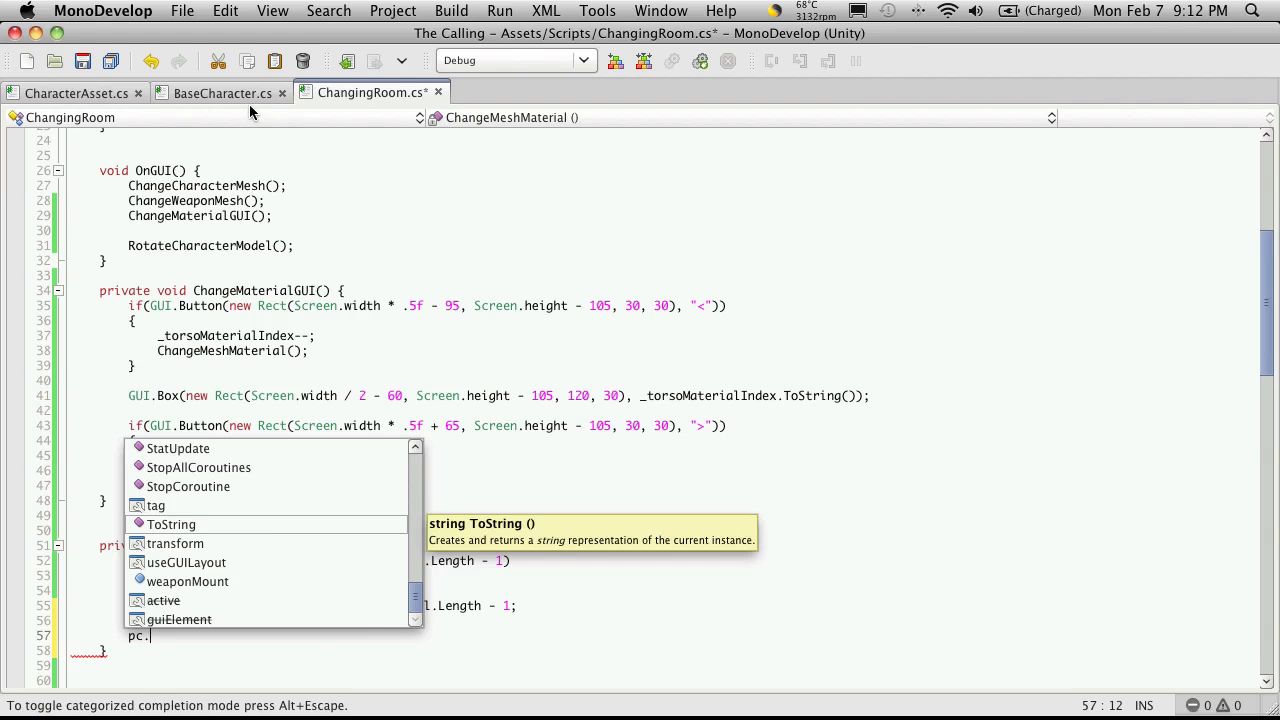
pyautogui.click(222, 92)
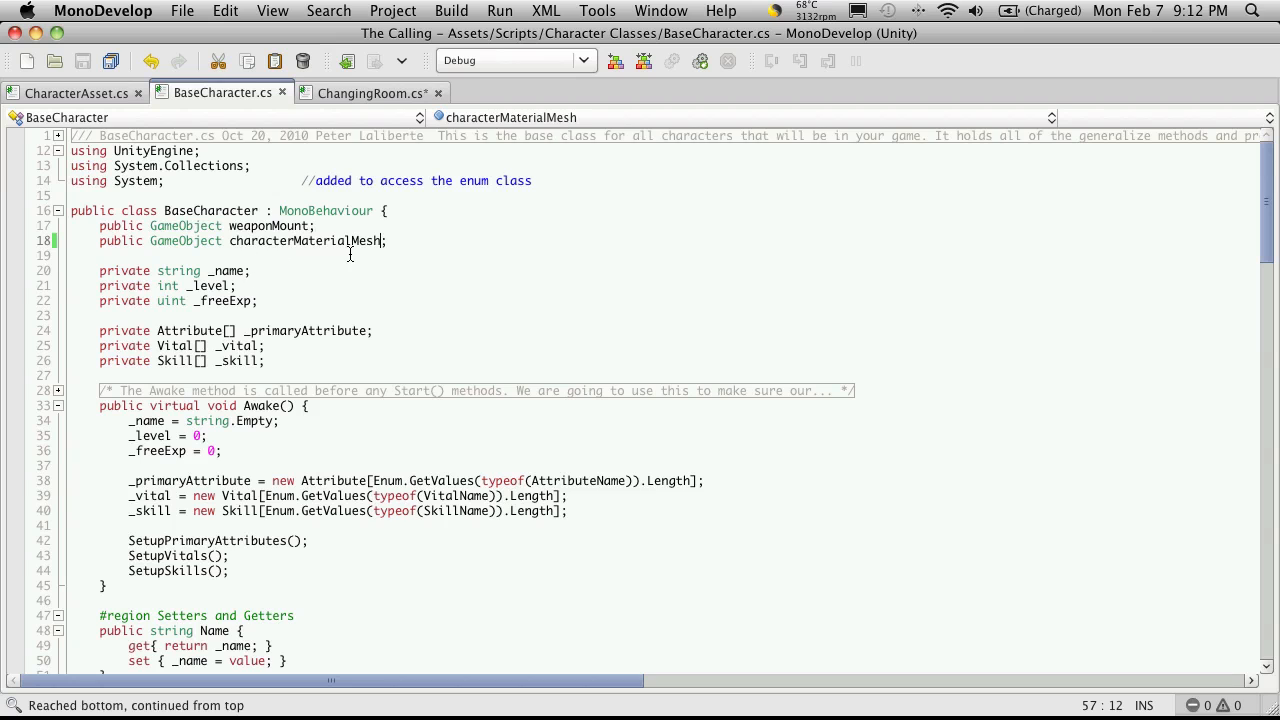
pyautogui.click(376, 92)
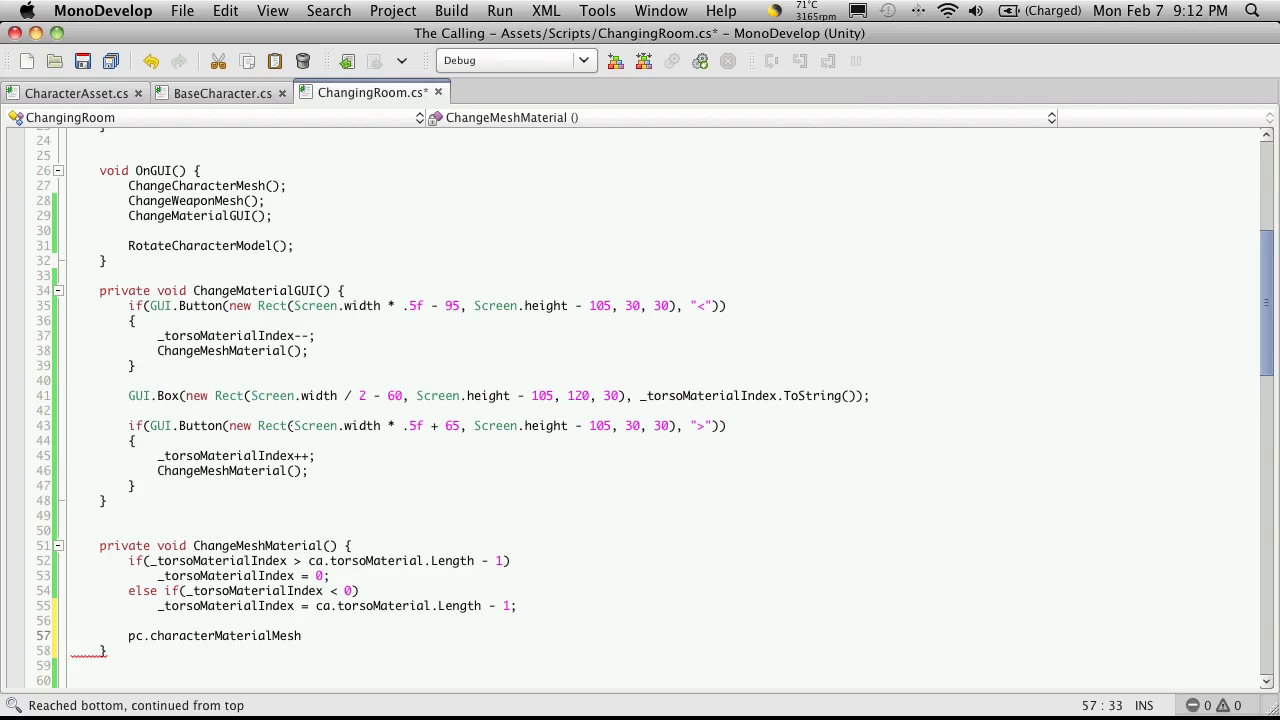
pyautogui.write('.renderer')
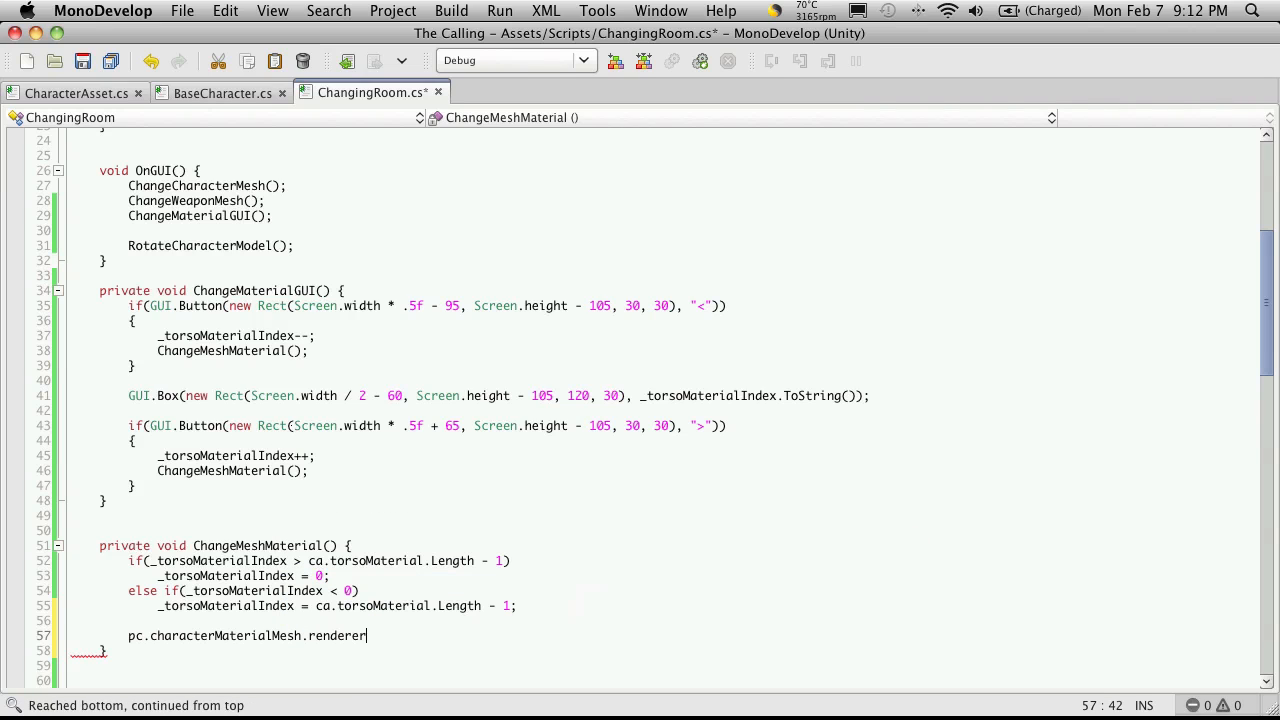
pyautogui.write('.')
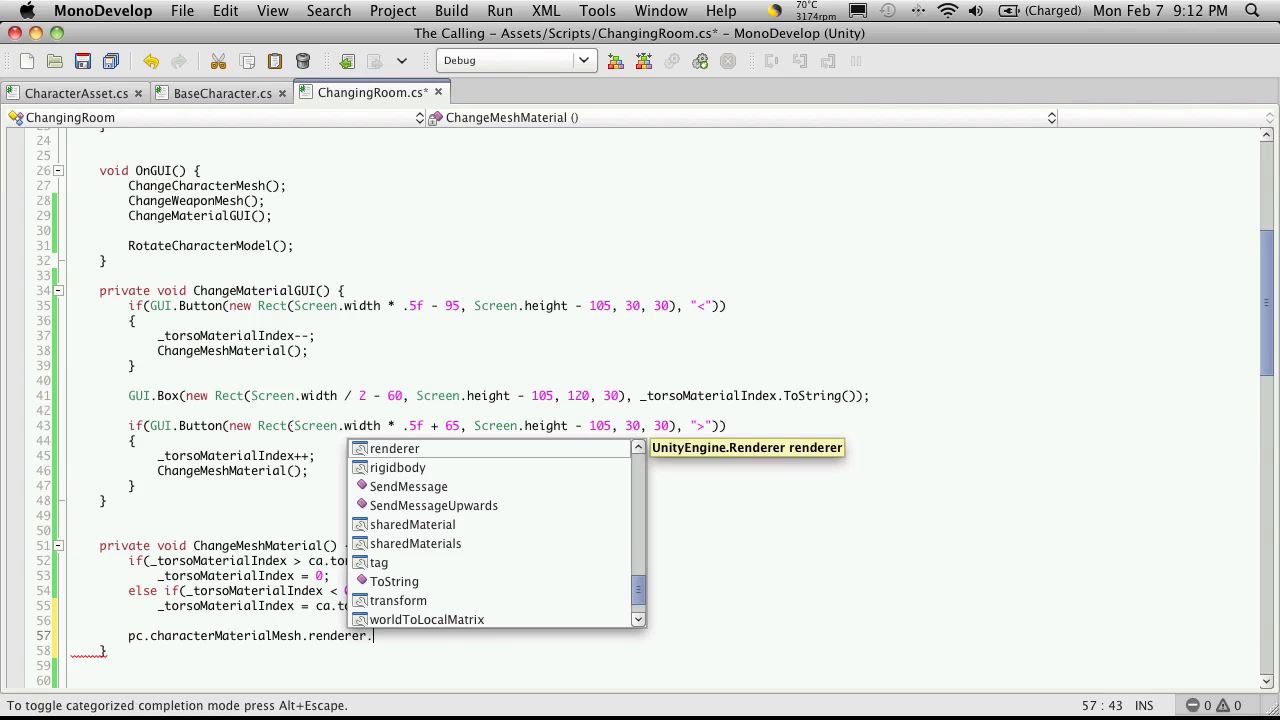
pyautogui.write('materials')
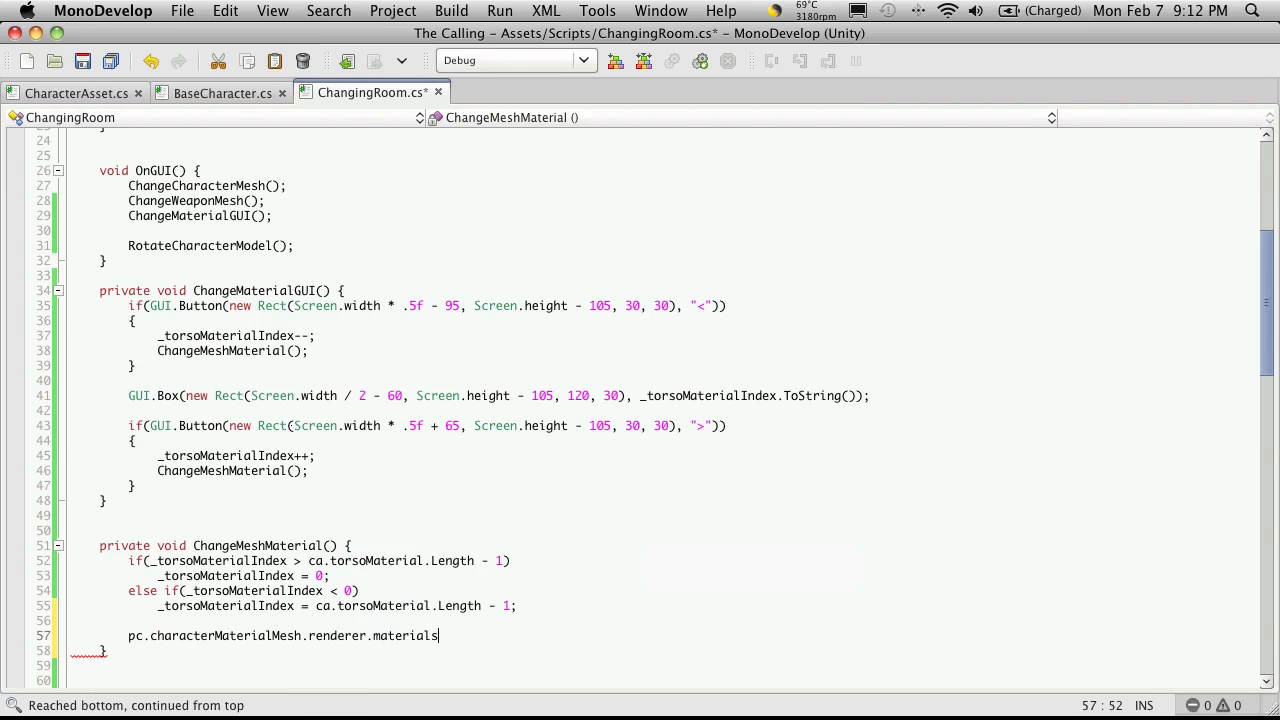
pyautogui.write('[2] =')
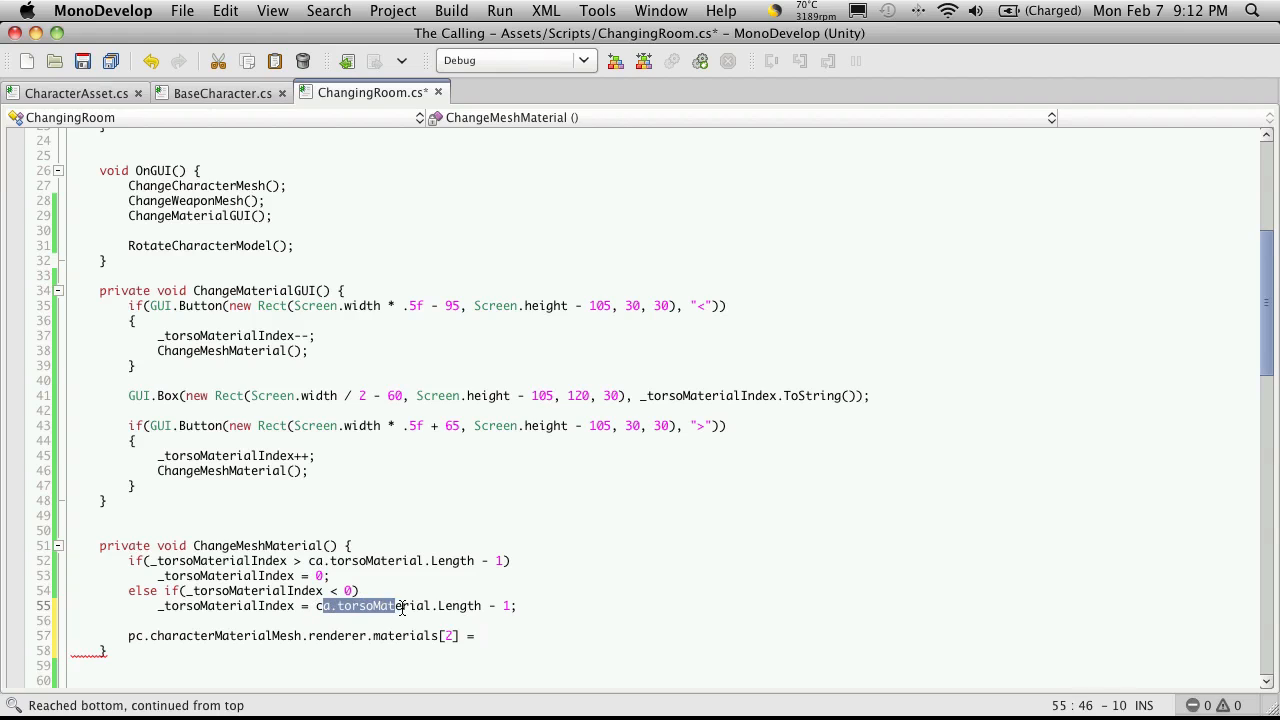
# Step: Assign ca.torsoMaterial[_torsoMaterialIndex]; to that material slot
pyautogui.moveTo(398, 606); pyautogui.dragTo(428, 606)
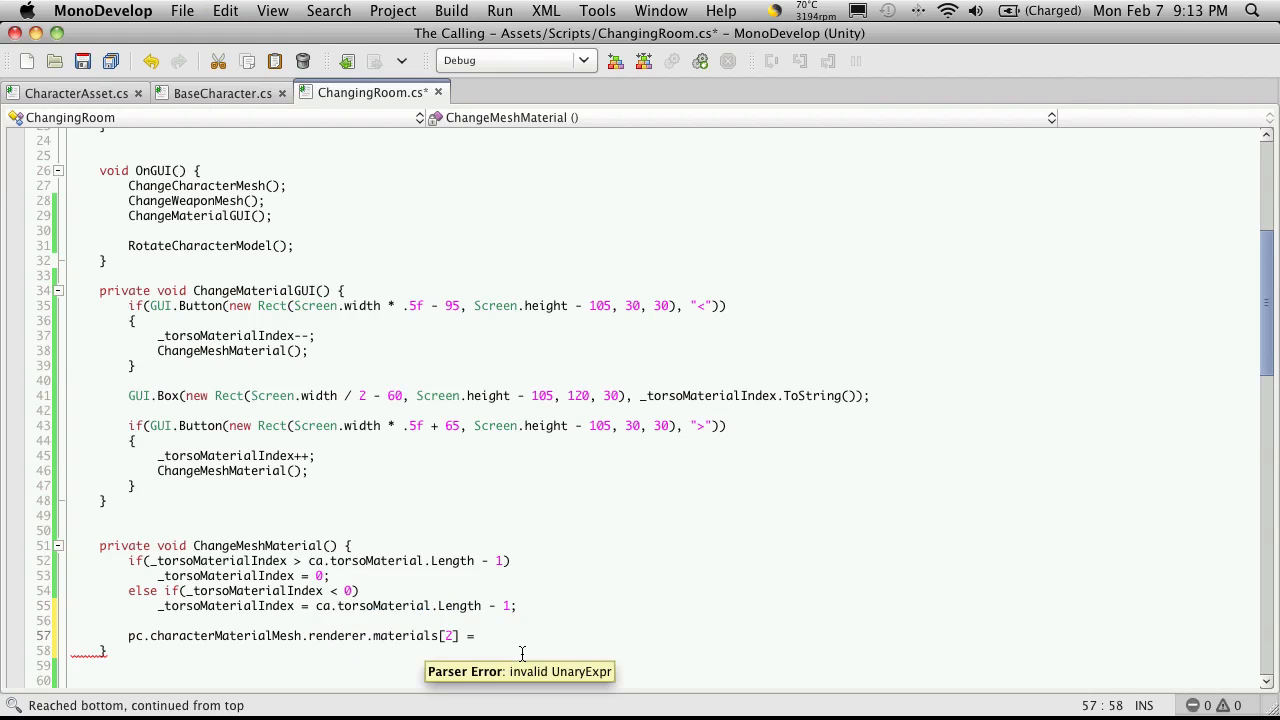
pyautogui.write('ca.torsoMaterial')
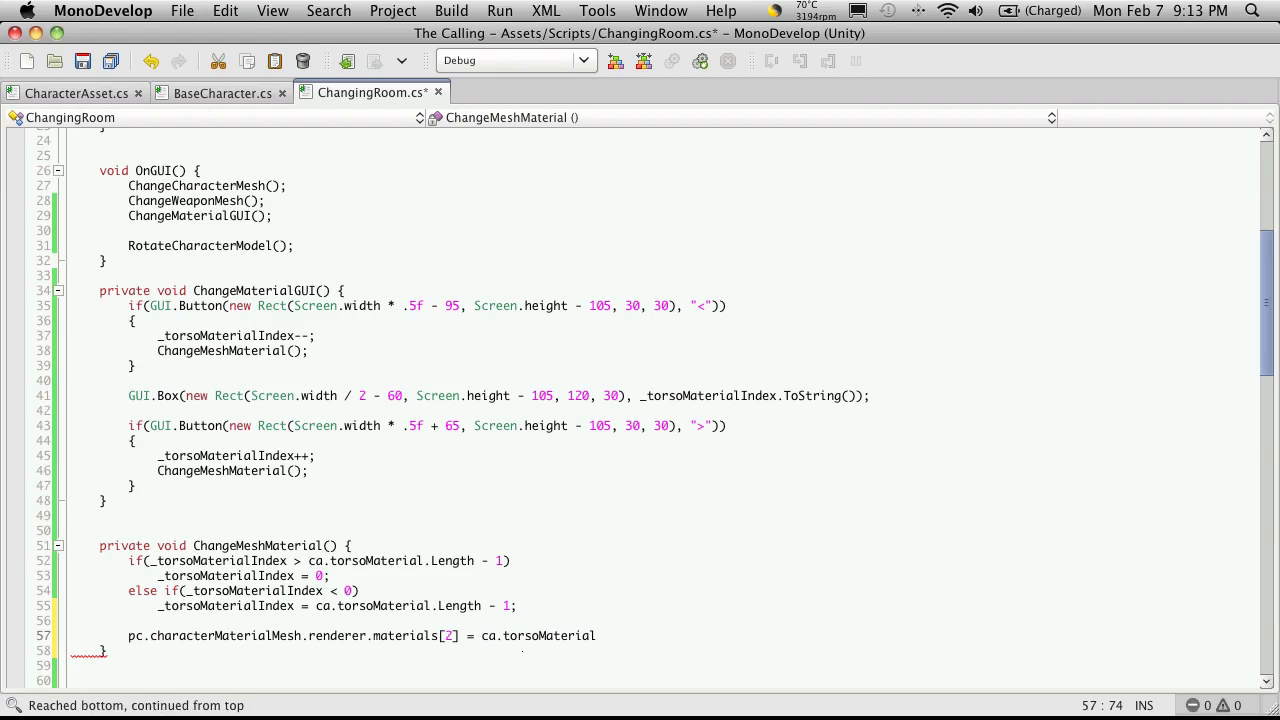
pyautogui.doubleClick(227, 606)
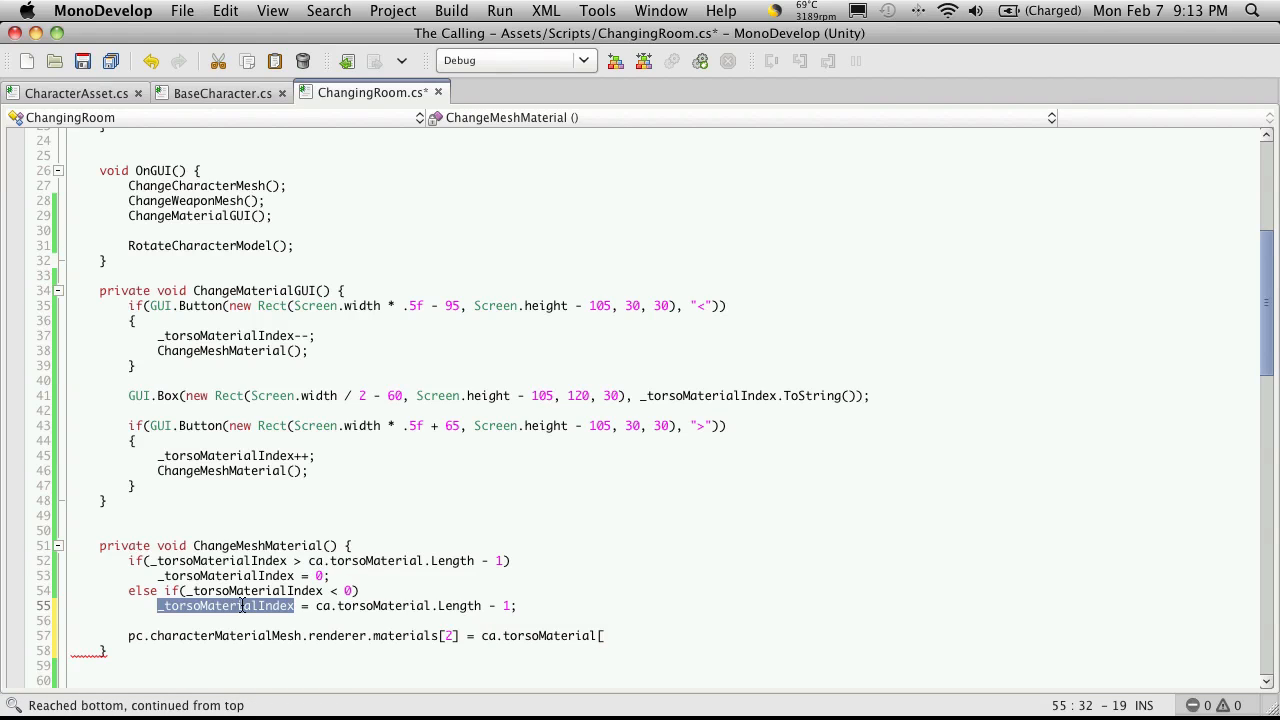
pyautogui.write('_torsoMaterialIndex')
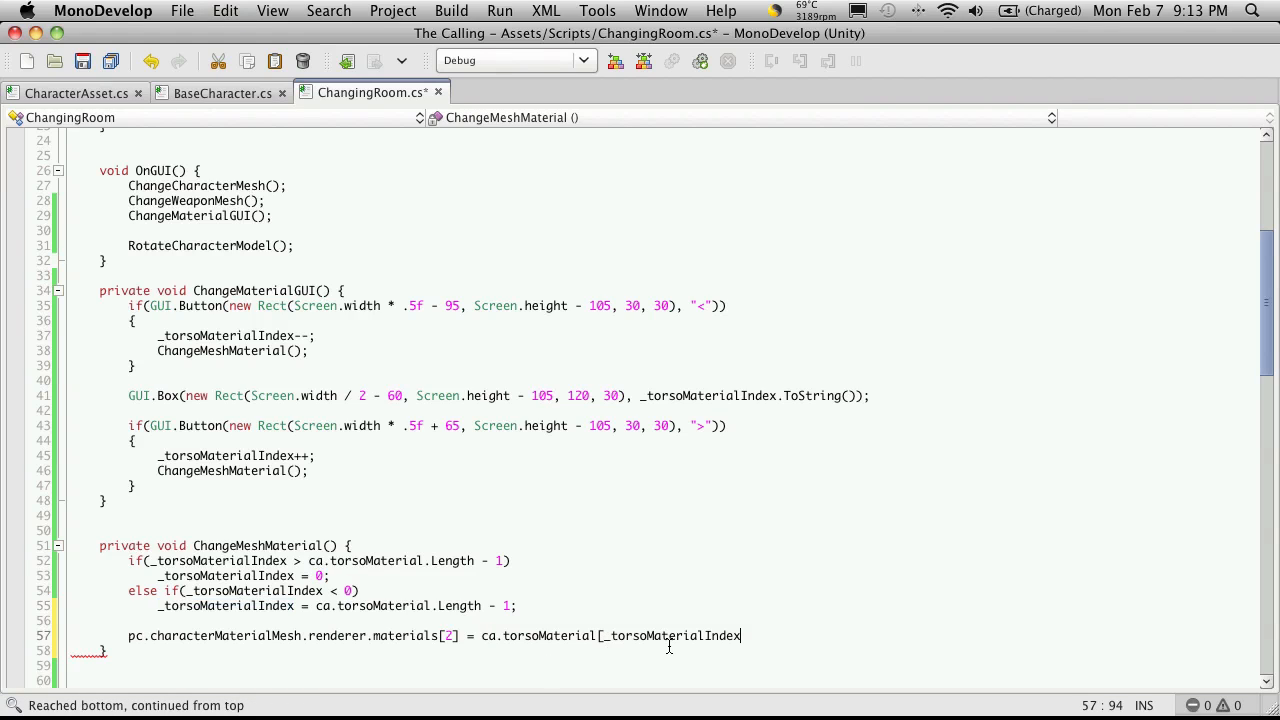
pyautogui.write(']')
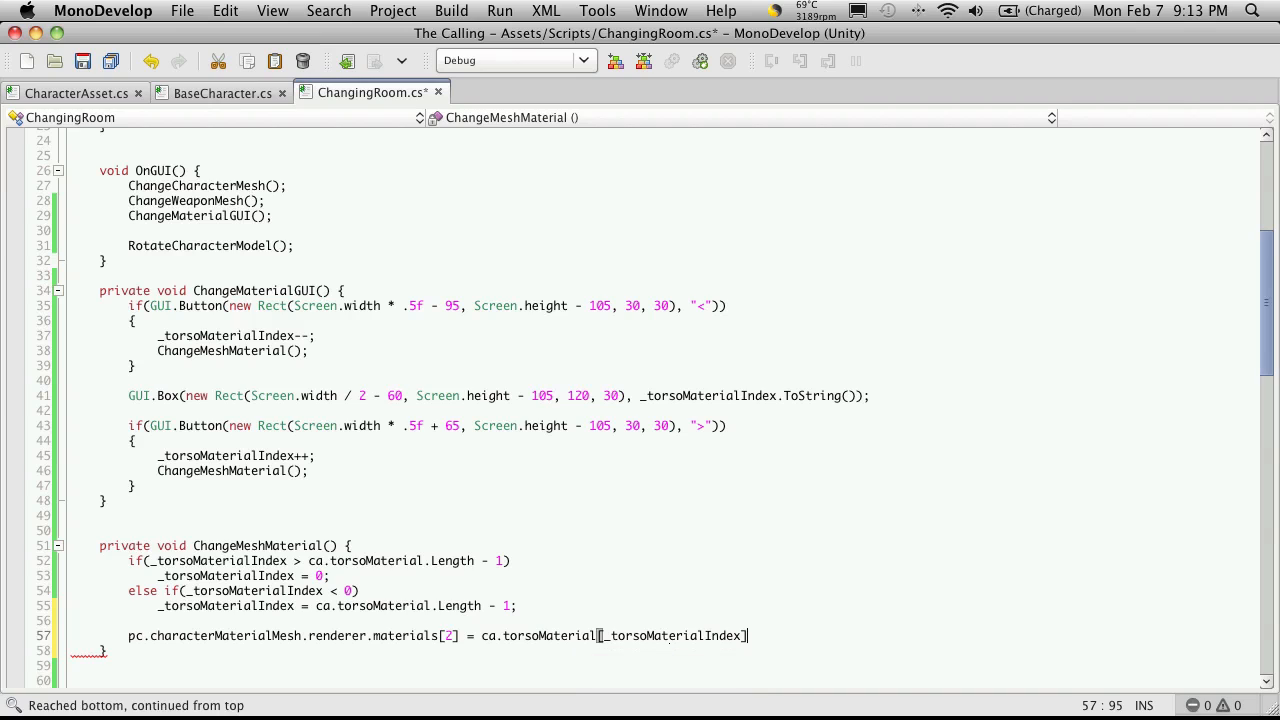
pyautogui.write(';')
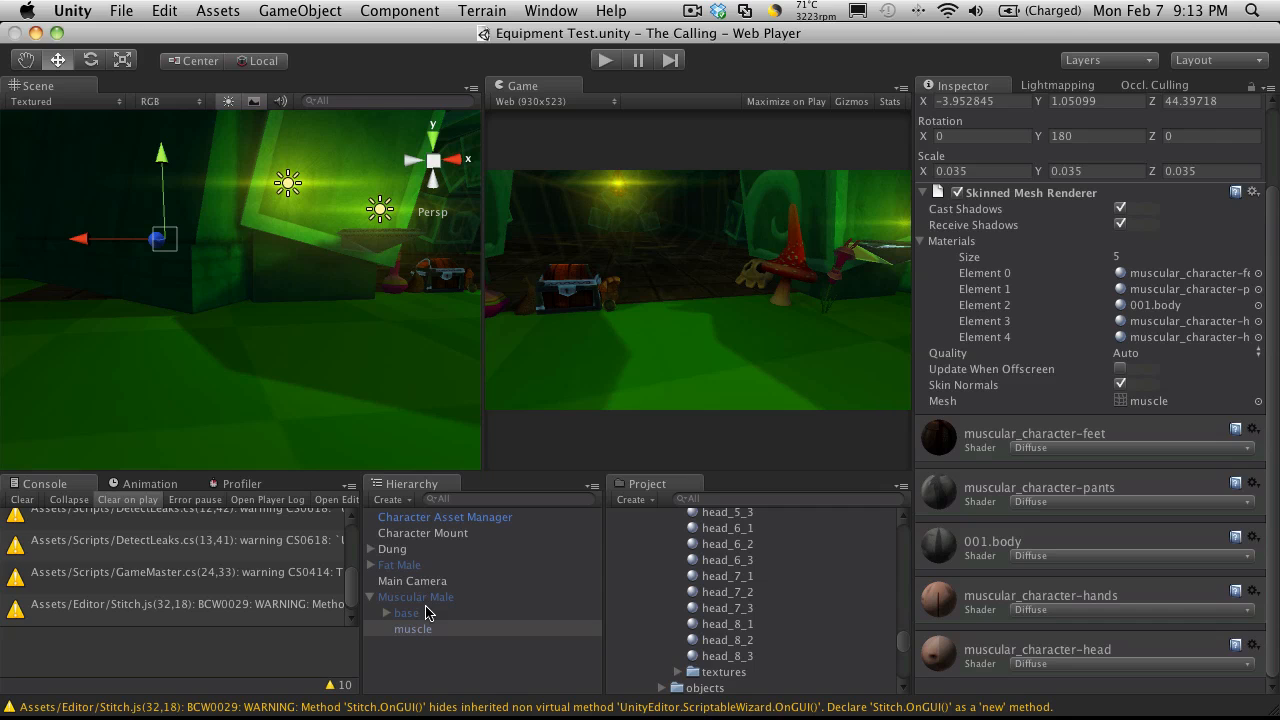
# Step: Select Main Camera, play the scene, and click > twice so the counter reads 2
pyautogui.click(412, 580)
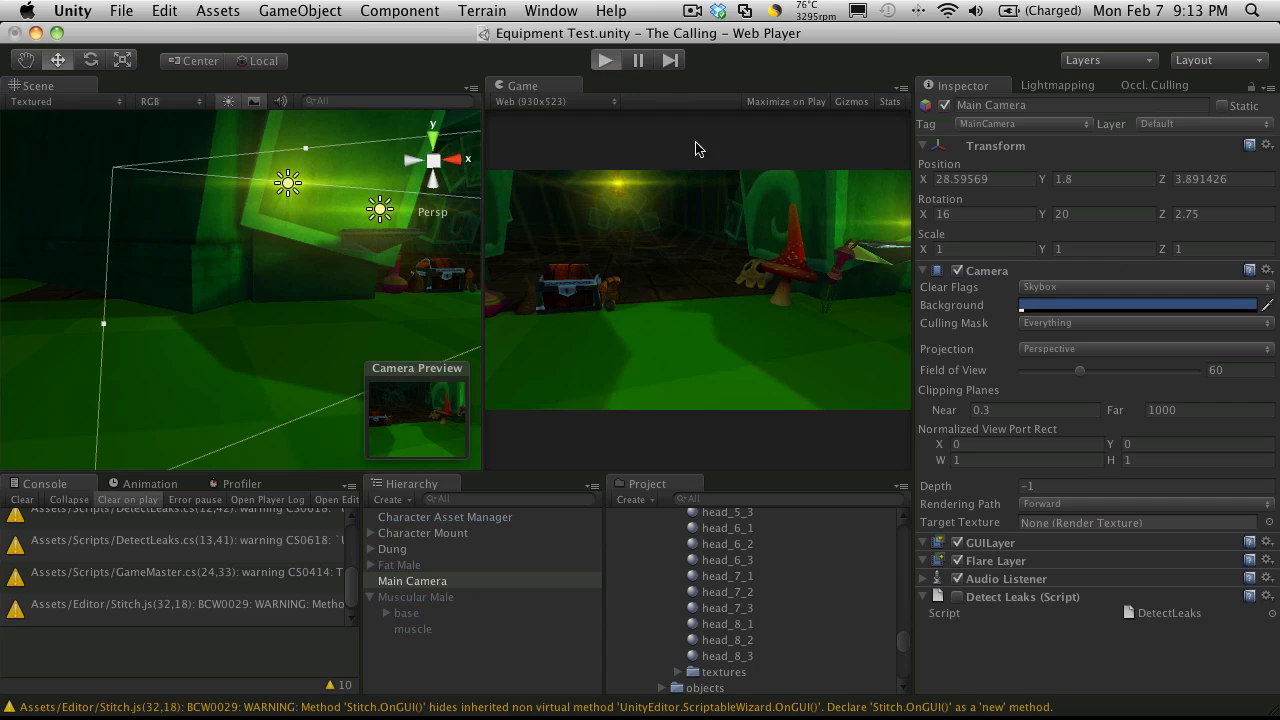
pyautogui.click(624, 60)
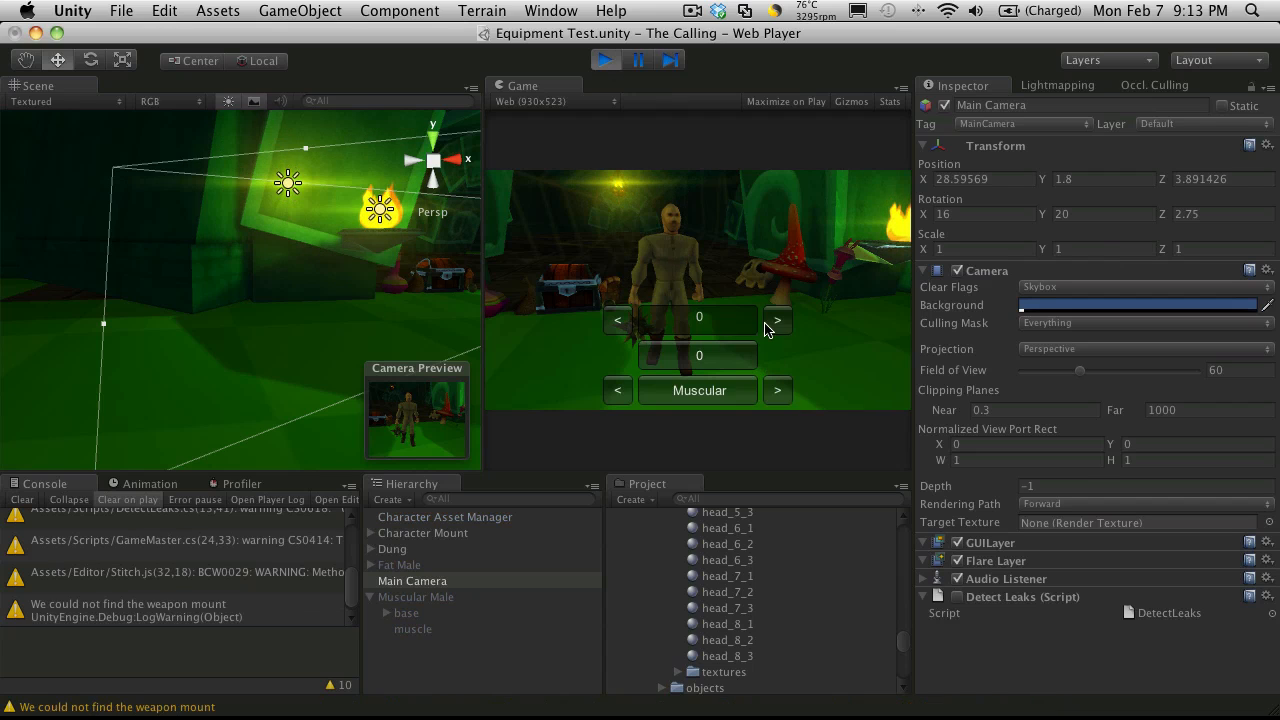
pyautogui.click(777, 318)
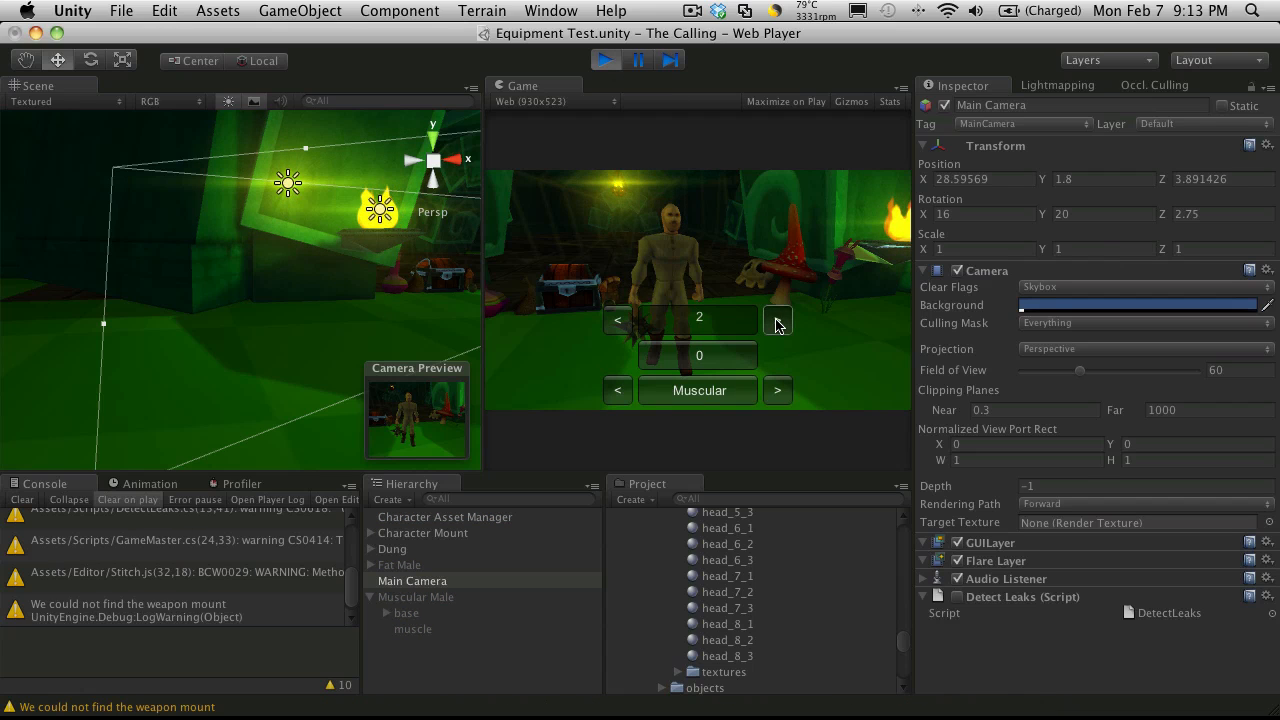
pyautogui.click(777, 319)
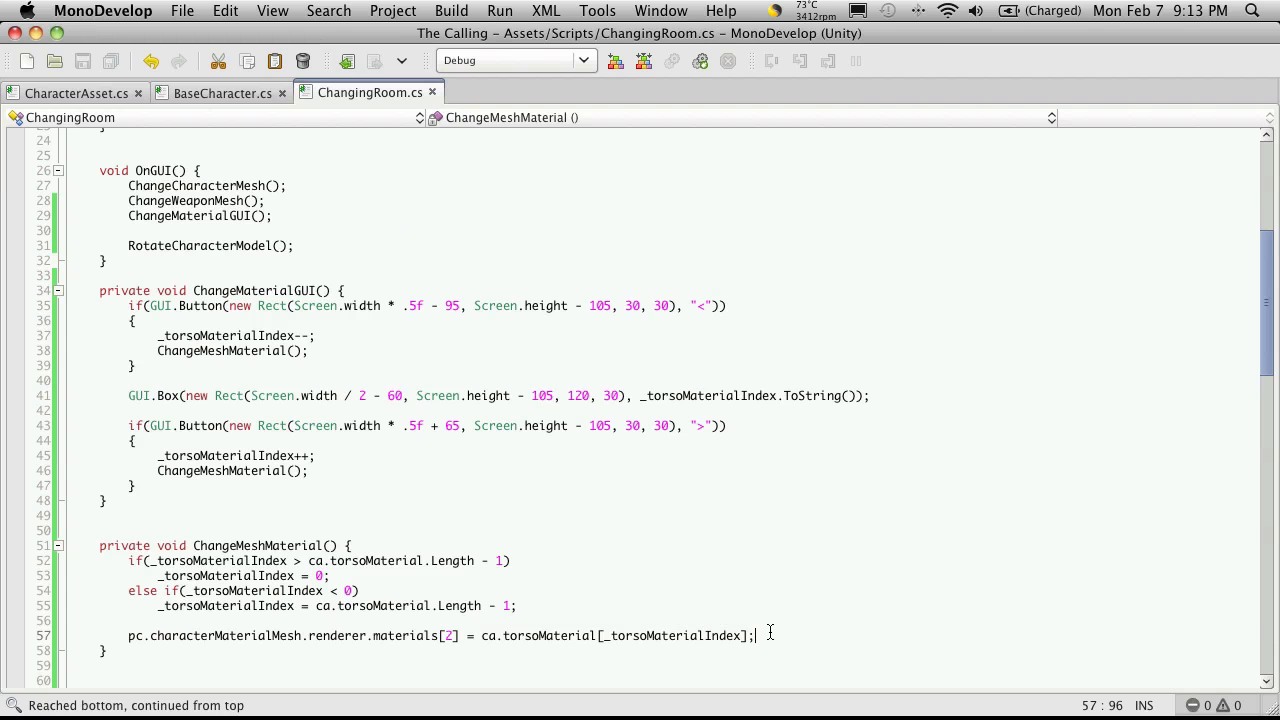
# Step: Add Debug.Log comparing worn renderer.materials[2] with ca.torsoMaterial[_torsoMaterialIndex]
pyautogui.write('Debug.Log("");')
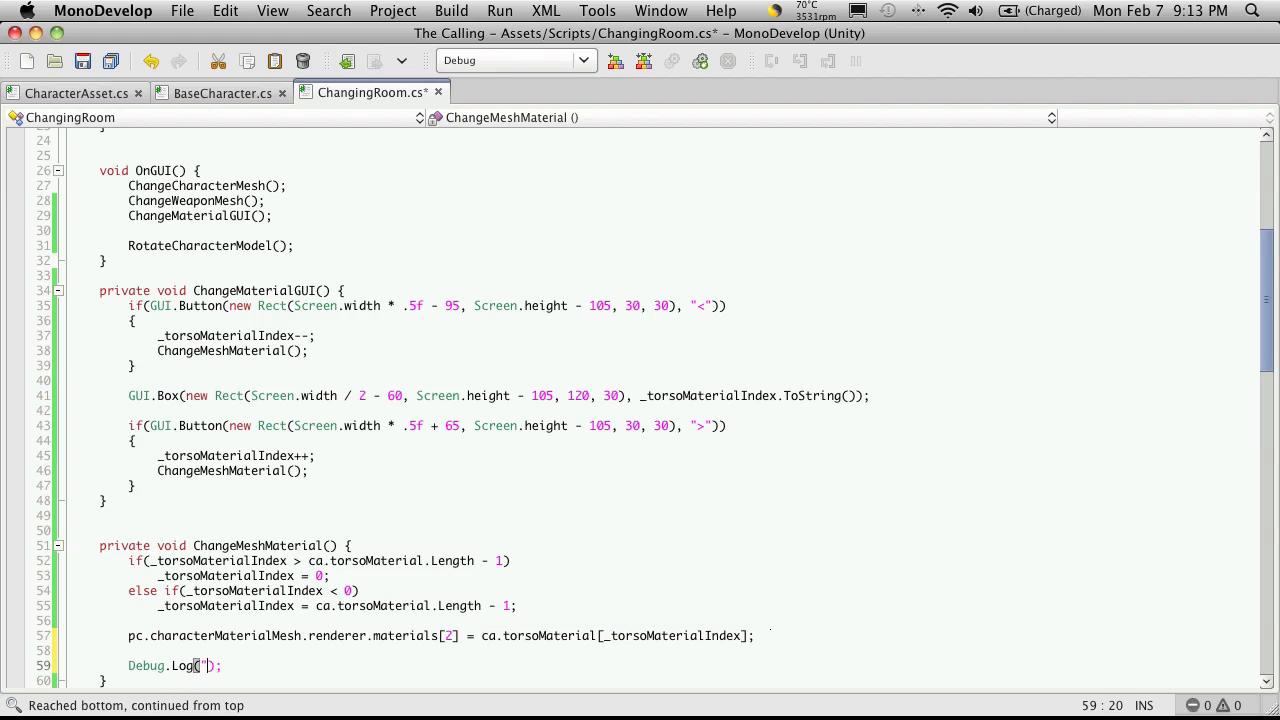
pyautogui.write('Wearing:')
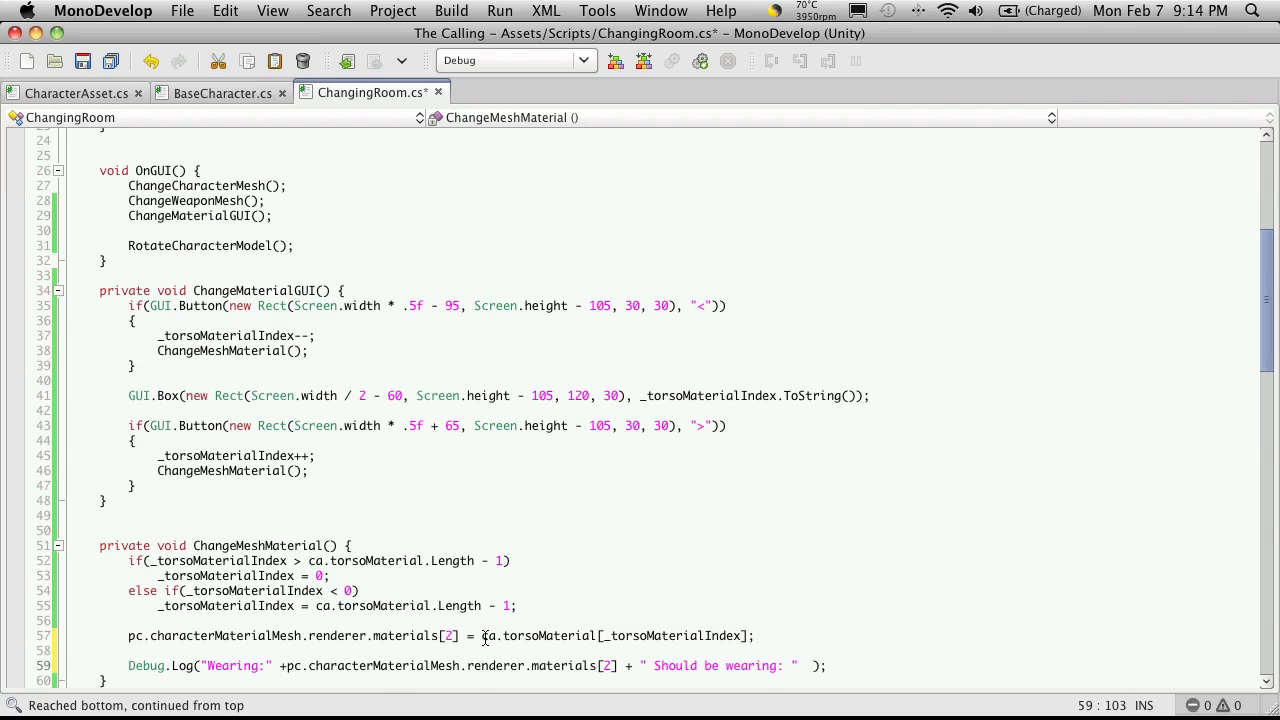
pyautogui.moveTo(482, 635); pyautogui.dragTo(745, 635)
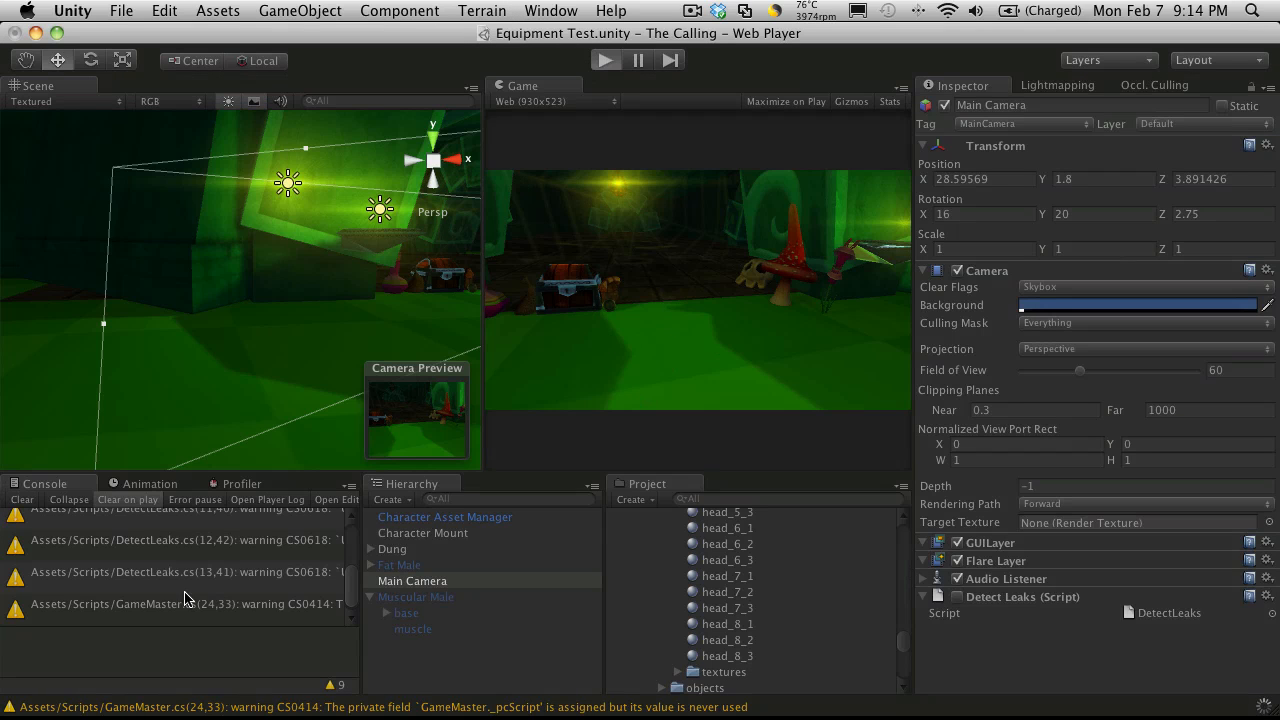
# Step: Play and cycle one material, then append .name to both Debug.Log material expressions
pyautogui.click(598, 60)
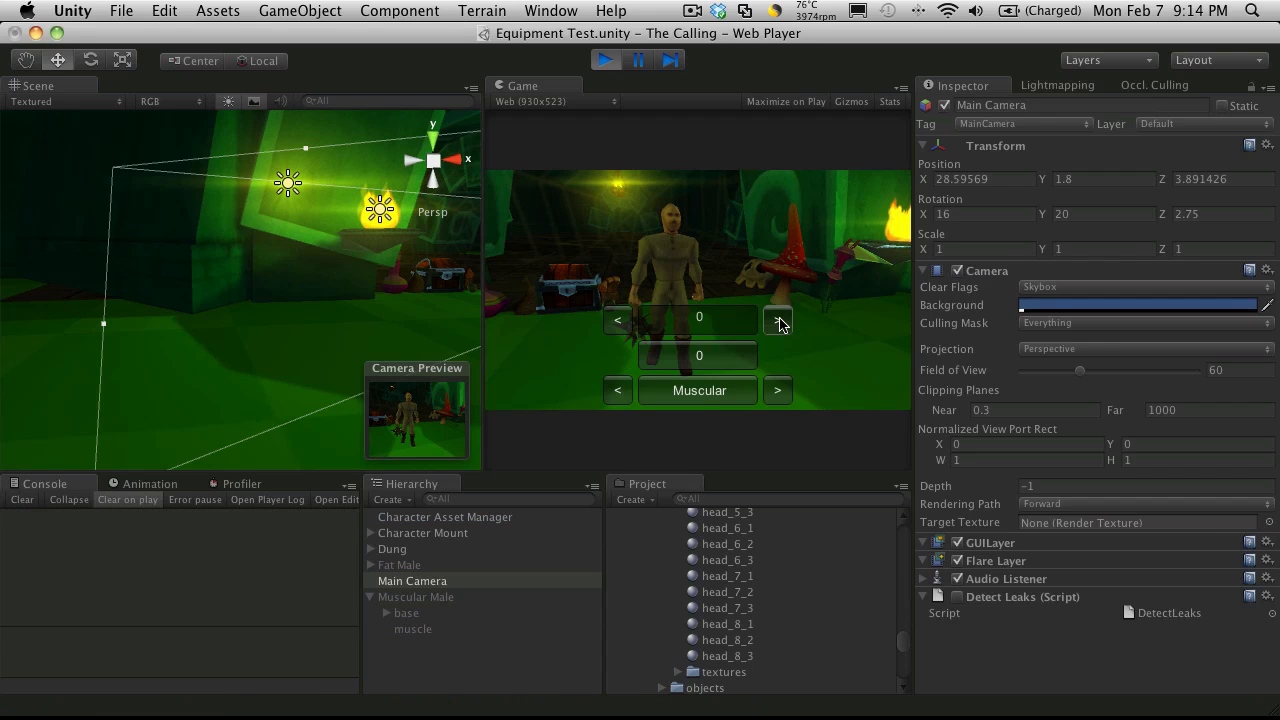
pyautogui.click(777, 319)
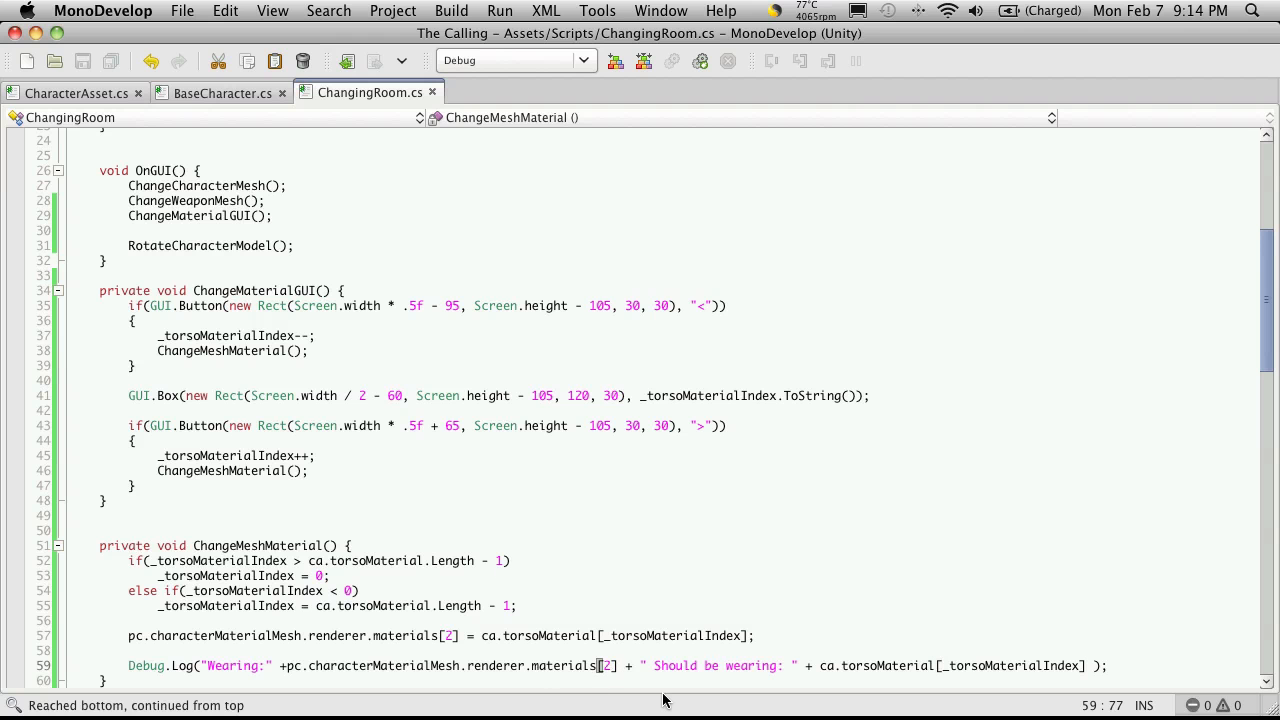
pyautogui.write('.name')
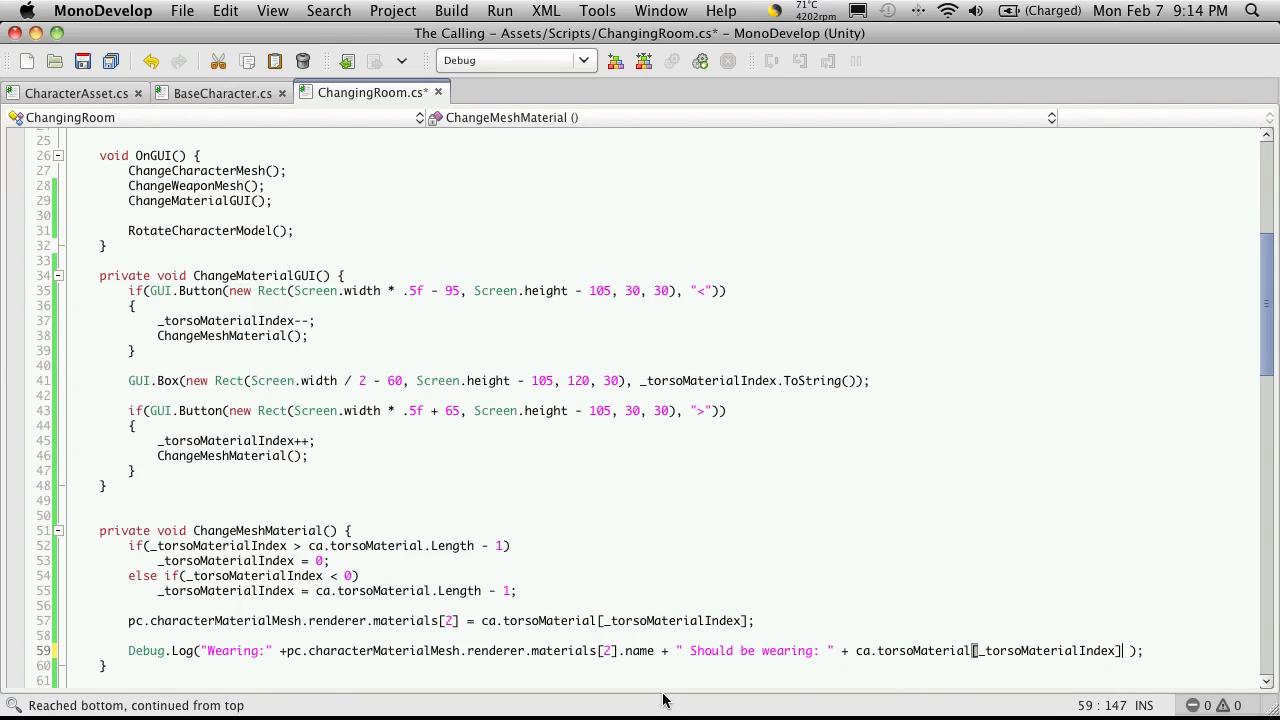
pyautogui.write('.')
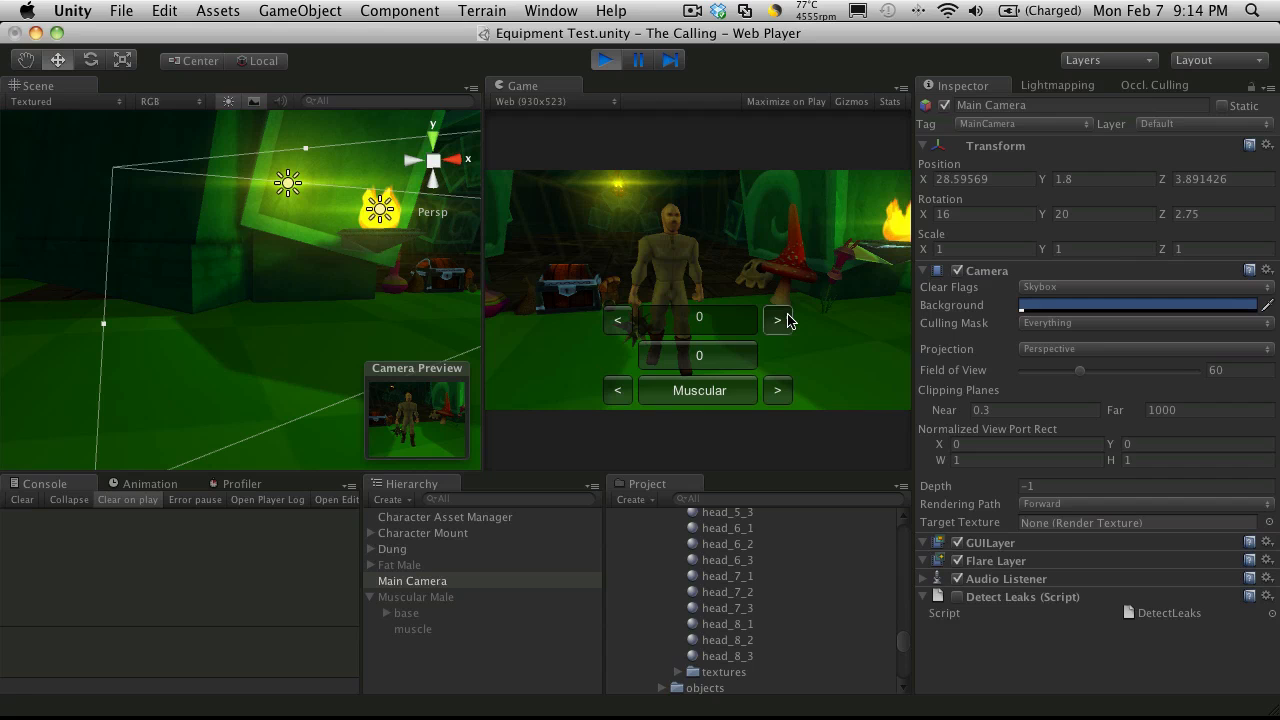
# Step: Click > twice and inspect the muscle mesh's Element 2, still 001.body
pyautogui.click(777, 318)
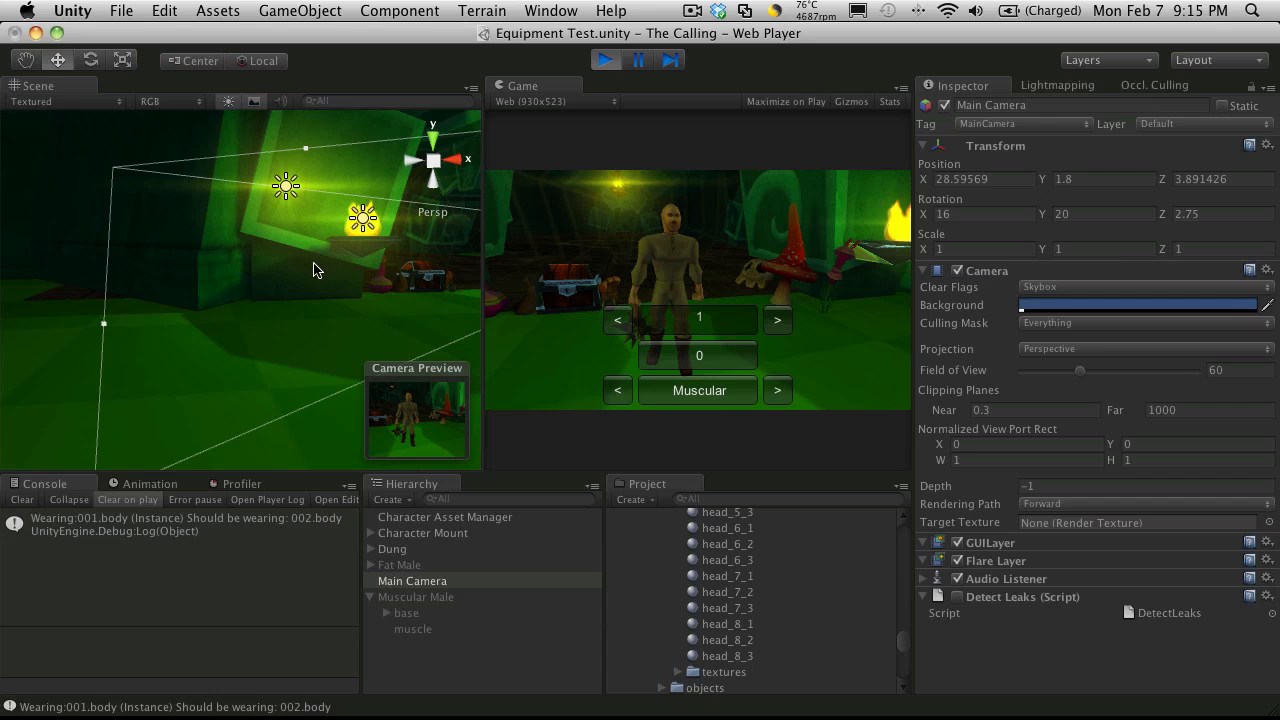
pyautogui.moveTo(315, 270); pyautogui.dragTo(345, 355)
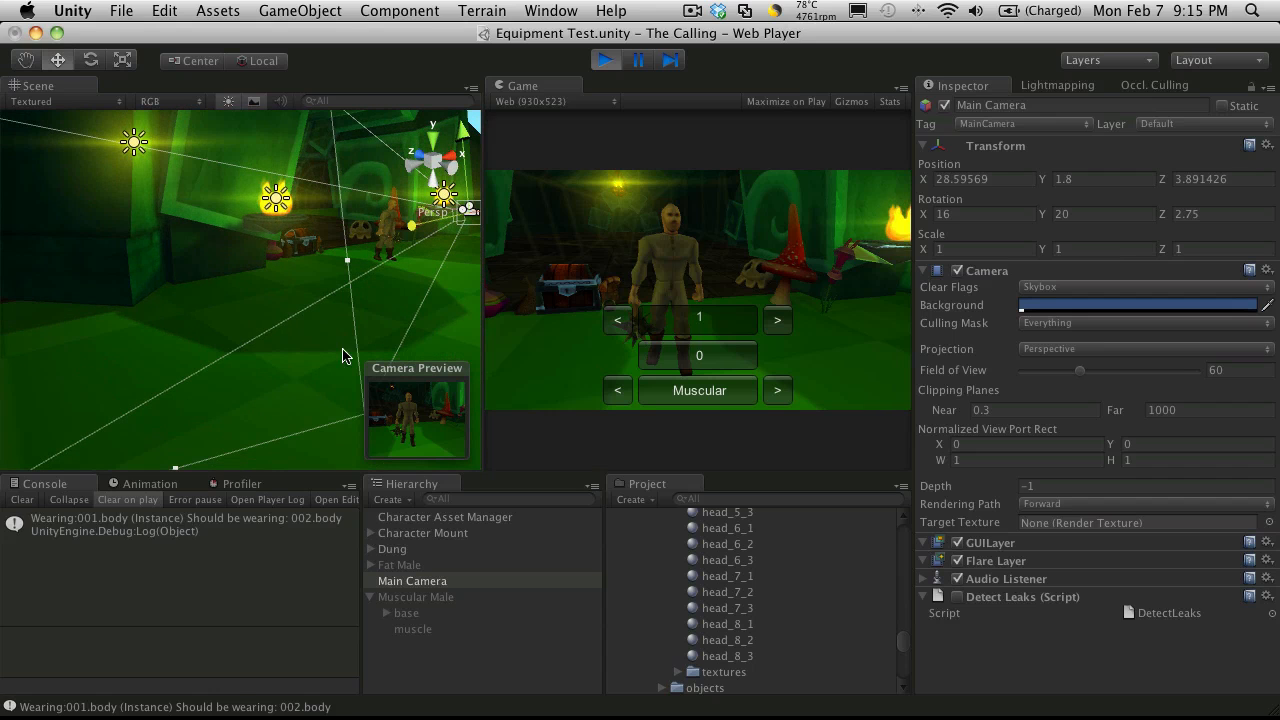
pyautogui.moveTo(390, 232)
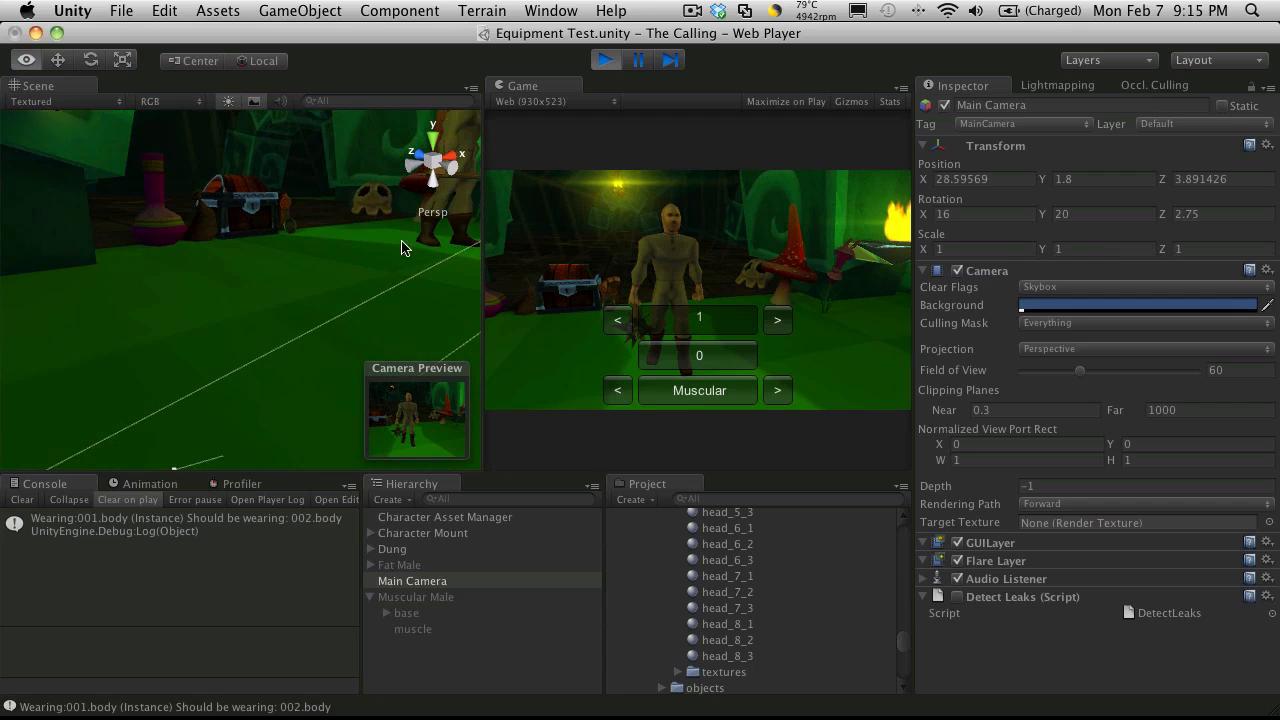
pyautogui.click(428, 580)
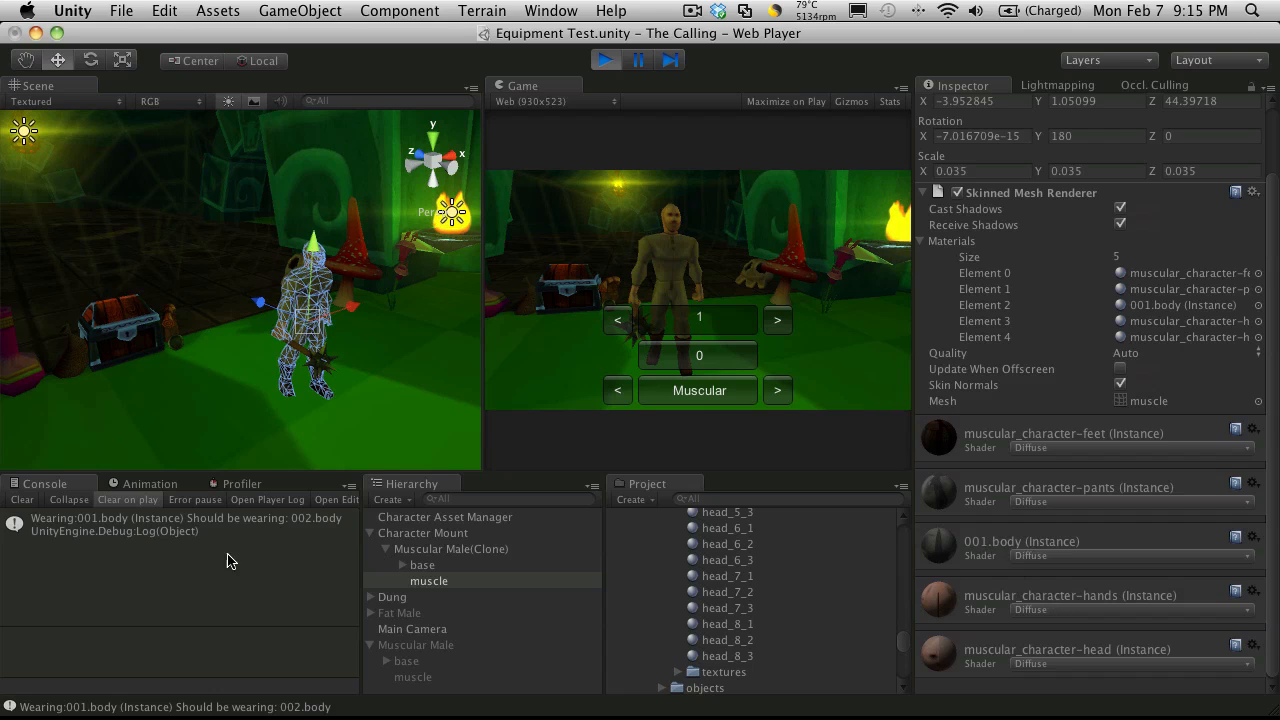
pyautogui.moveTo(322, 533)
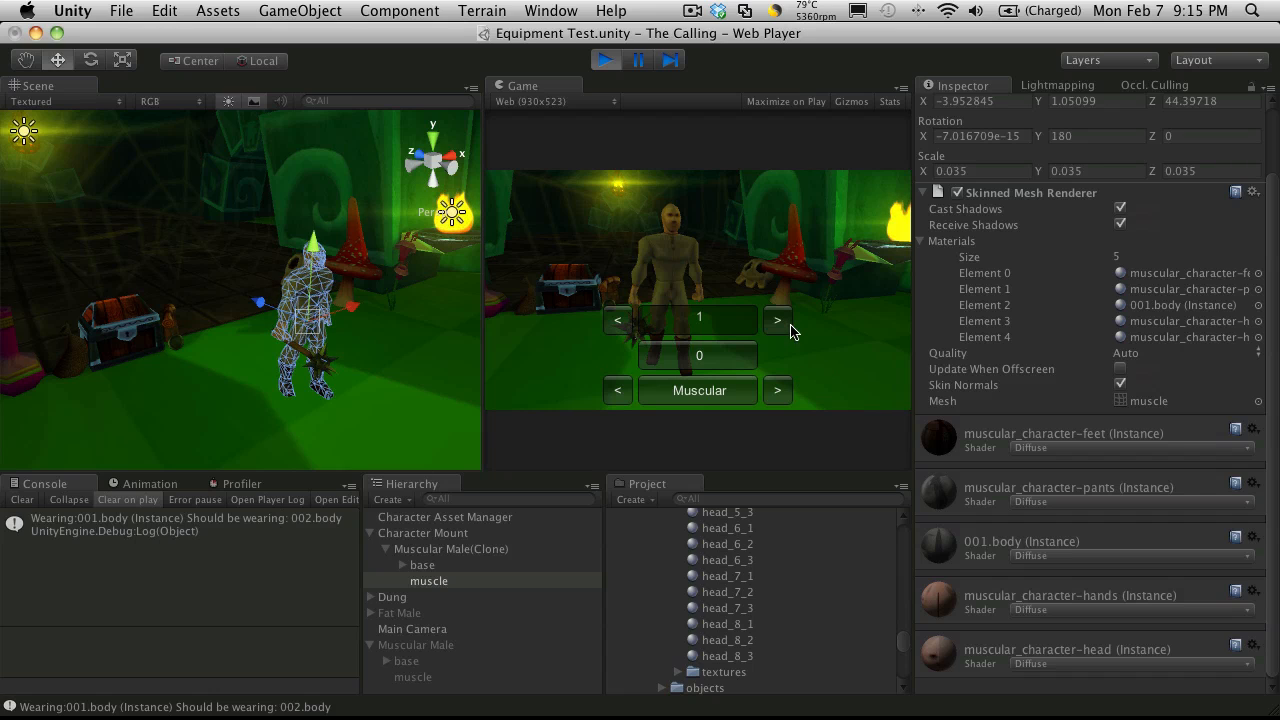
pyautogui.click(777, 320)
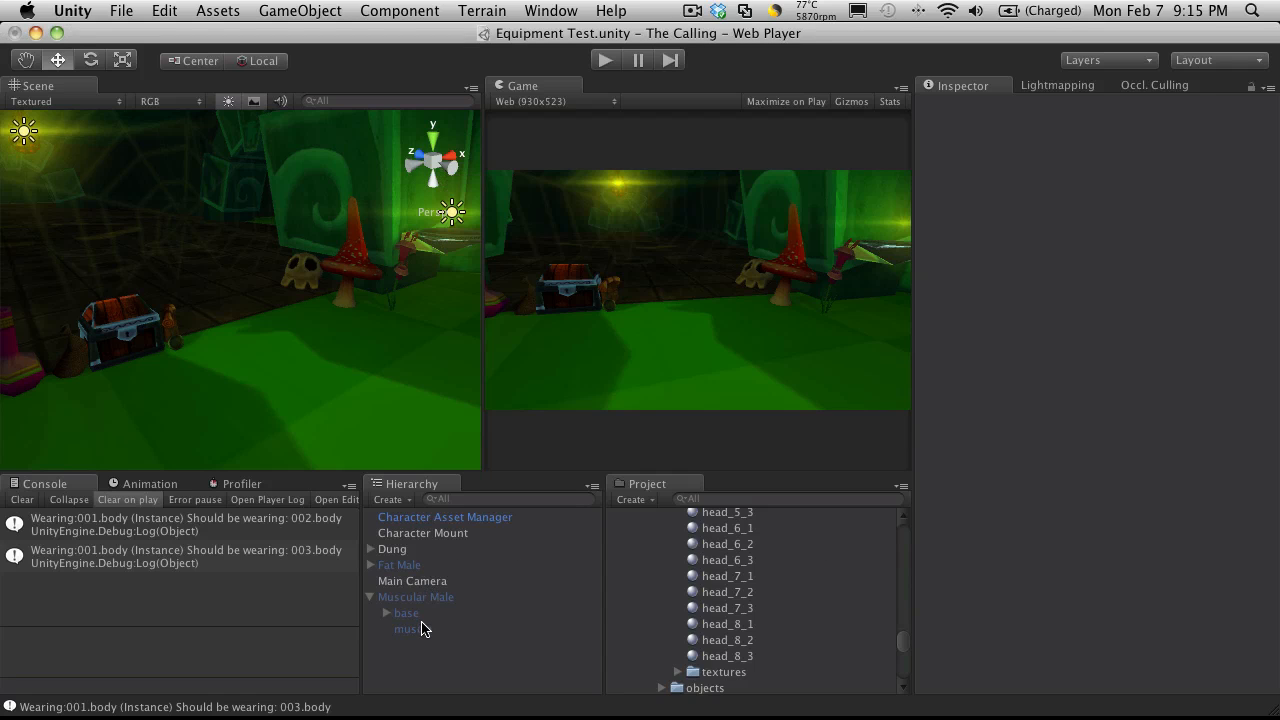
pyautogui.click(412, 628)
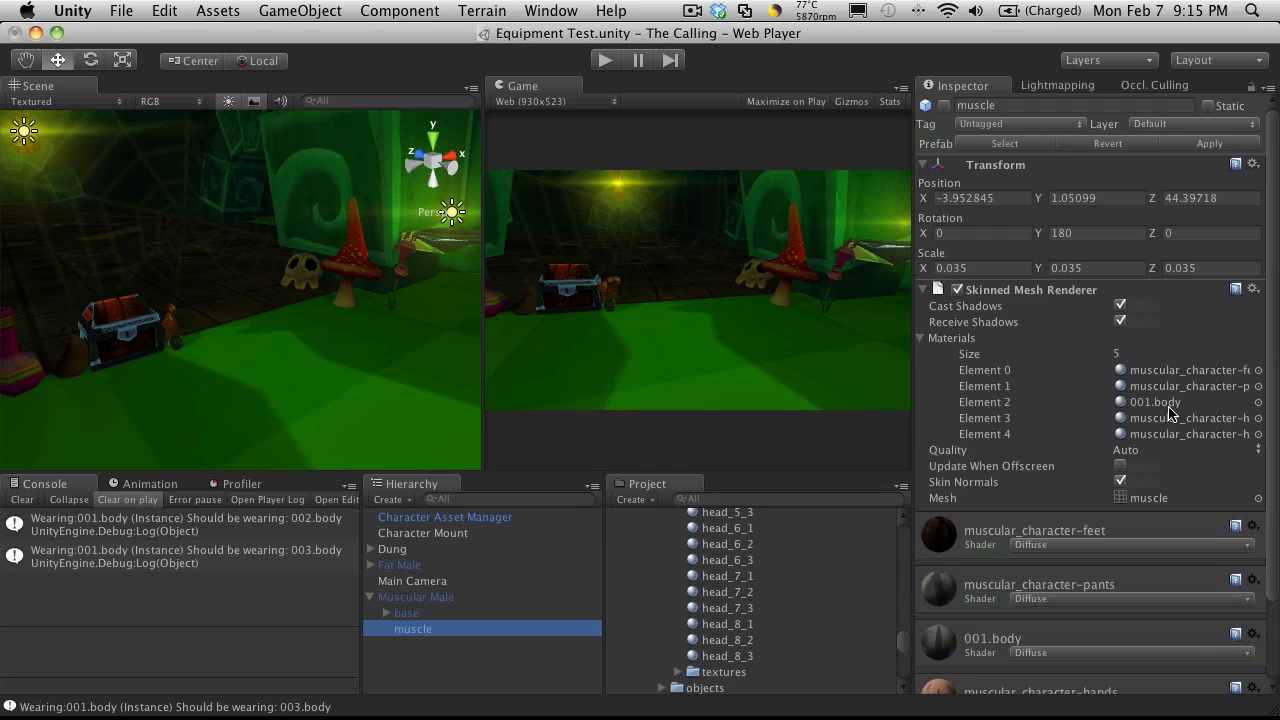
pyautogui.moveTo(858, 503)
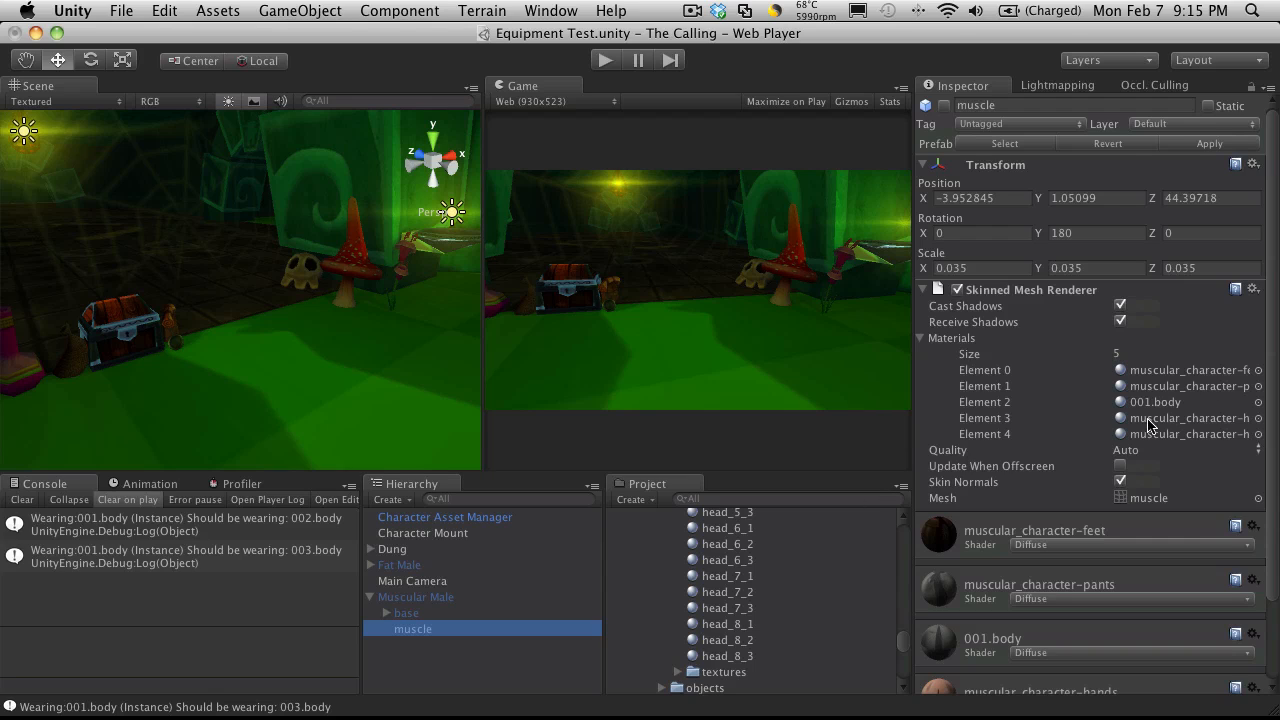
pyautogui.moveTo(1210, 453)
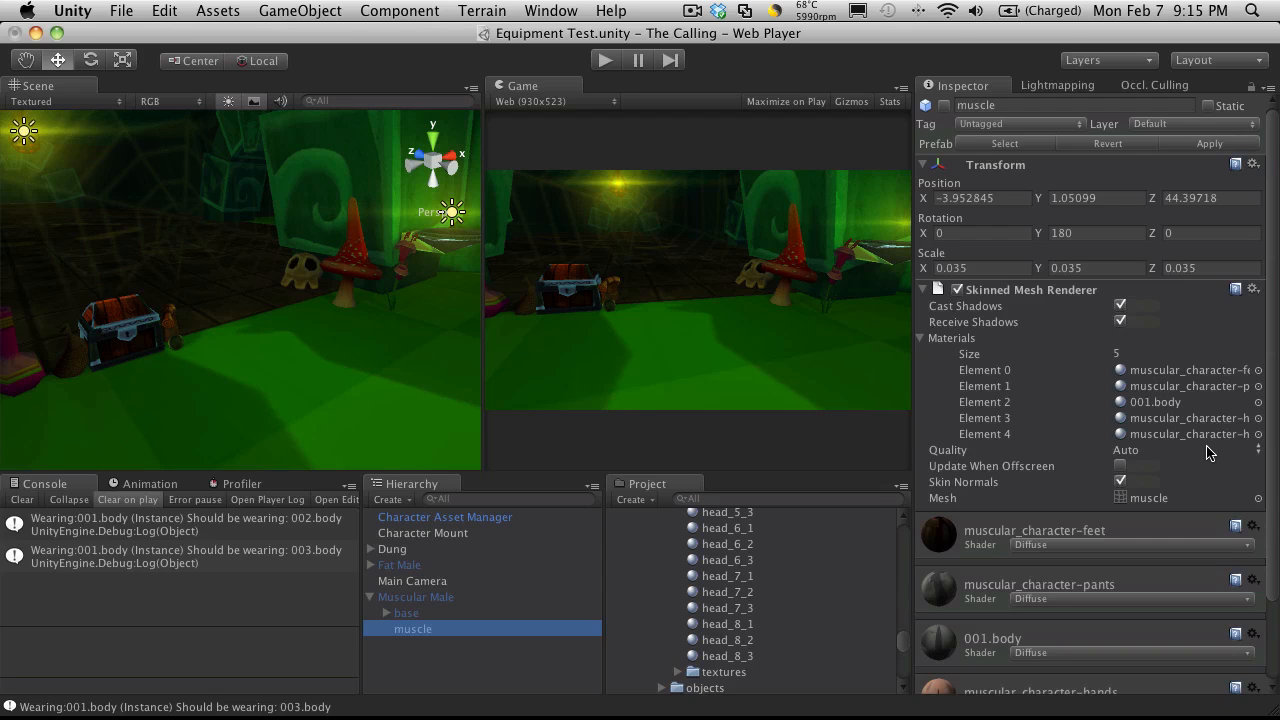
pyautogui.moveTo(1180, 375)
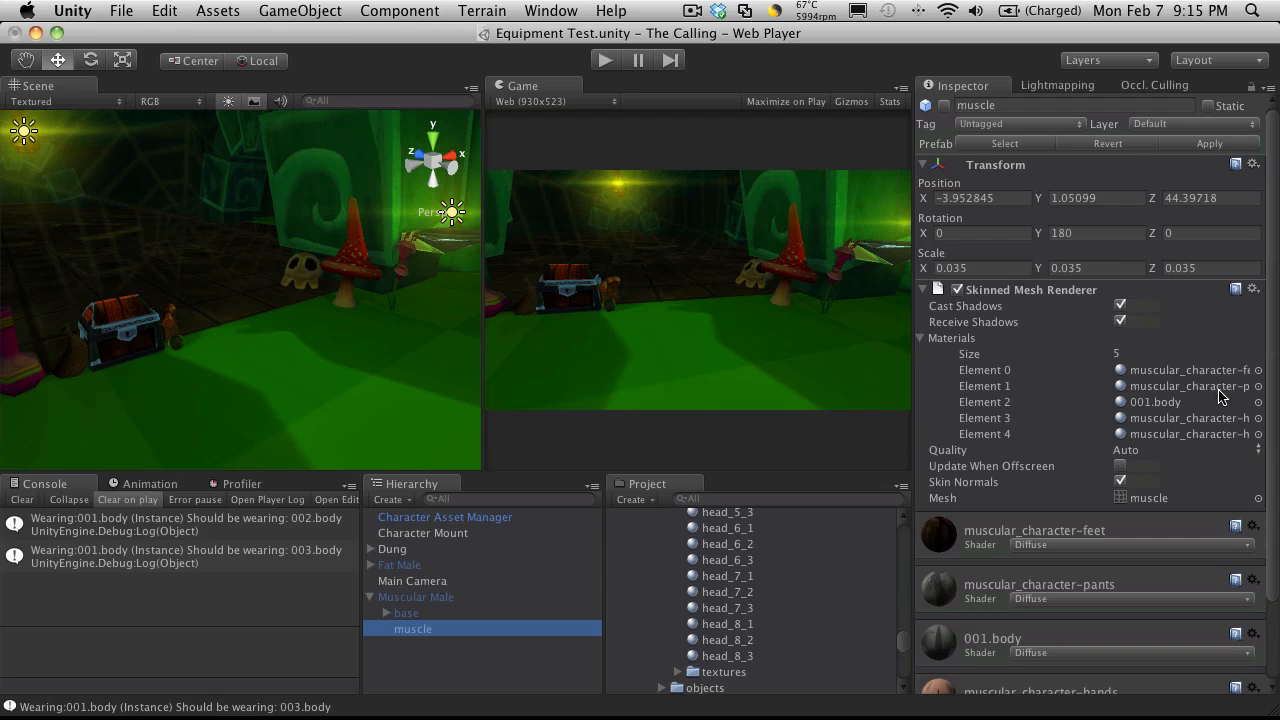
pyautogui.moveTo(717, 392)
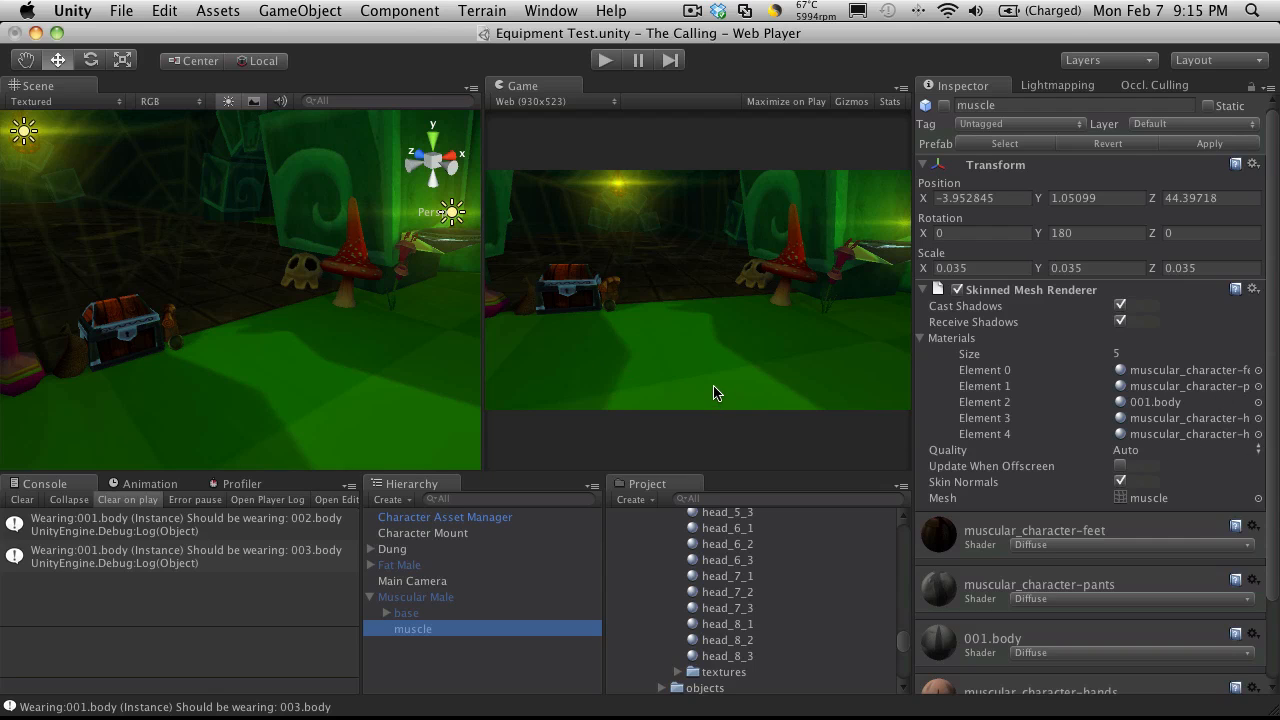
pyautogui.moveTo(787, 420)
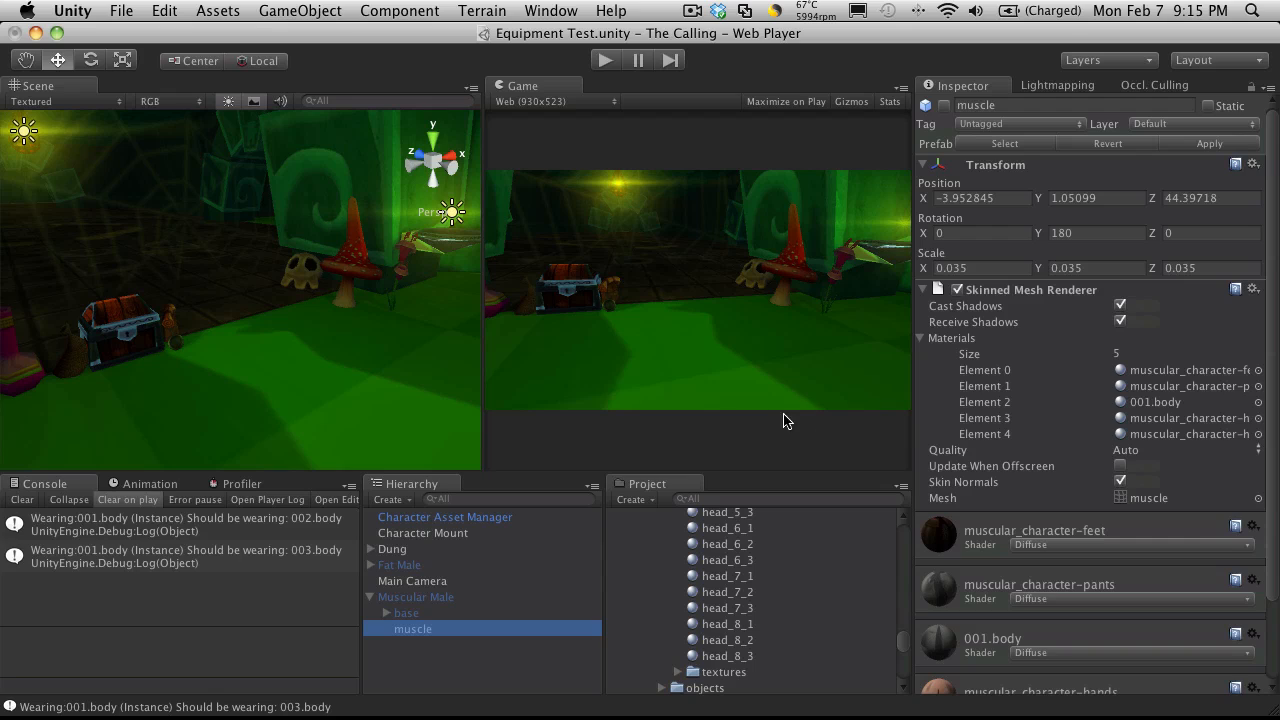
pyautogui.moveTo(1015, 402)
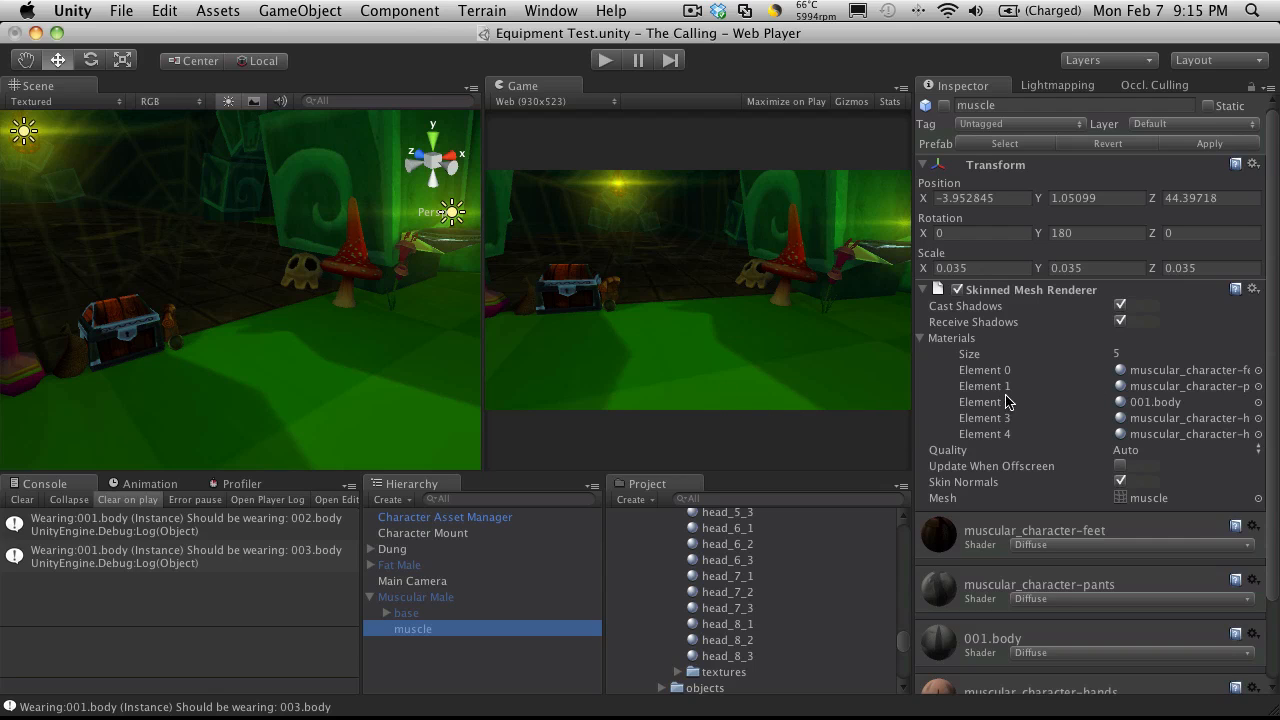
pyautogui.moveTo(1050, 436)
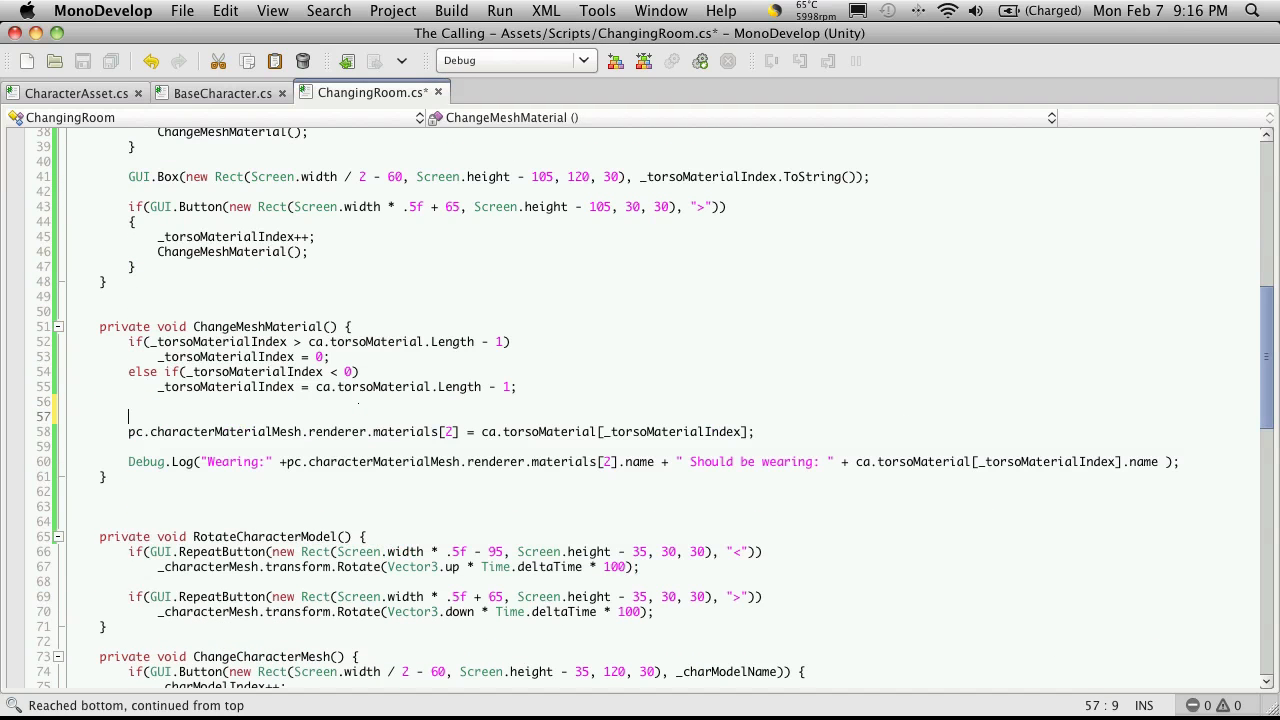
# Step: Declare Material[] mats = pc.characterMaterialMesh.renderer.materials in ChangeMeshMaterial
pyautogui.write('Material')
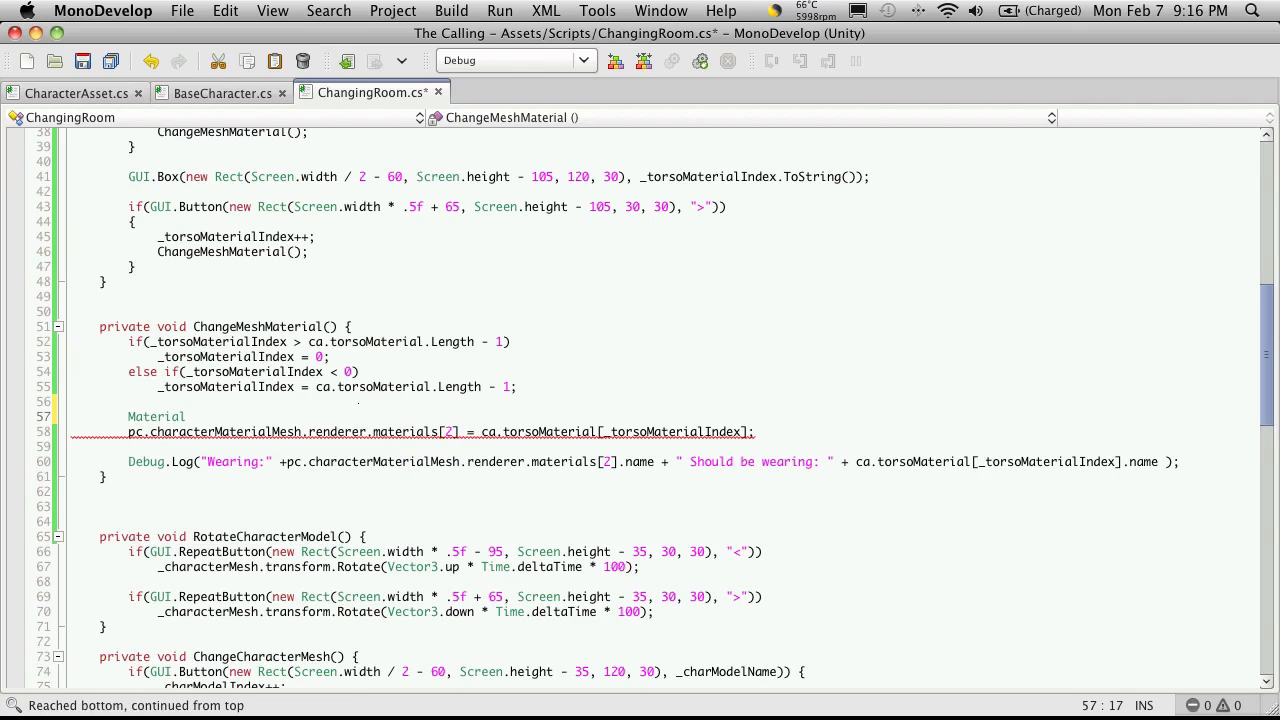
pyautogui.write('[] ma')
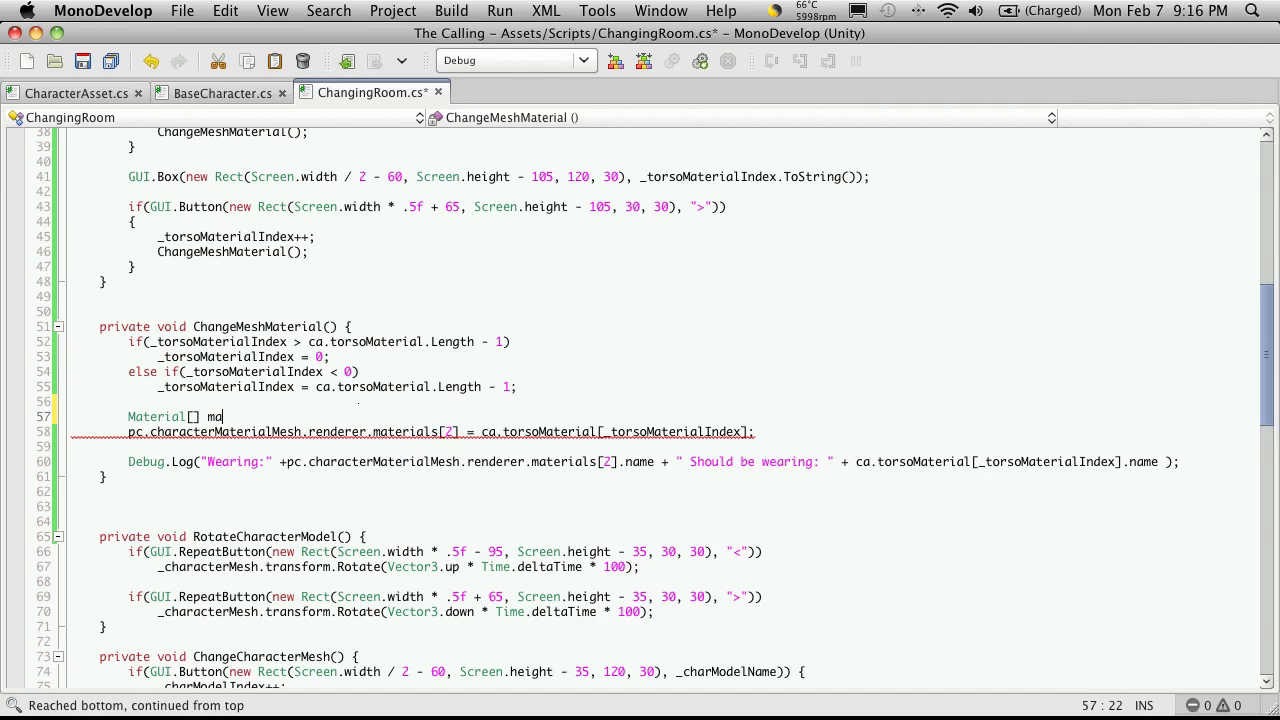
pyautogui.write('ts')
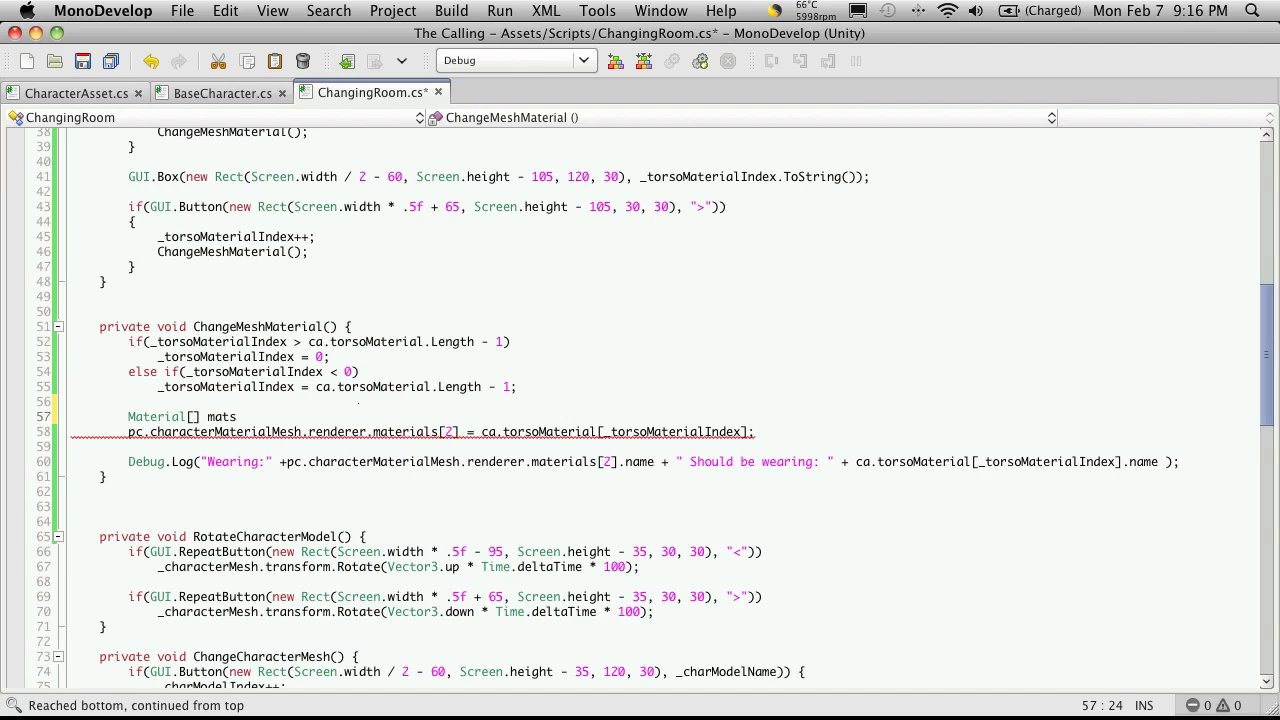
pyautogui.write('=')
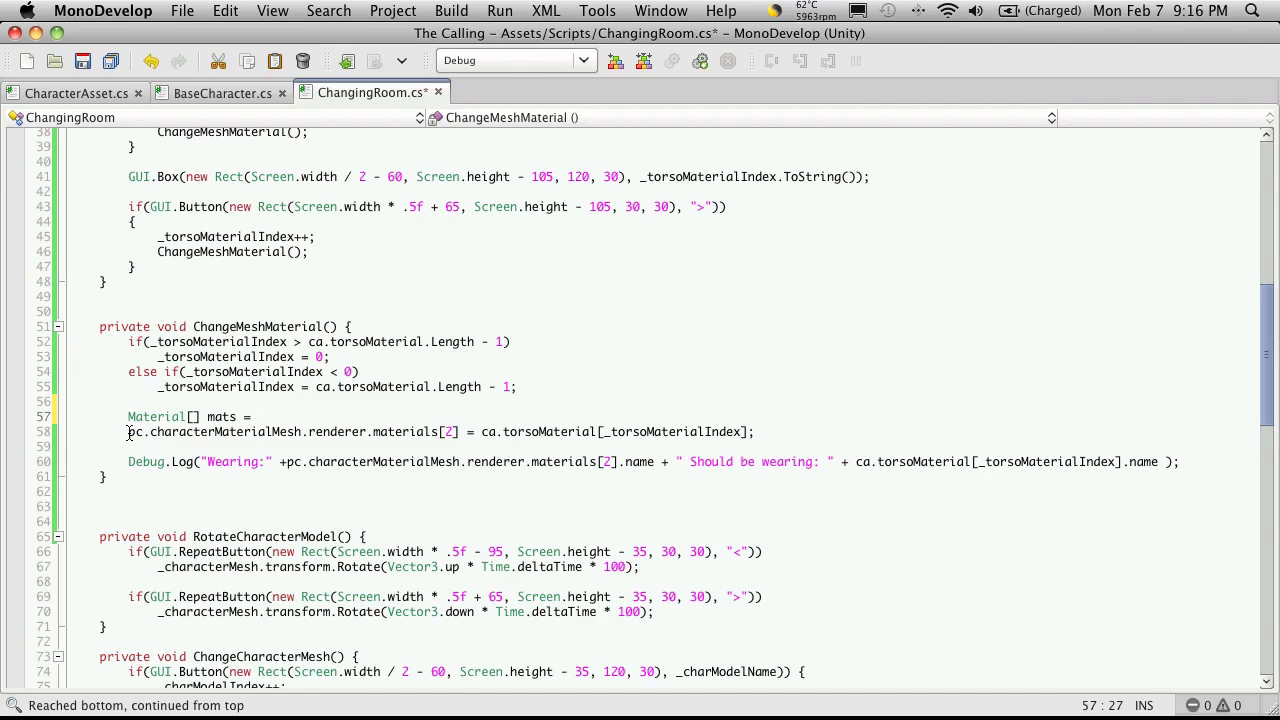
pyautogui.moveTo(127, 431); pyautogui.dragTo(400, 431)
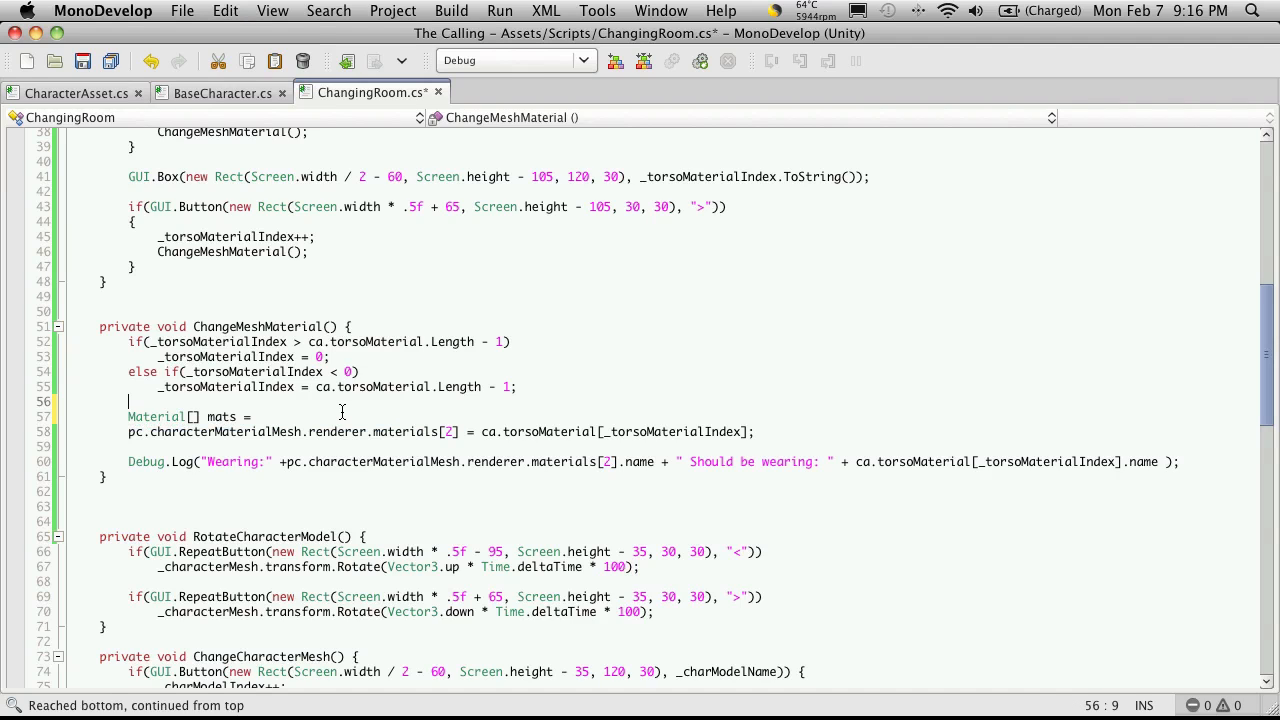
pyautogui.write('pc.characterMaterialMesh.renderer.materials[2')
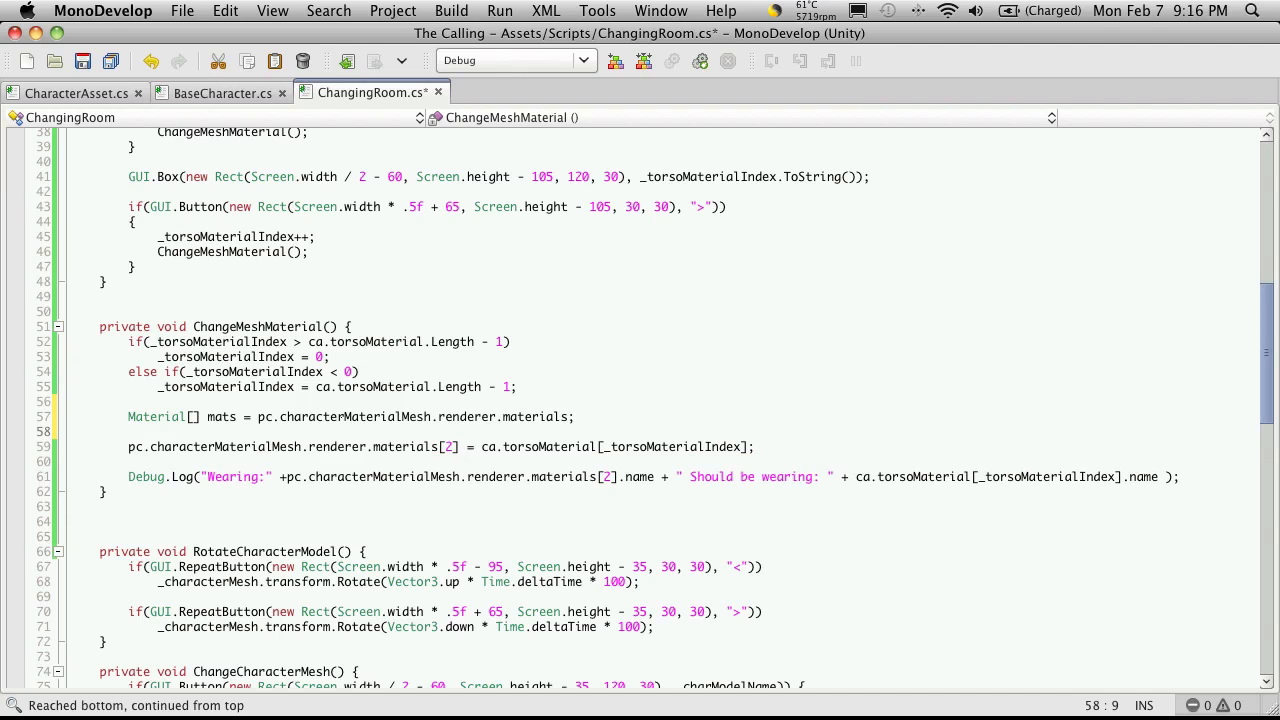
# Step: Start a Debug.Log(mats.Length) line before the material assignment
pyautogui.write('Debug.Log')
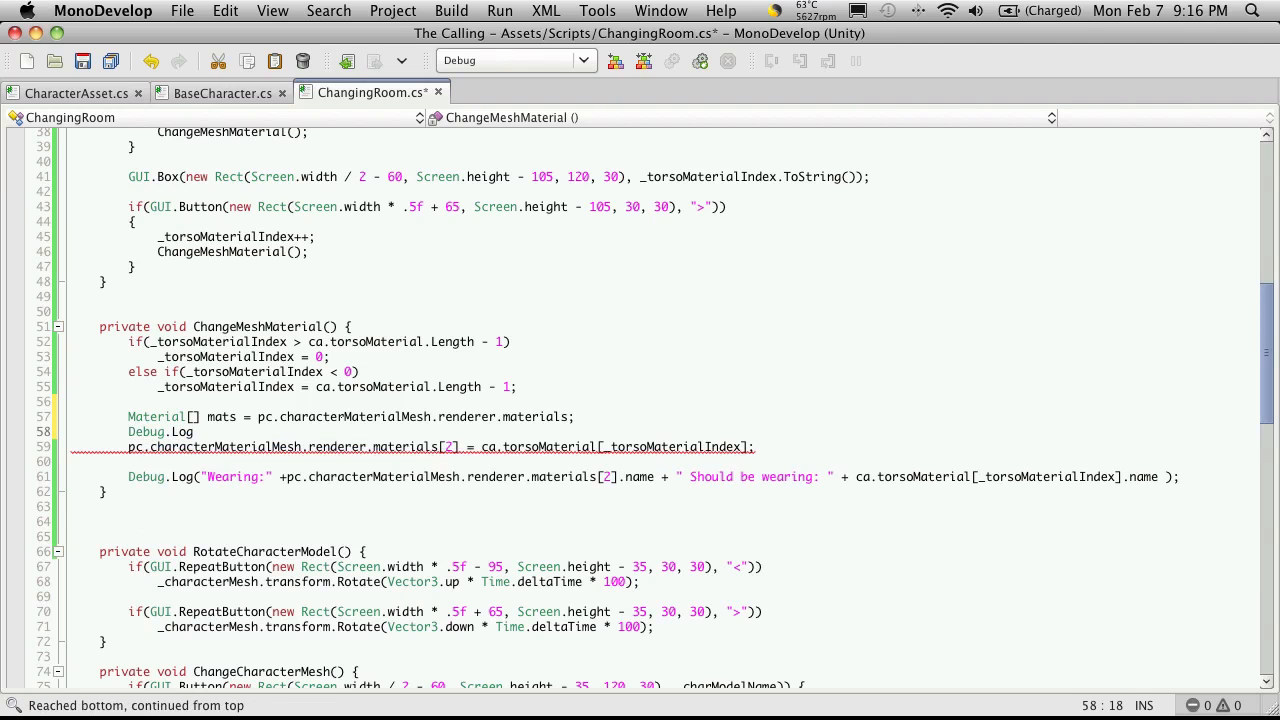
pyautogui.write('();')
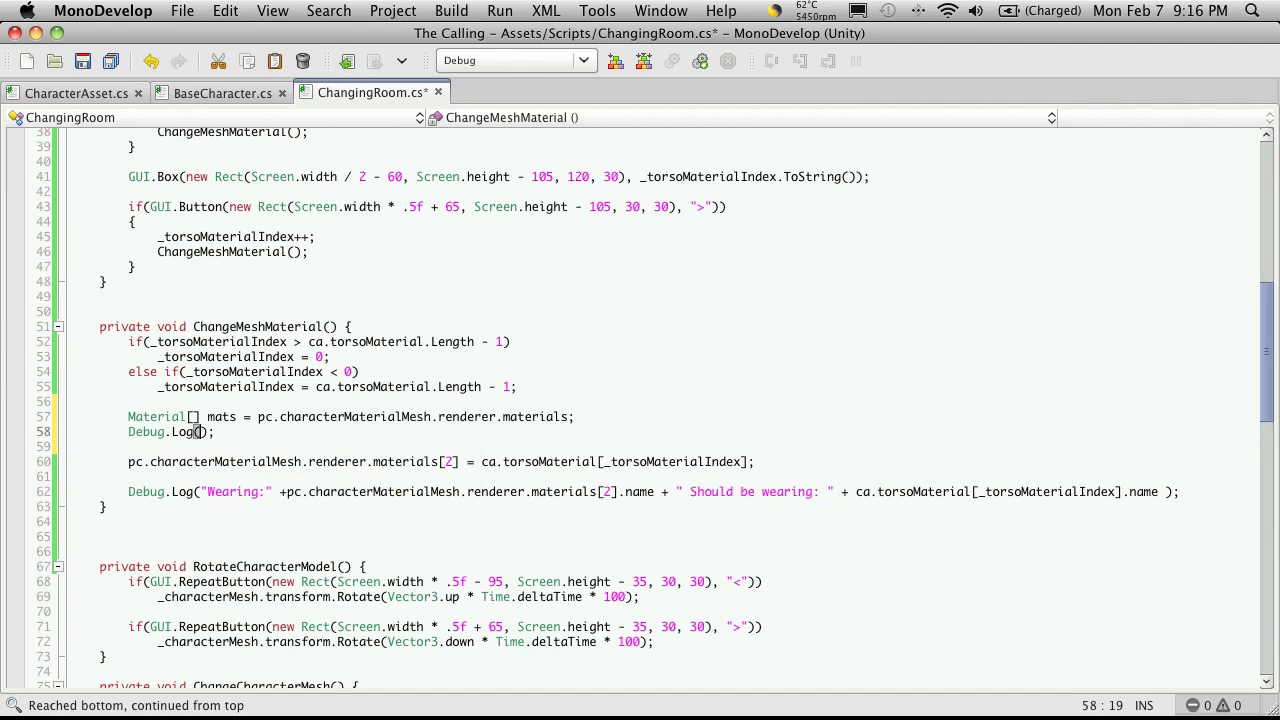
pyautogui.write('mats.Le')
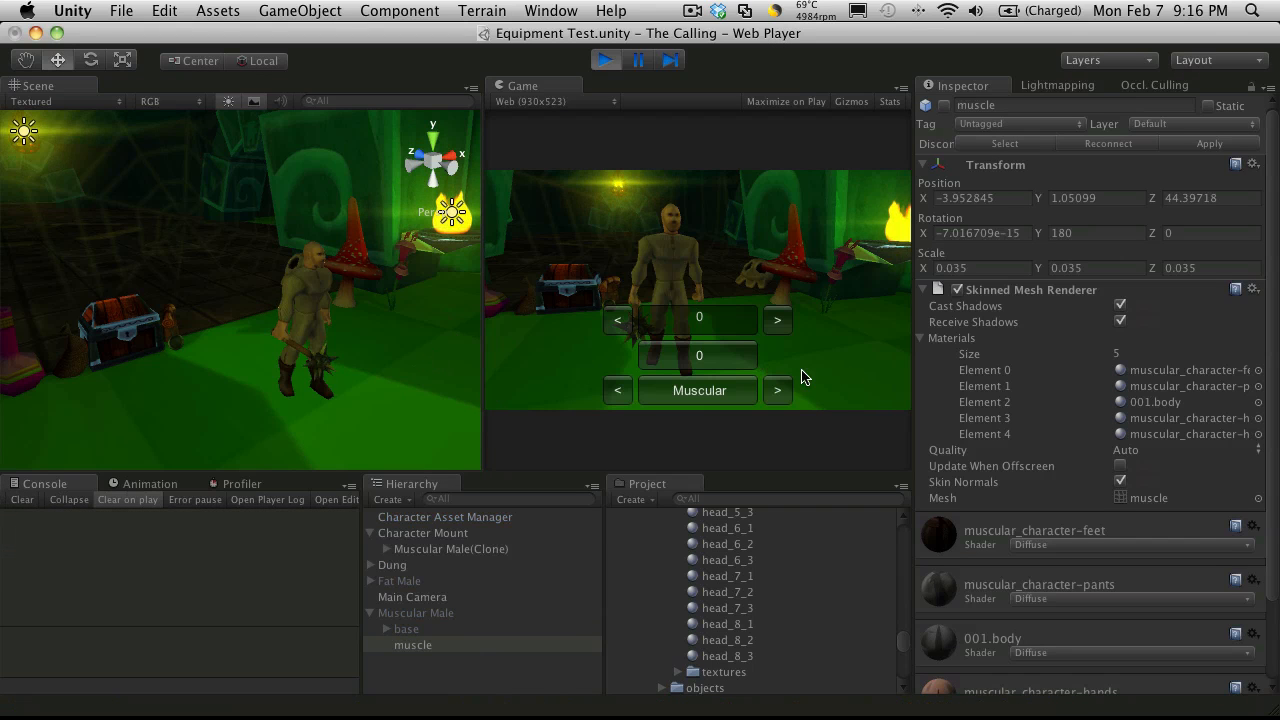
pyautogui.click(777, 319)
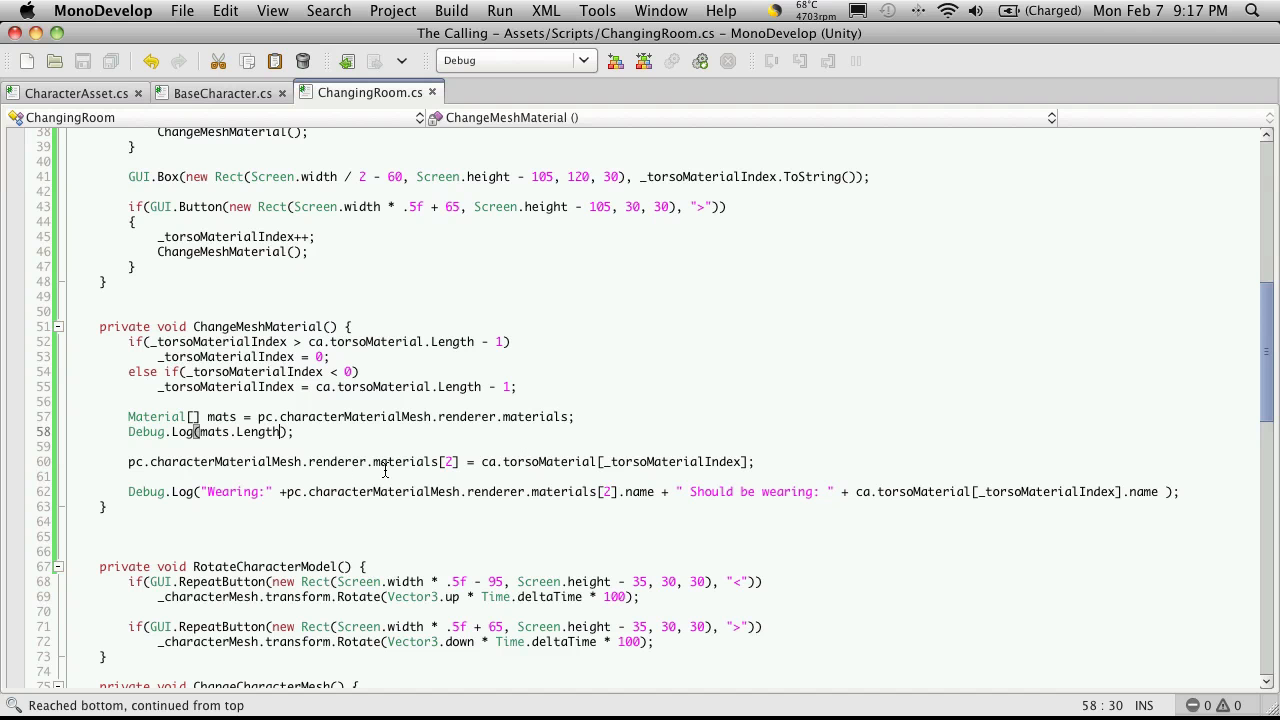
# Step: Add a for loop over cnt up to renderer.materials.Length
pyautogui.click(772, 462)
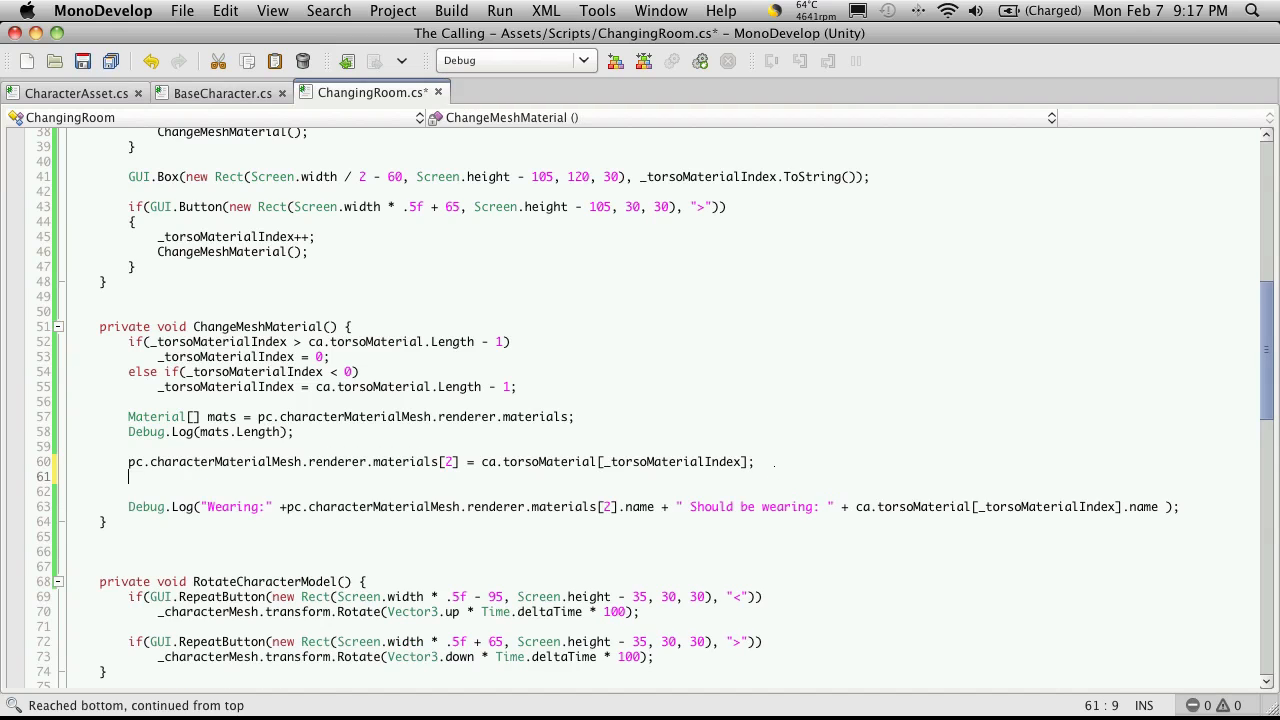
pyautogui.write('for(int')
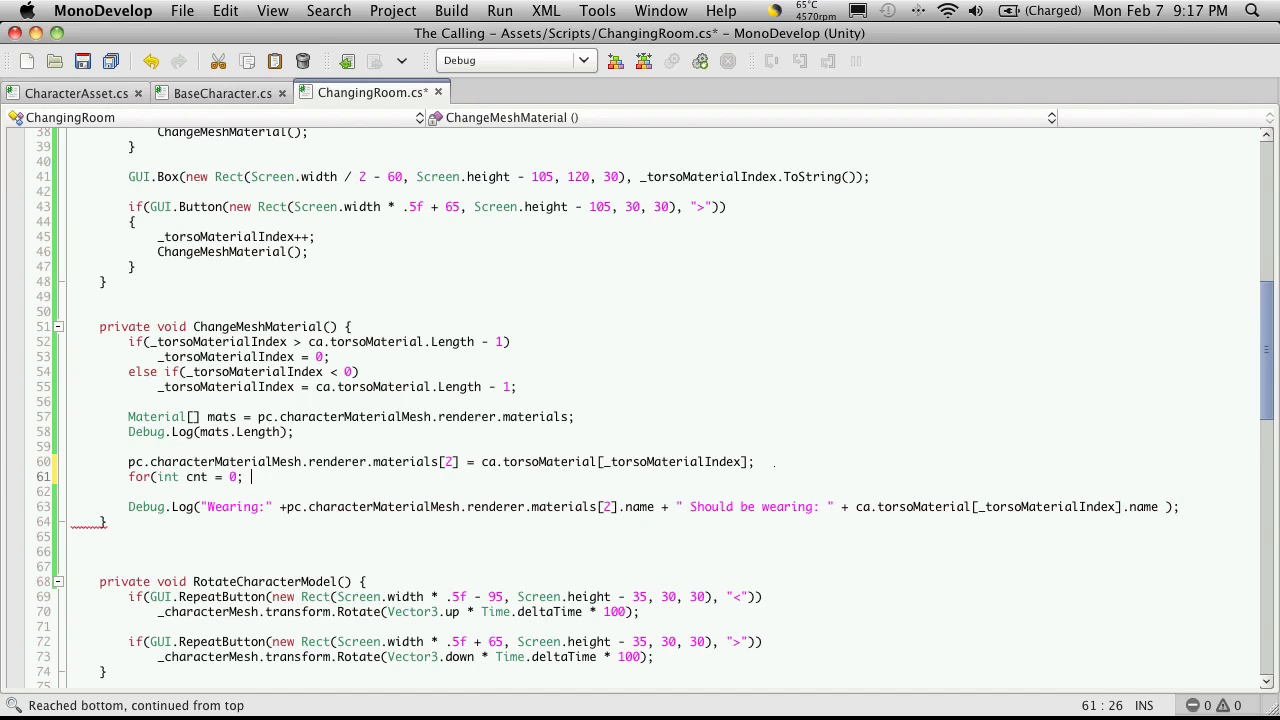
pyautogui.write('cnt <')
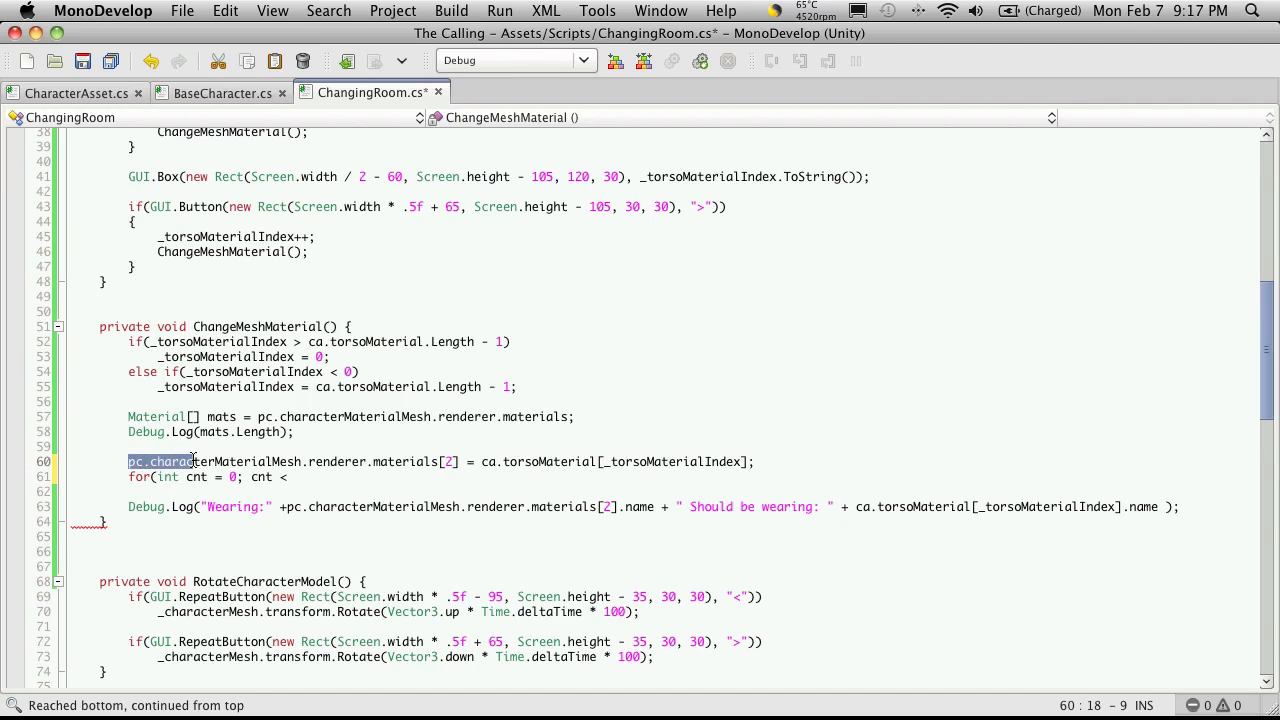
pyautogui.click(160, 459)
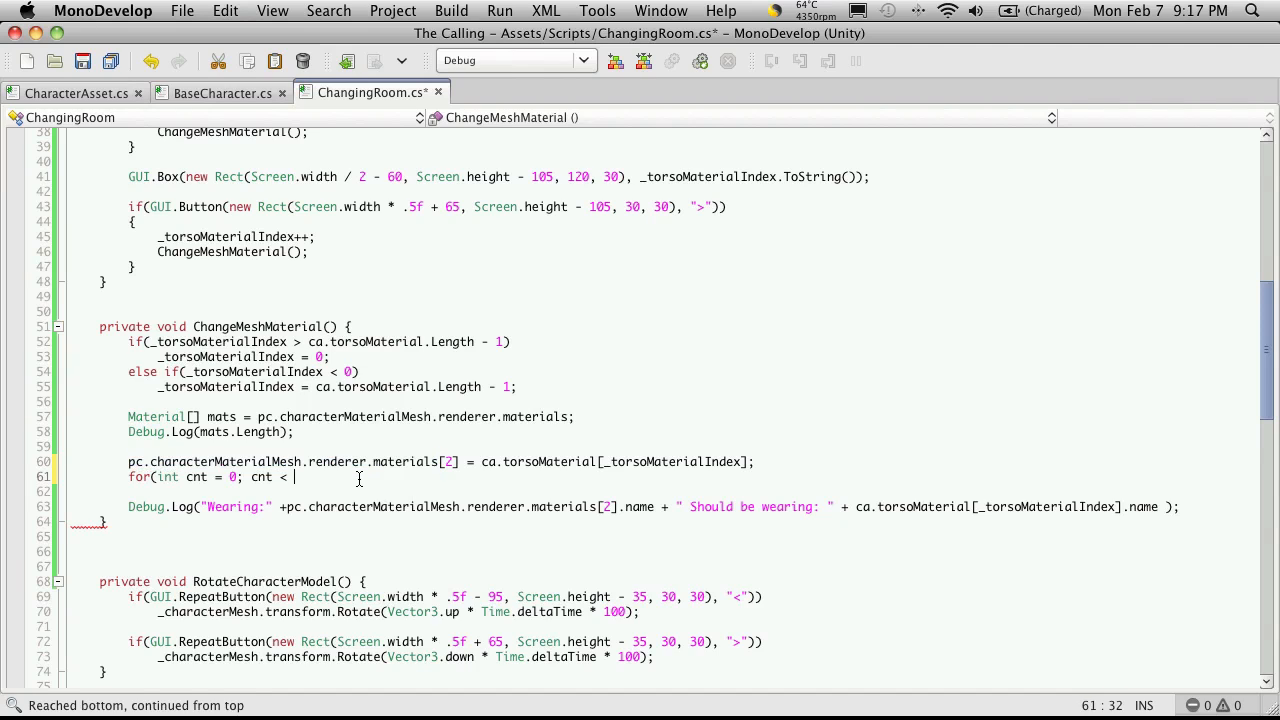
pyautogui.write('pc.characterMaterialMesh.renderer.materials.L')
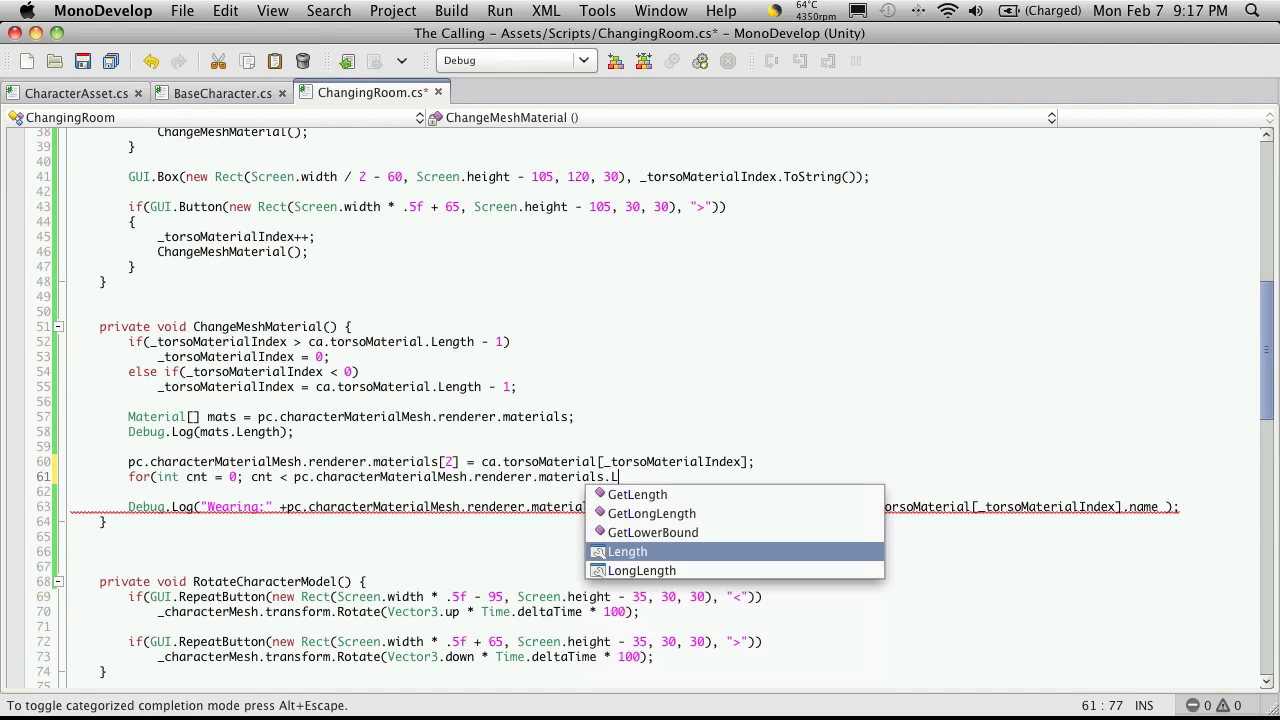
pyautogui.press('Return')
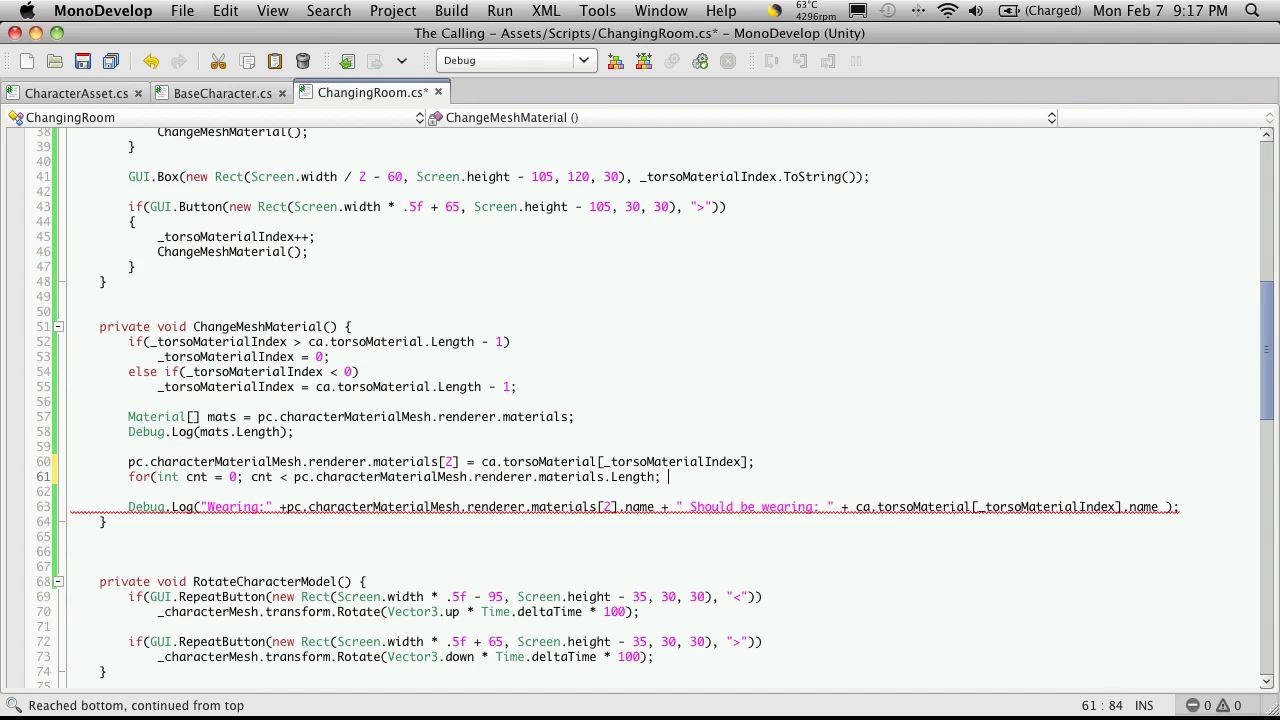
pyautogui.write('cnt++)')
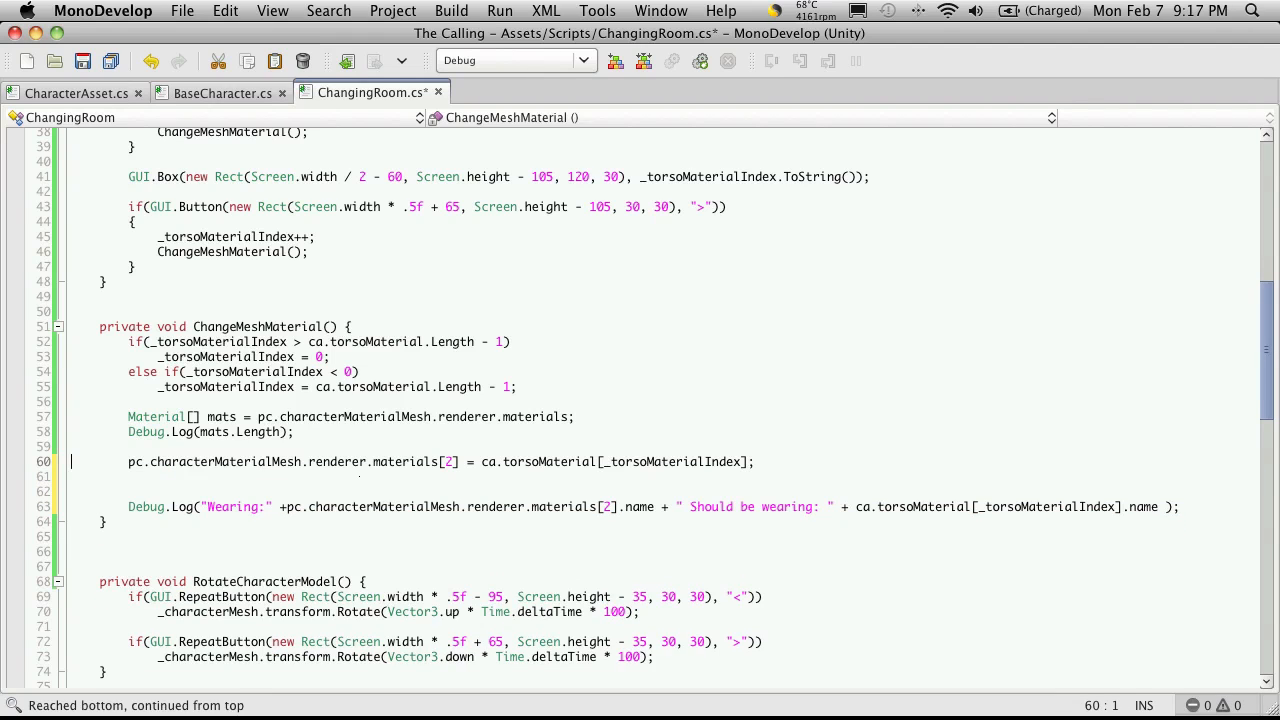
pyautogui.write('for(int cnt = 0; cnt < pc.characterMaterialMesh.renderer.materials.Length; cnt++)')
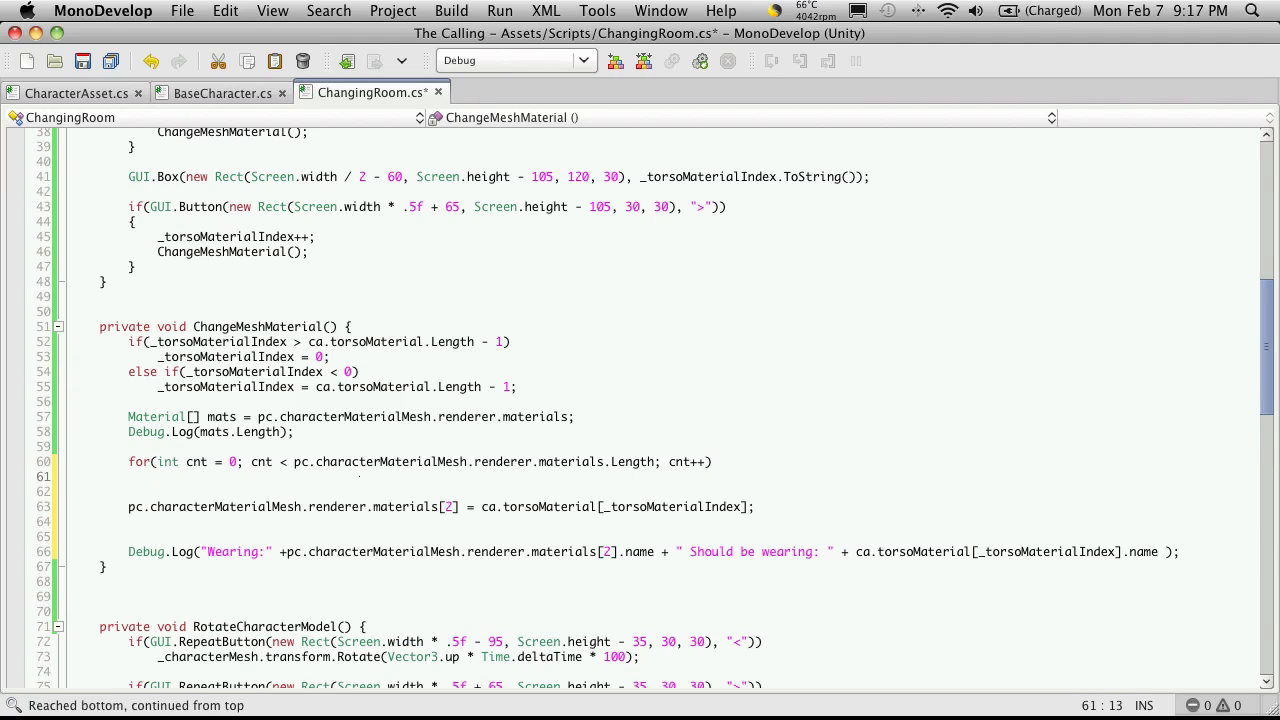
# Step: Copy renderer materials into mats and set mats[2] = ca.torsoMaterial[_torsoMaterialIndex]
pyautogui.write('mats[cnt] =')
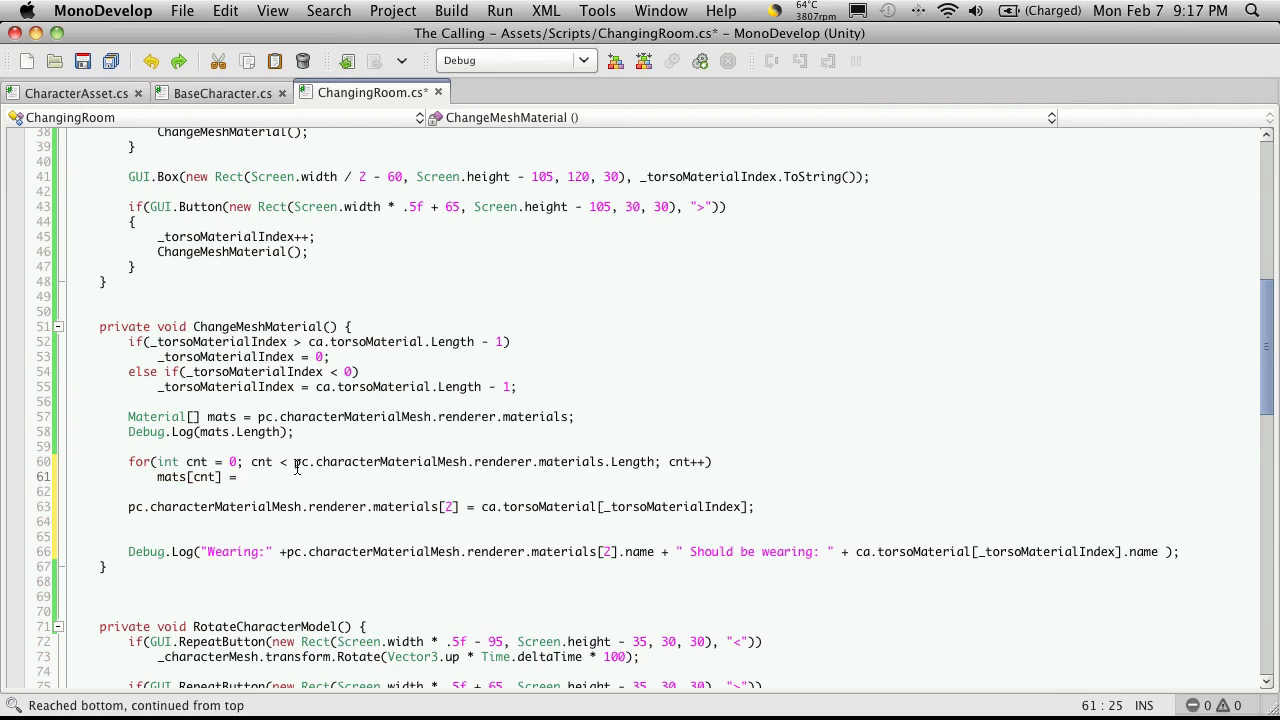
pyautogui.moveTo(305, 461); pyautogui.dragTo(603, 461)
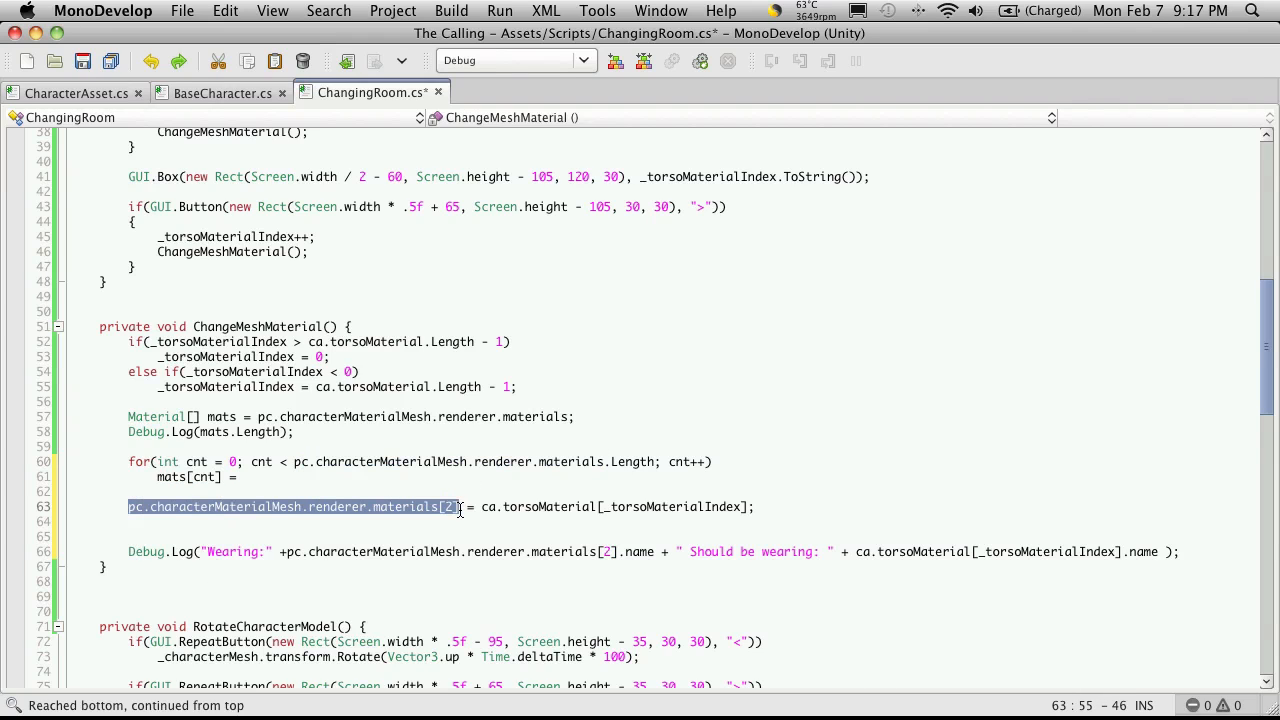
pyautogui.write('pc.characterMaterialMesh.renderer.materials[2]')
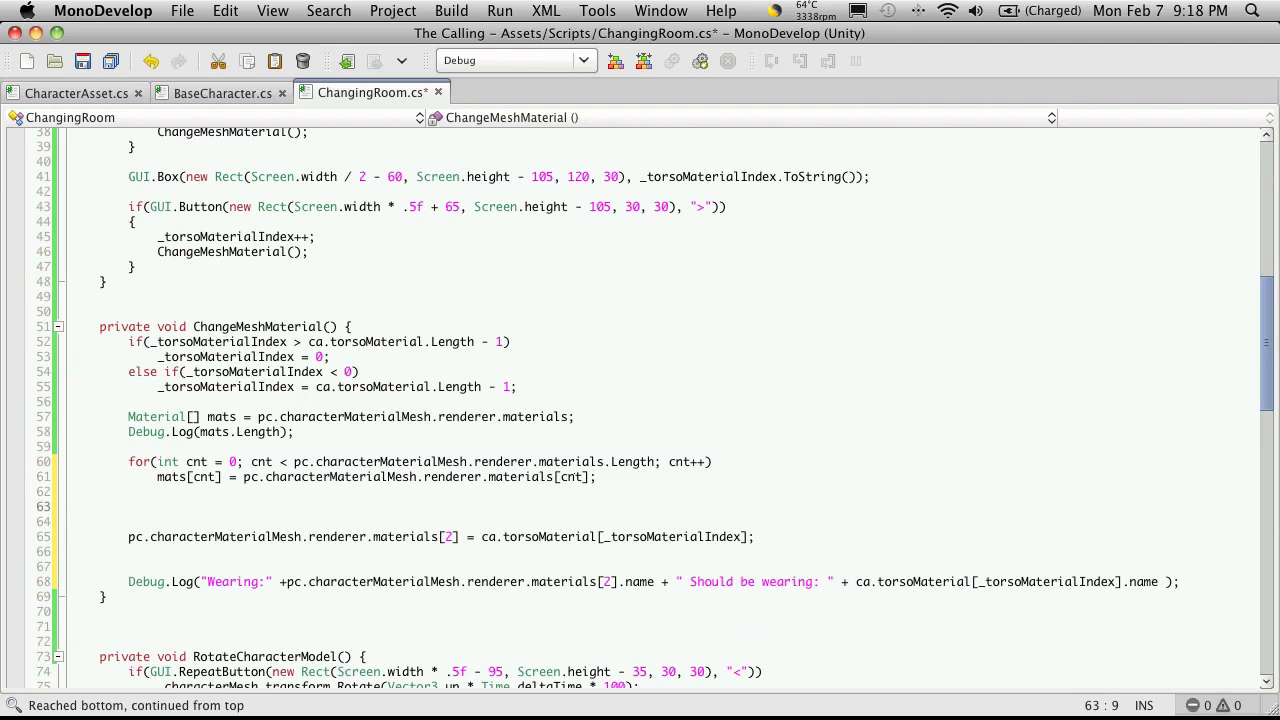
pyautogui.write('mat')
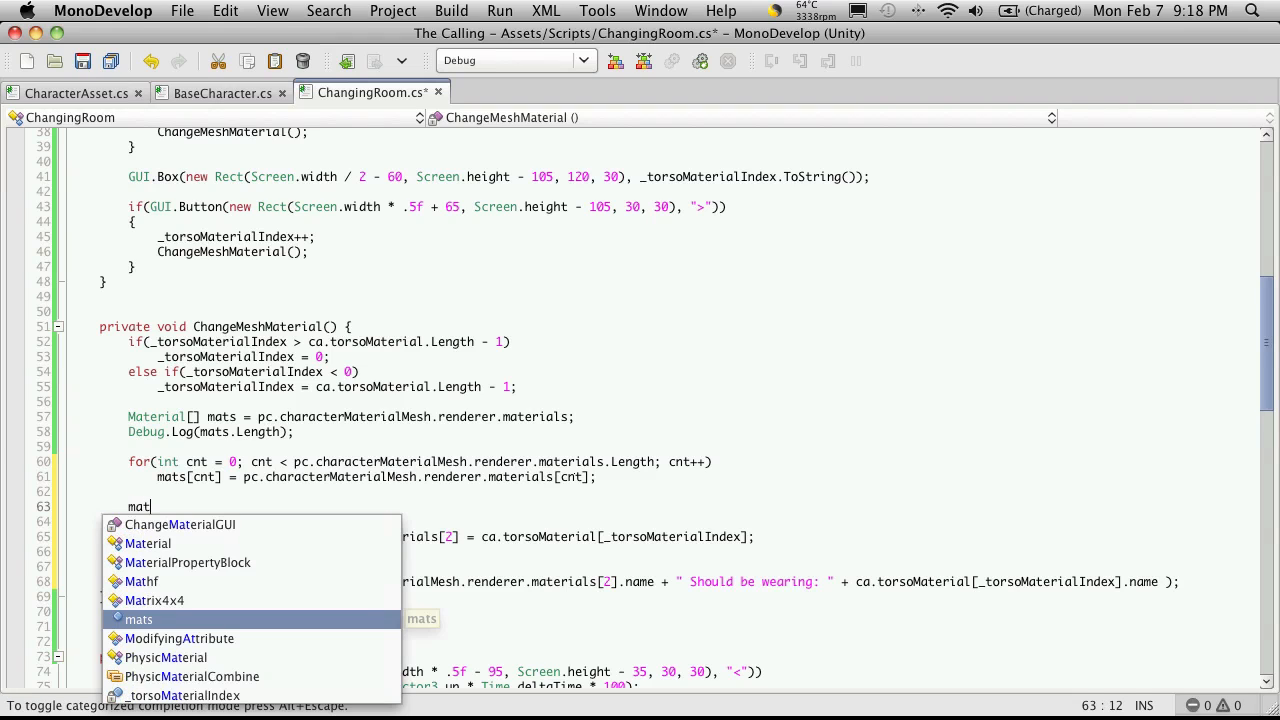
pyautogui.write('[2] =')
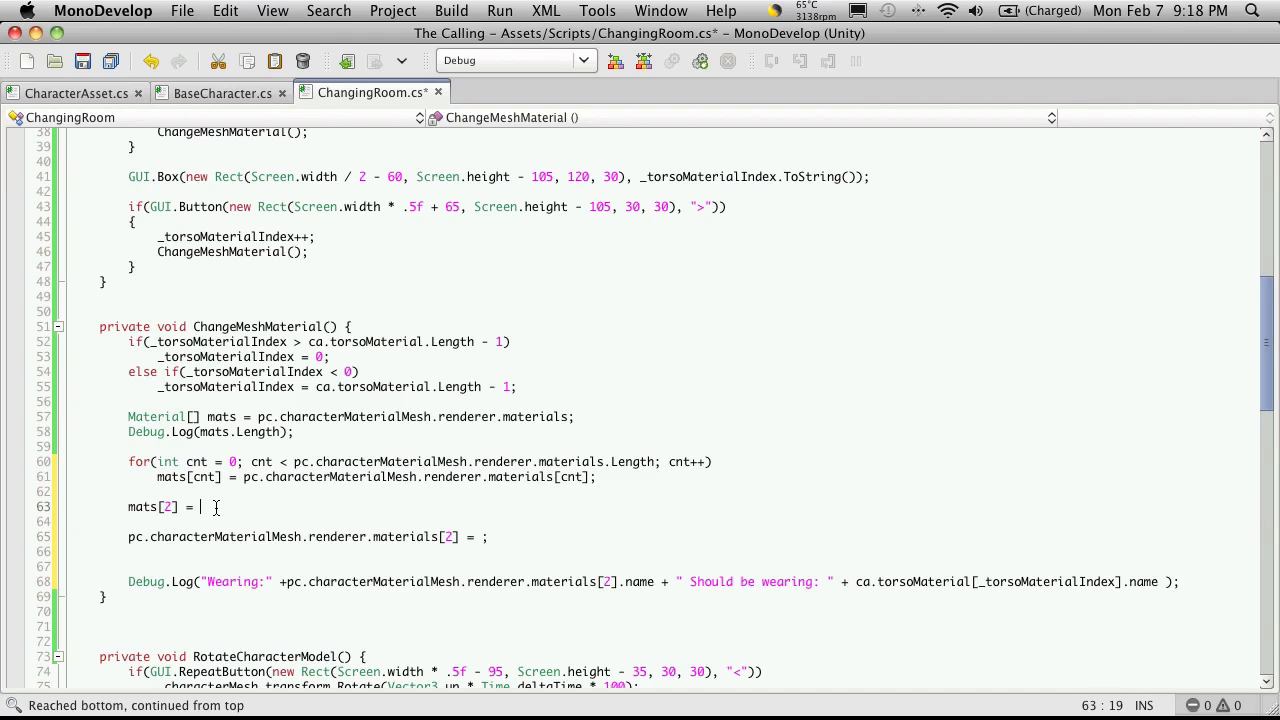
pyautogui.write('ca.torsoMaterial[_torsoMaterialIndex]')
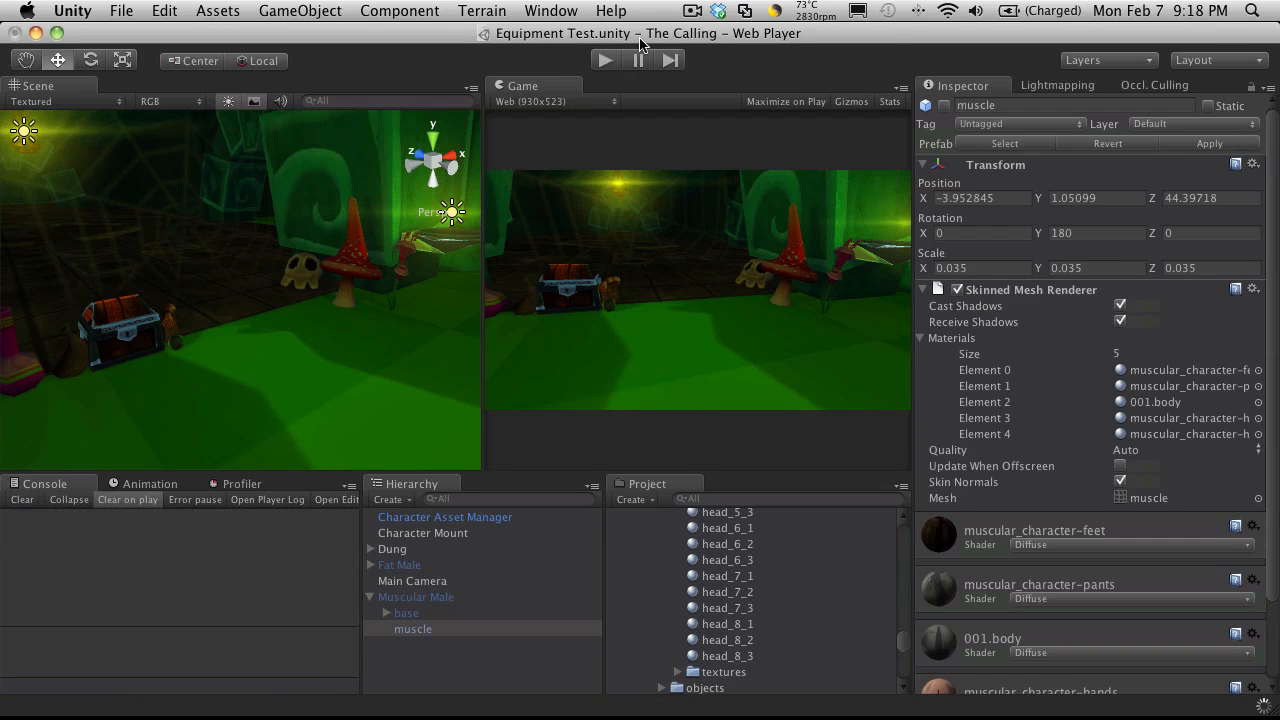
# Step: Play the scene and step the torso material with the > and < arrows
pyautogui.click(599, 60)
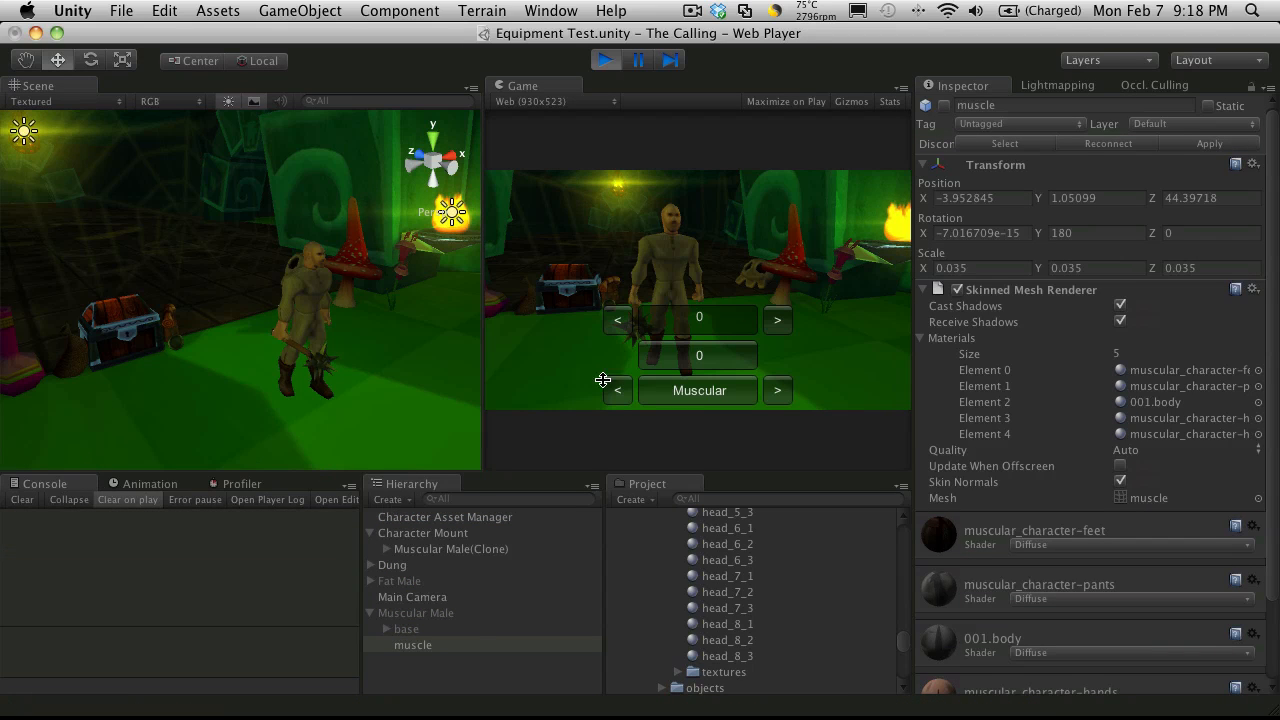
pyautogui.click(777, 319)
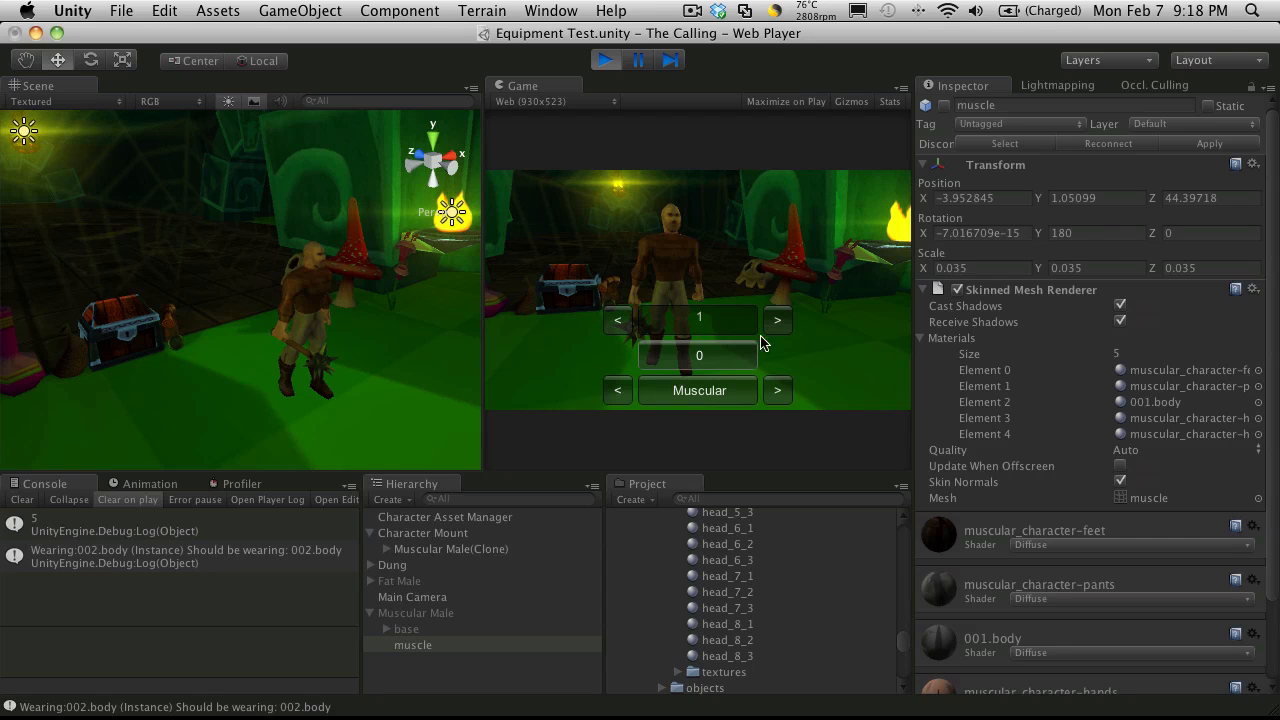
pyautogui.click(777, 319)
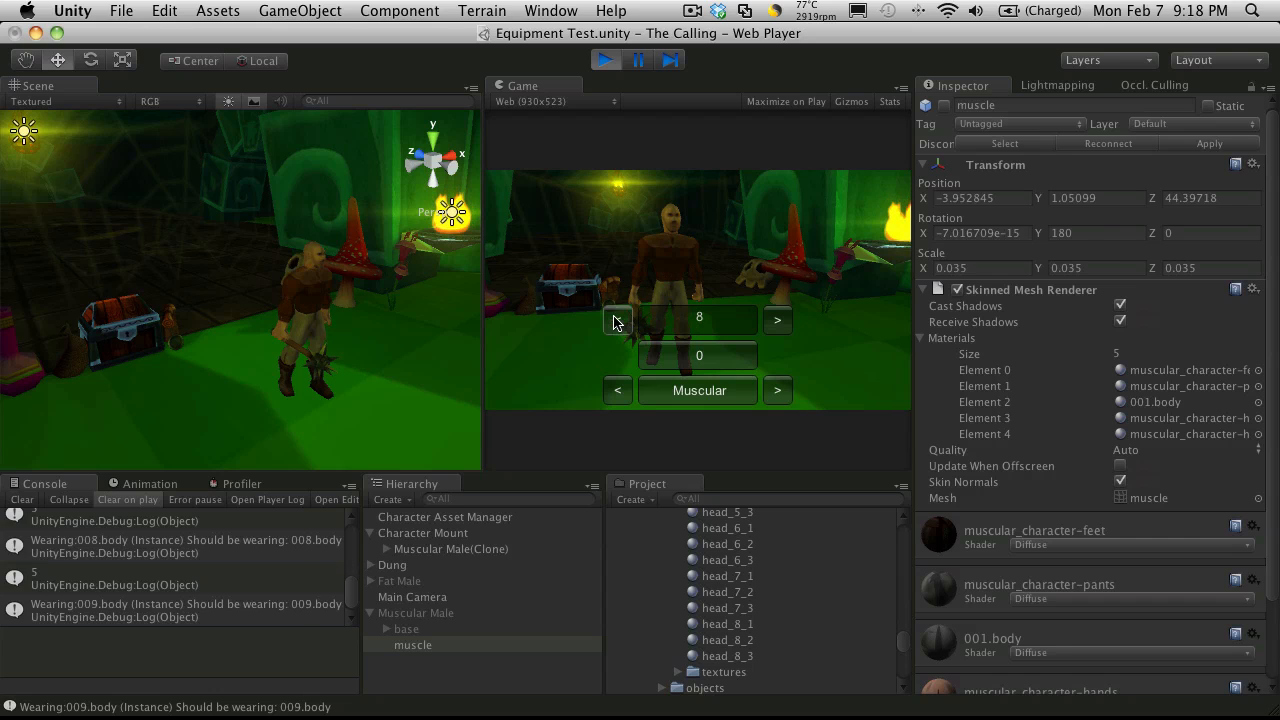
pyautogui.click(617, 320)
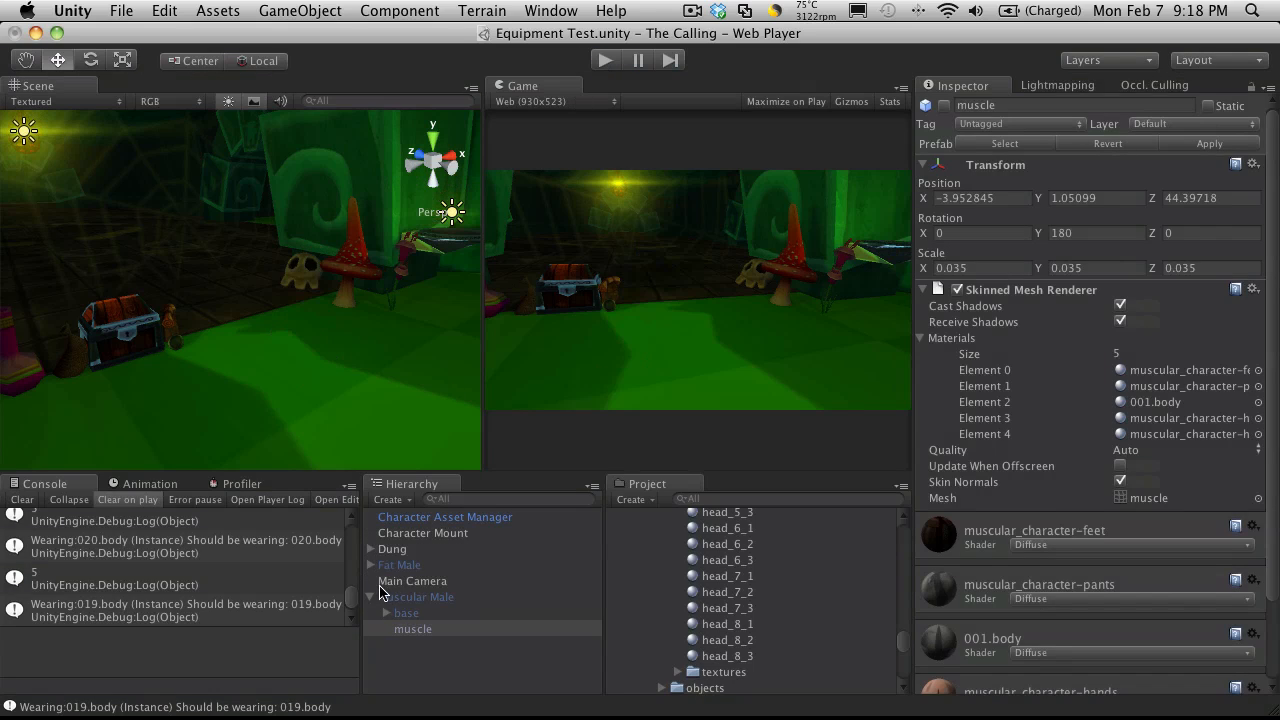
# Step: Turn on the Game view's Stats and advance the torso material once
pyautogui.click(411, 581)
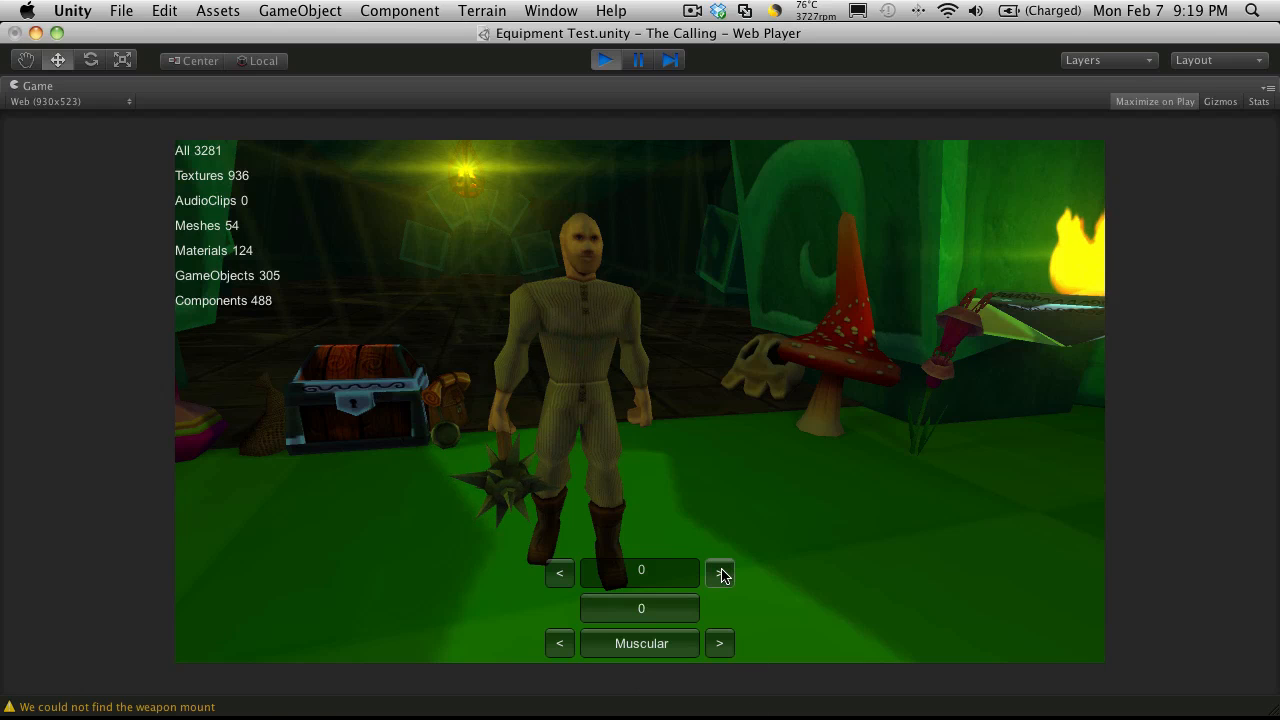
pyautogui.click(719, 572)
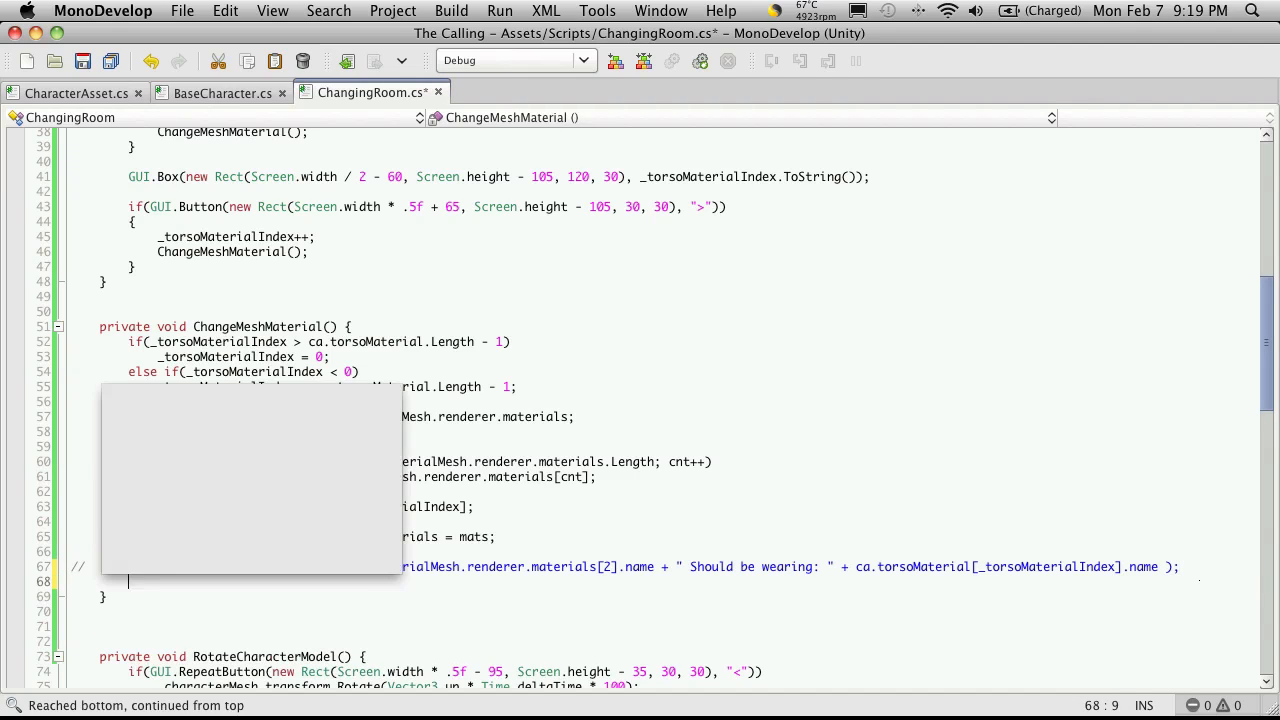
# Step: Comment out the wearing log and append Resources.UnloadUnusedAssets(); to ChangeMeshMaterial
pyautogui.write('Resources.UnloadUnusedAssets')
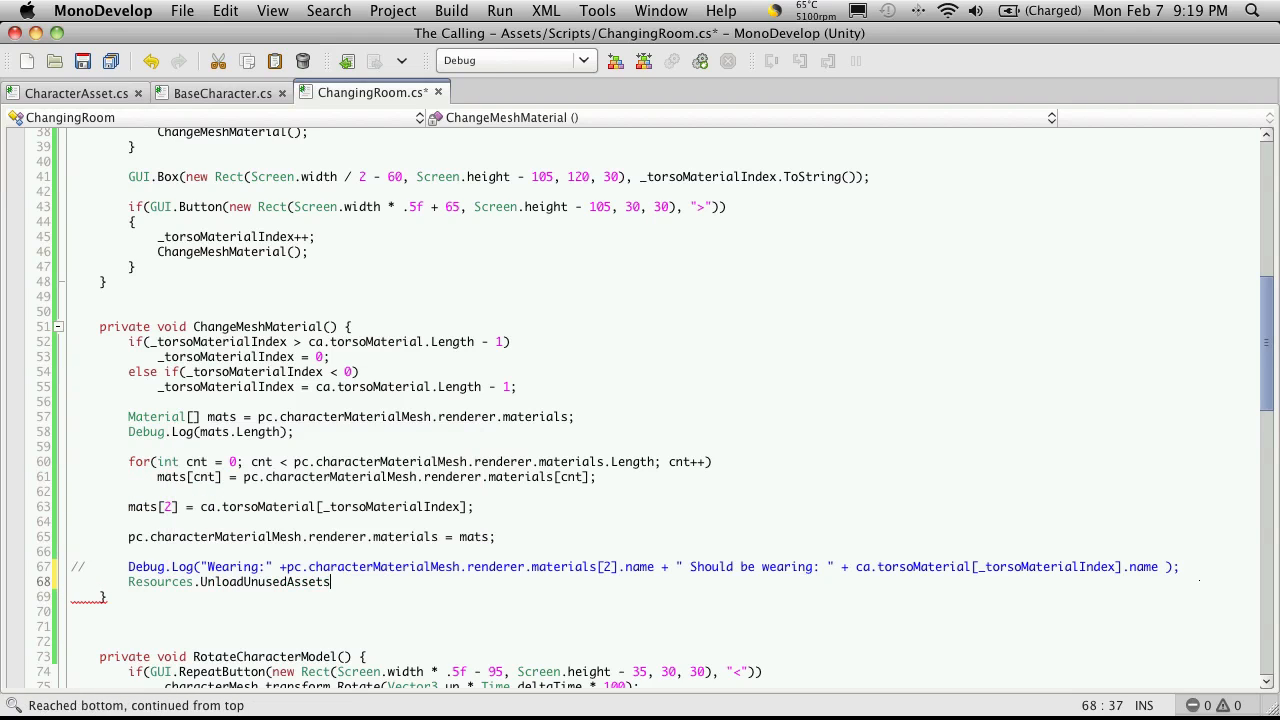
pyautogui.write('();')
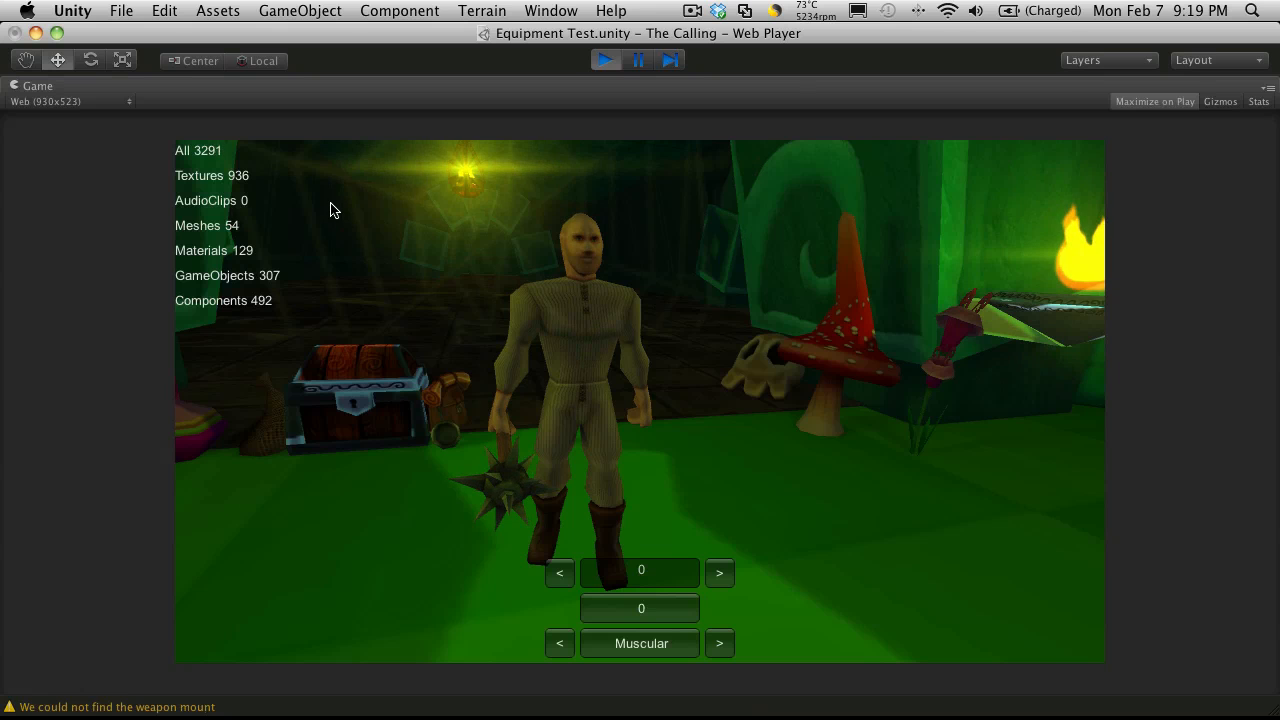
# Step: Advance the torso > arrow six times, reaching index 17 with materials near 128
pyautogui.click(719, 572)
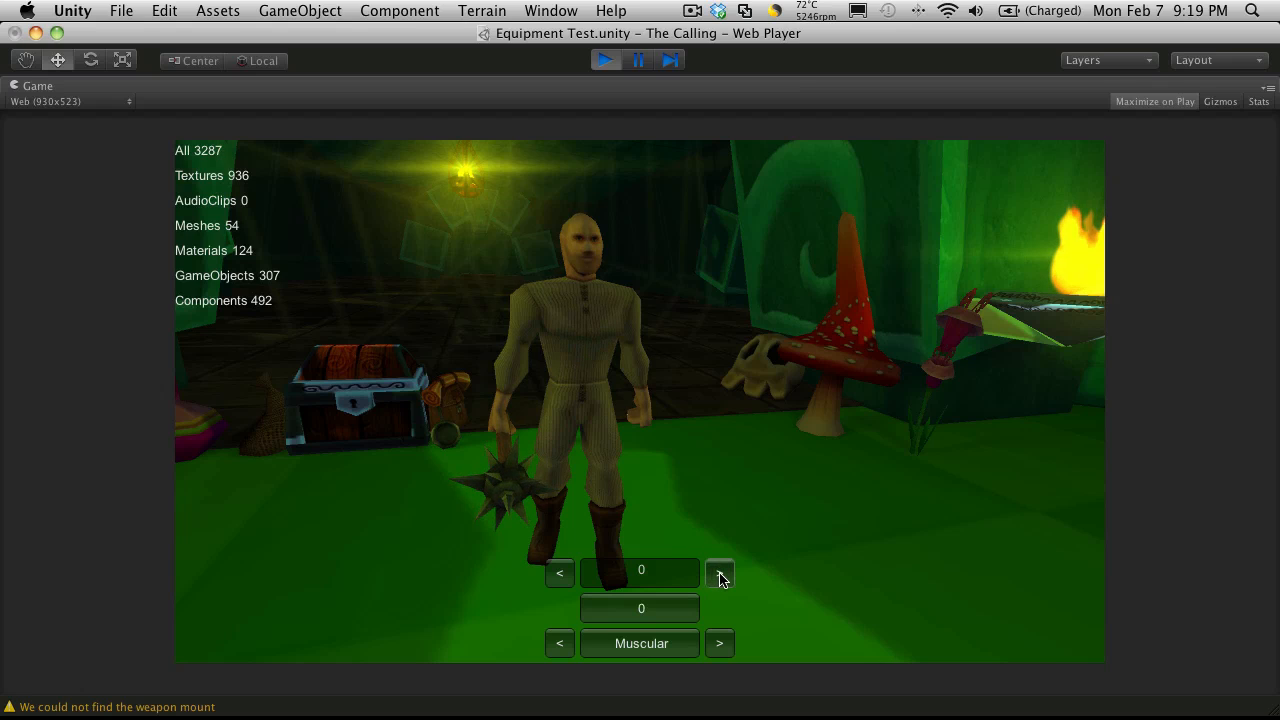
pyautogui.click(720, 572)
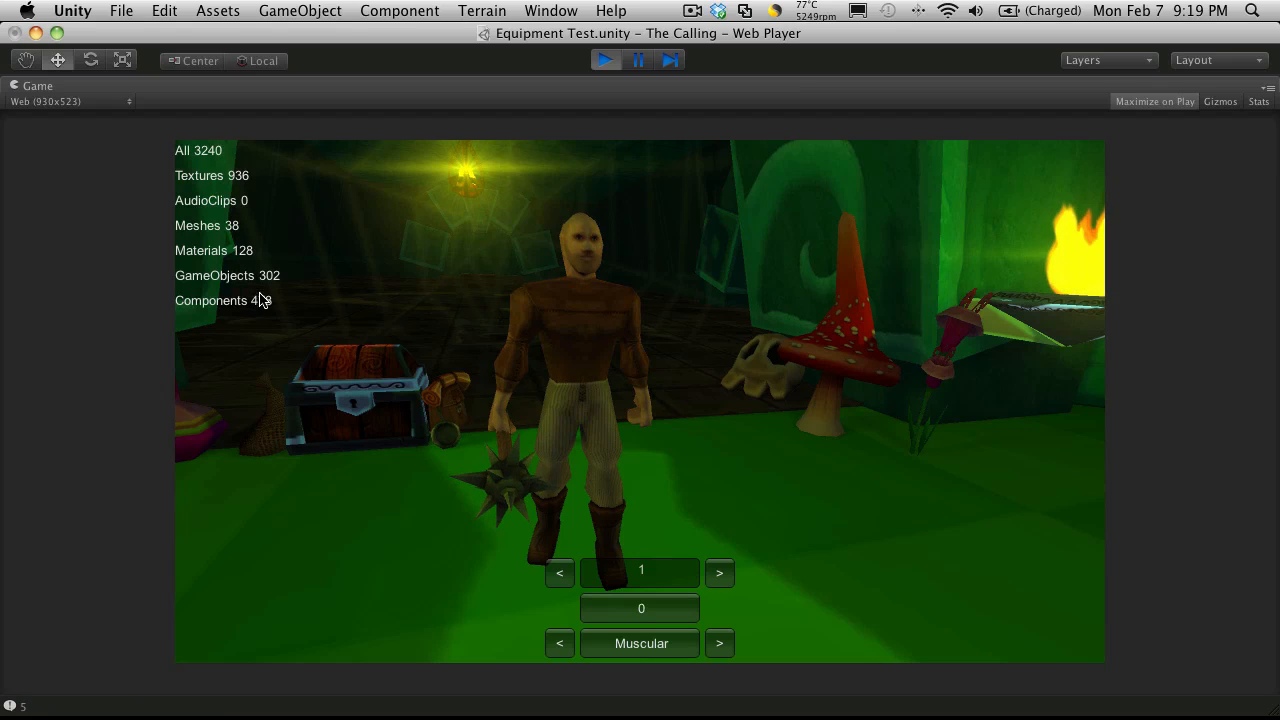
pyautogui.click(719, 572)
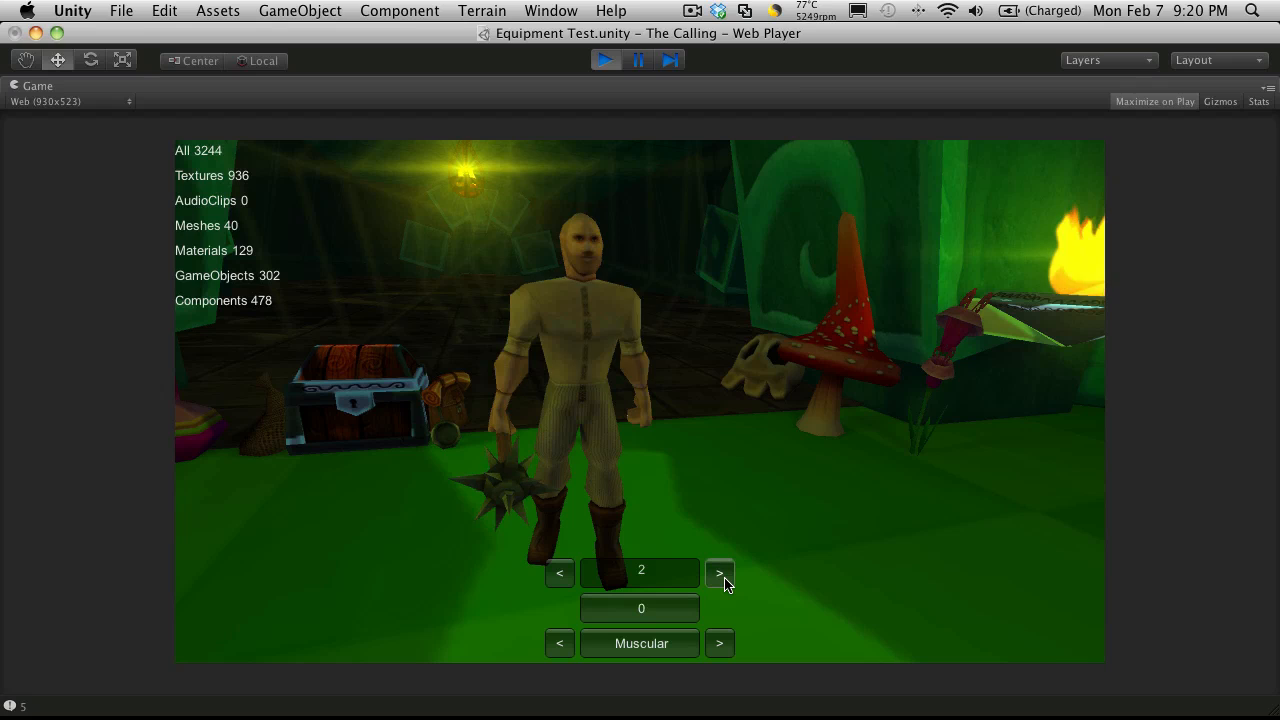
pyautogui.click(719, 572)
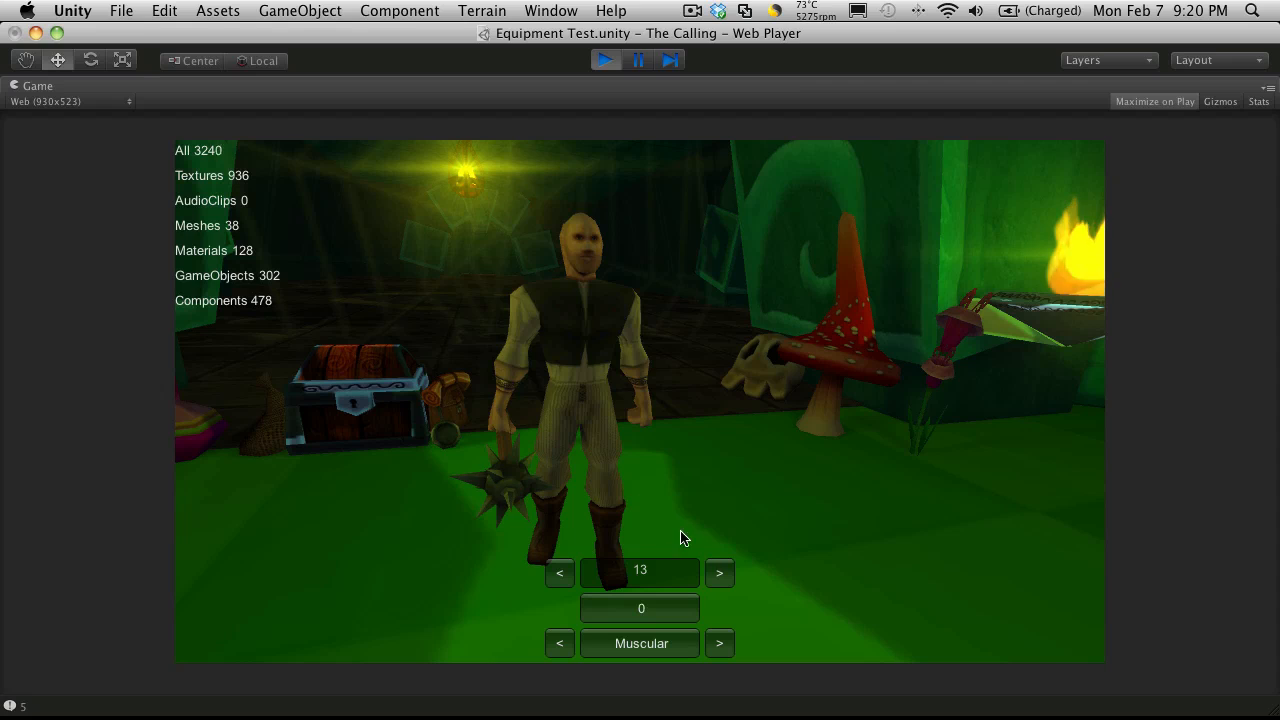
pyautogui.click(719, 572)
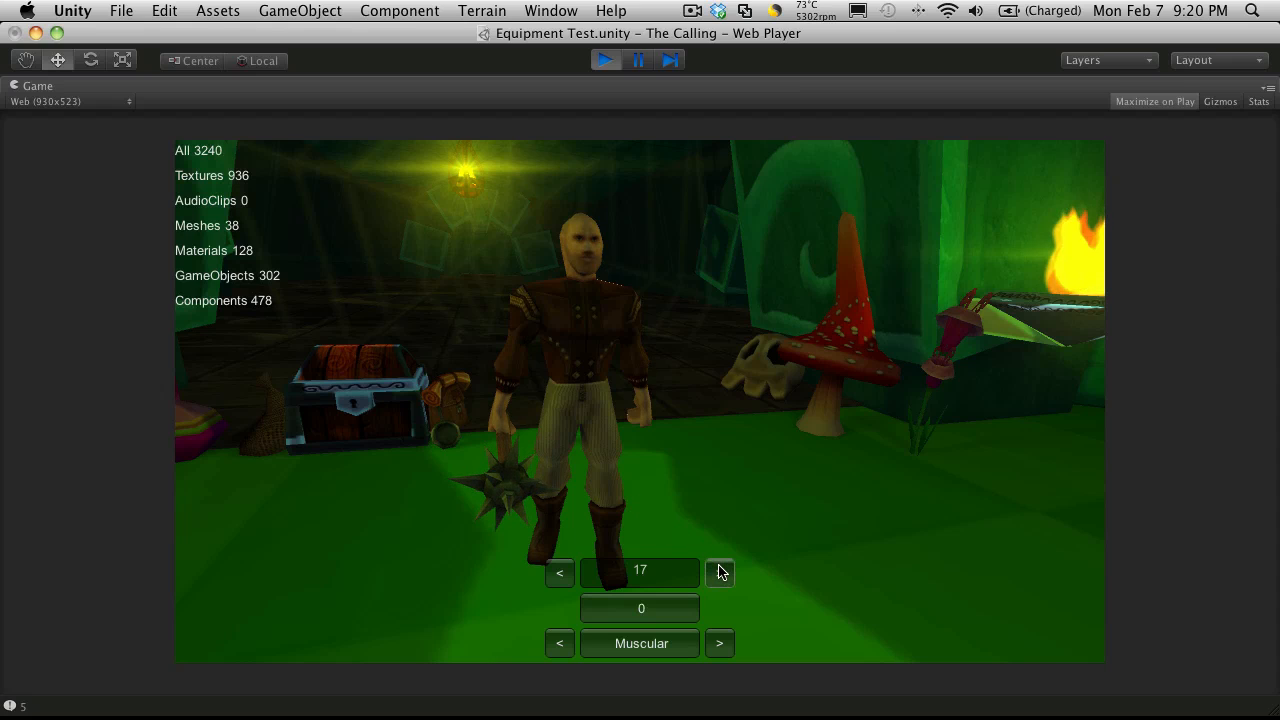
pyautogui.click(719, 572)
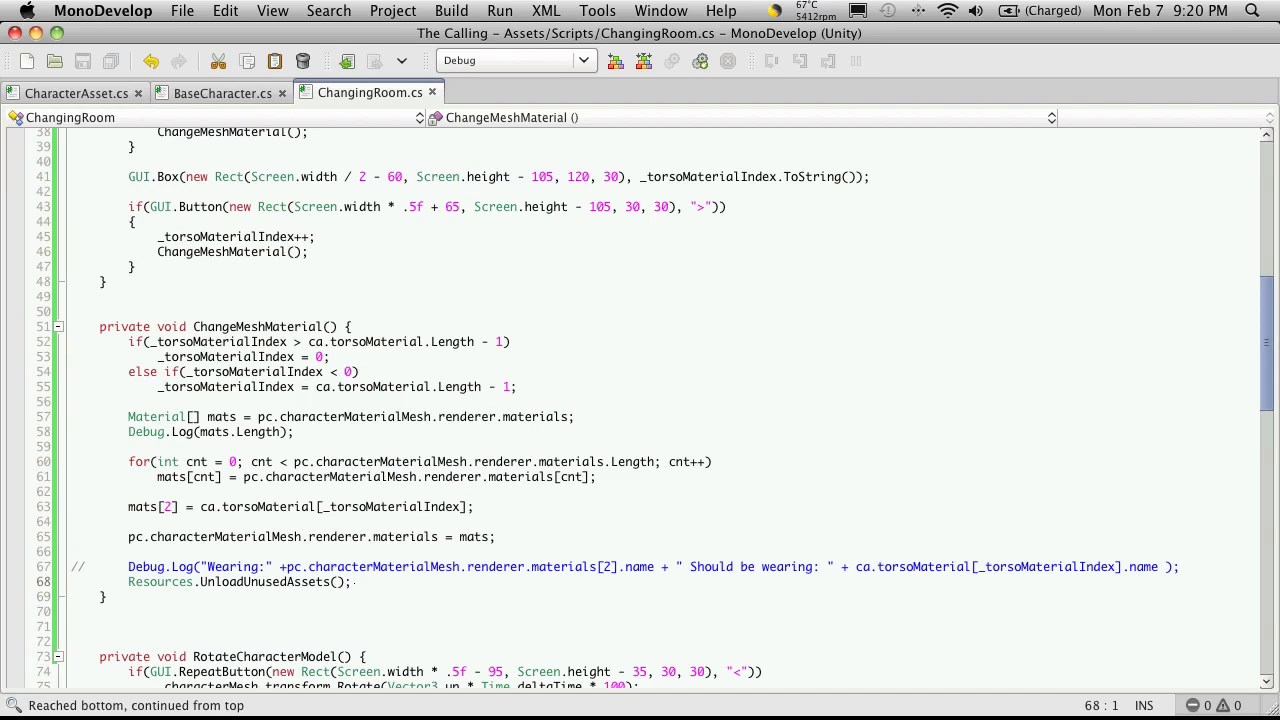
# Step: Comment out UnloadUnusedAssets and add DestroyImmediate(pc.characterMaterialMesh.renderer.materials[2]) before reassigning
pyautogui.write('//')
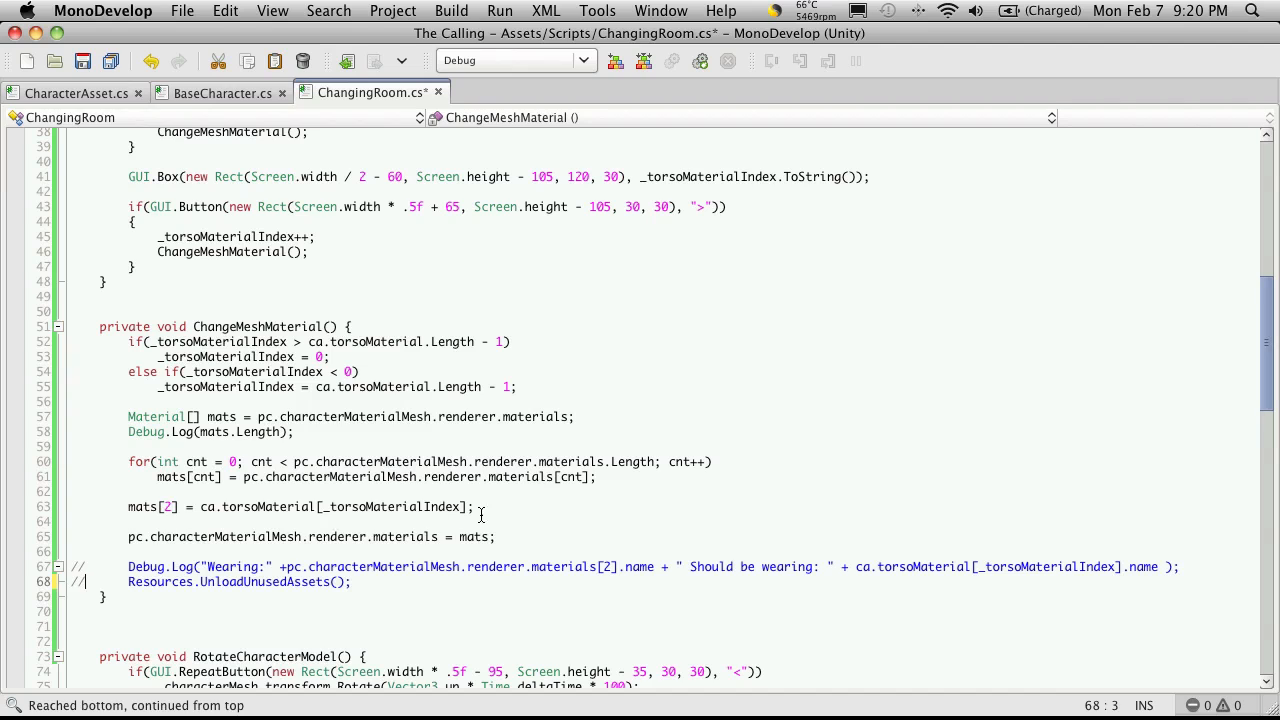
pyautogui.write('Des')
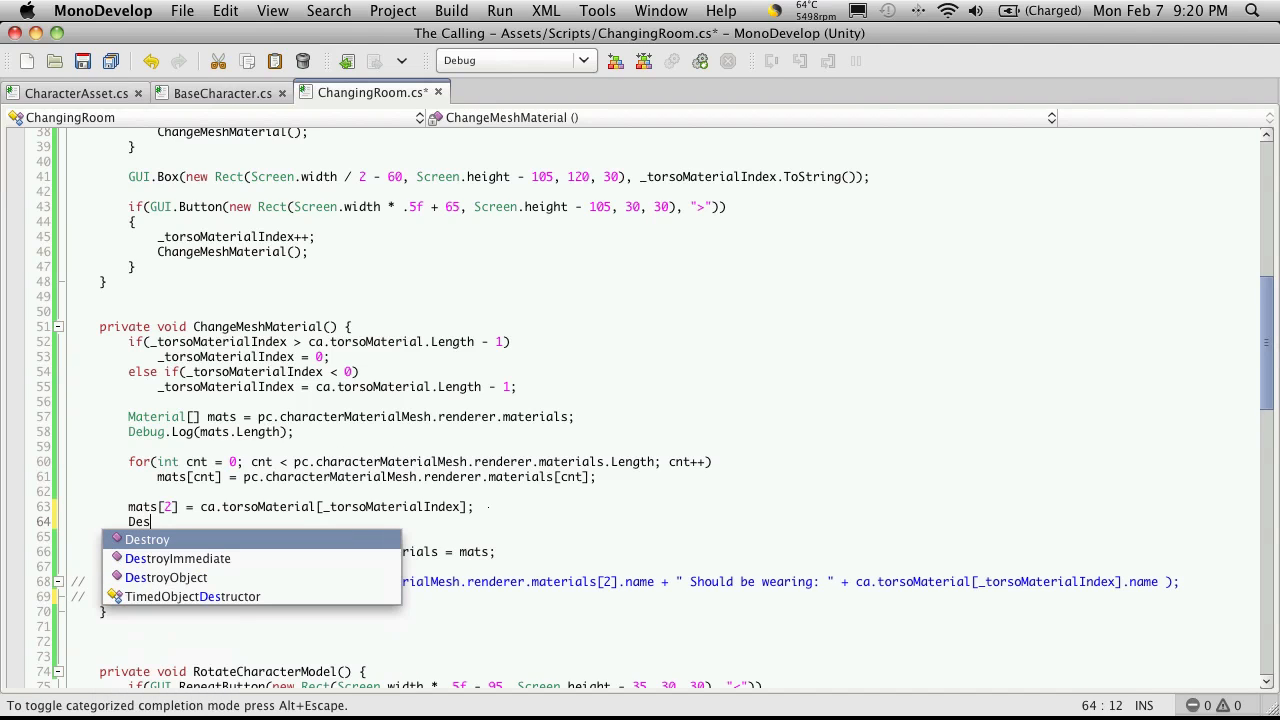
pyautogui.press('Down')
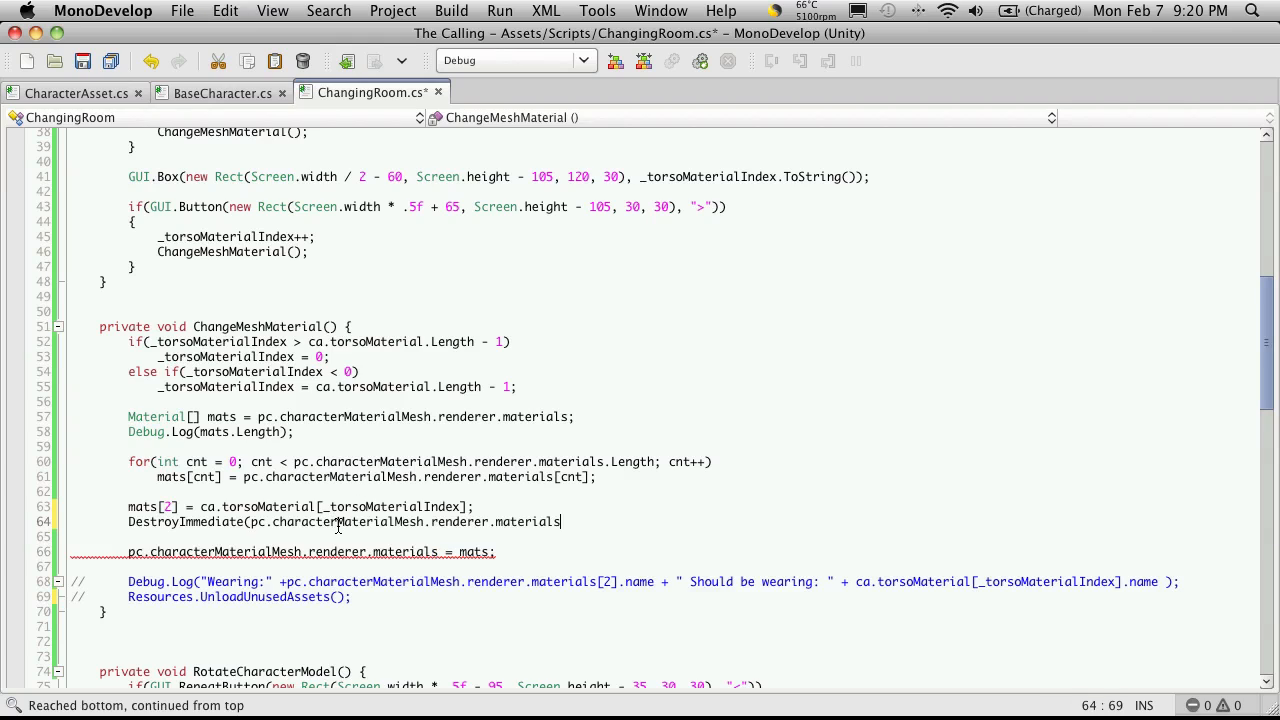
pyautogui.write('[2]')
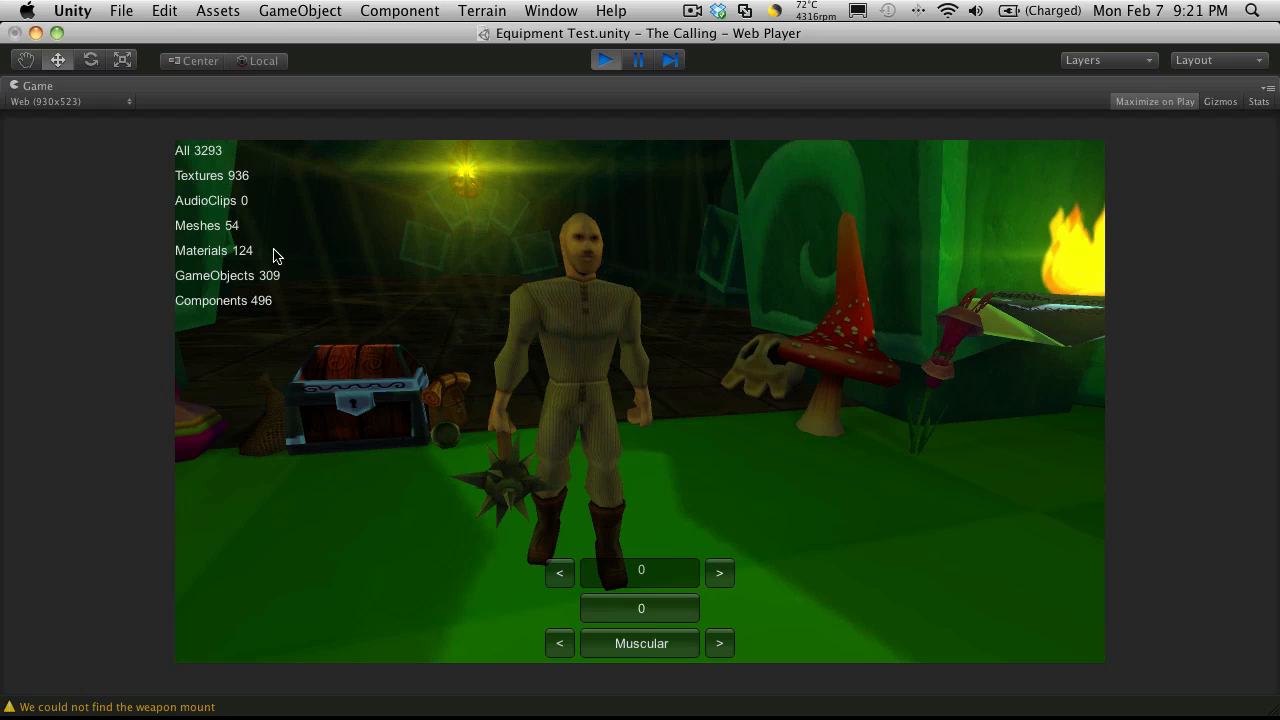
# Step: Cycle the shirt to torso index 11 while Materials stays at 128
pyautogui.click(719, 573)
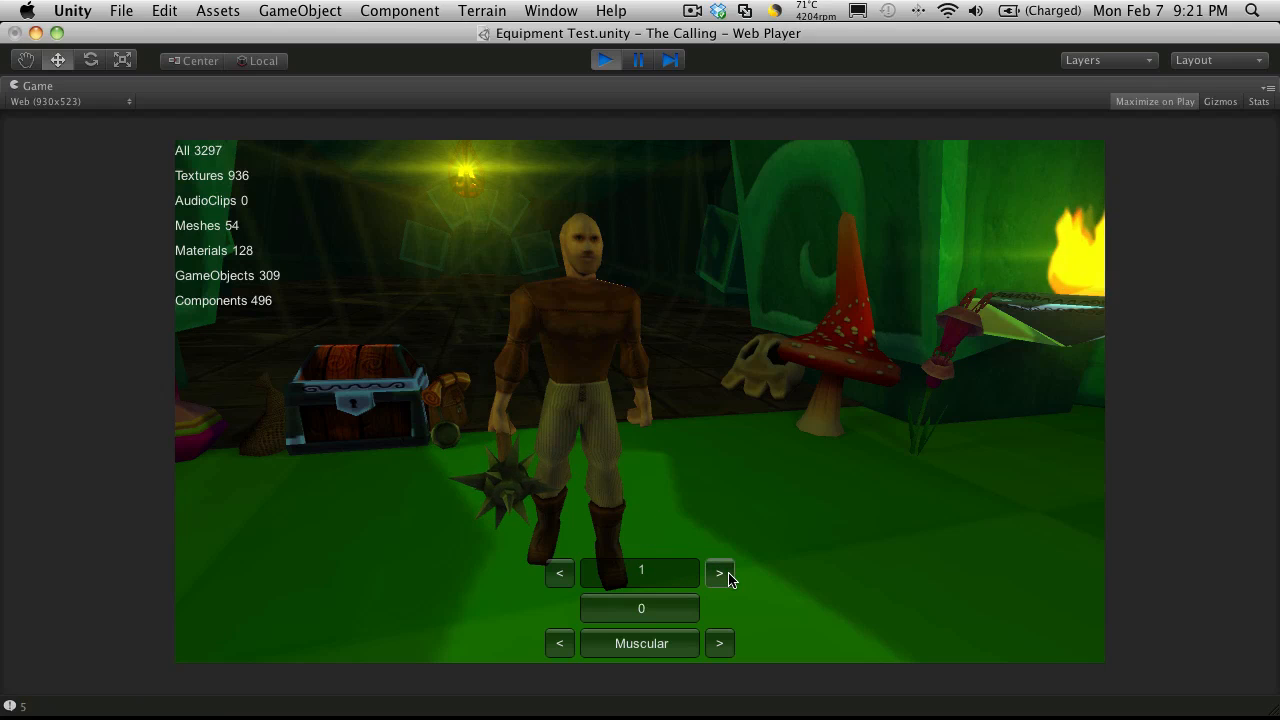
pyautogui.click(719, 572)
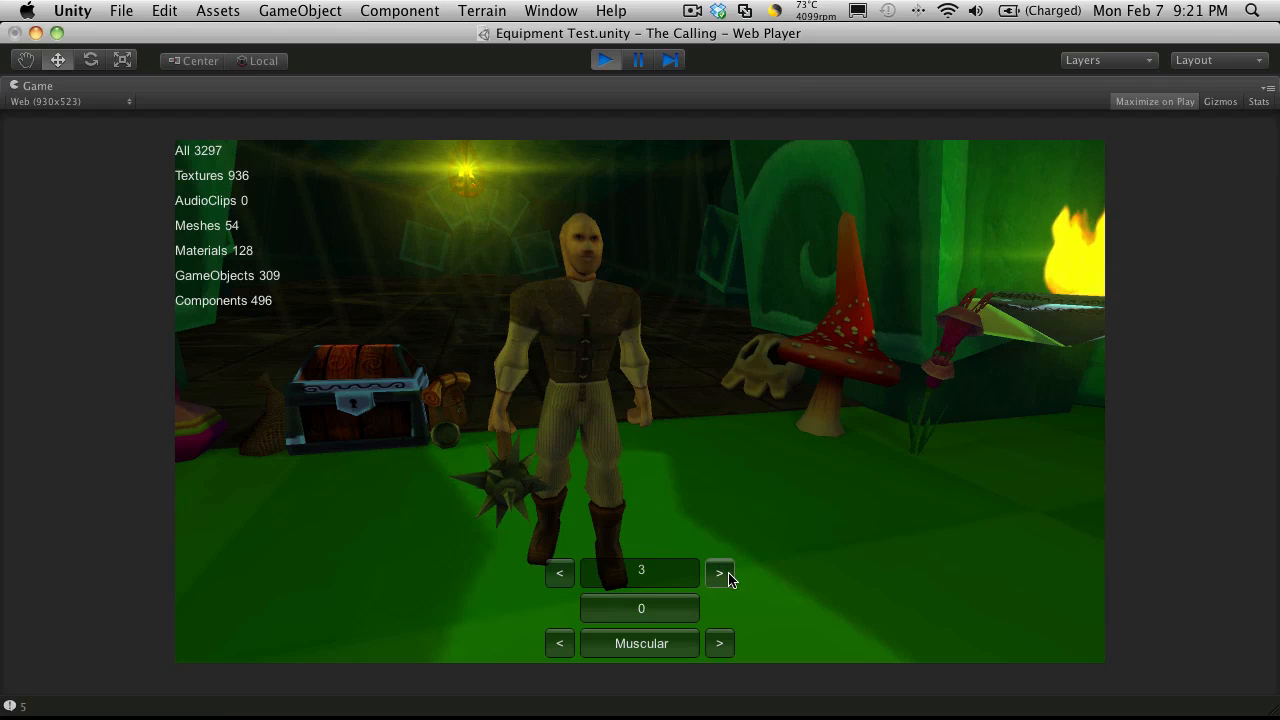
pyautogui.click(720, 572)
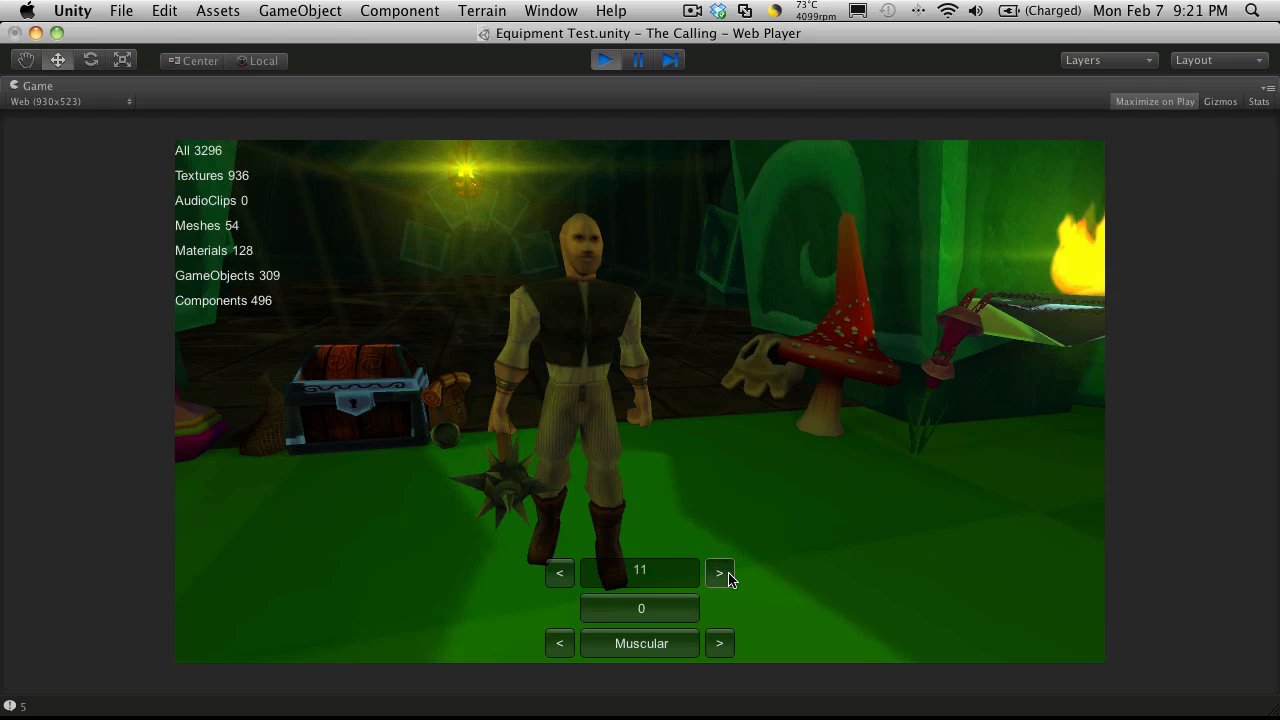
pyautogui.click(559, 573)
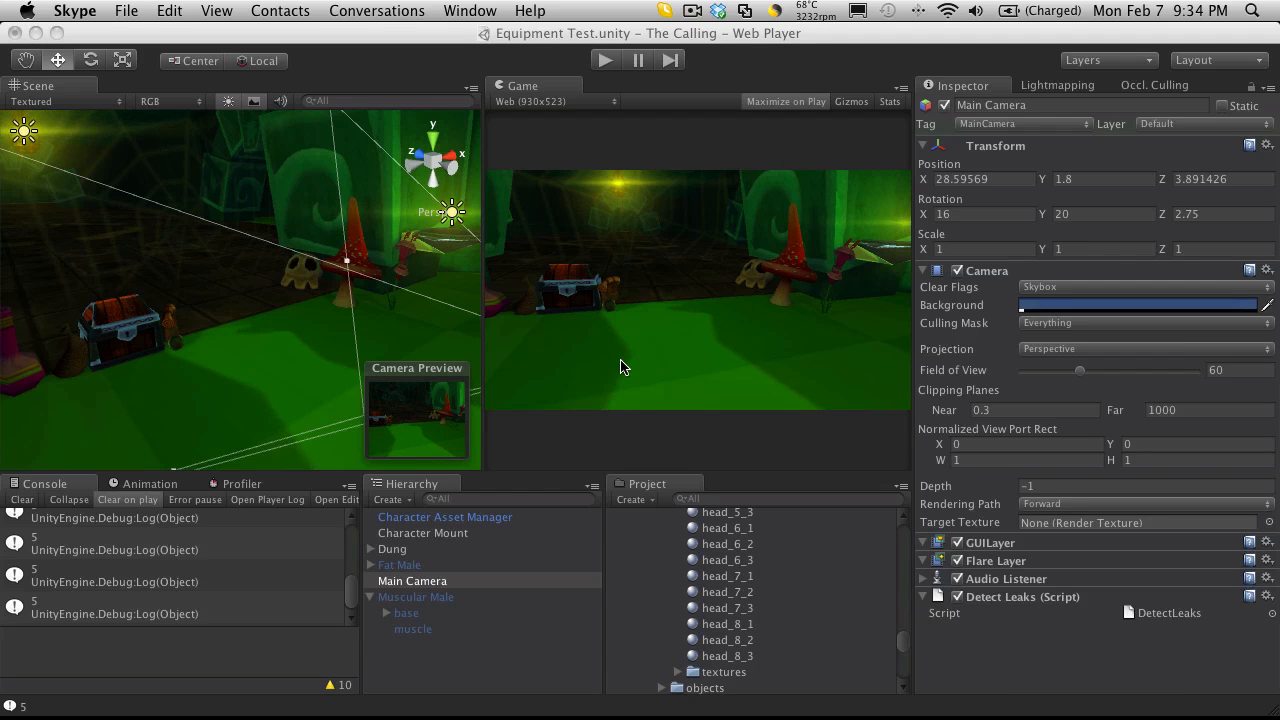
pyautogui.moveTo(662, 213)
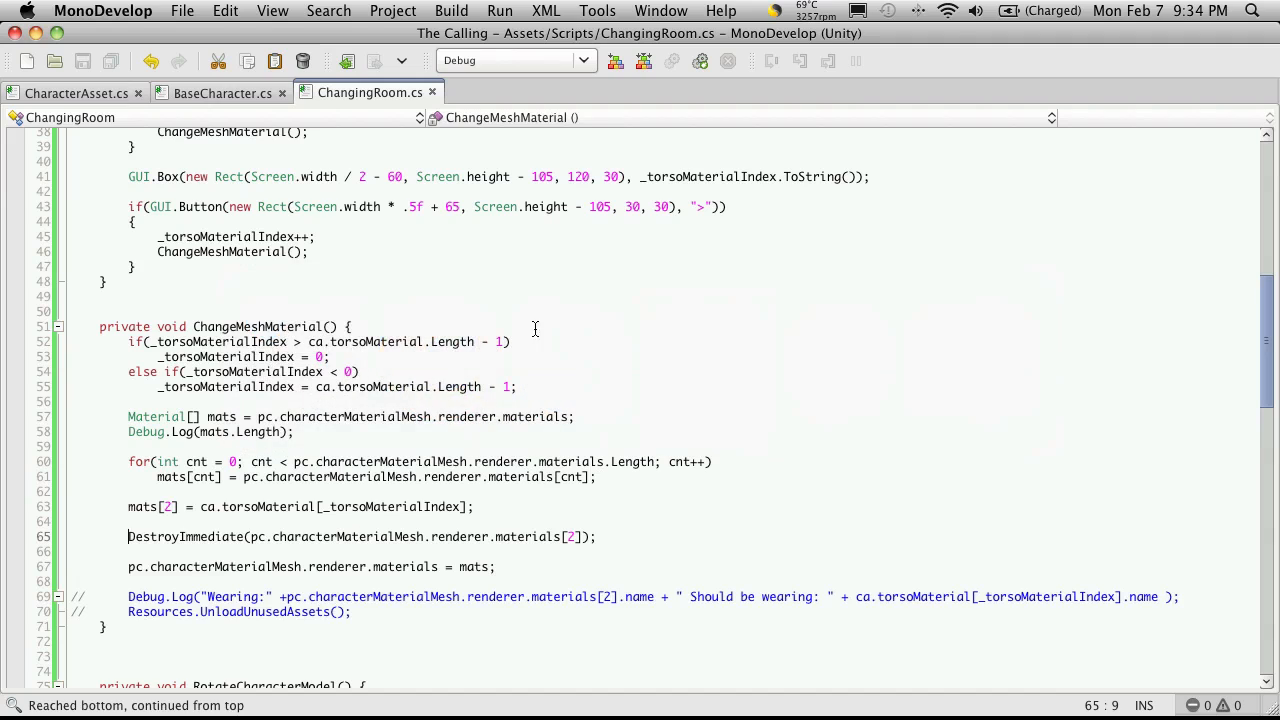
pyautogui.moveTo(413, 316)
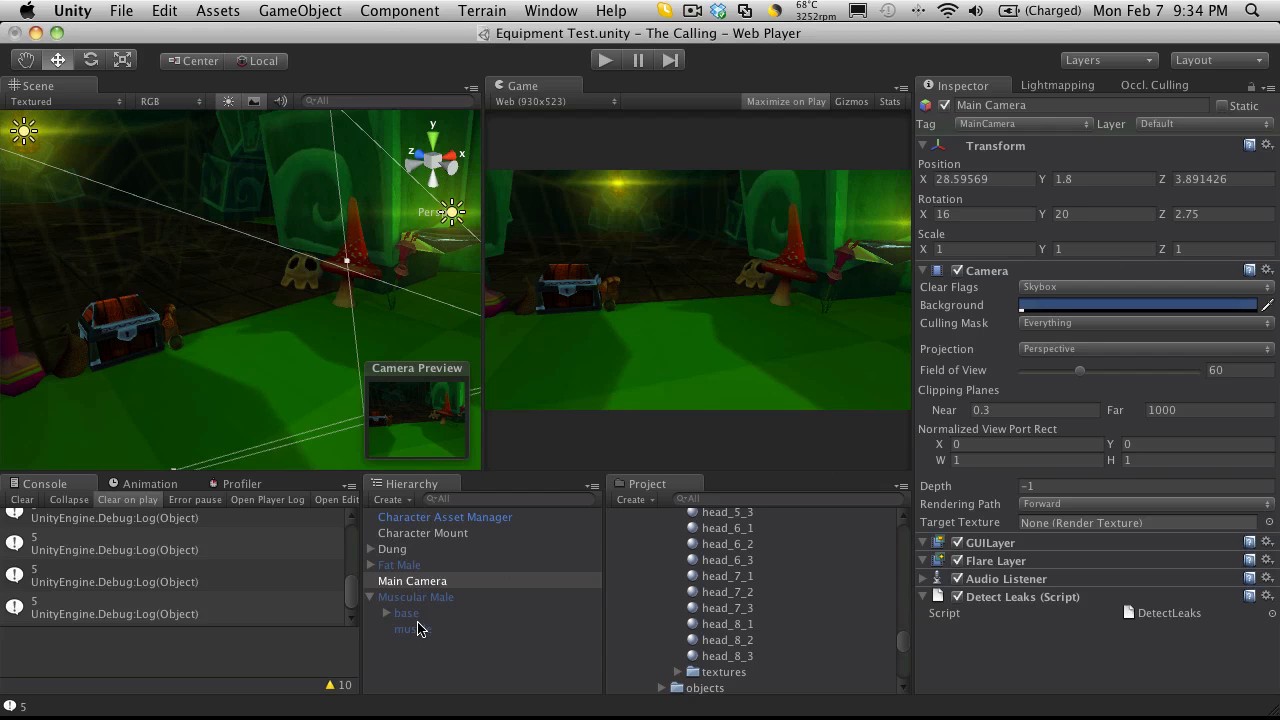
# Step: Inspect muscle's Skinned Mesh Renderer materials, then collapse Character Asset Manager's Torso Material list
pyautogui.click(412, 629)
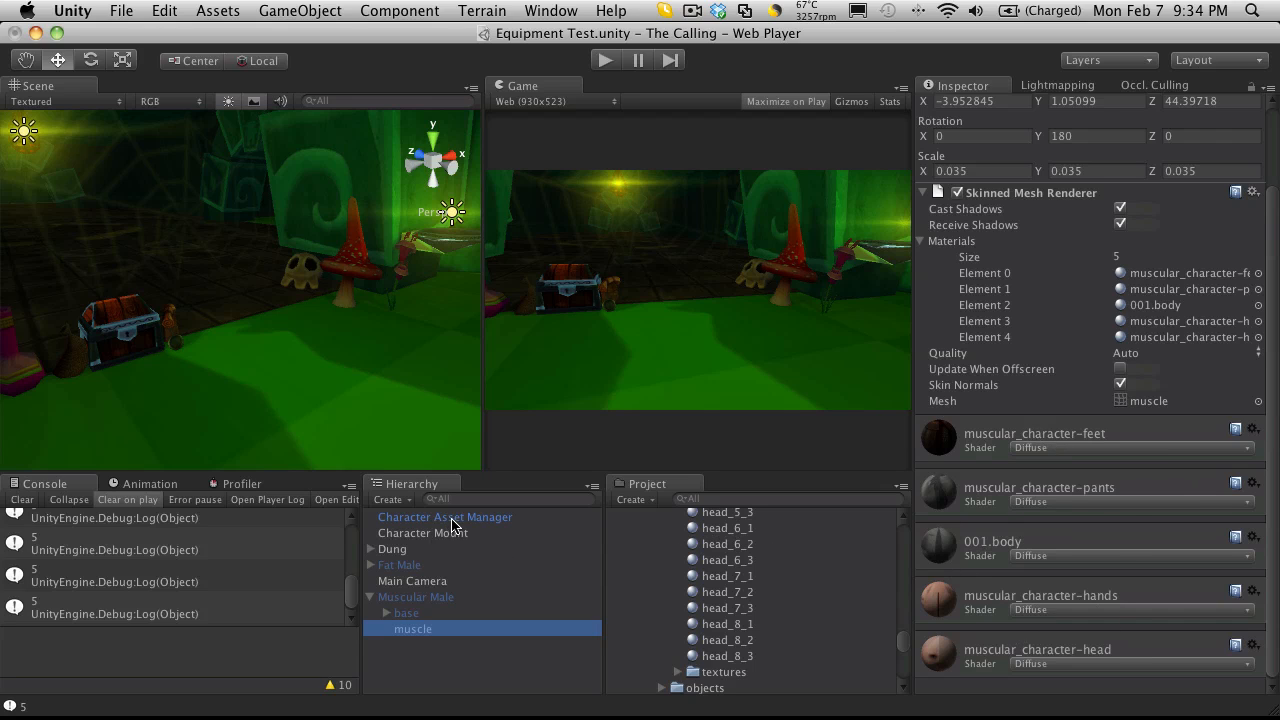
pyautogui.click(445, 517)
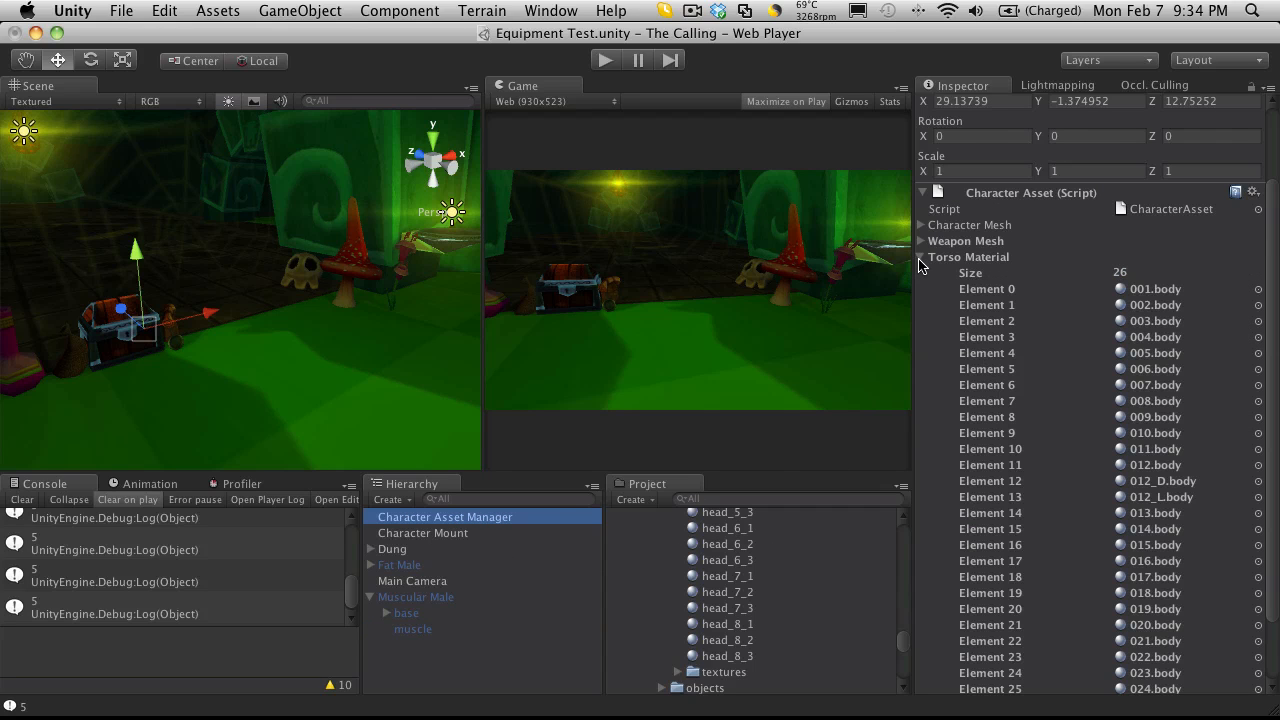
pyautogui.click(921, 257)
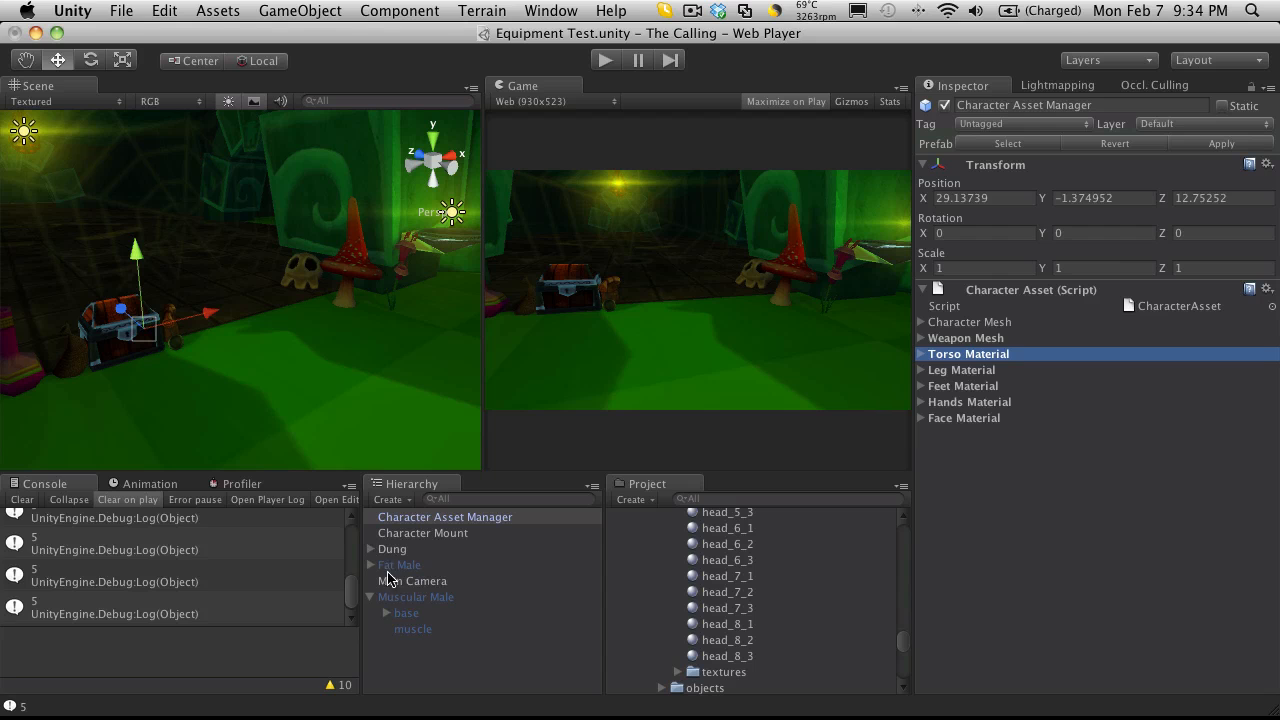
pyautogui.click(412, 629)
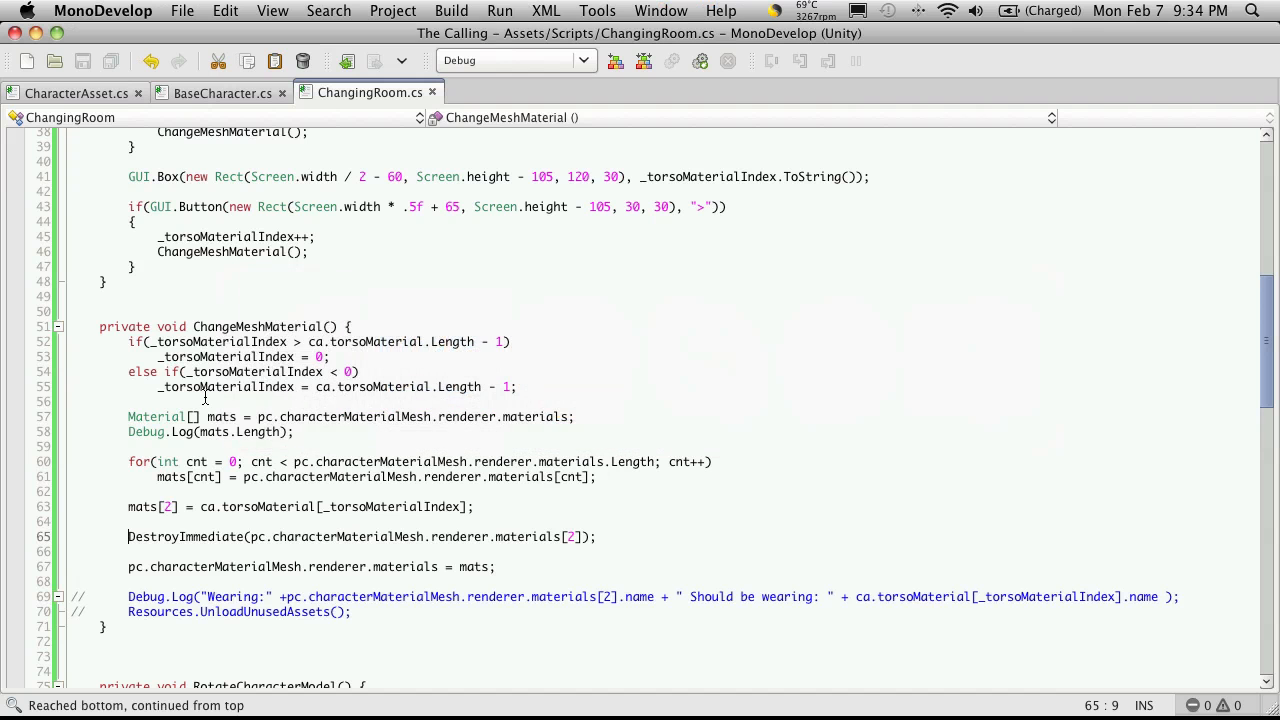
pyautogui.scroll(-3)
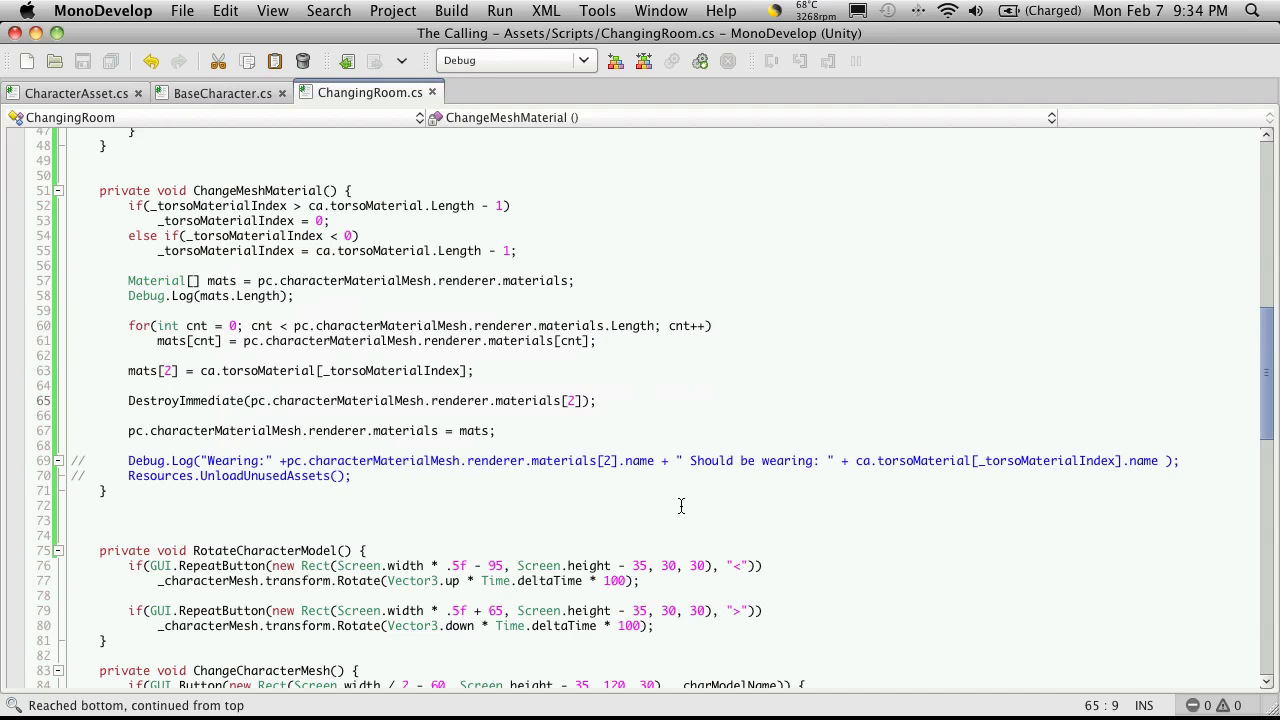
pyautogui.scroll(3)
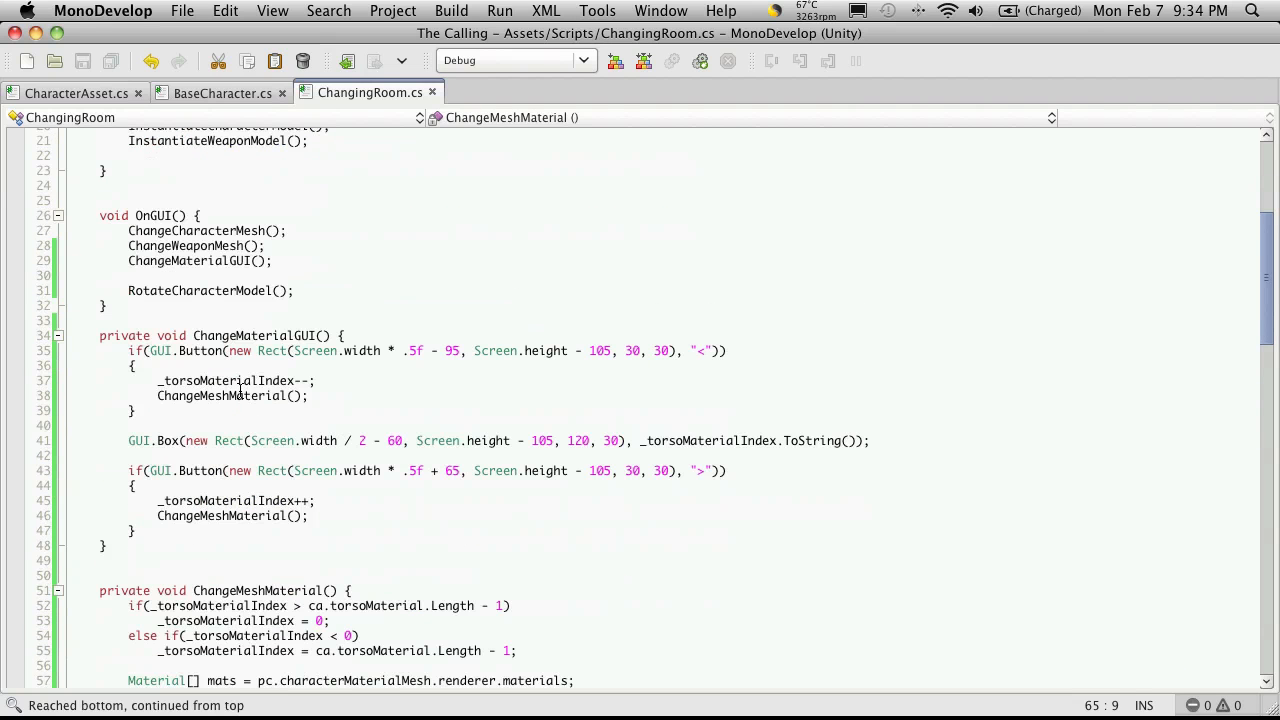
pyautogui.scroll(-3)
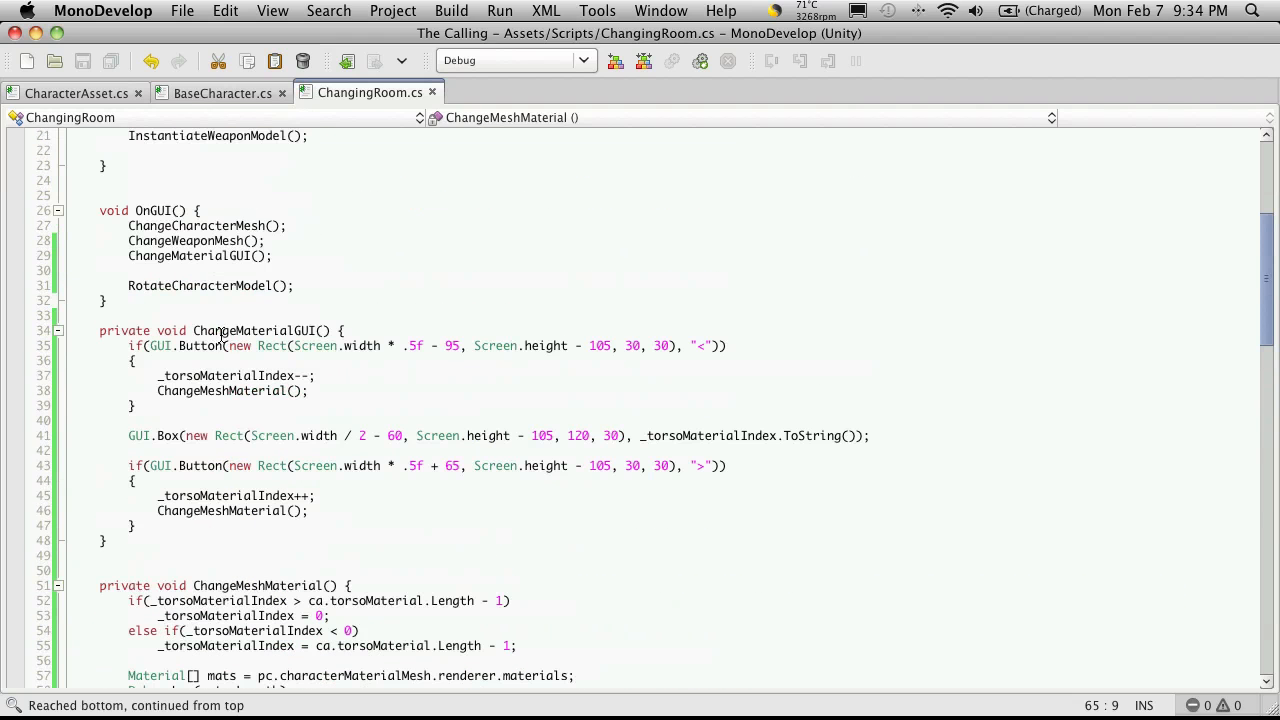
pyautogui.scroll(-3)
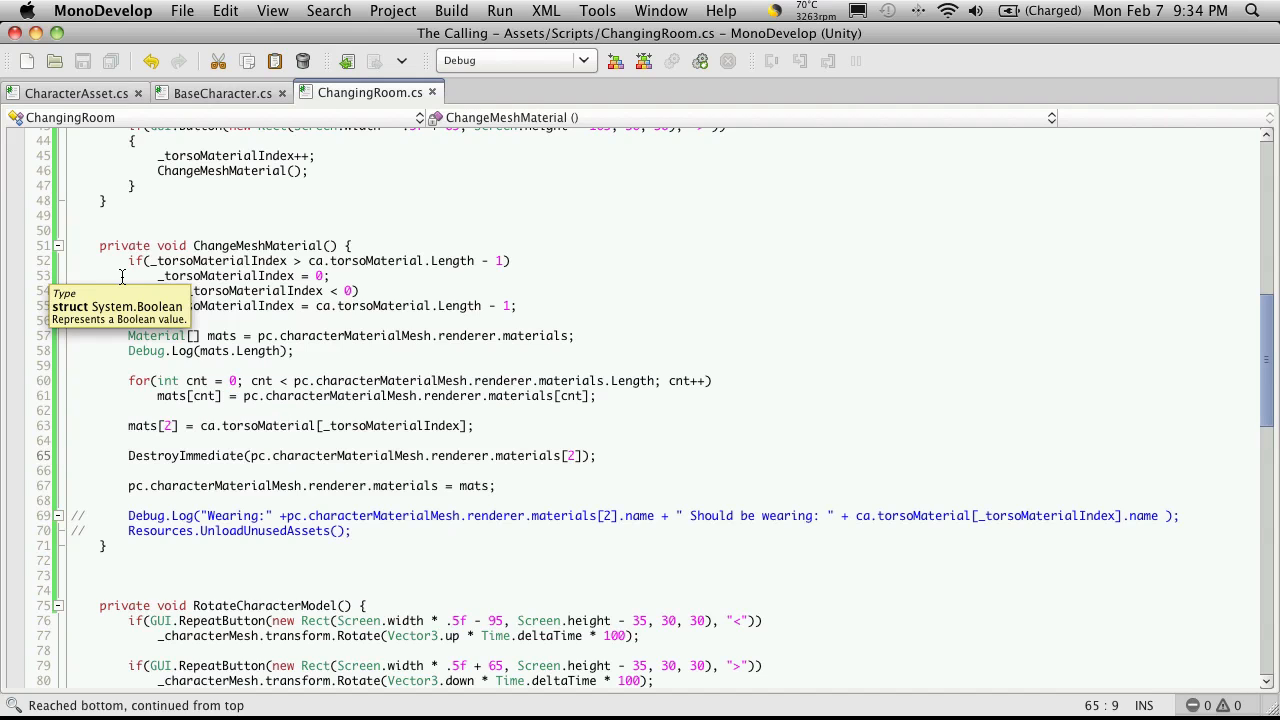
pyautogui.moveTo(85, 248)
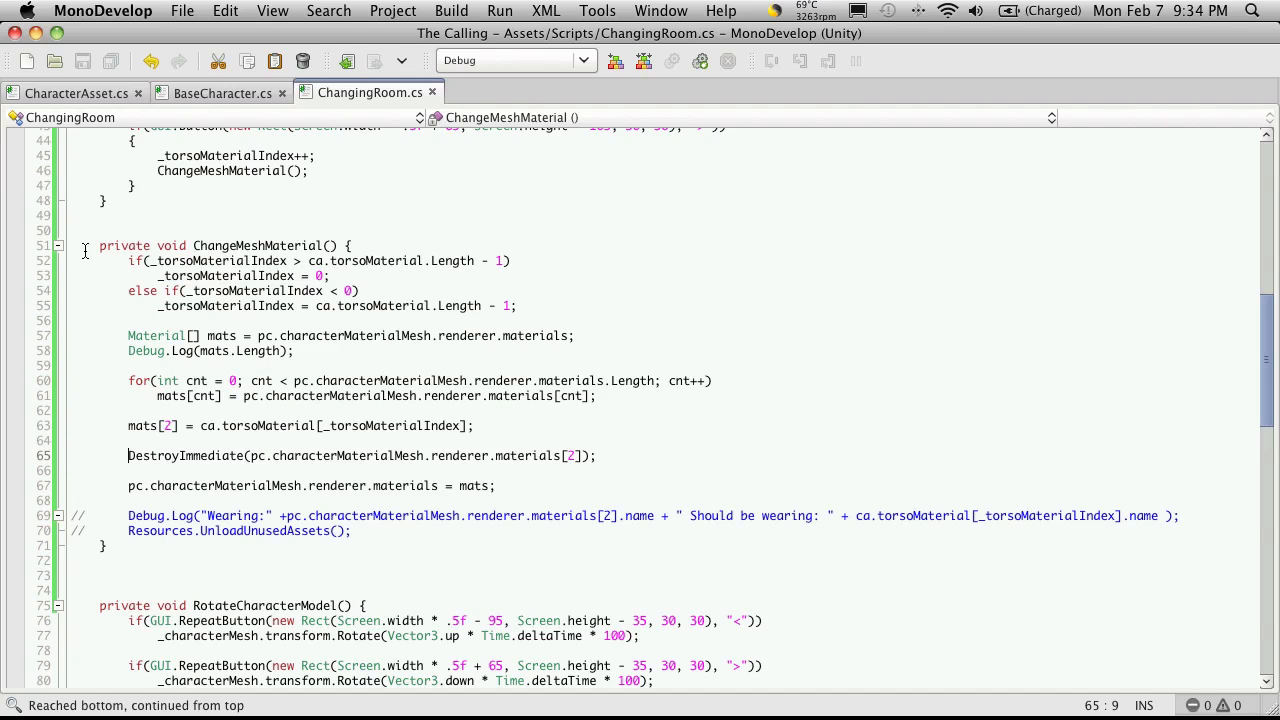
pyautogui.moveTo(100, 245); pyautogui.dragTo(596, 560)
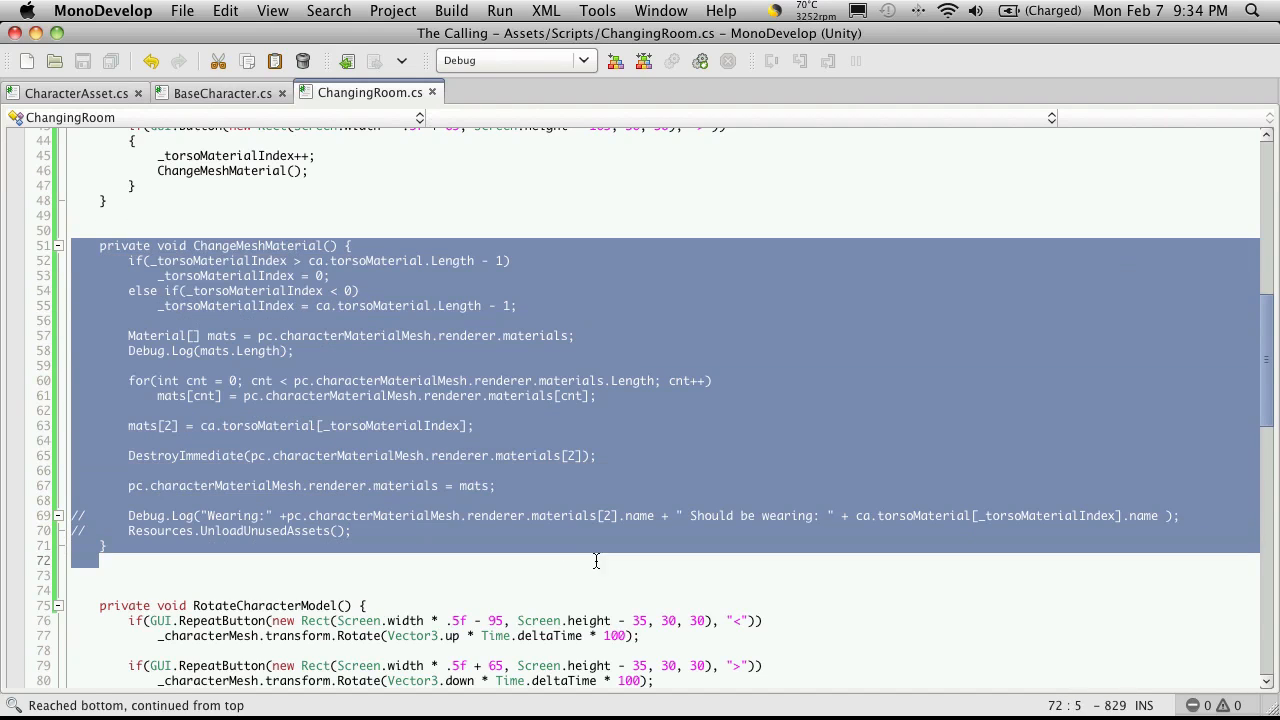
pyautogui.click(283, 290)
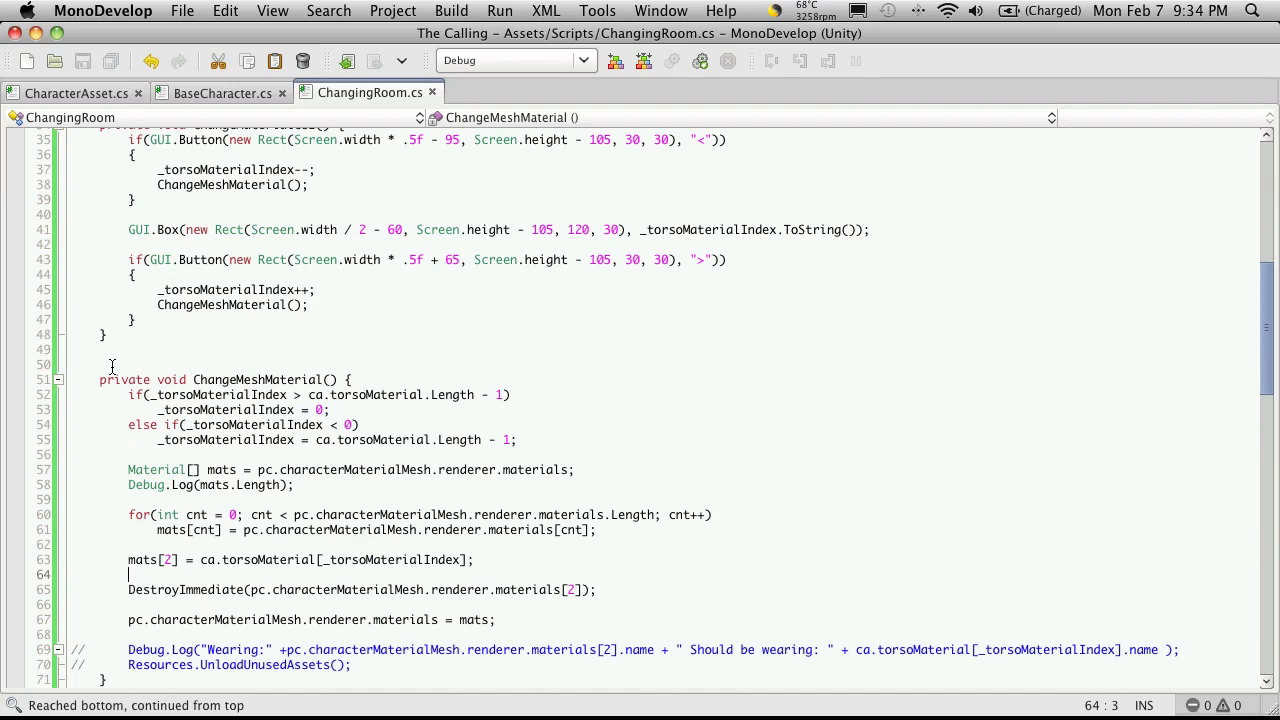
pyautogui.moveTo(130, 394); pyautogui.dragTo(700, 650)
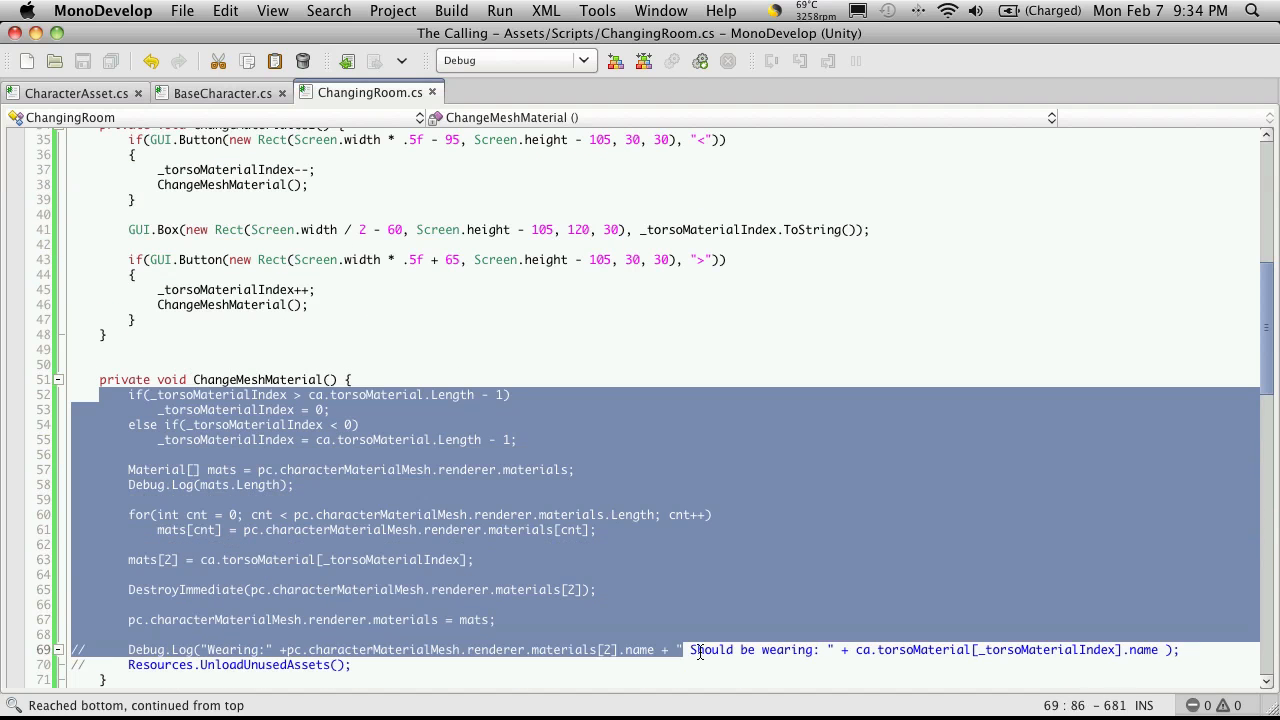
pyautogui.click(265, 379)
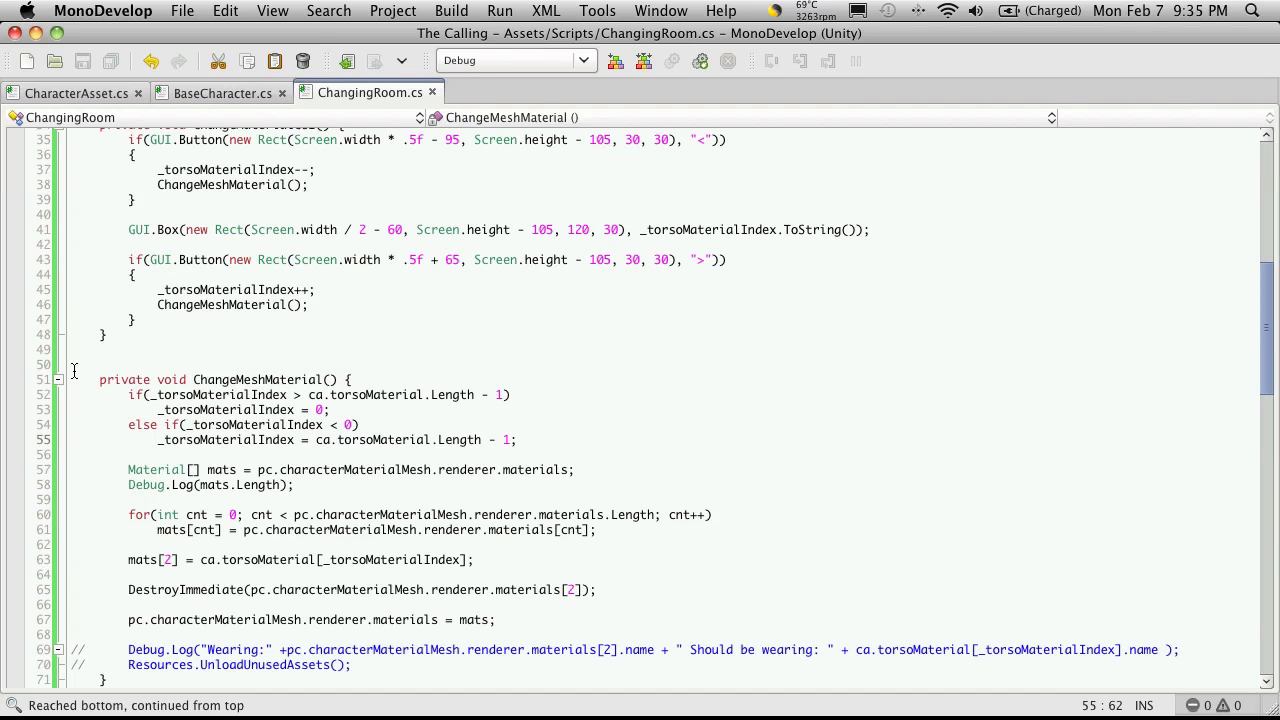
pyautogui.scroll(-3)
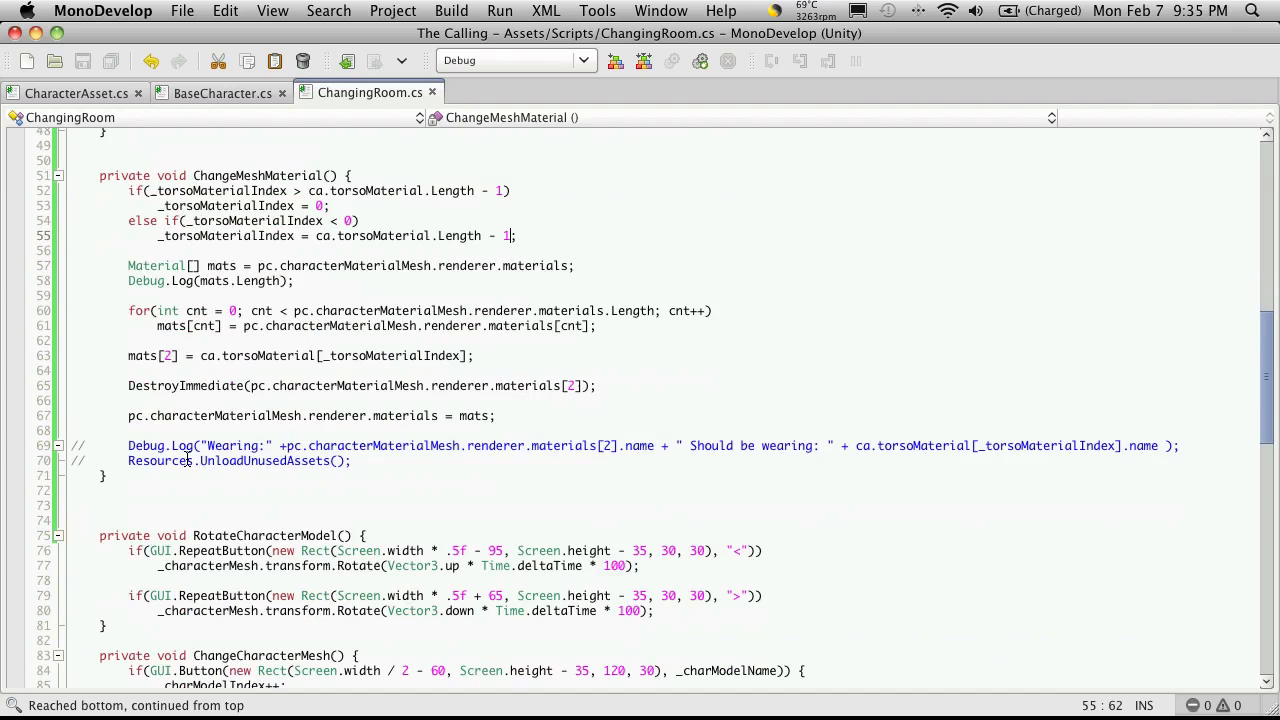